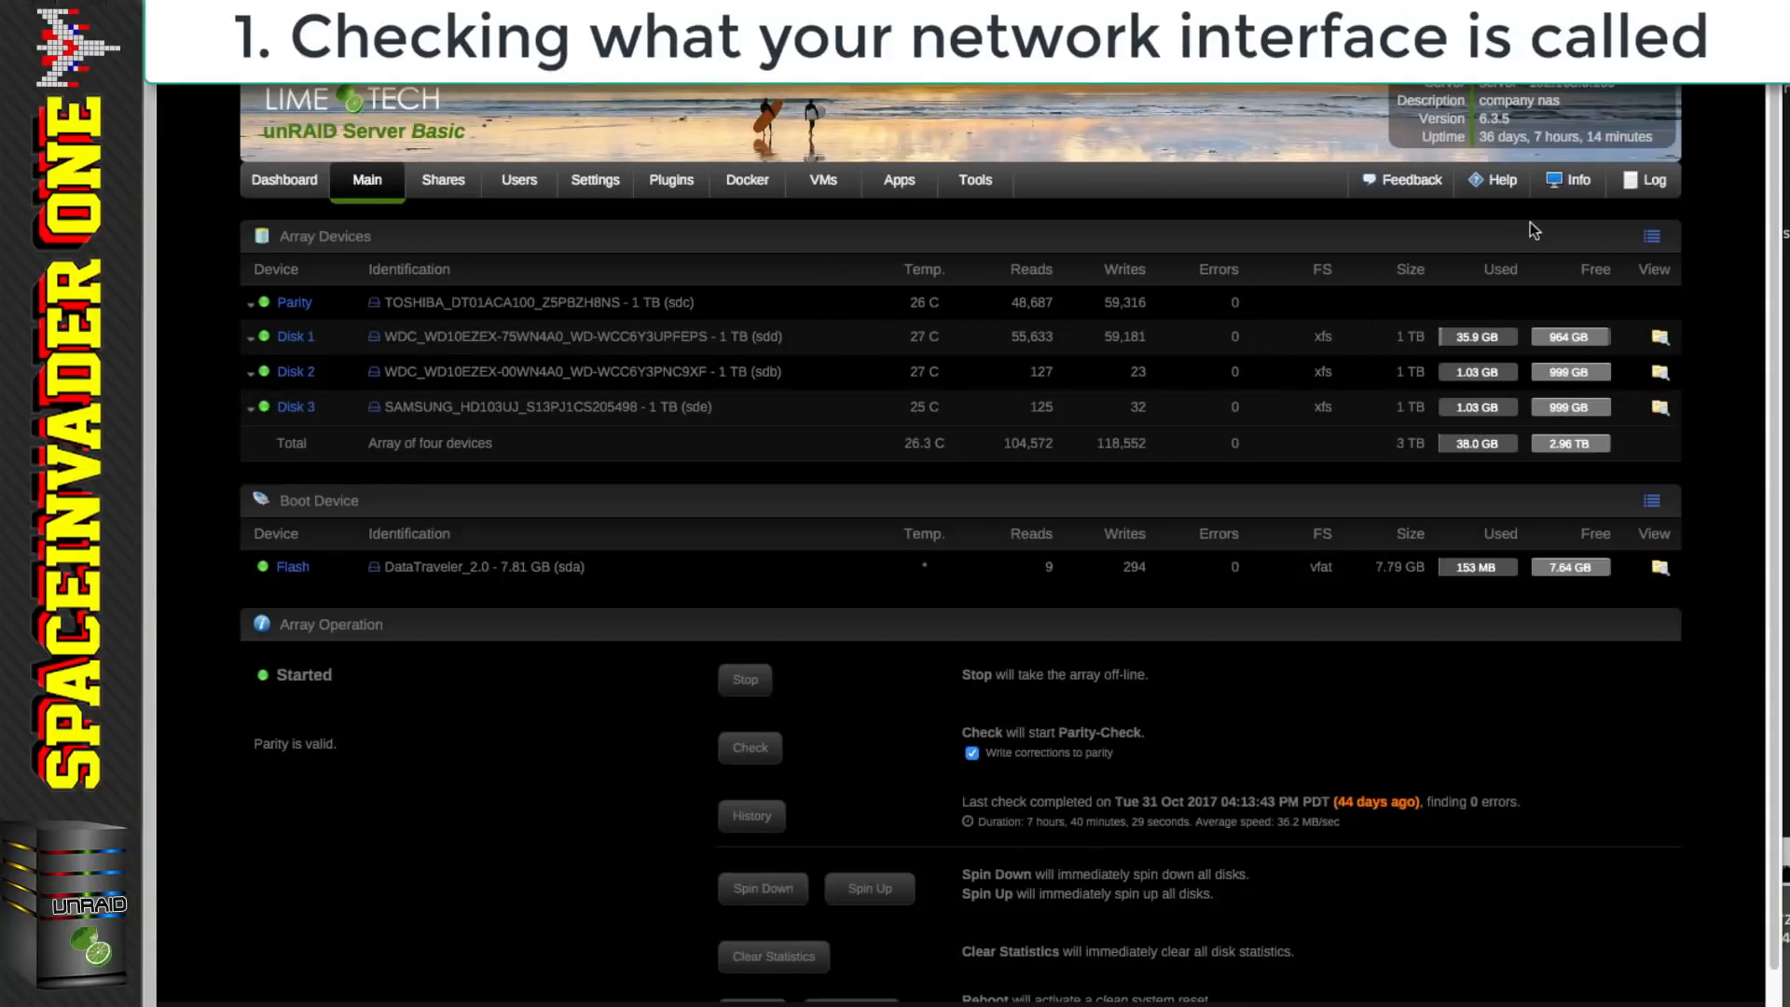
View the unRAID System Information summary and close it.
{"action": "left_click", "coordinate": [1577, 179]}
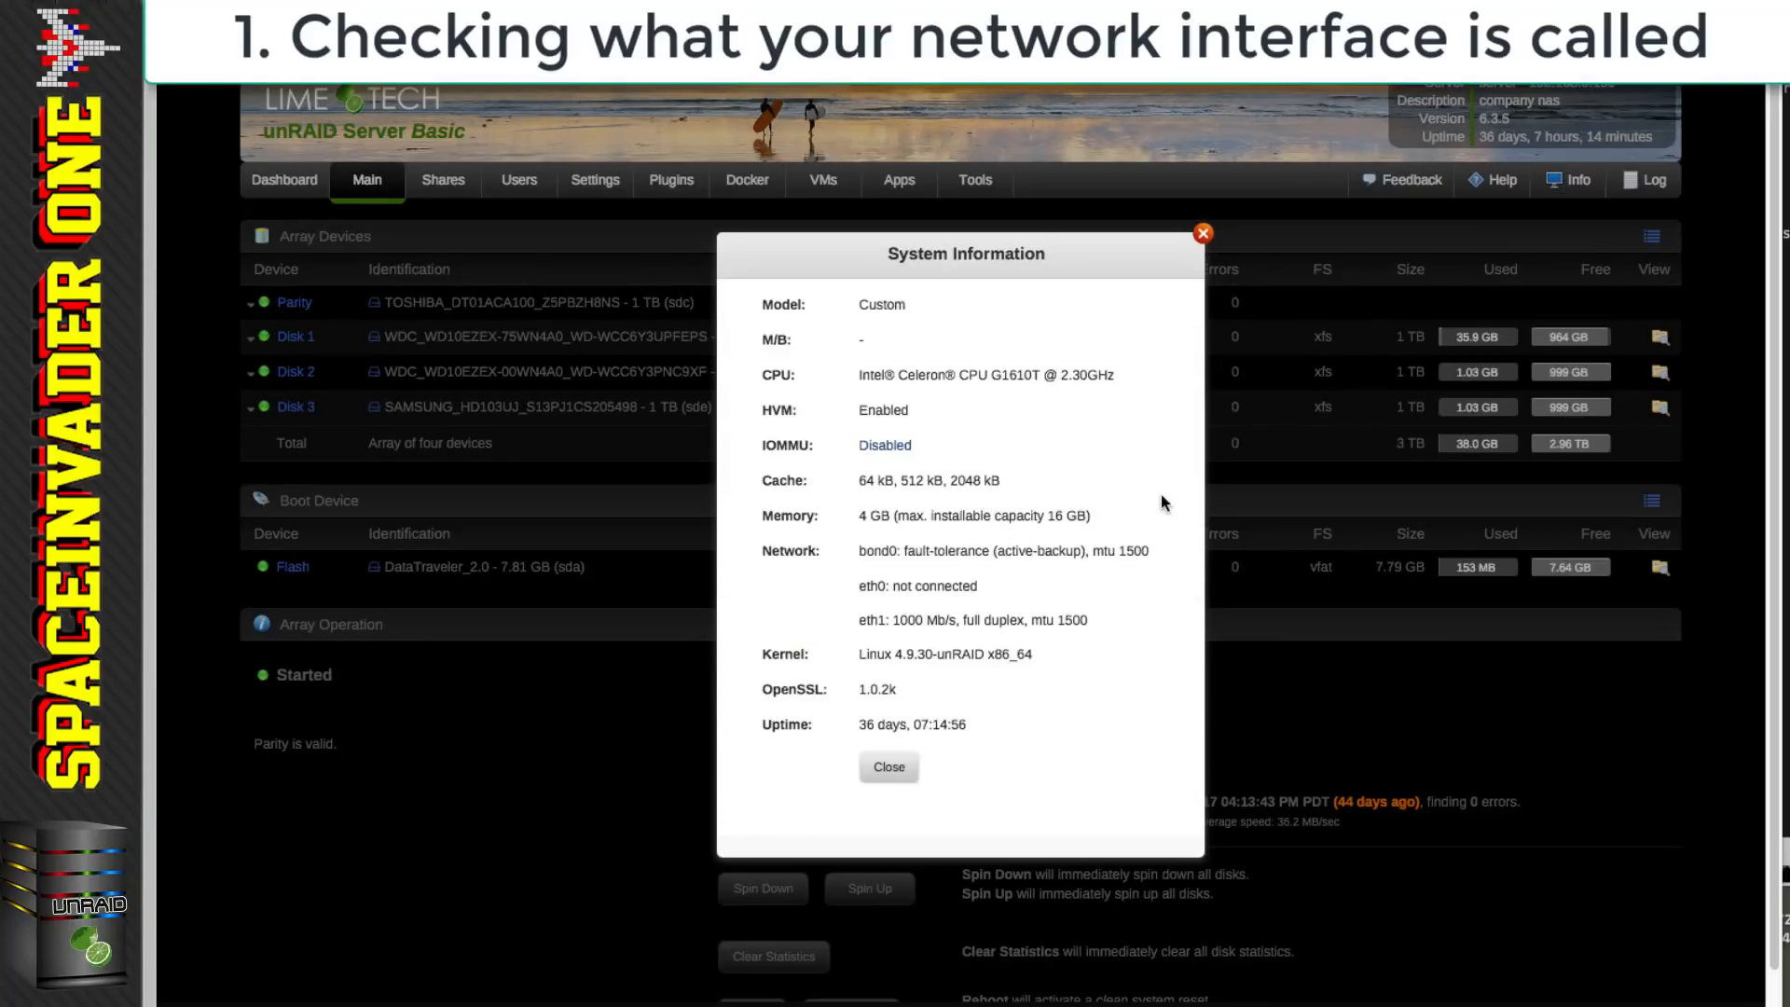
{"action": "double_click", "coordinate": [873, 551]}
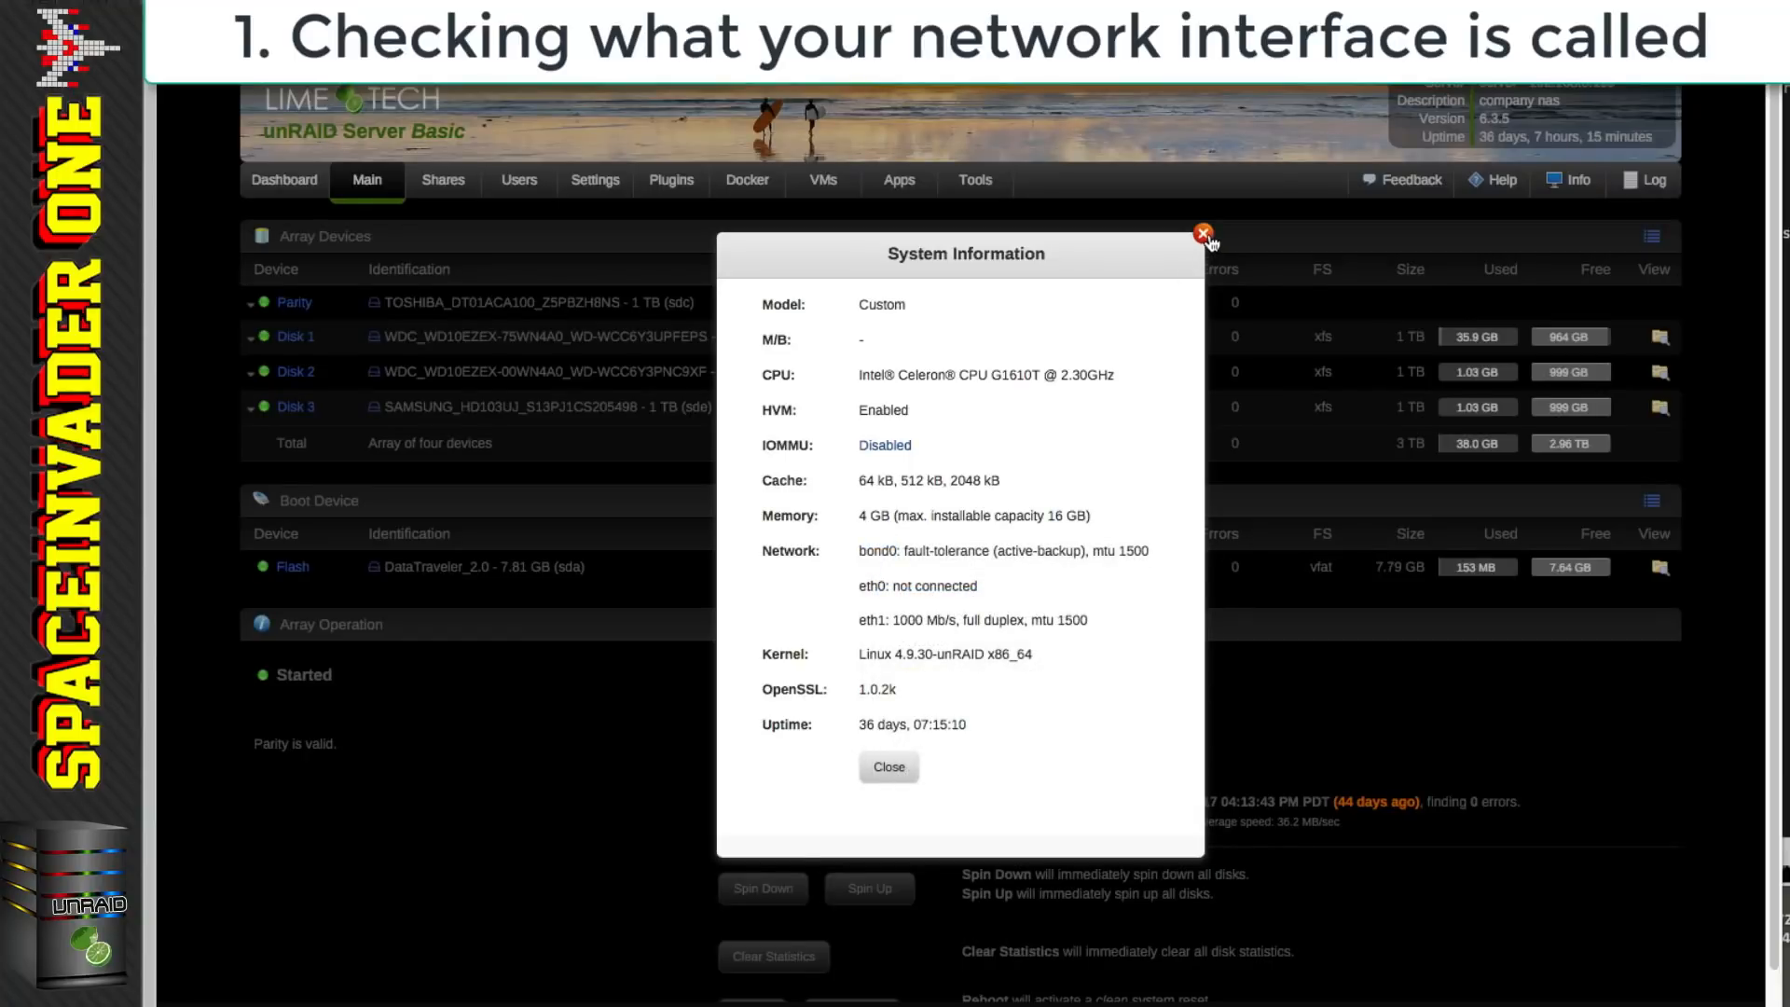
{"action": "left_click", "coordinate": [1202, 233]}
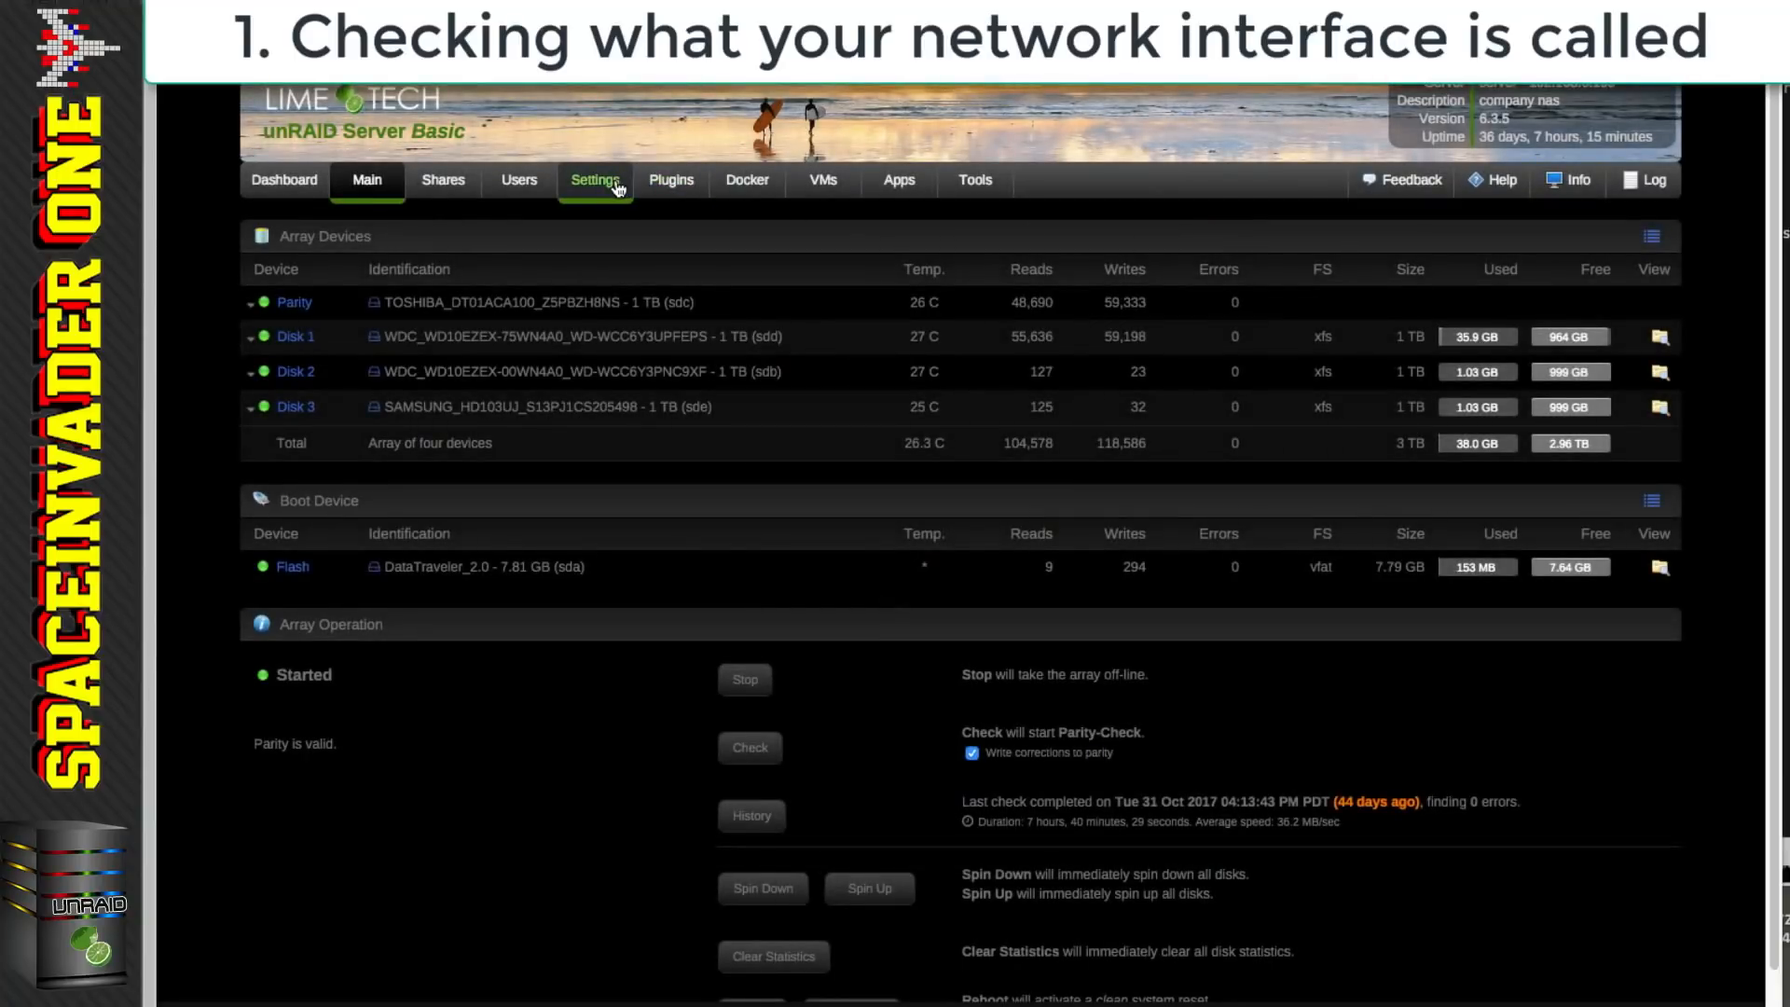
In Settings > Network Settings, check the eth0 interface and bonding (bond0) configuration.
{"action": "left_click", "coordinate": [594, 179]}
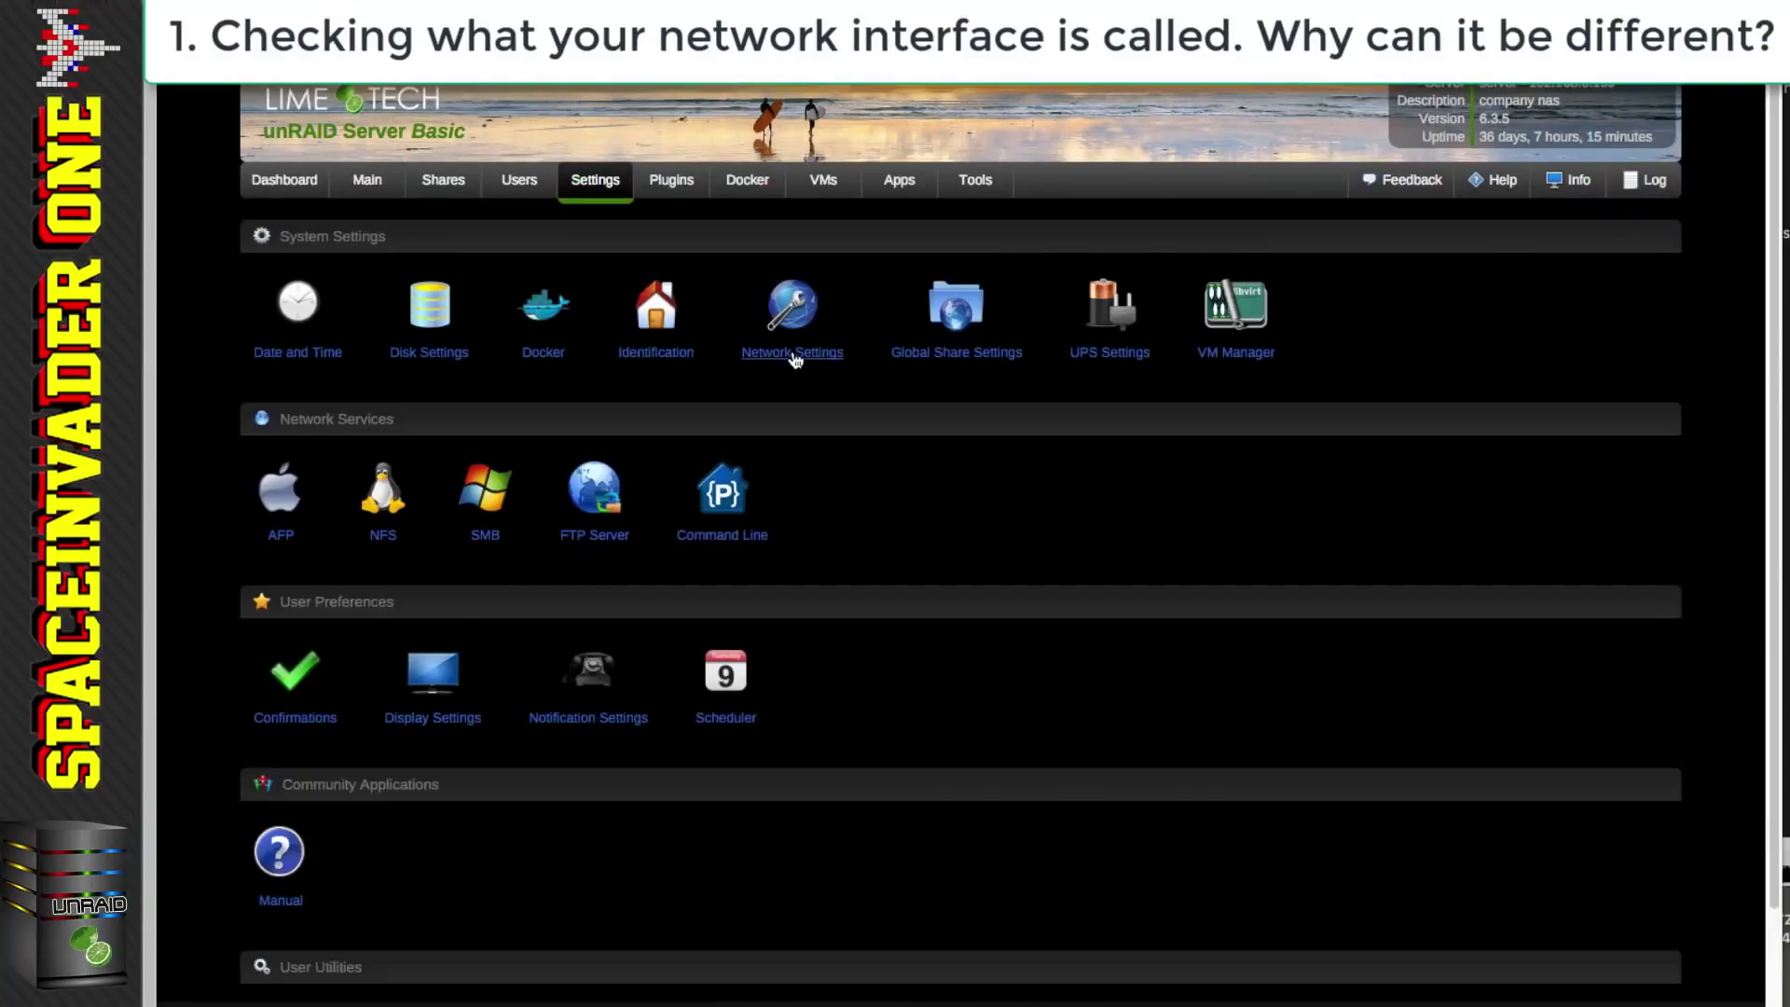
{"action": "left_click", "coordinate": [792, 314]}
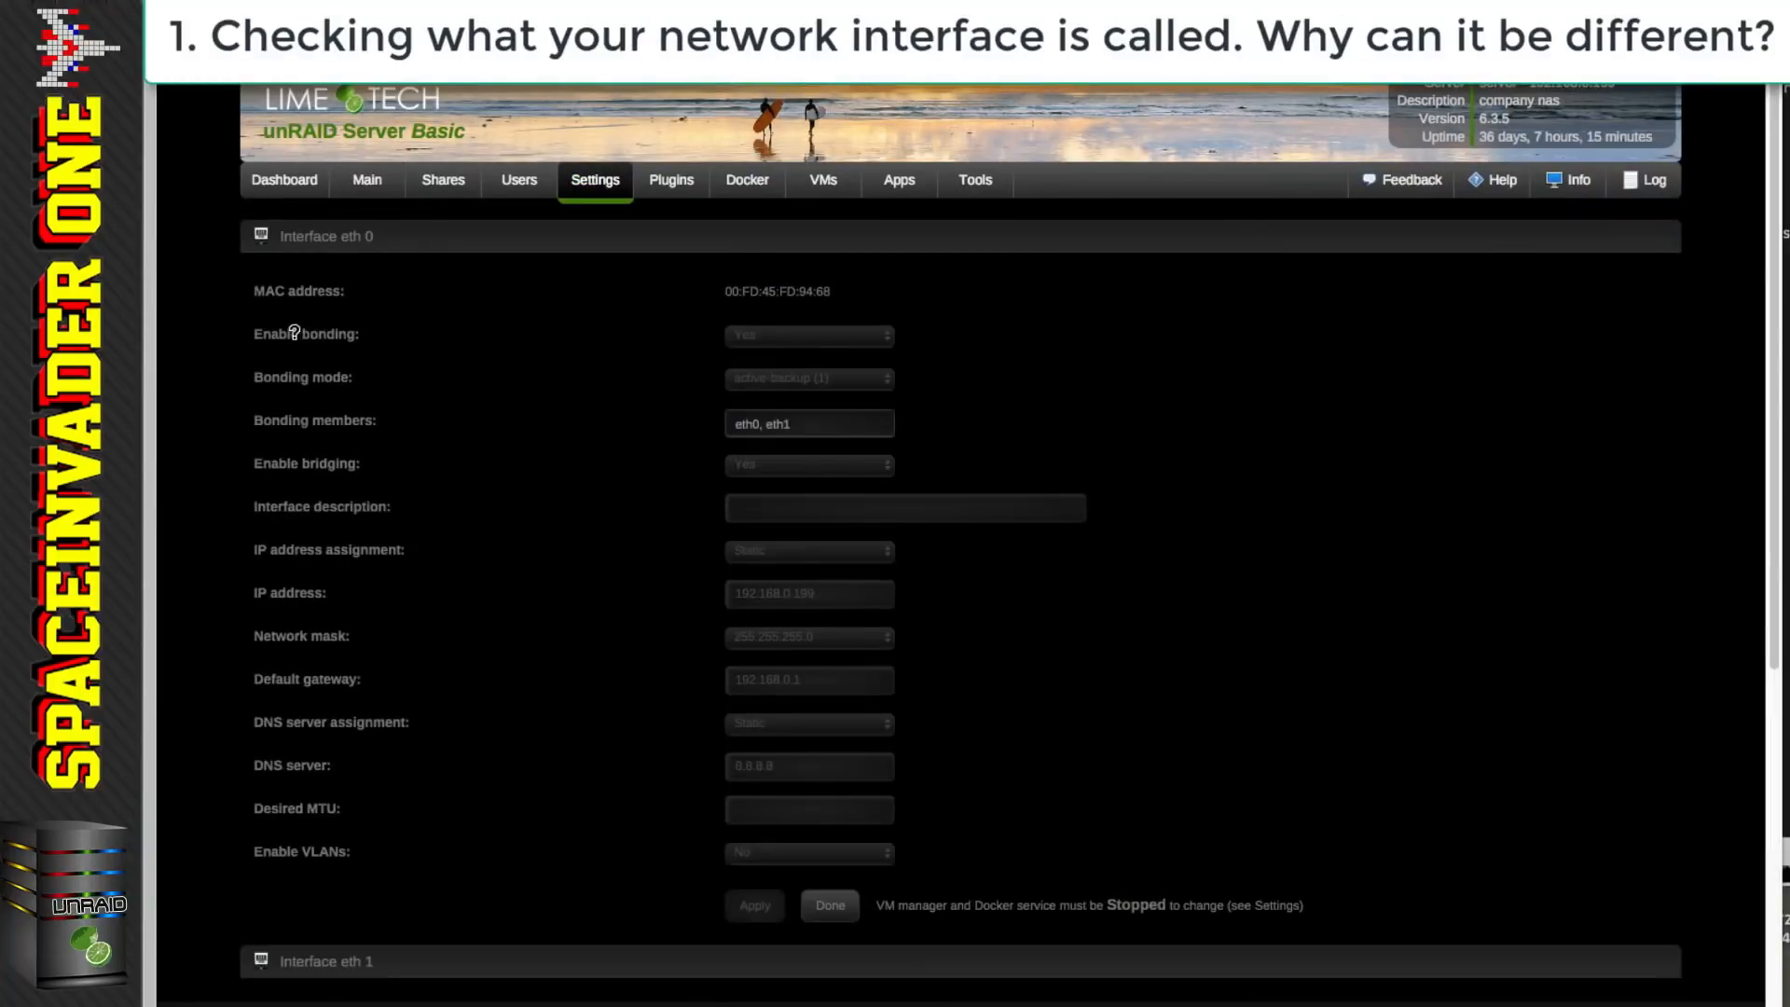
{"action": "mouse_move", "coordinate": [737, 351]}
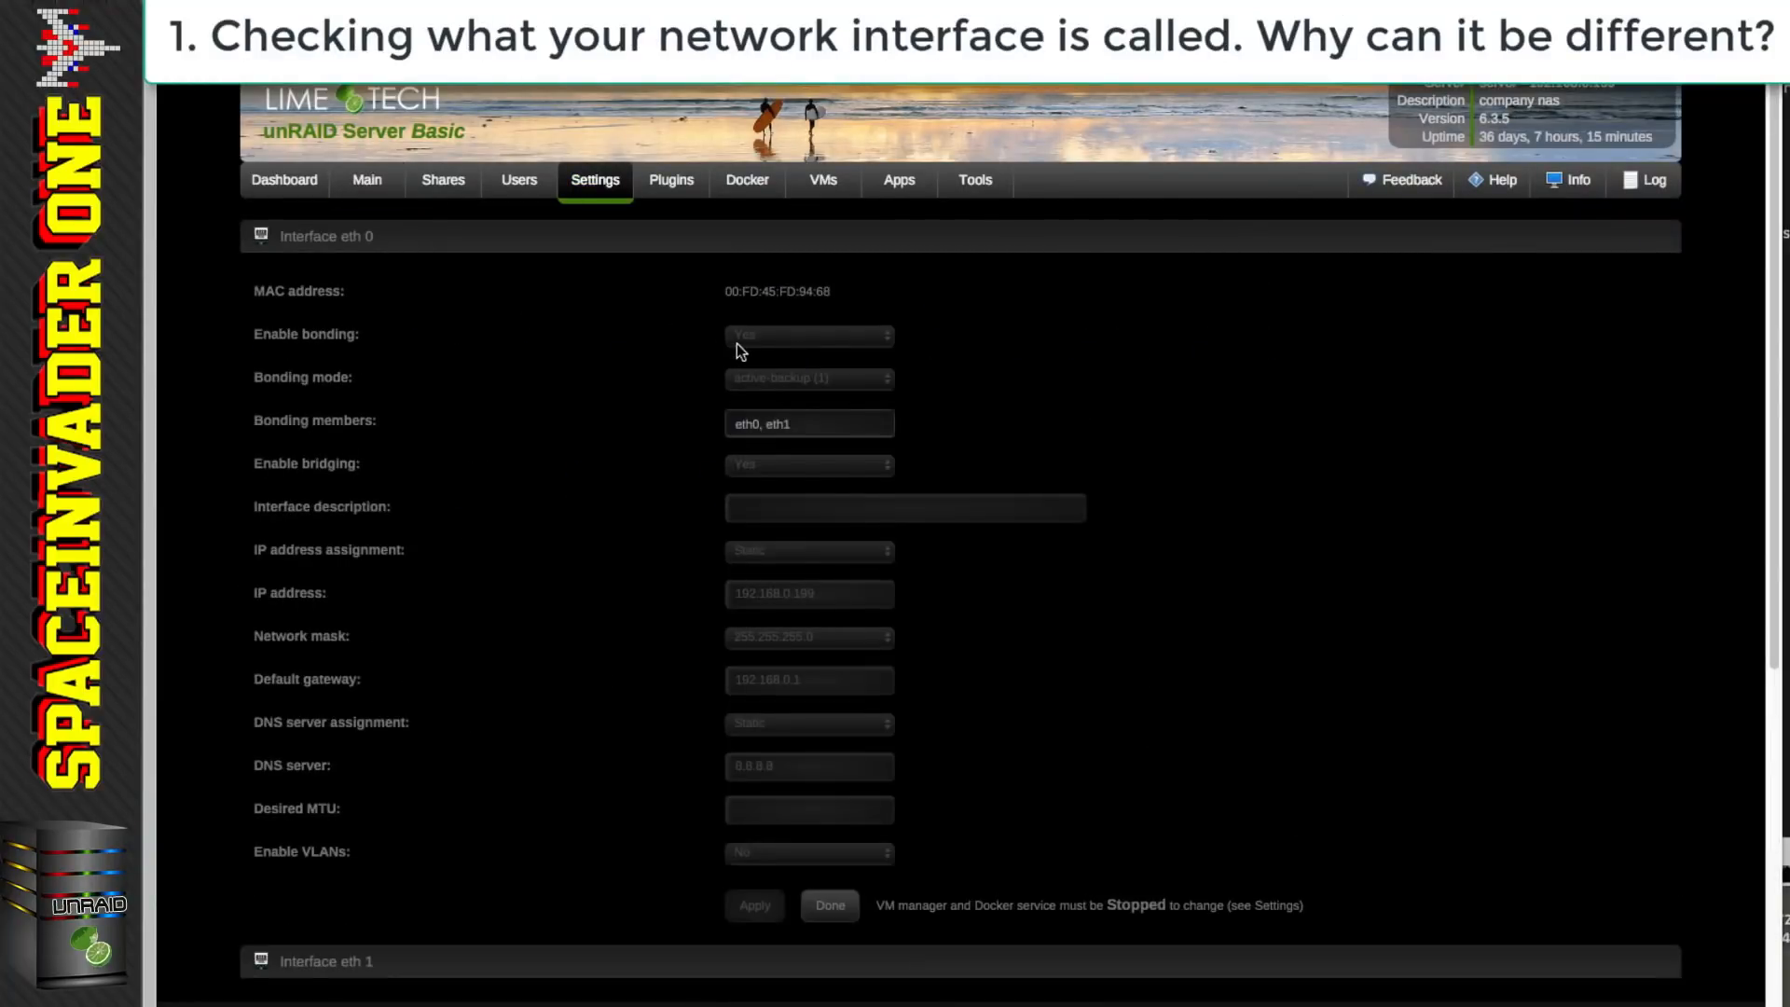
{"action": "mouse_move", "coordinate": [765, 351]}
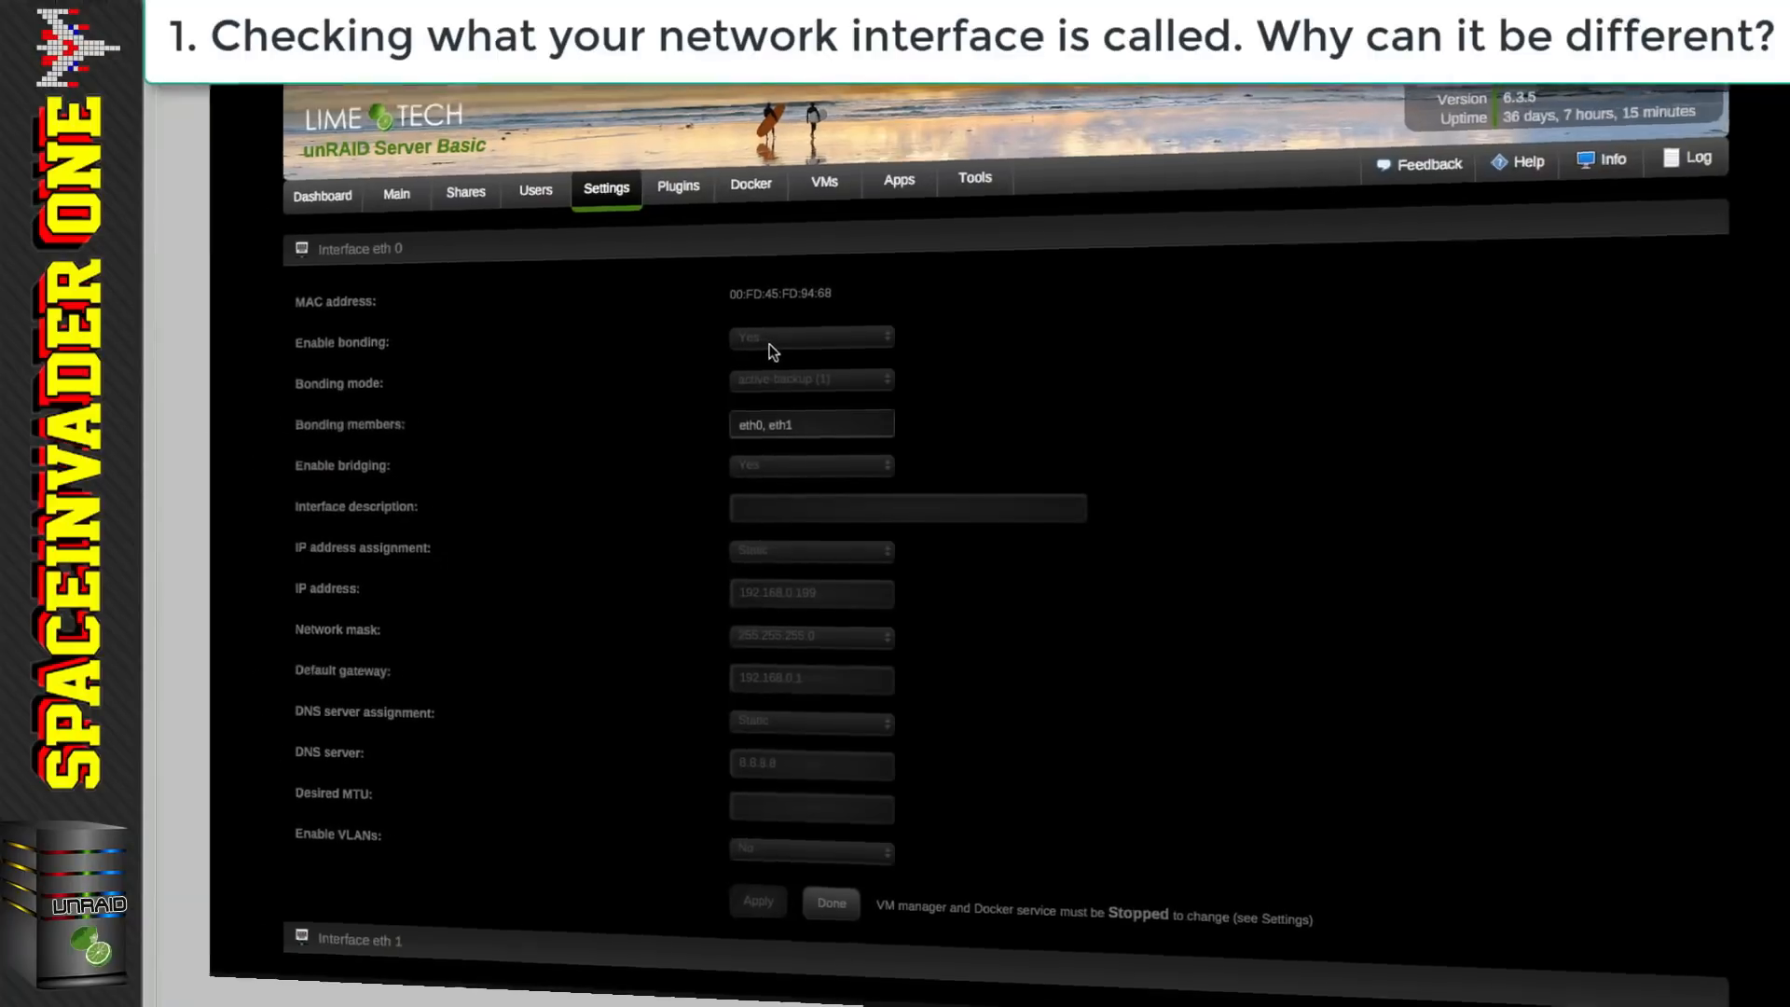
{"action": "left_click", "coordinate": [605, 188]}
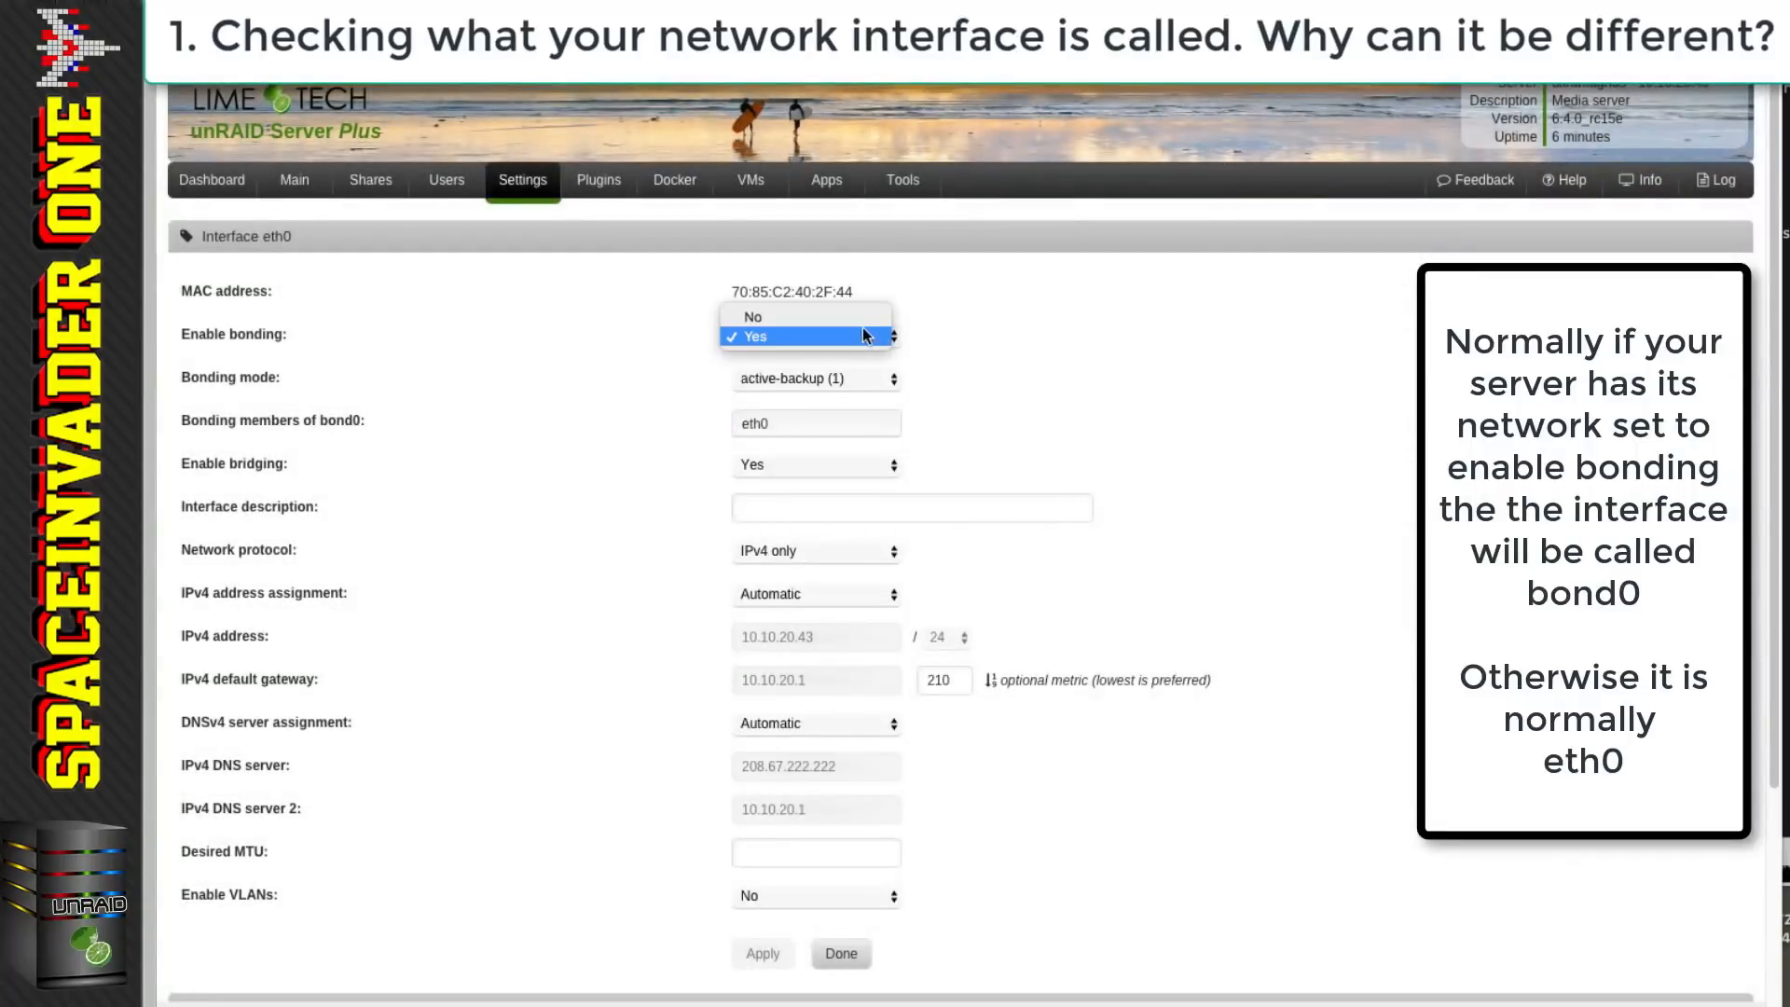
{"action": "left_click", "coordinate": [752, 316]}
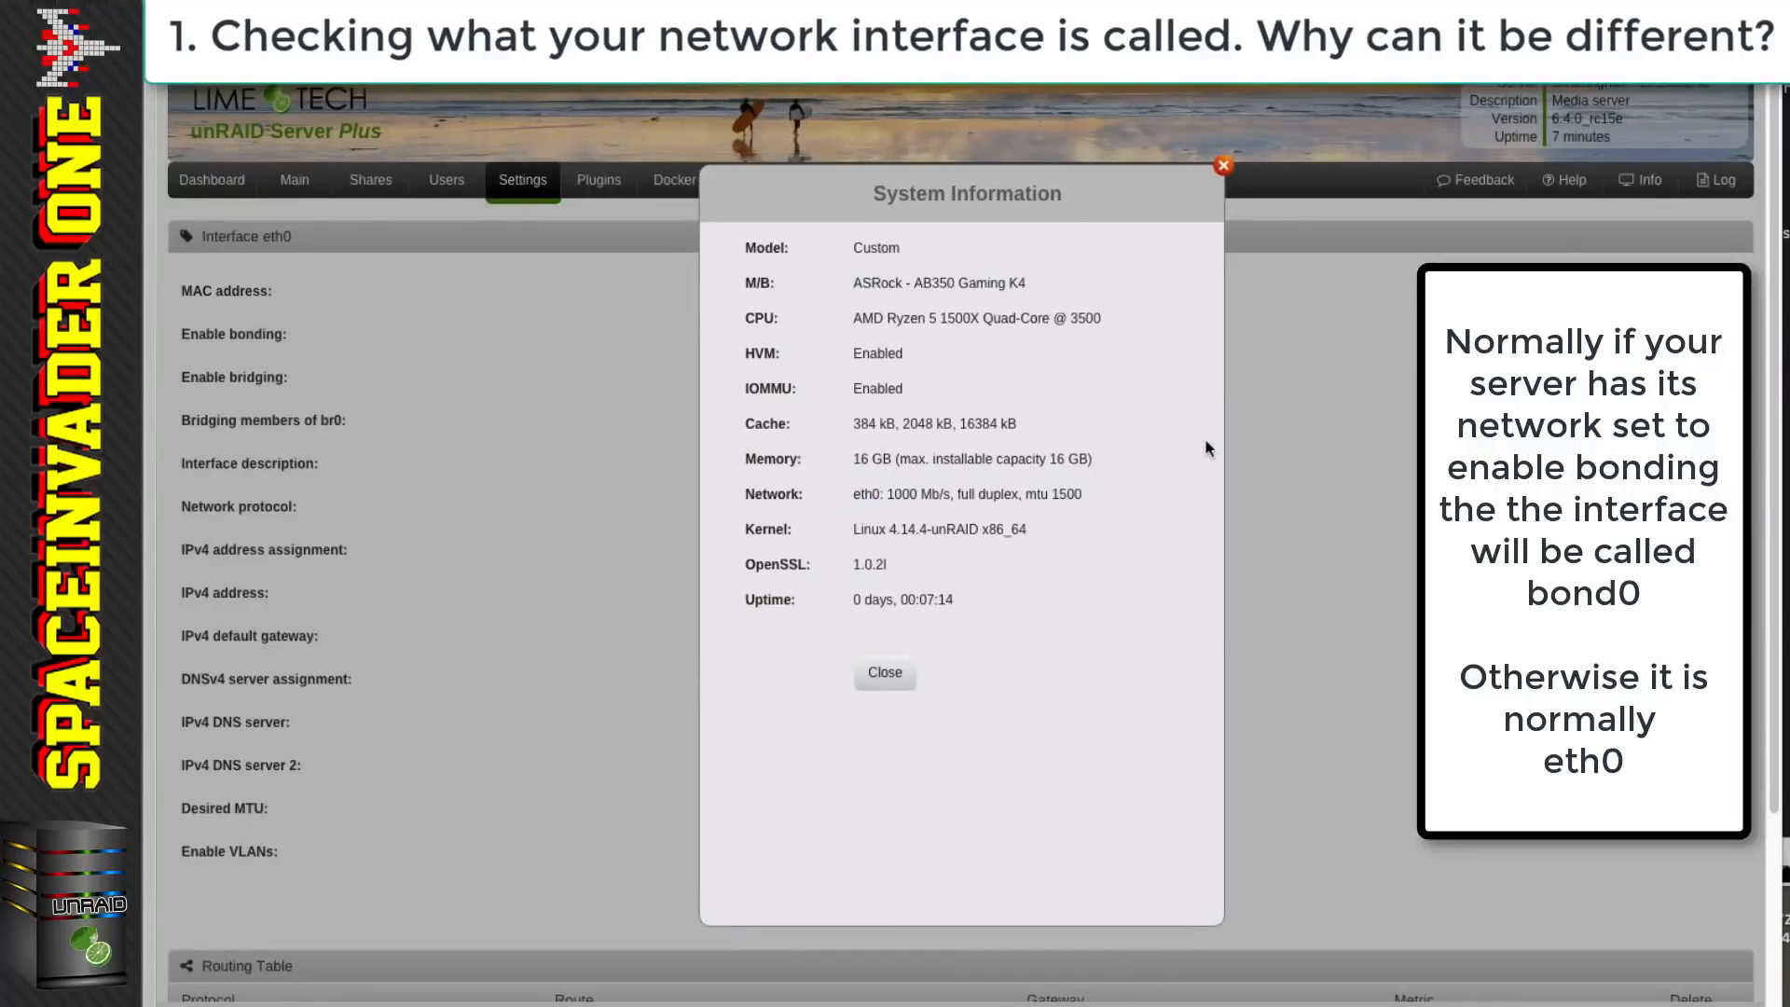
{"action": "left_click", "coordinate": [885, 673]}
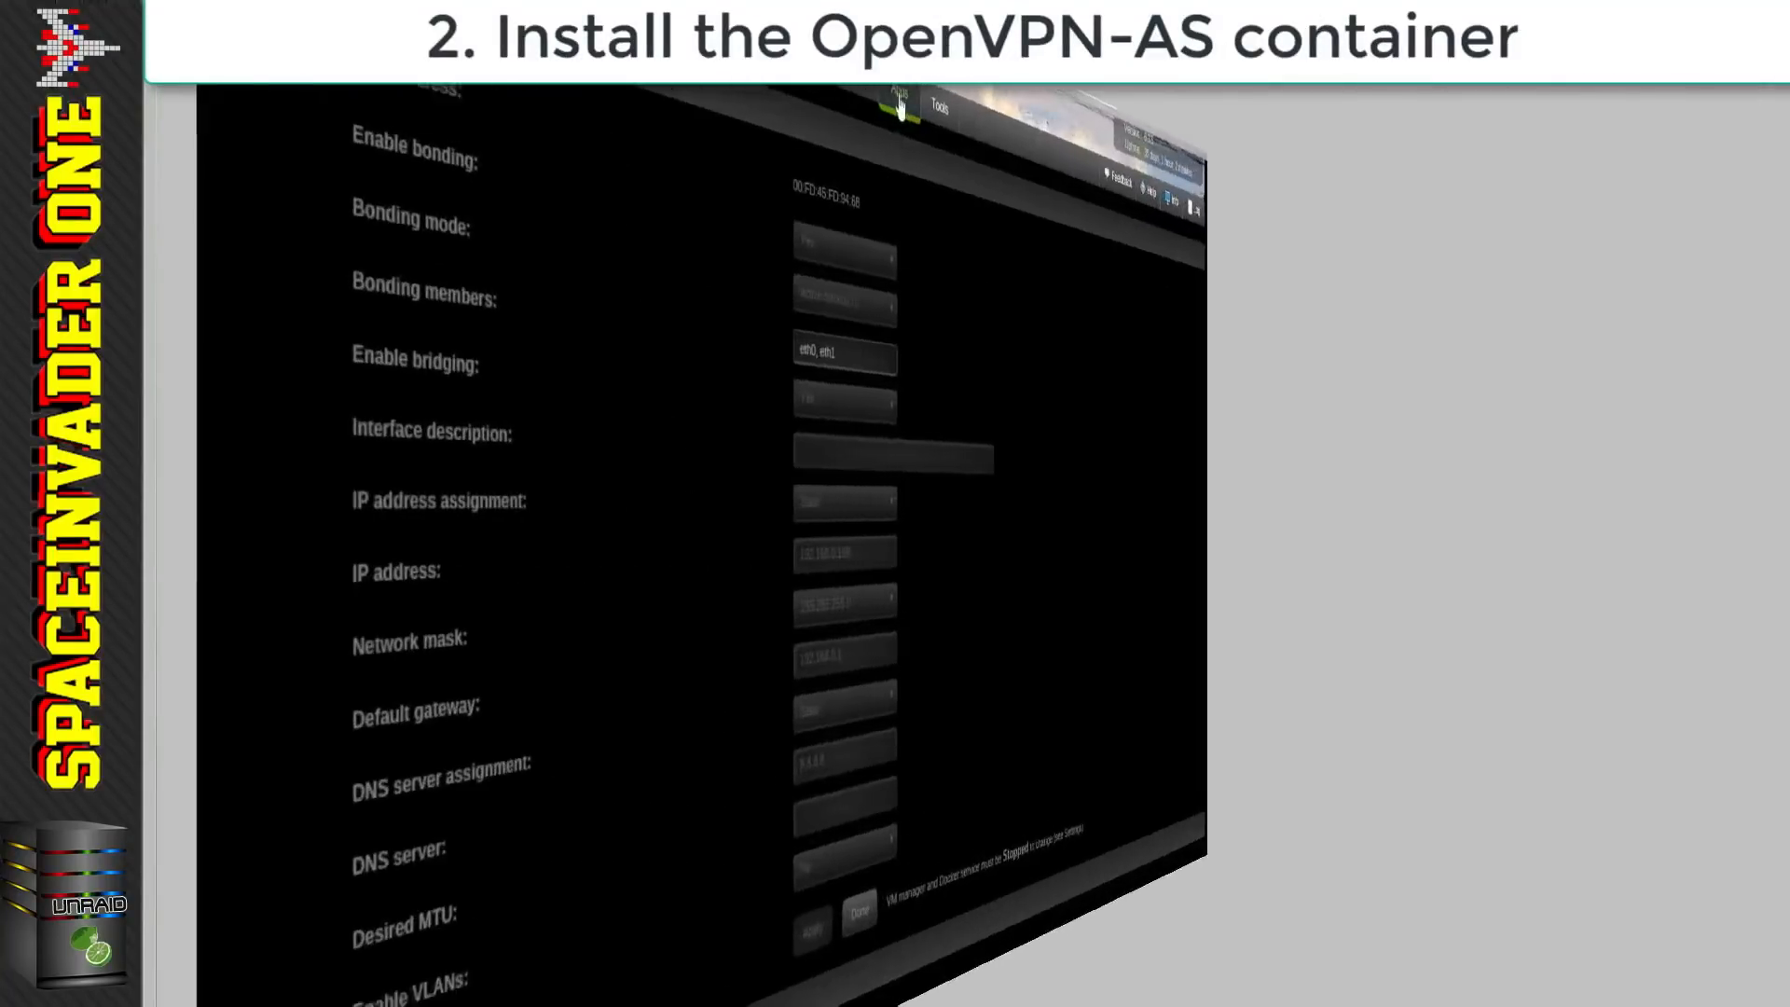
Find the openvpn-as template in the Apps store by searching 'openvpn'.
{"action": "left_click", "coordinate": [915, 88]}
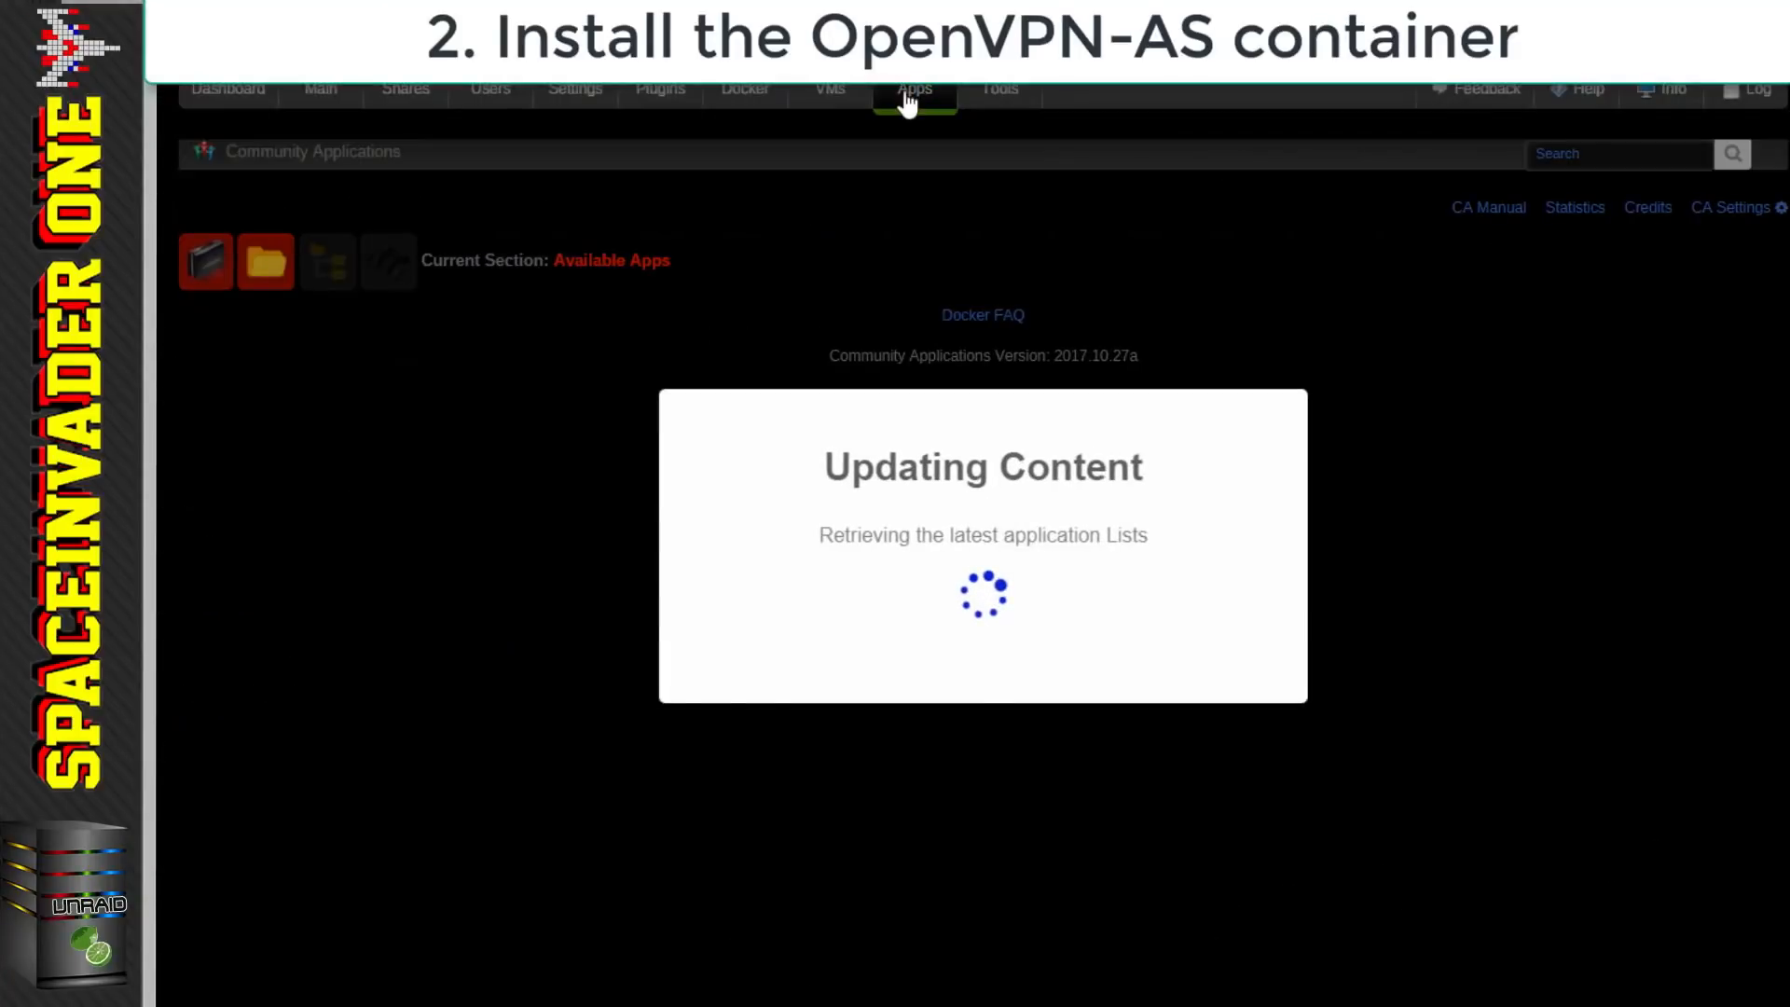
{"action": "type", "text": "open"}
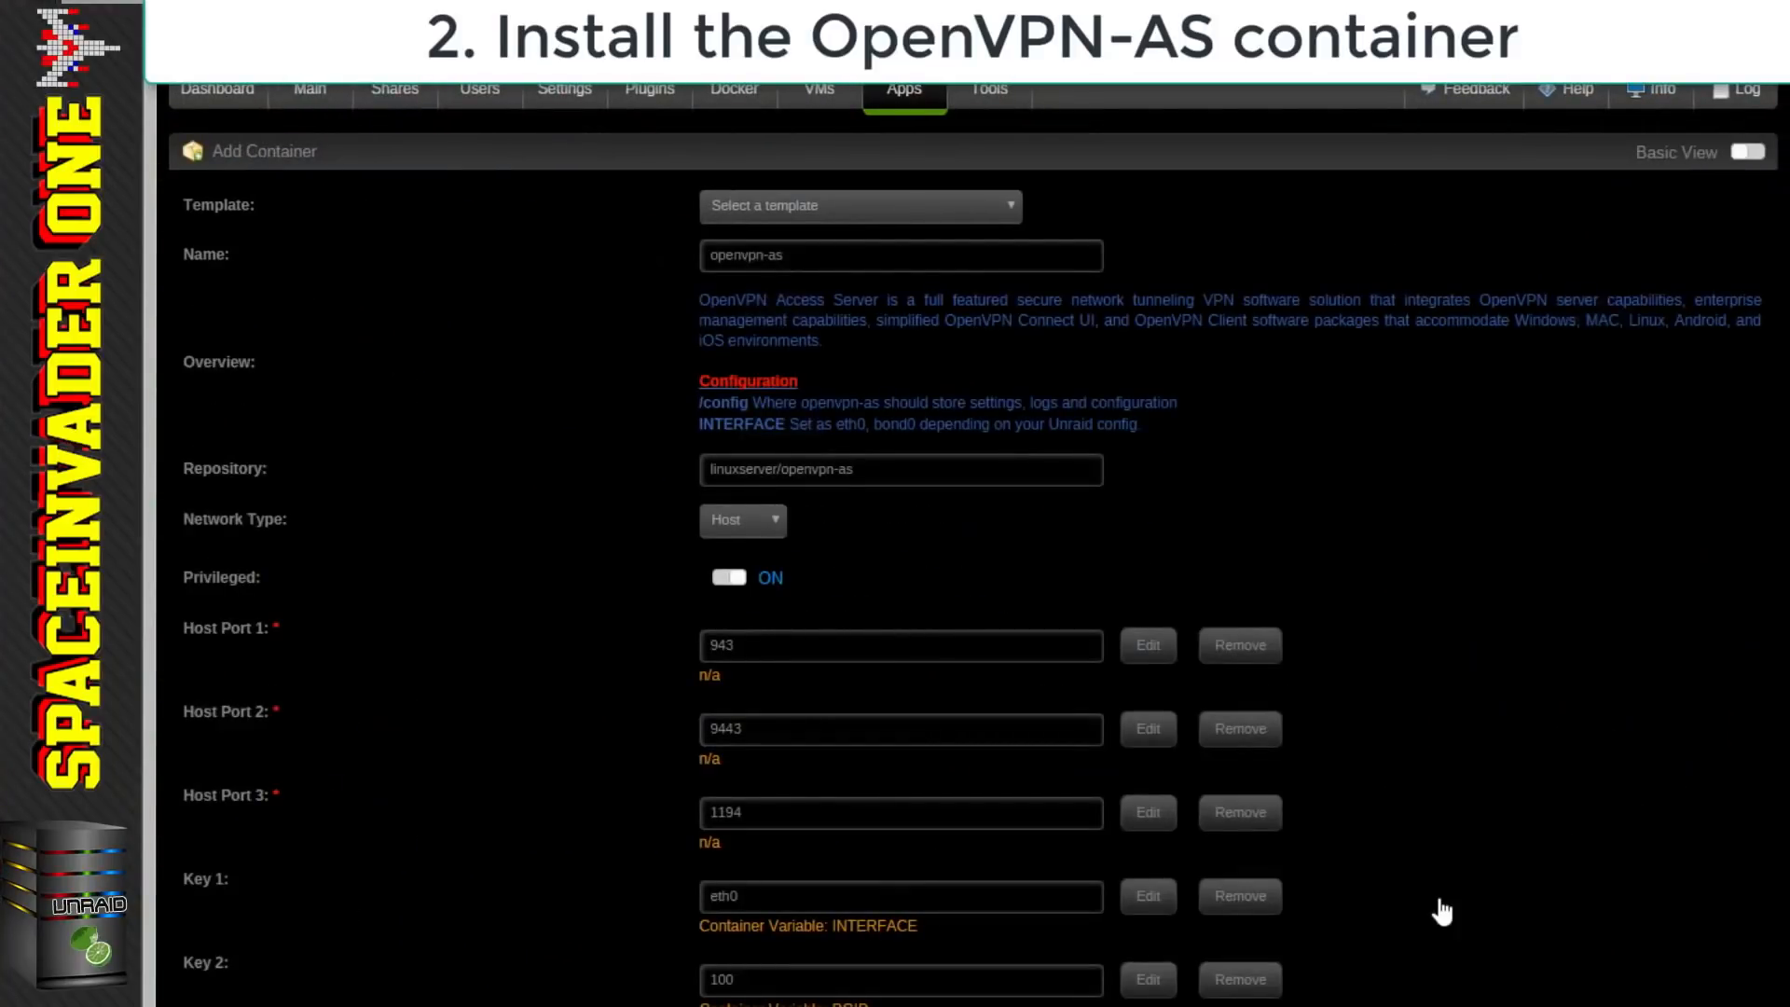
{"action": "scroll", "scroll_direction": "down", "scroll_amount": 3}
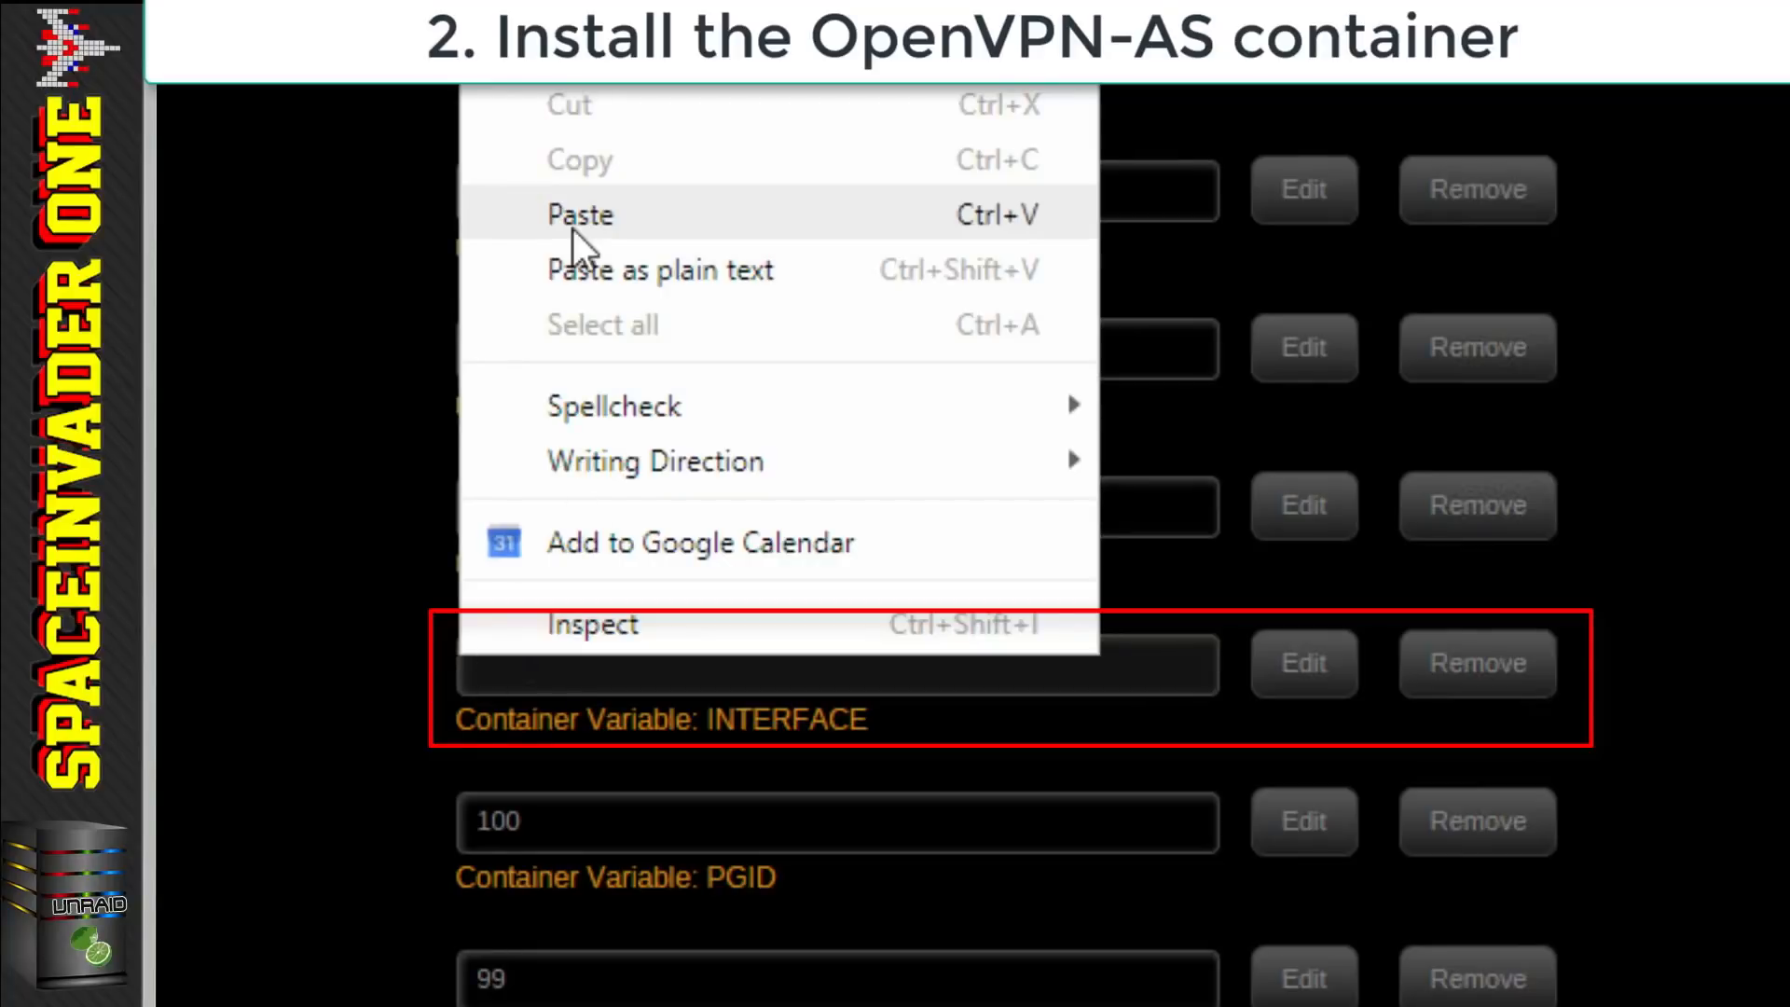
Install openvpn-as with its INTERFACE variable set to bond0 and view it in the Docker list.
{"action": "left_click", "coordinate": [580, 214]}
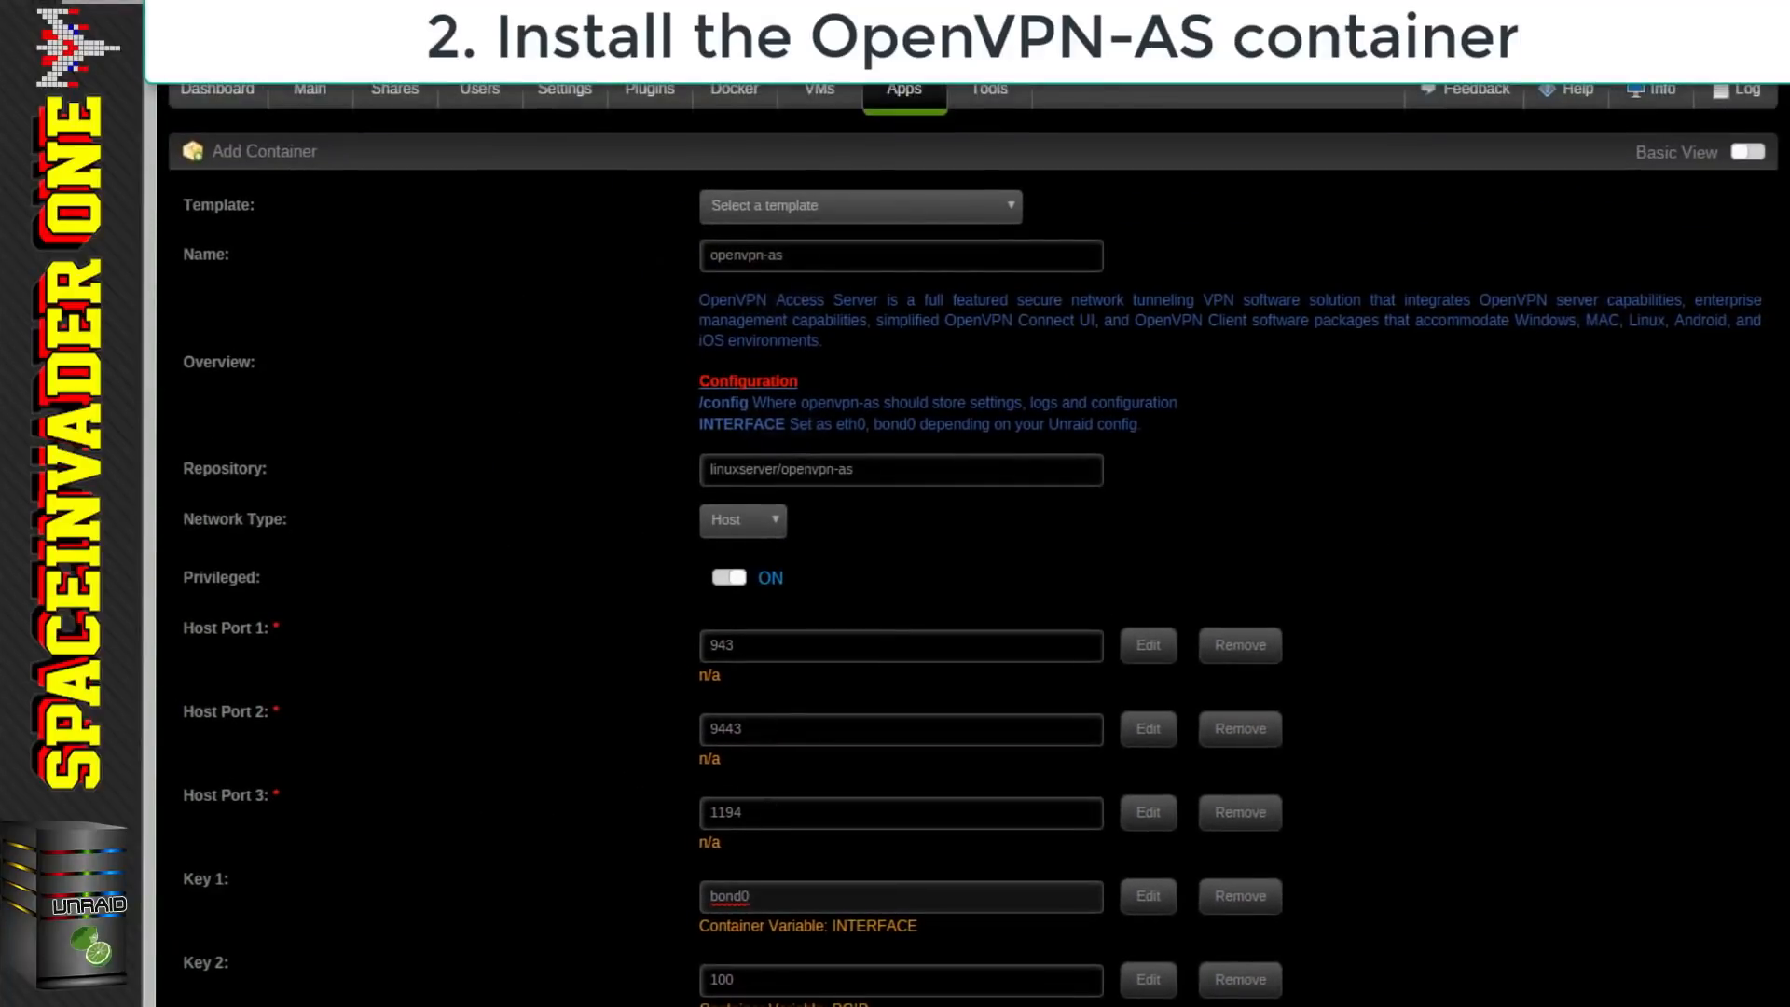
{"action": "scroll", "scroll_direction": "down", "scroll_amount": 3}
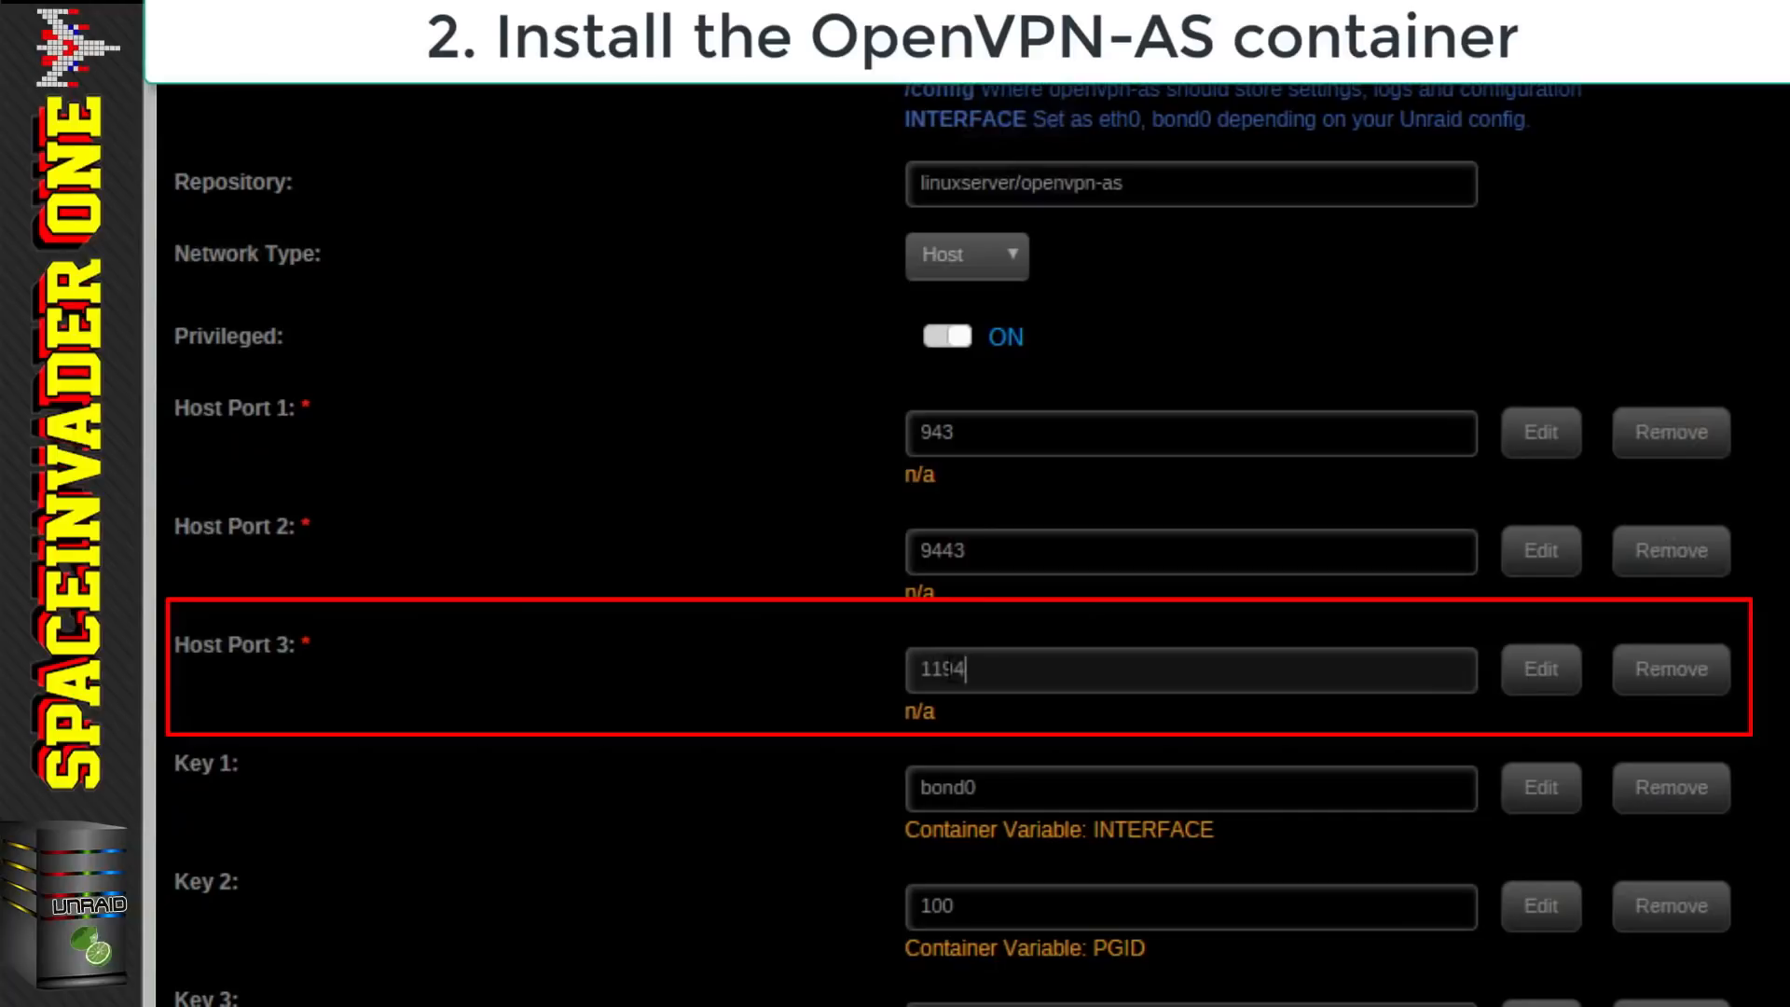
{"action": "right_click", "coordinate": [962, 671]}
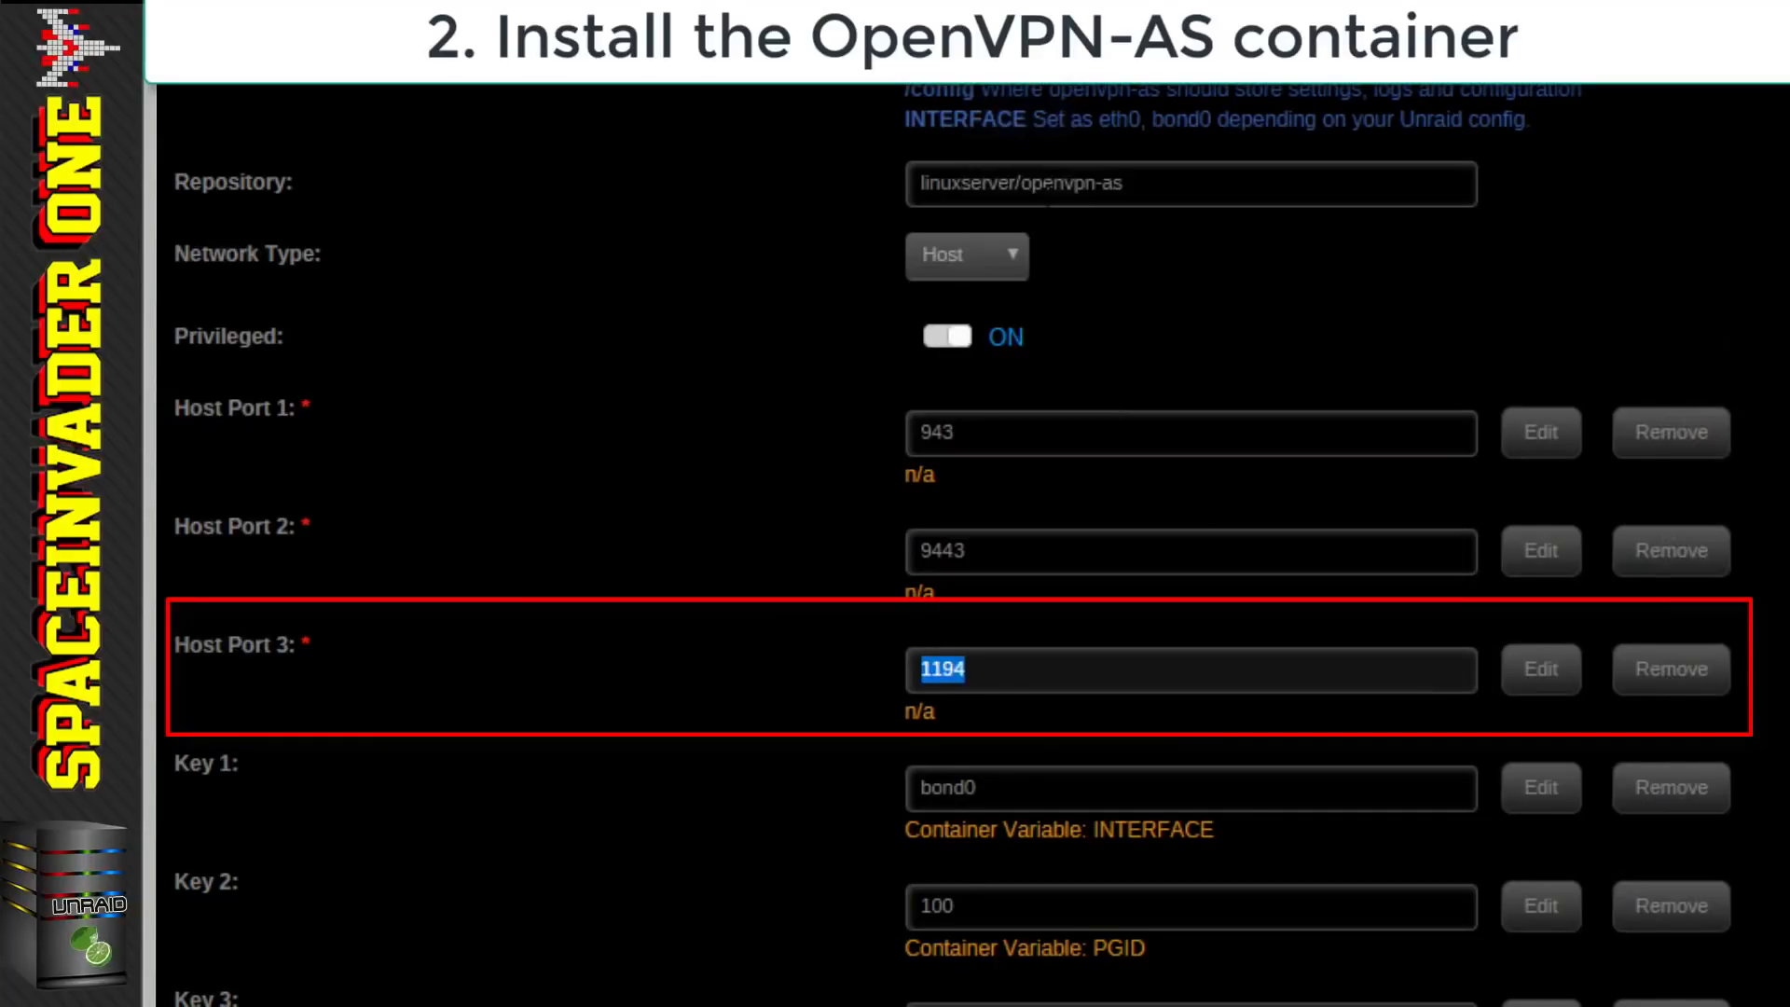
{"action": "mouse_move", "coordinate": [995, 412]}
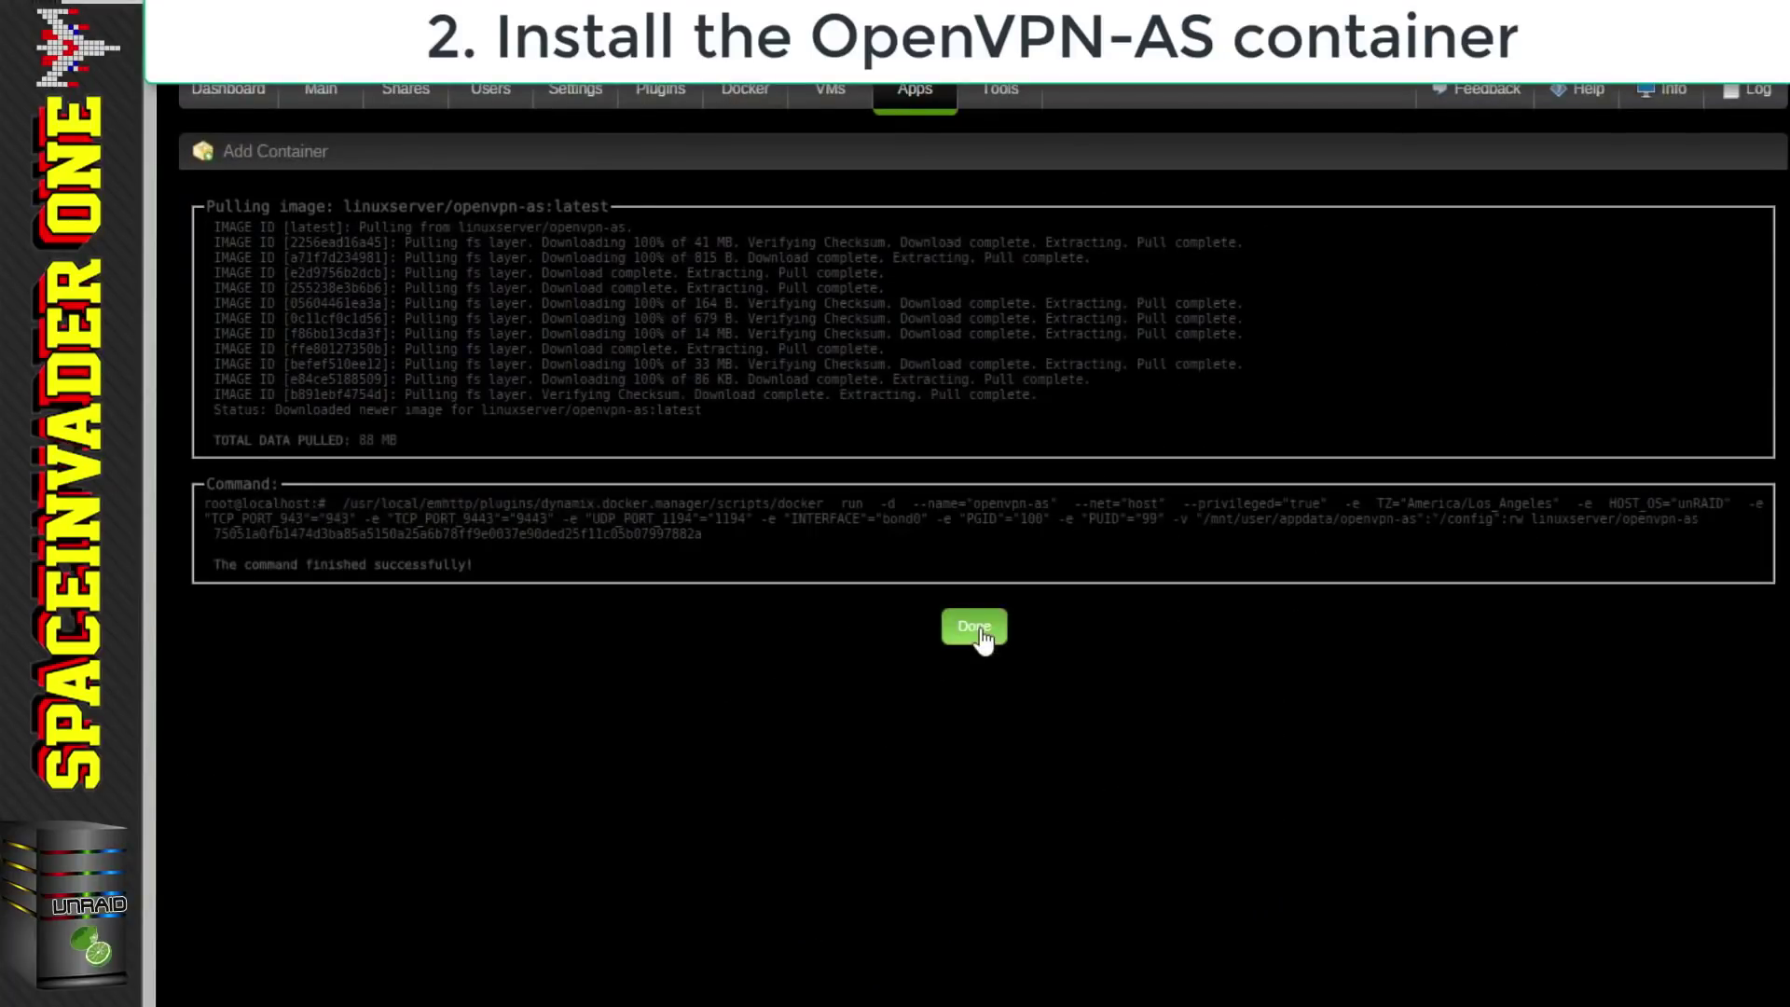
{"action": "left_click", "coordinate": [973, 627]}
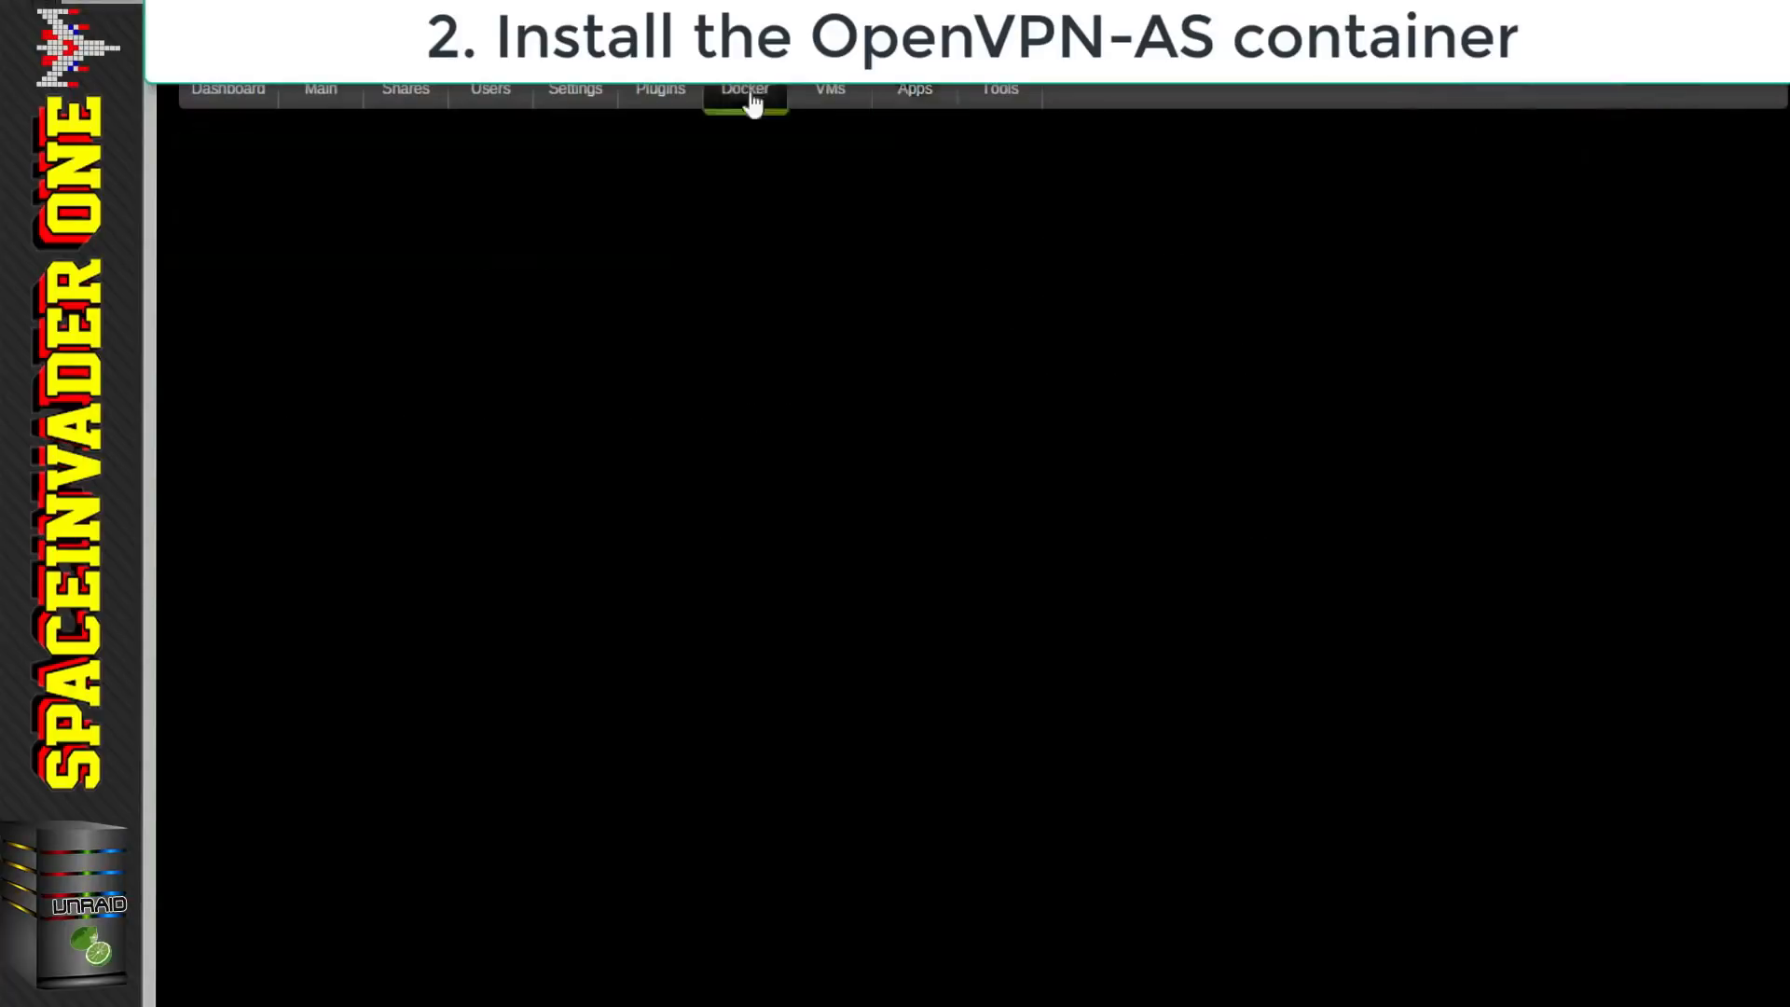
{"action": "left_click", "coordinate": [744, 90]}
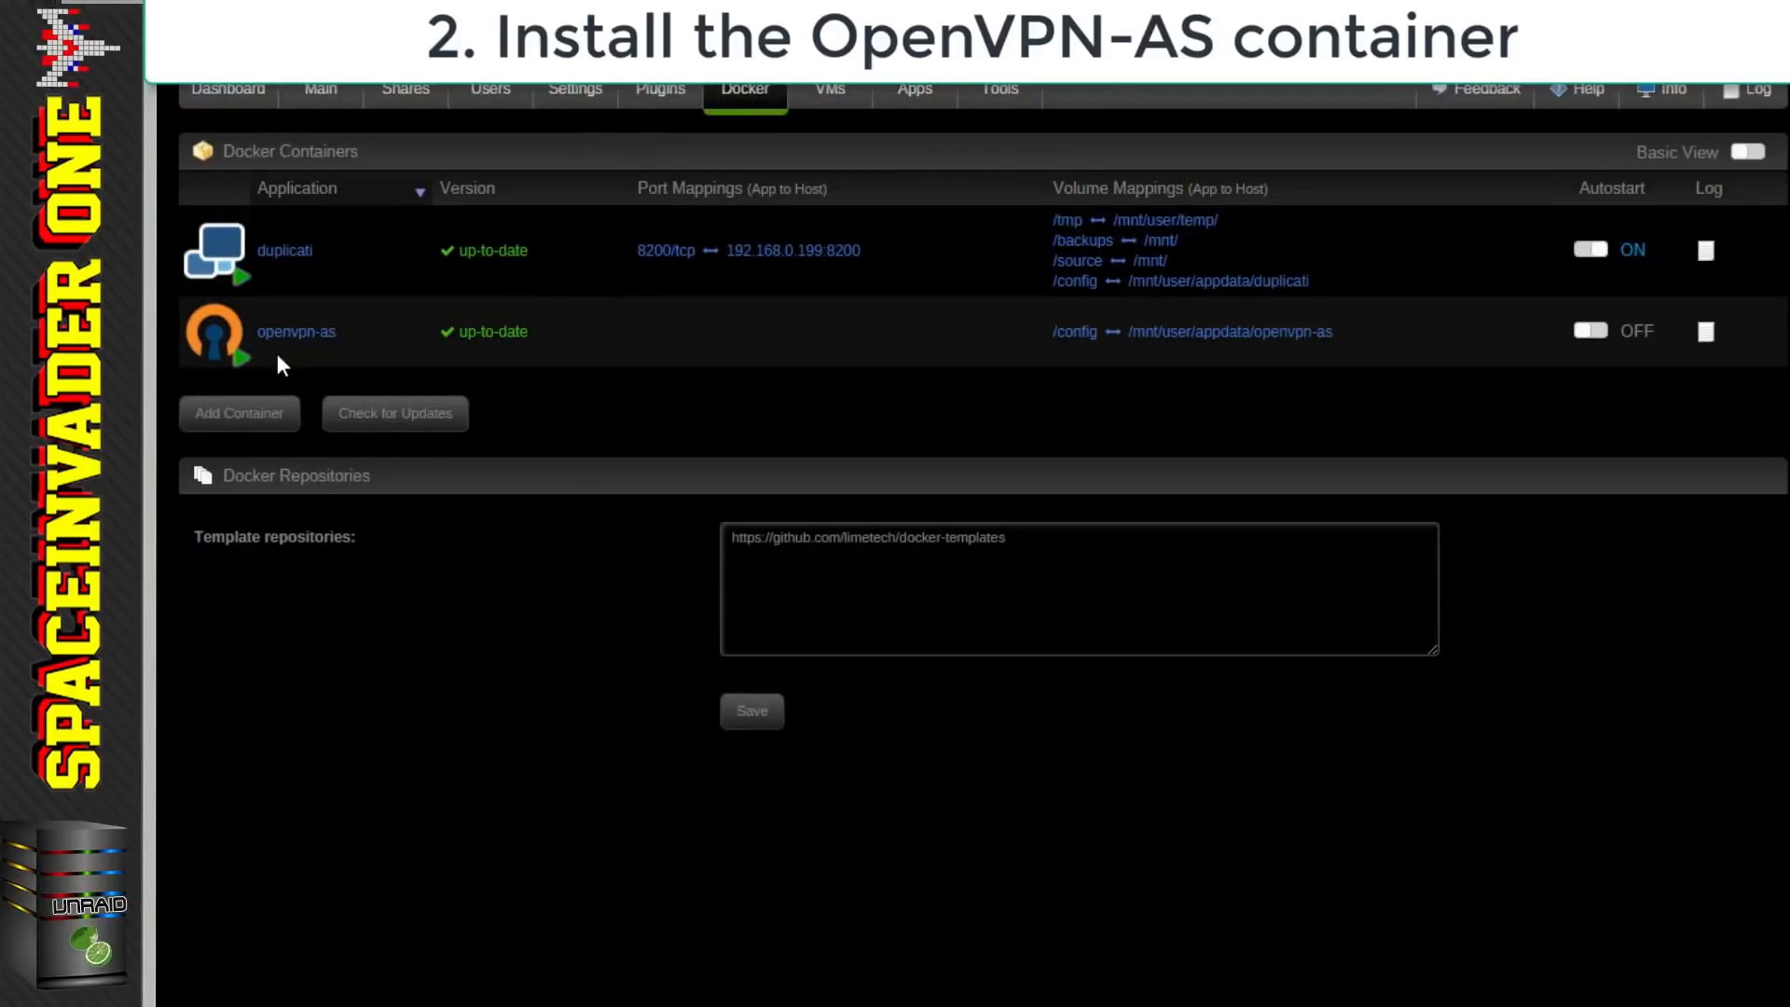
{"action": "mouse_move", "coordinate": [228, 337]}
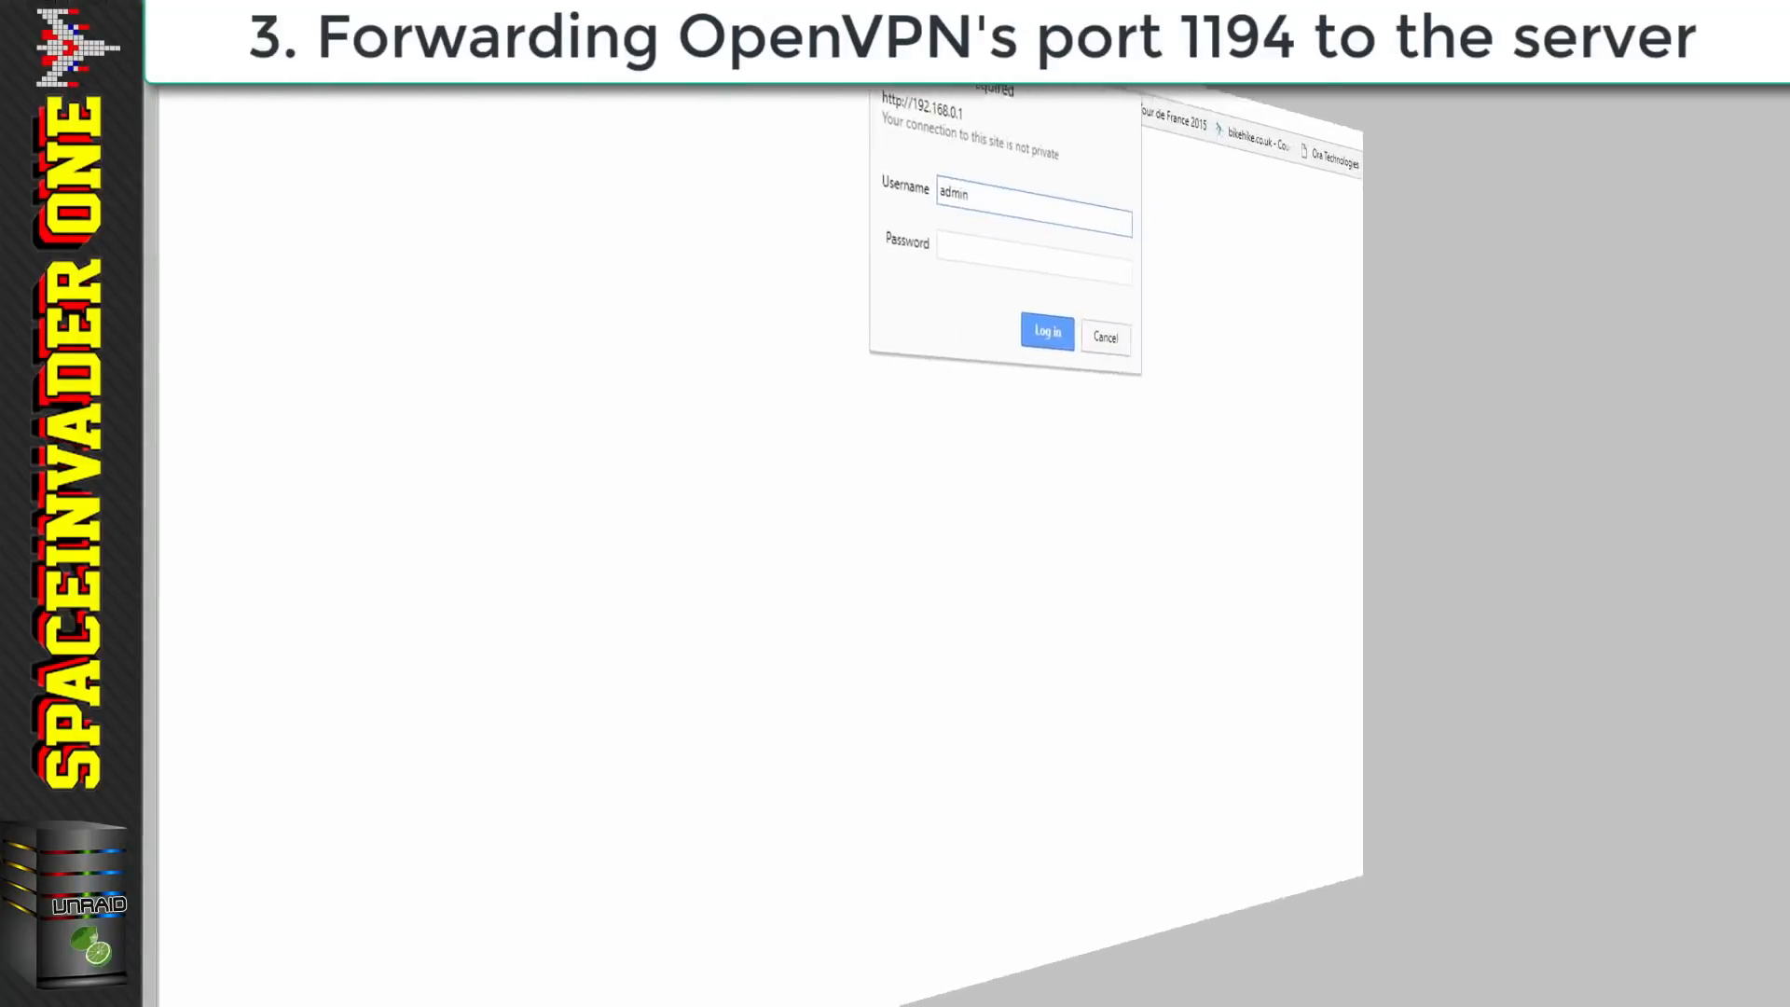
Log in to the router and start adding a custom Port Forwarding service.
{"action": "left_click", "coordinate": [1045, 331]}
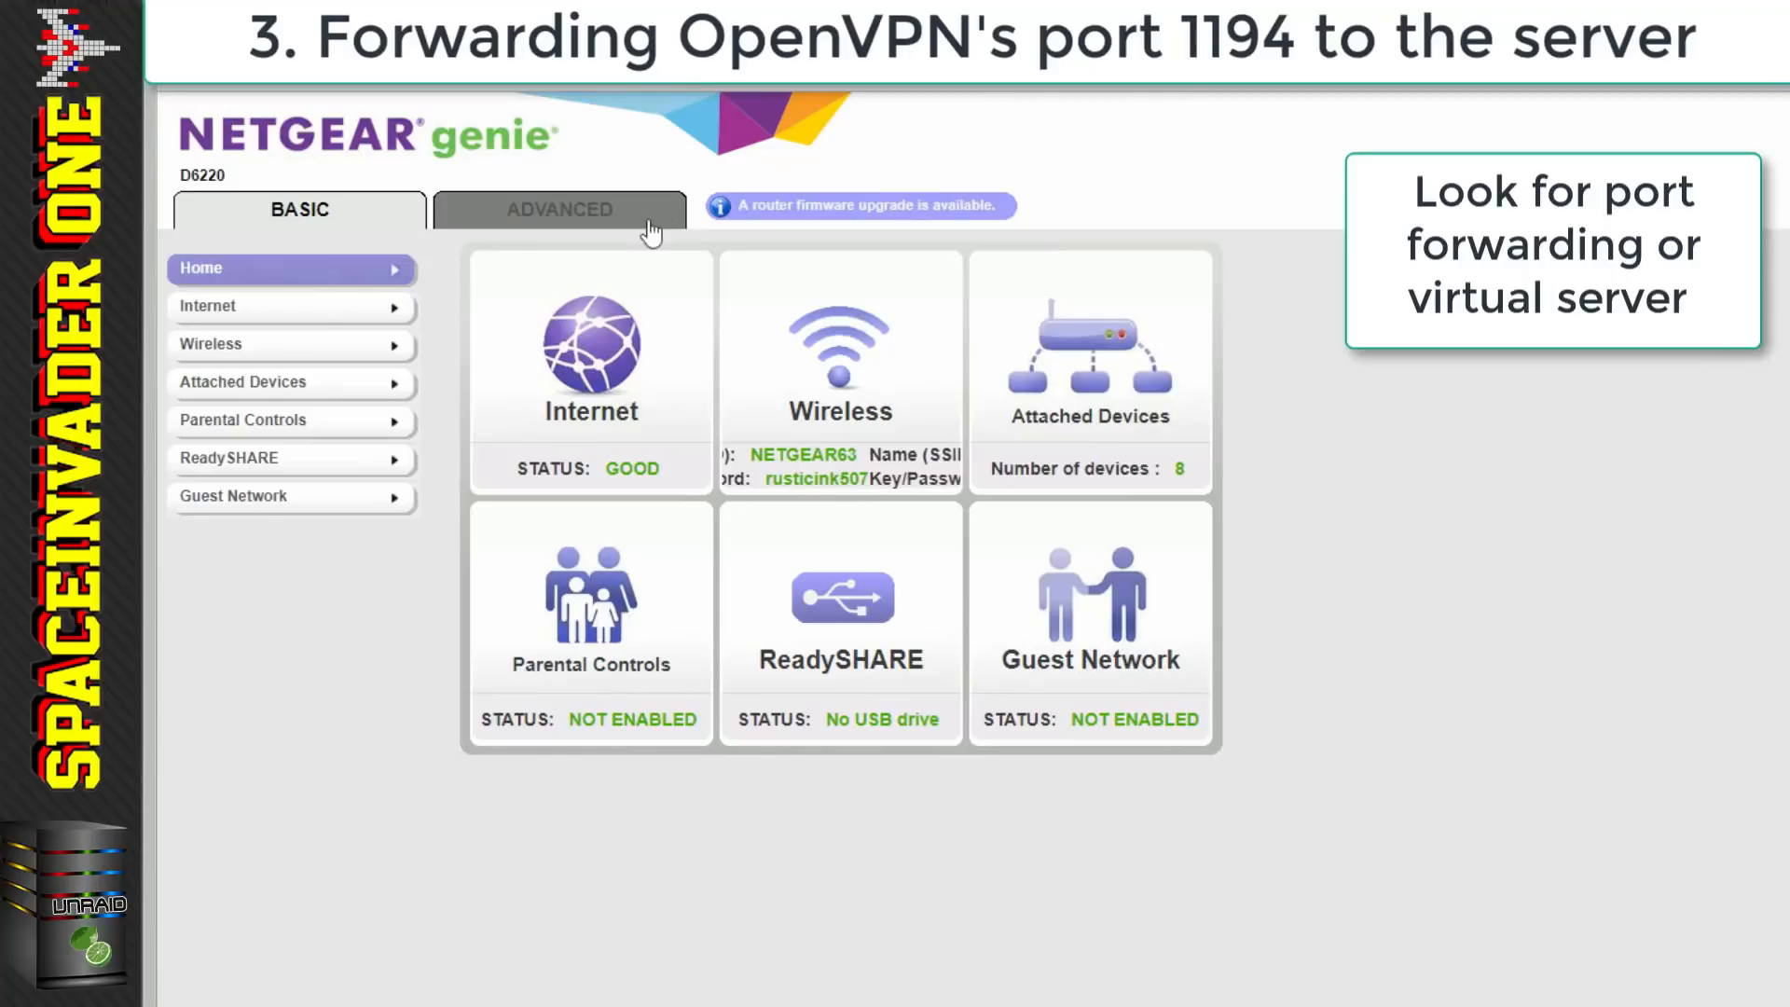
{"action": "left_click", "coordinate": [559, 208]}
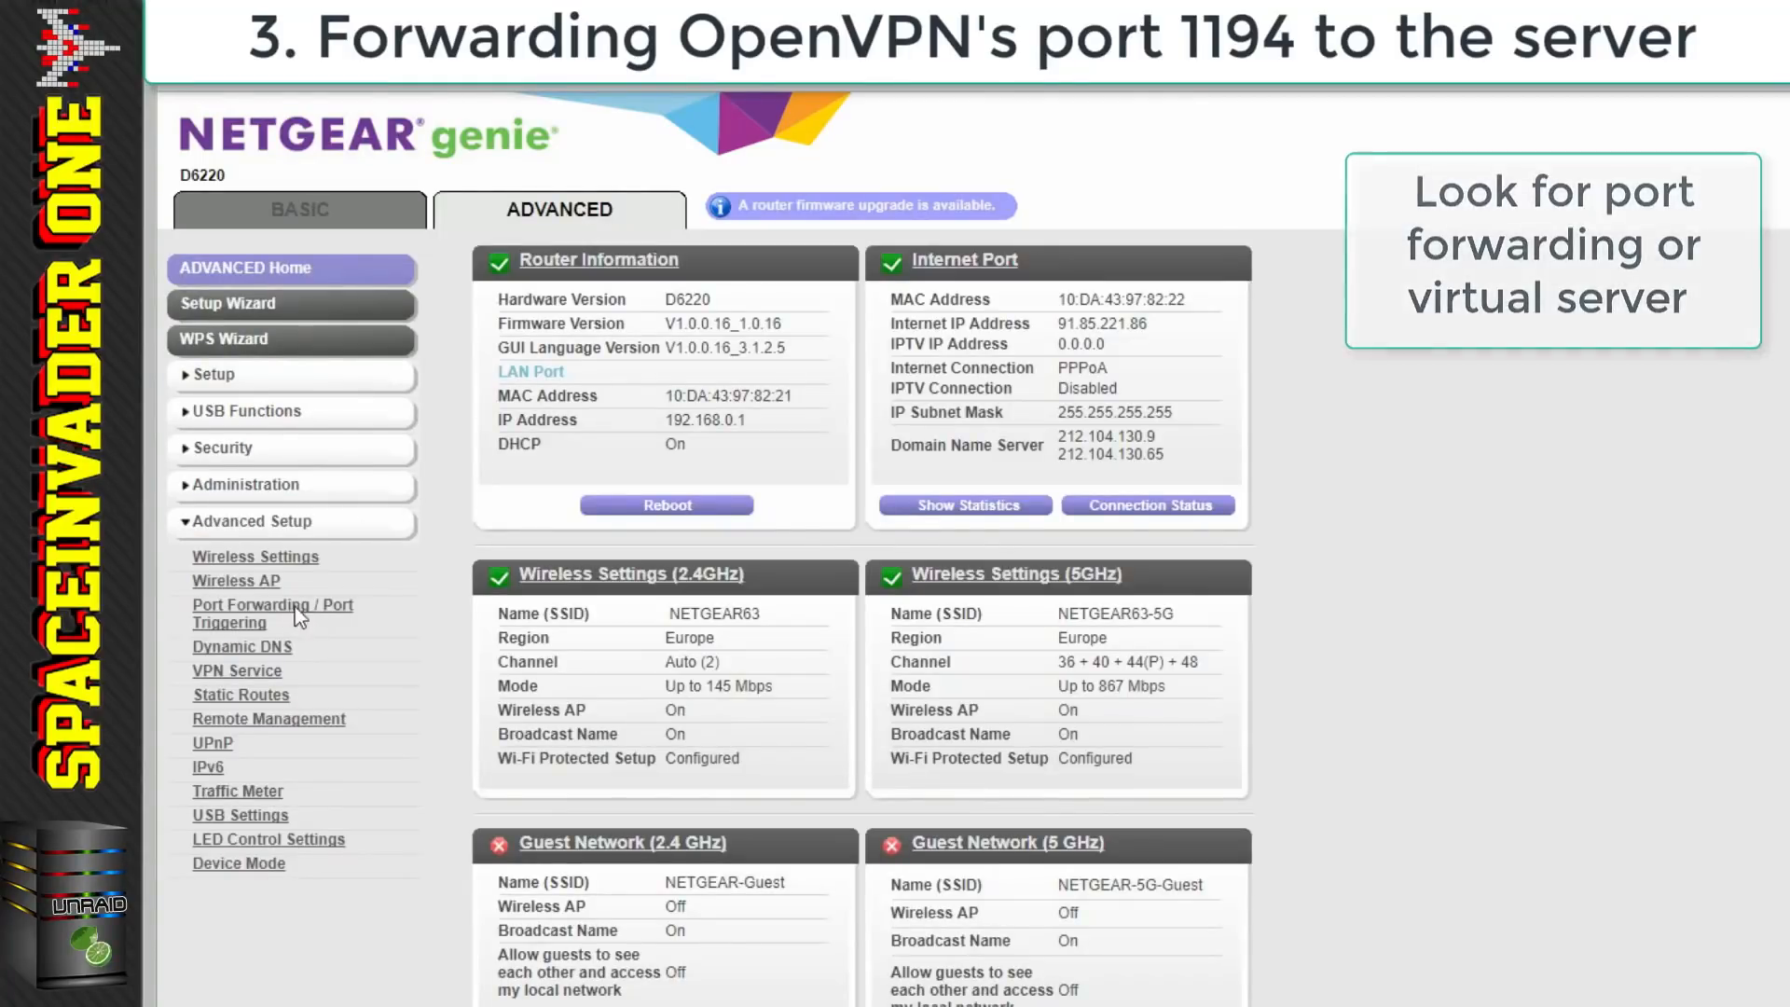
{"action": "left_click", "coordinate": [270, 614]}
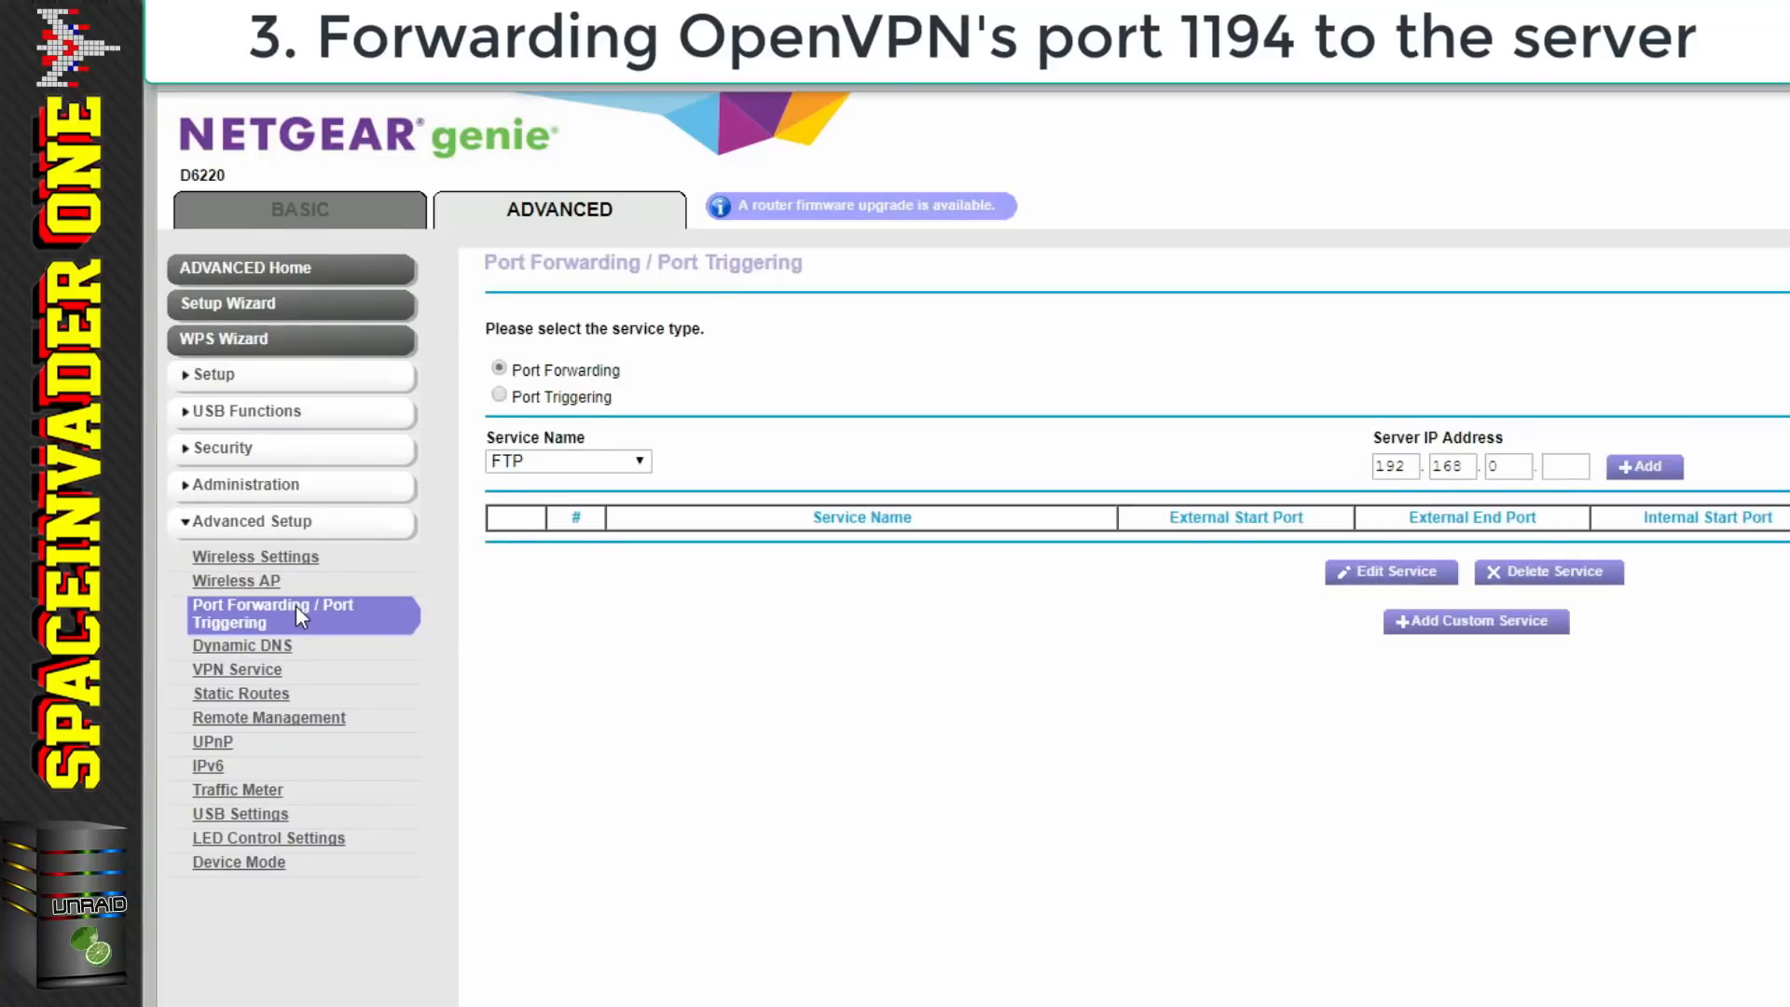
{"action": "mouse_move", "coordinate": [1436, 651]}
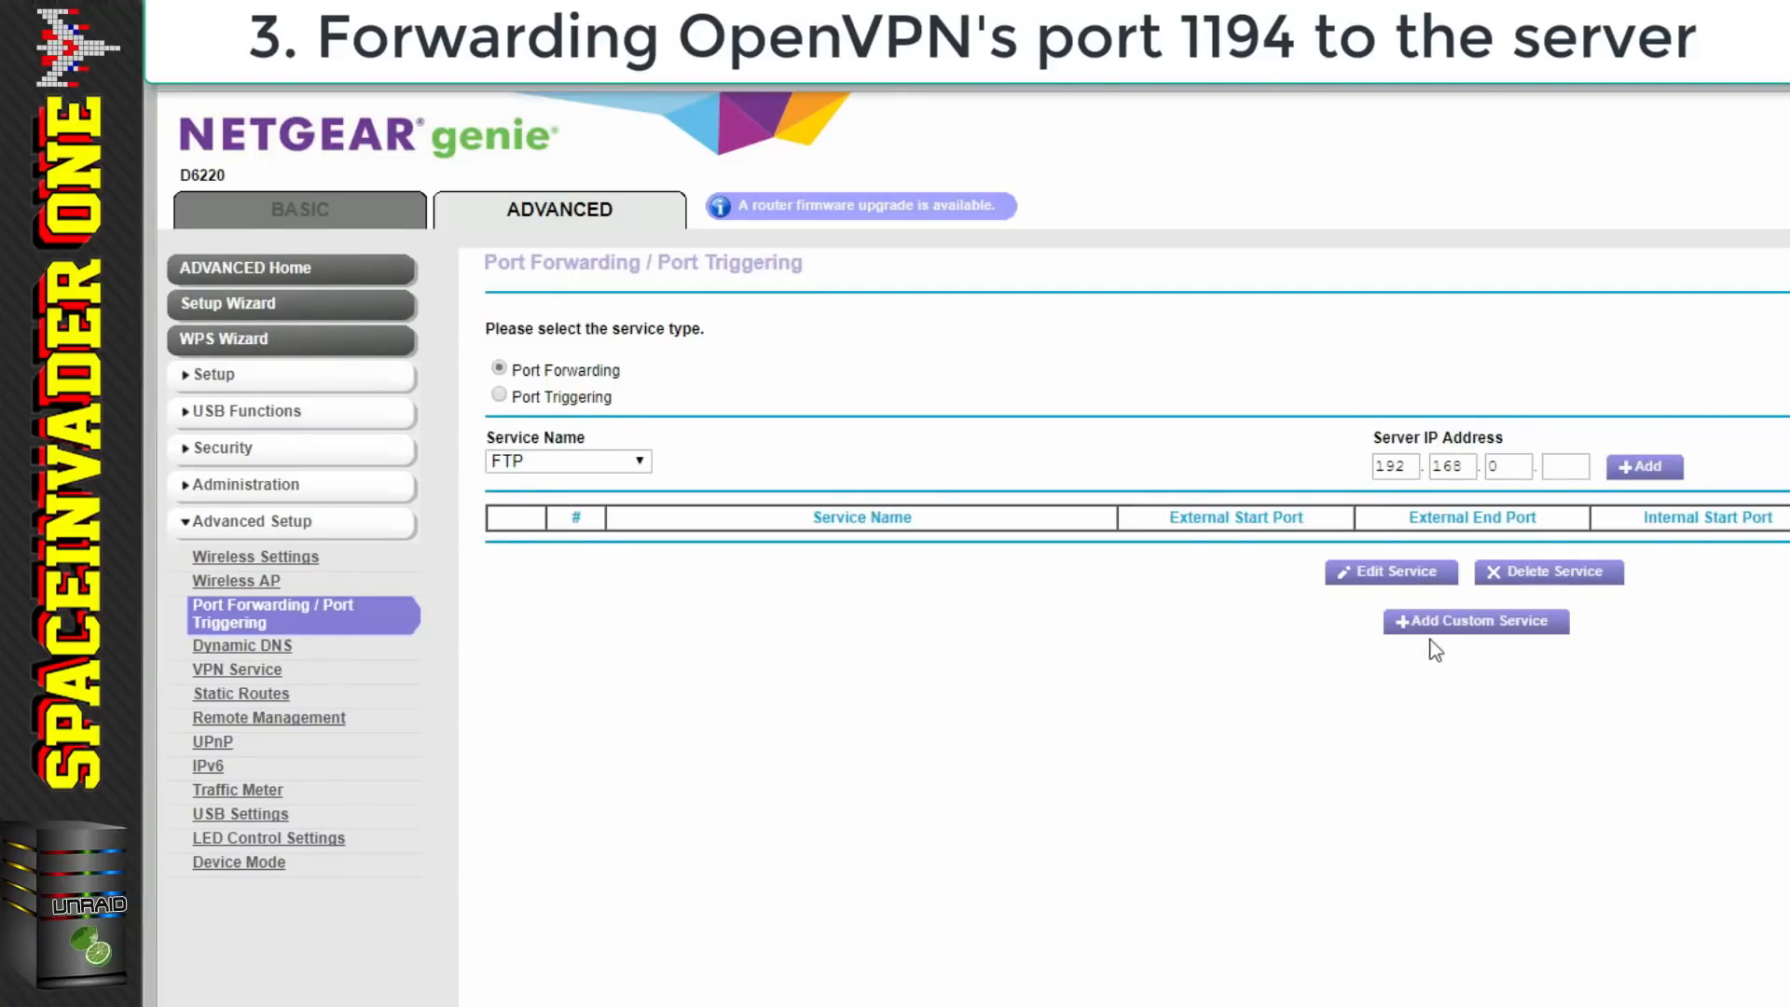
{"action": "left_click", "coordinate": [1474, 621]}
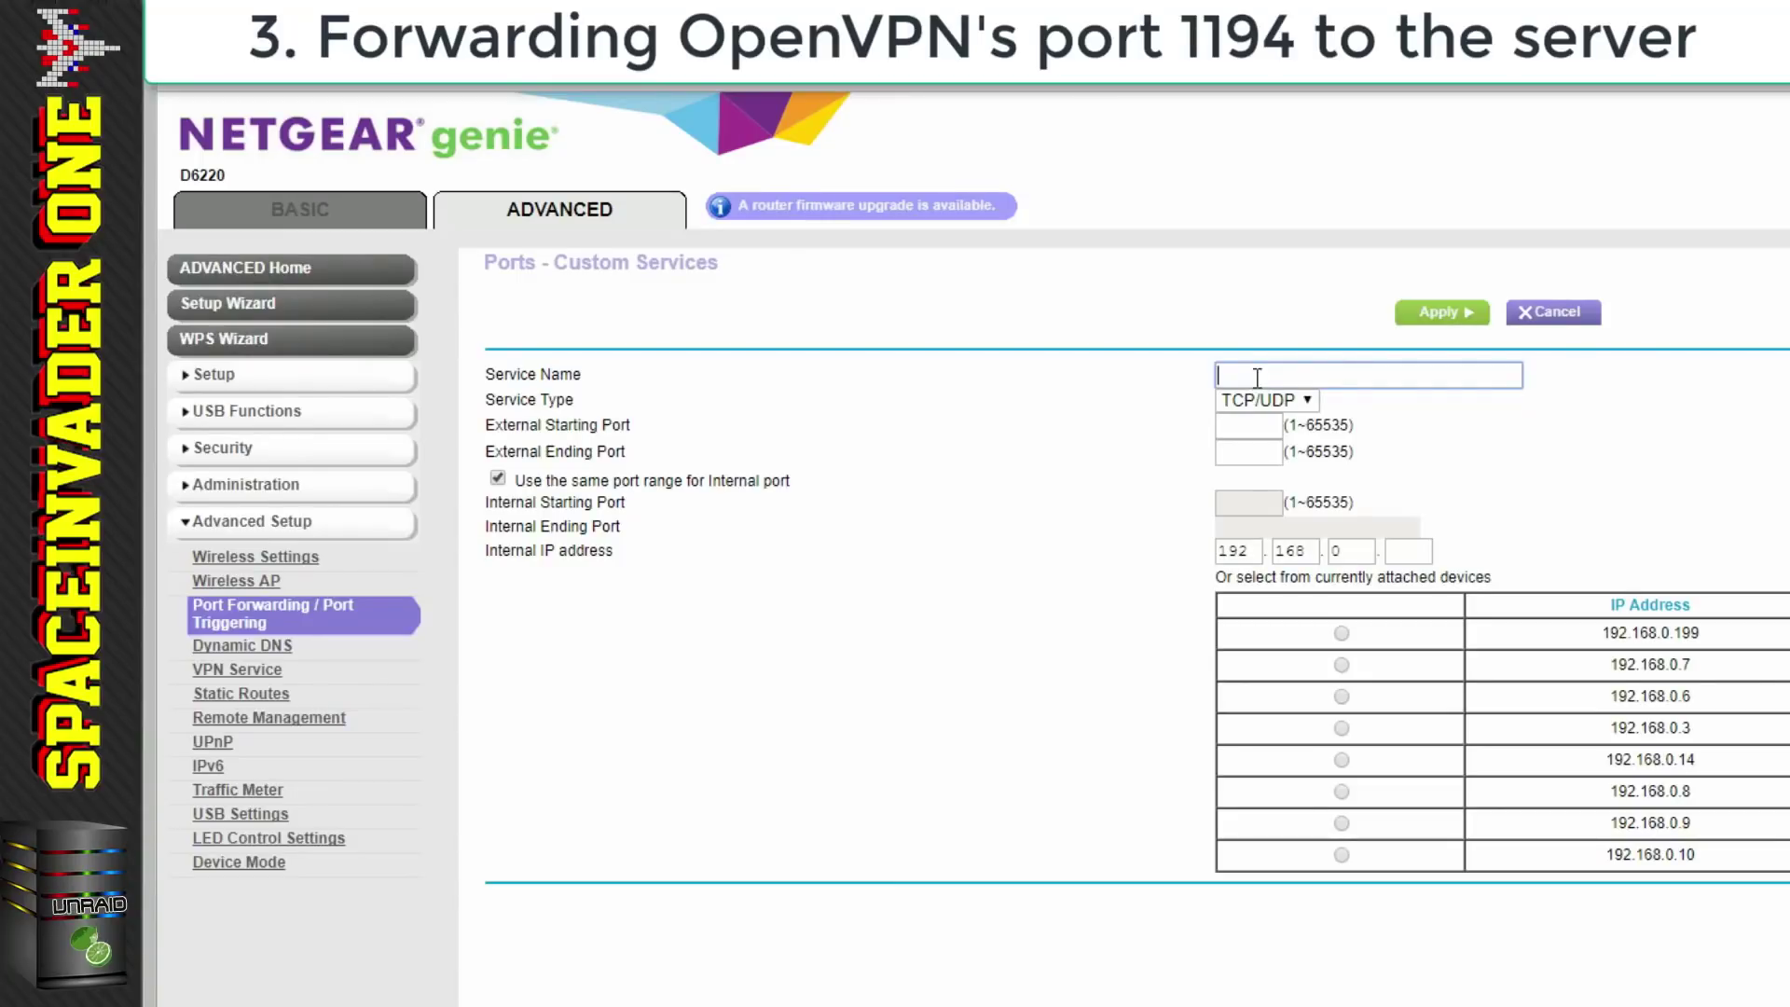
Create the openvpn rule forwarding UDP port 1194 to SERVER 192.168.0.199 and apply it.
{"action": "type", "text": "openvp"}
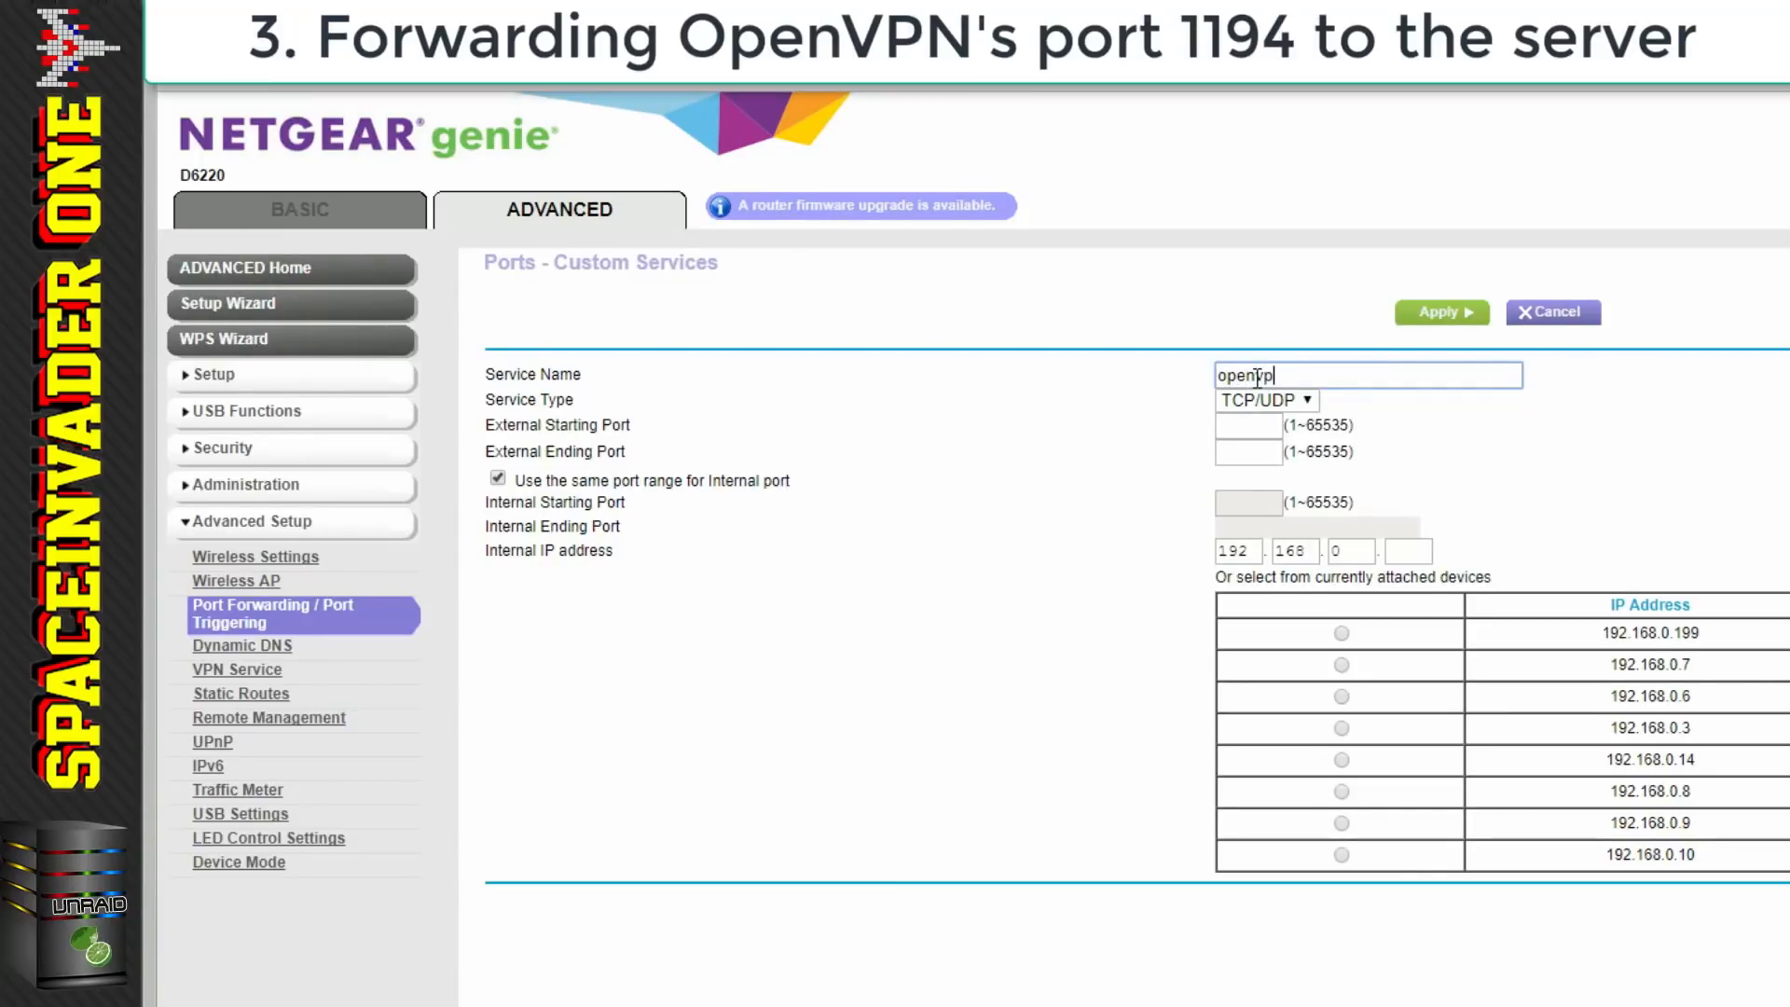
{"action": "left_click", "coordinate": [1265, 400]}
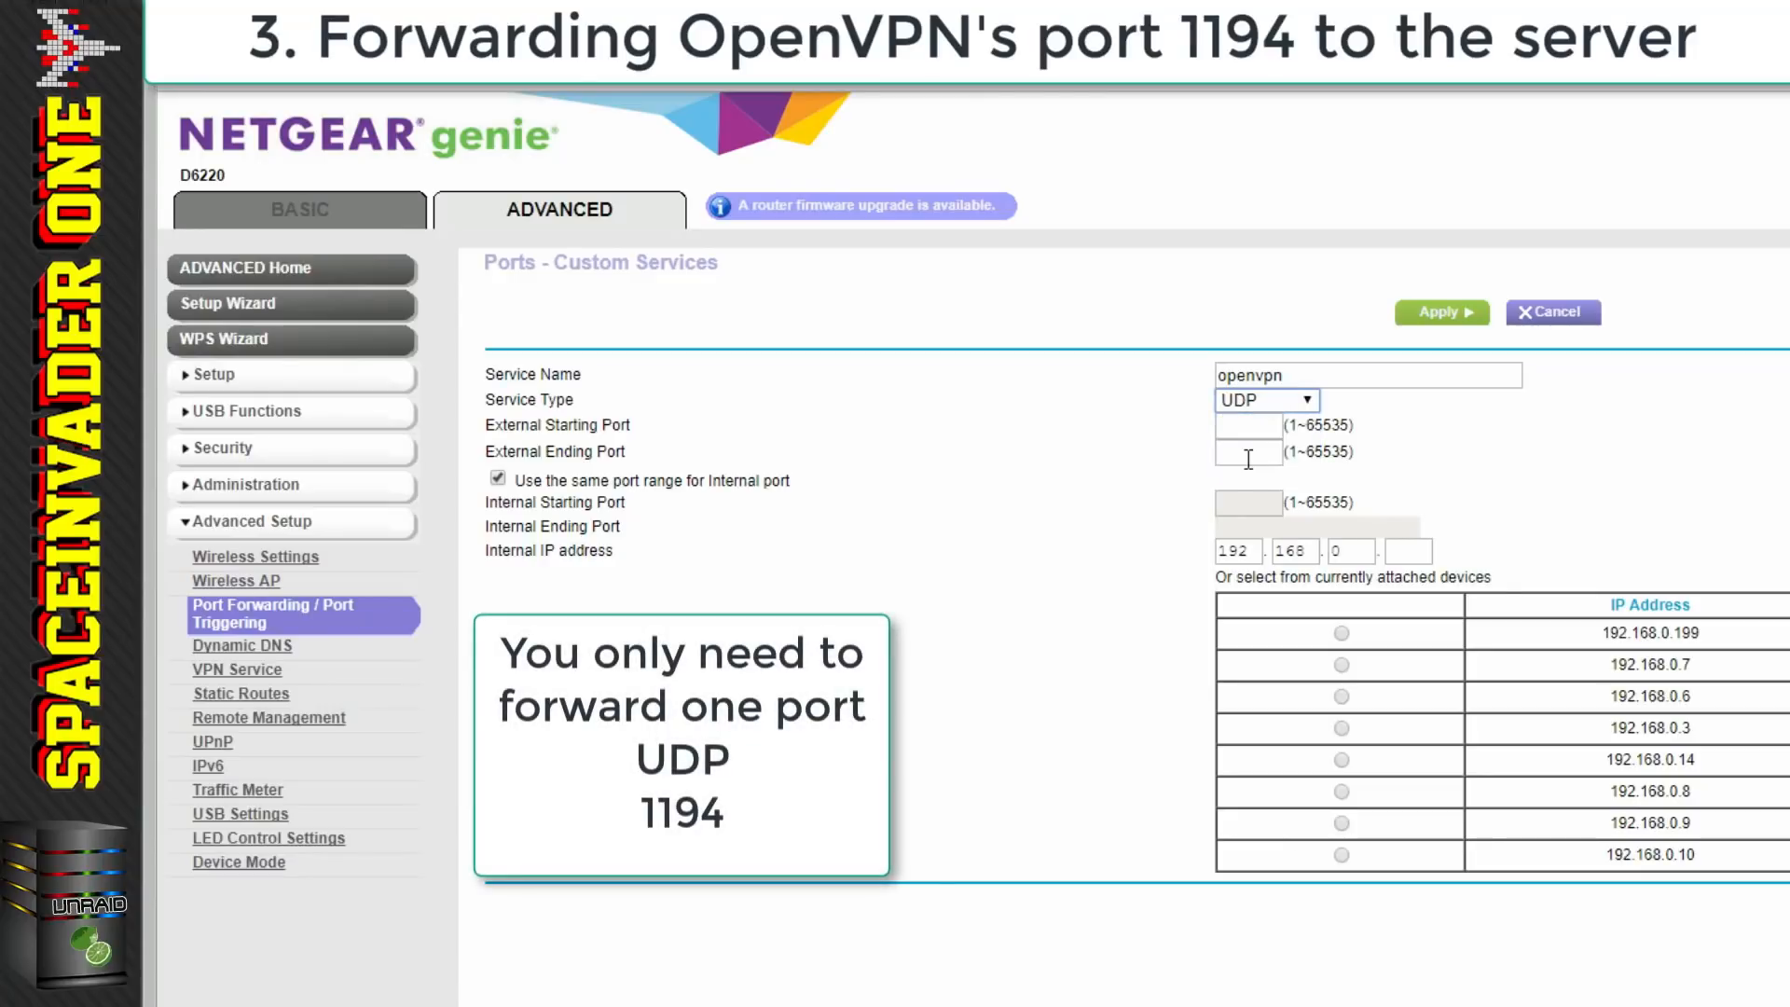
{"action": "right_click", "coordinate": [1247, 426]}
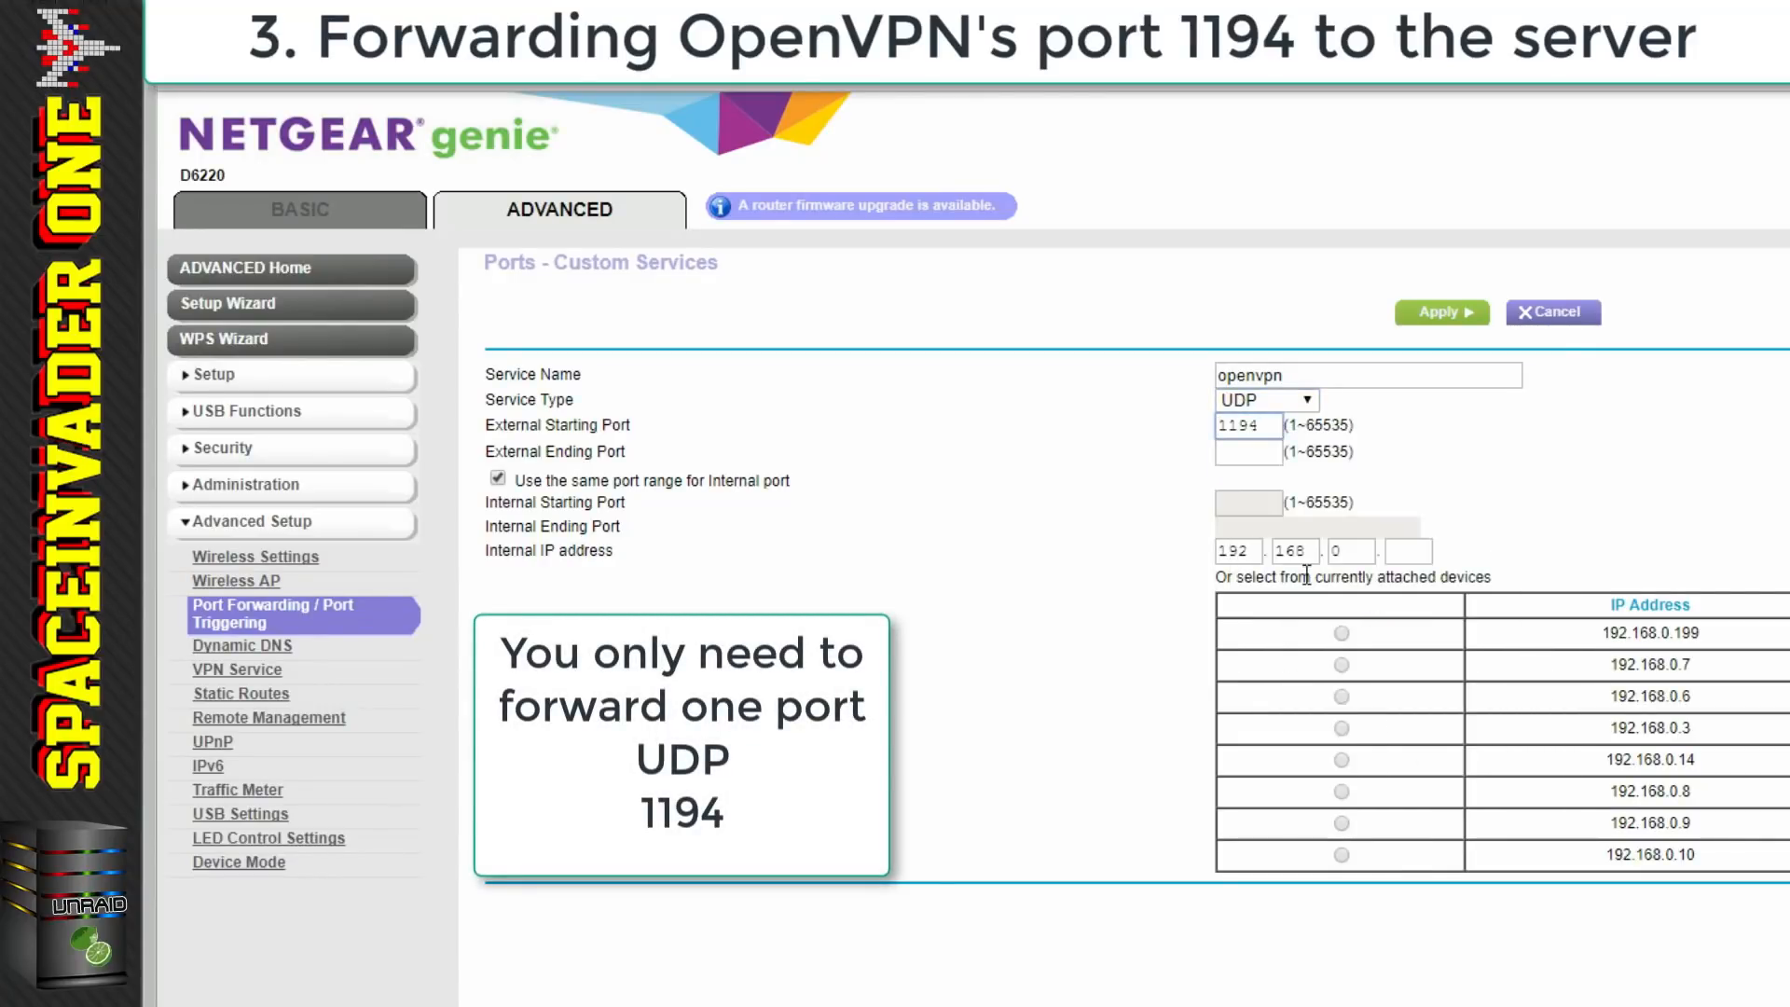
{"action": "right_click", "coordinate": [1247, 452]}
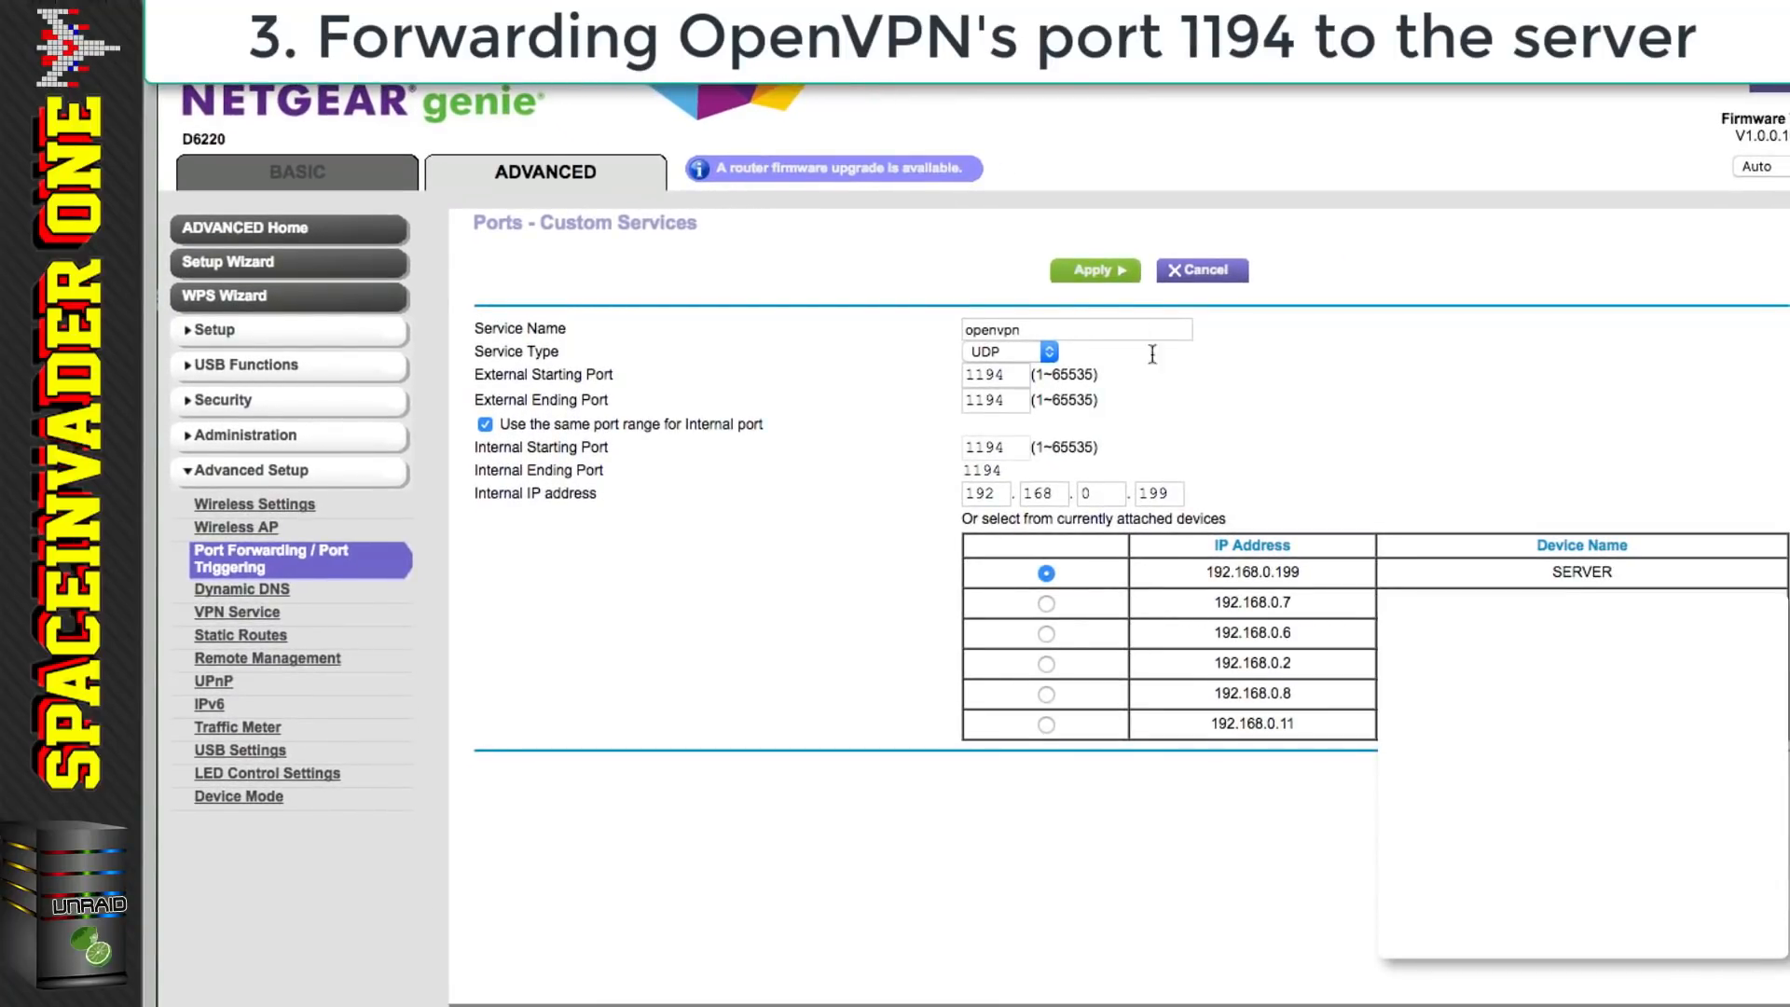
{"action": "left_click", "coordinate": [1093, 270]}
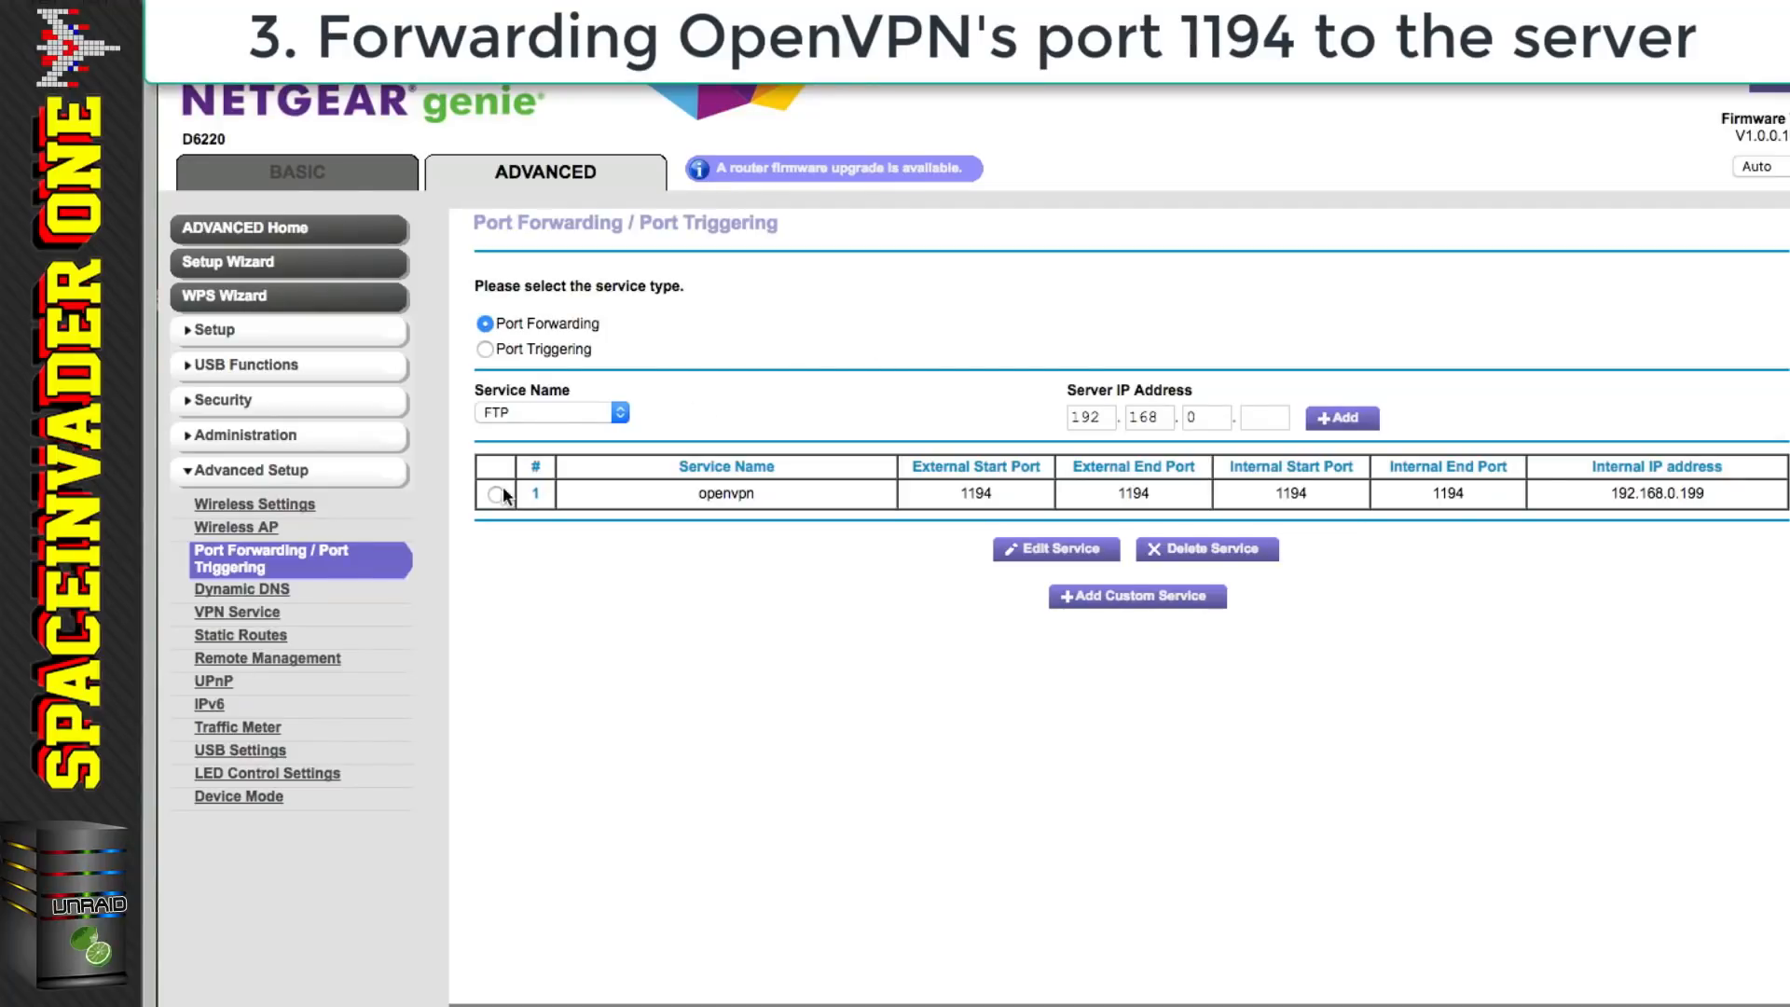
Enable Dynamic DNS with the myipaddress123 host name and the account email.
{"action": "left_click", "coordinate": [240, 591]}
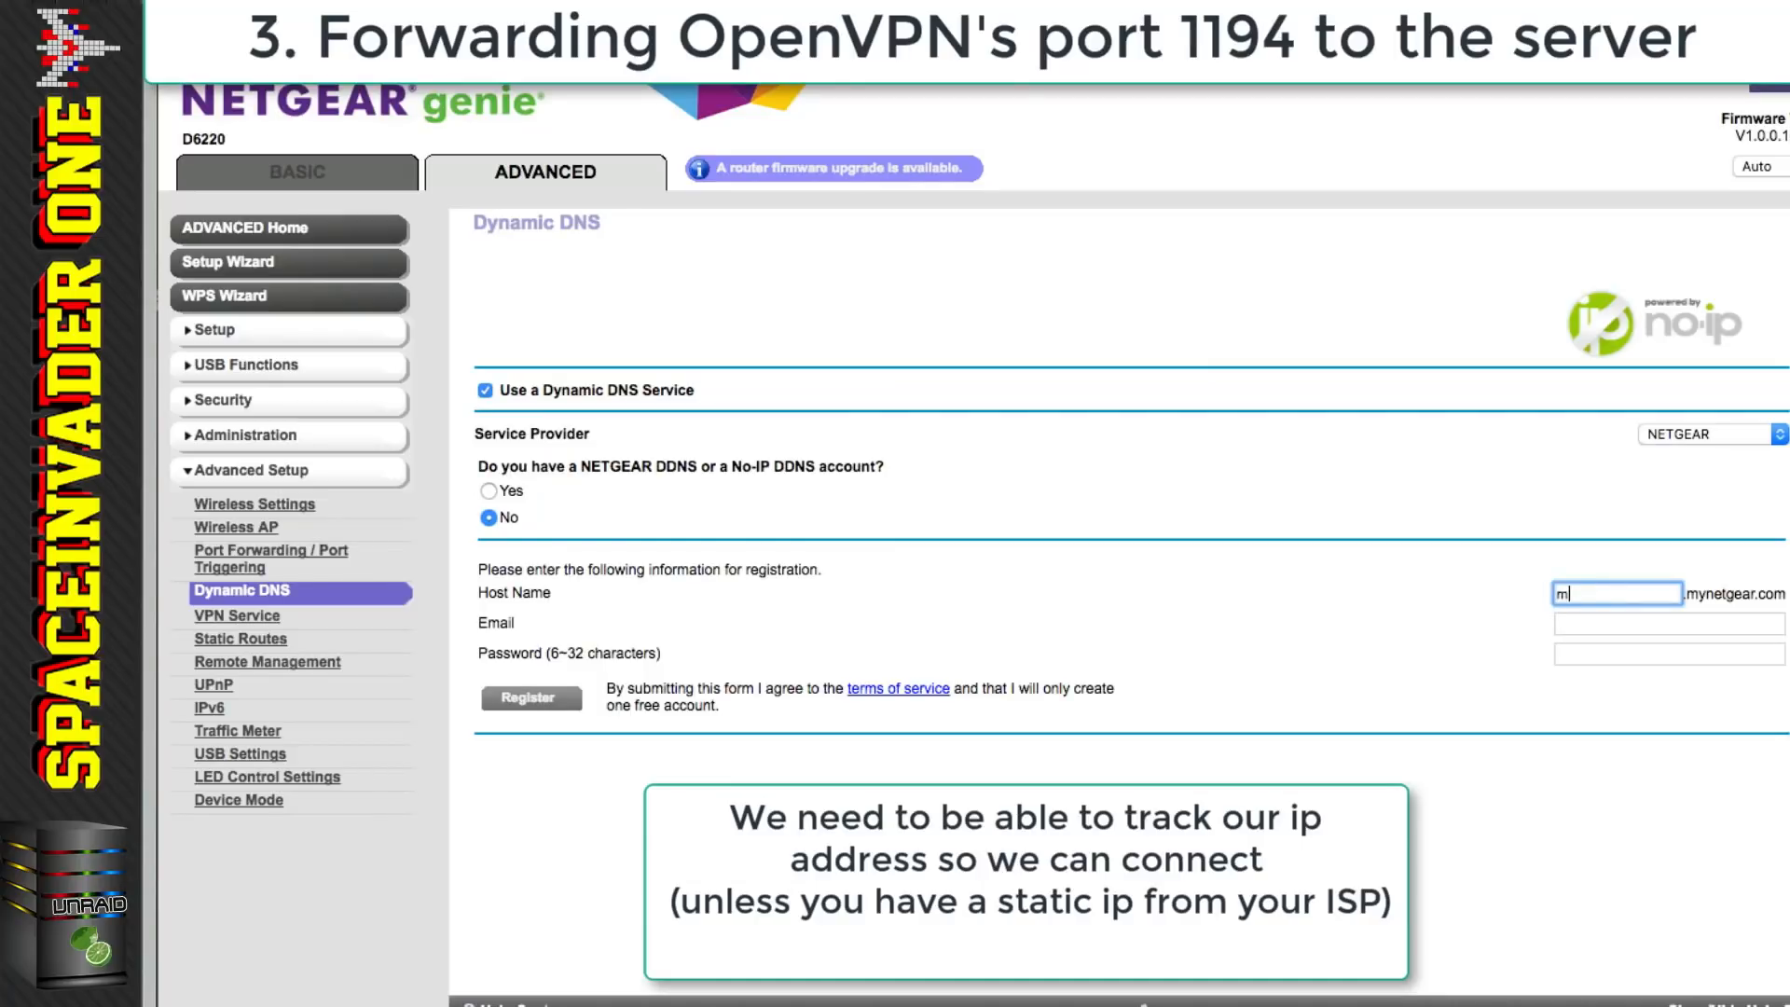
{"action": "type", "text": "myipaddress123"}
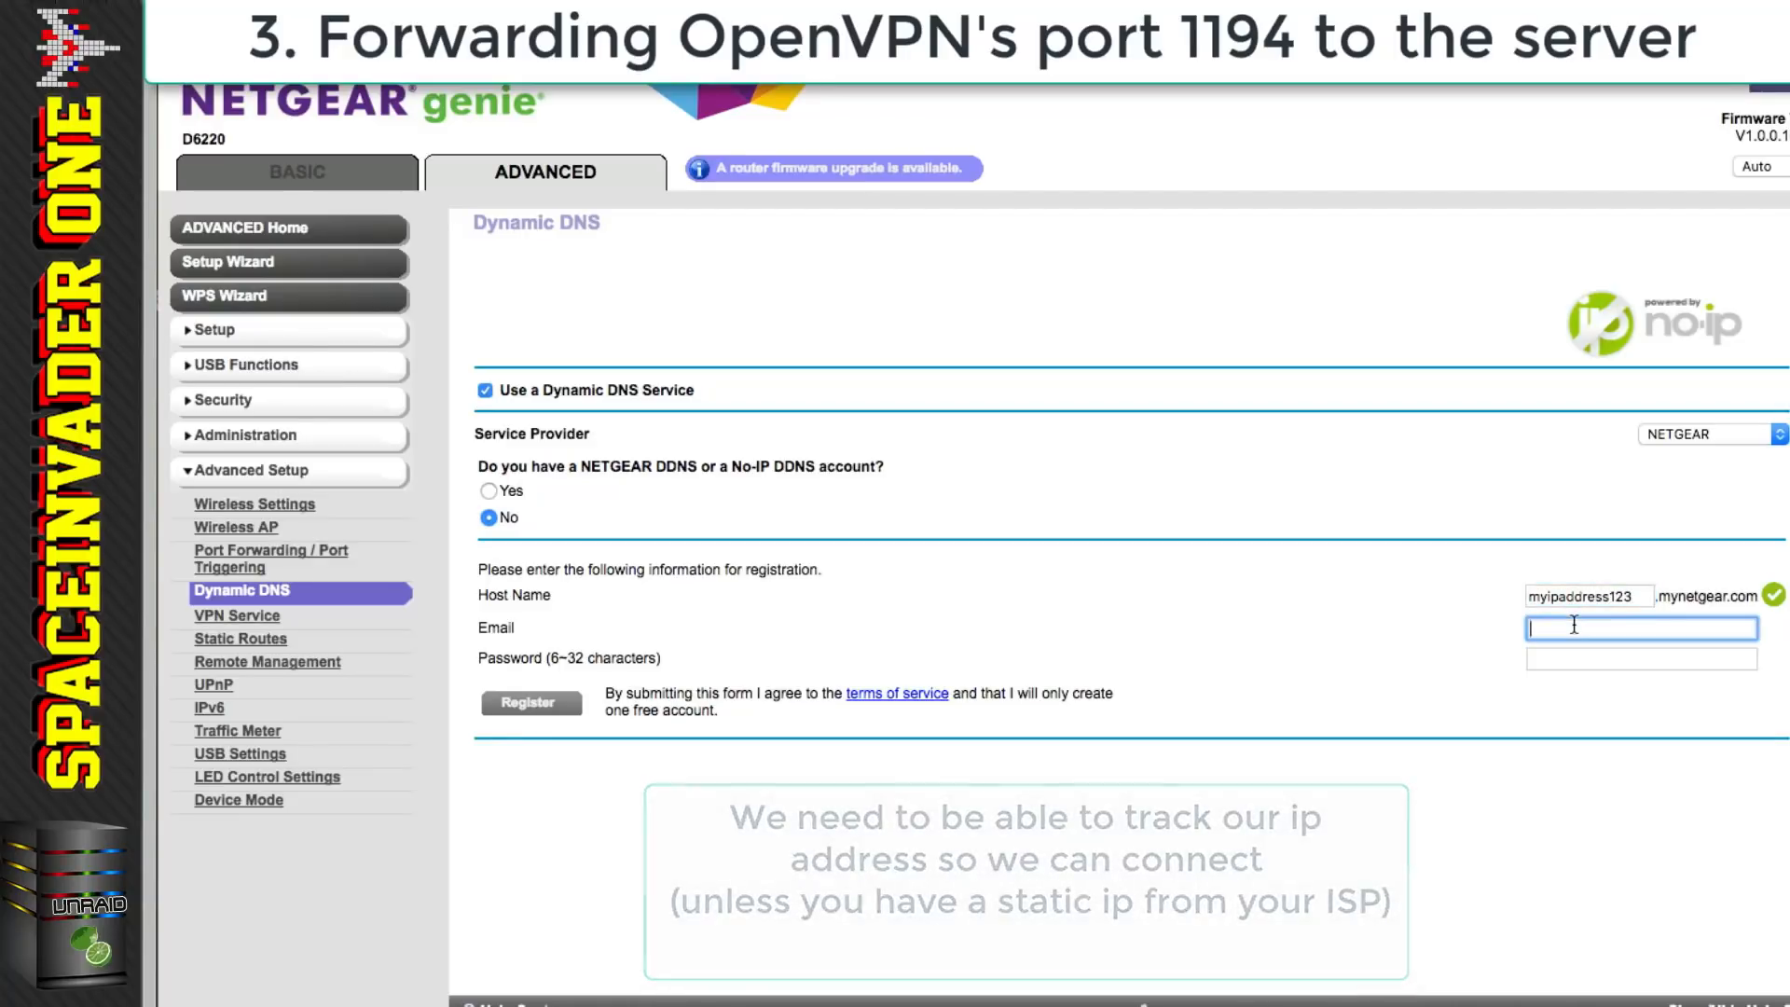
{"action": "type", "text": "myemail"}
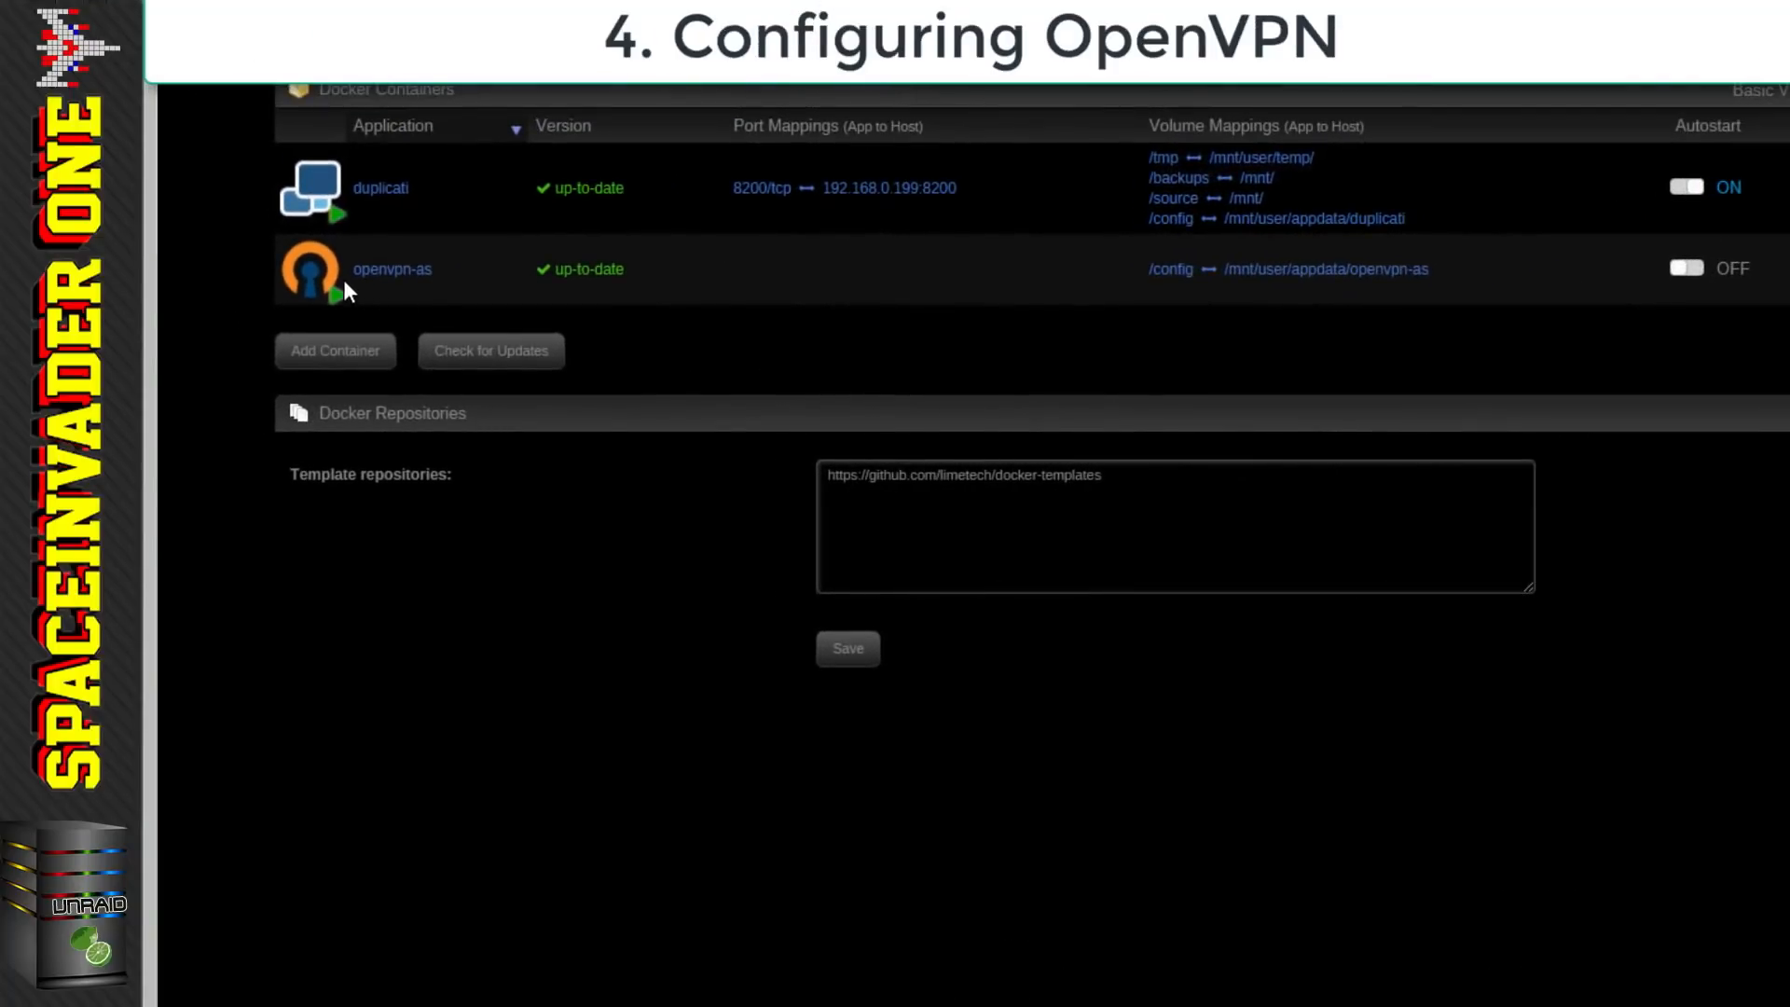
Launch the openvpn-as WebUI and proceed to 192.168.0.199 despite the certificate warning.
{"action": "left_click", "coordinate": [309, 270]}
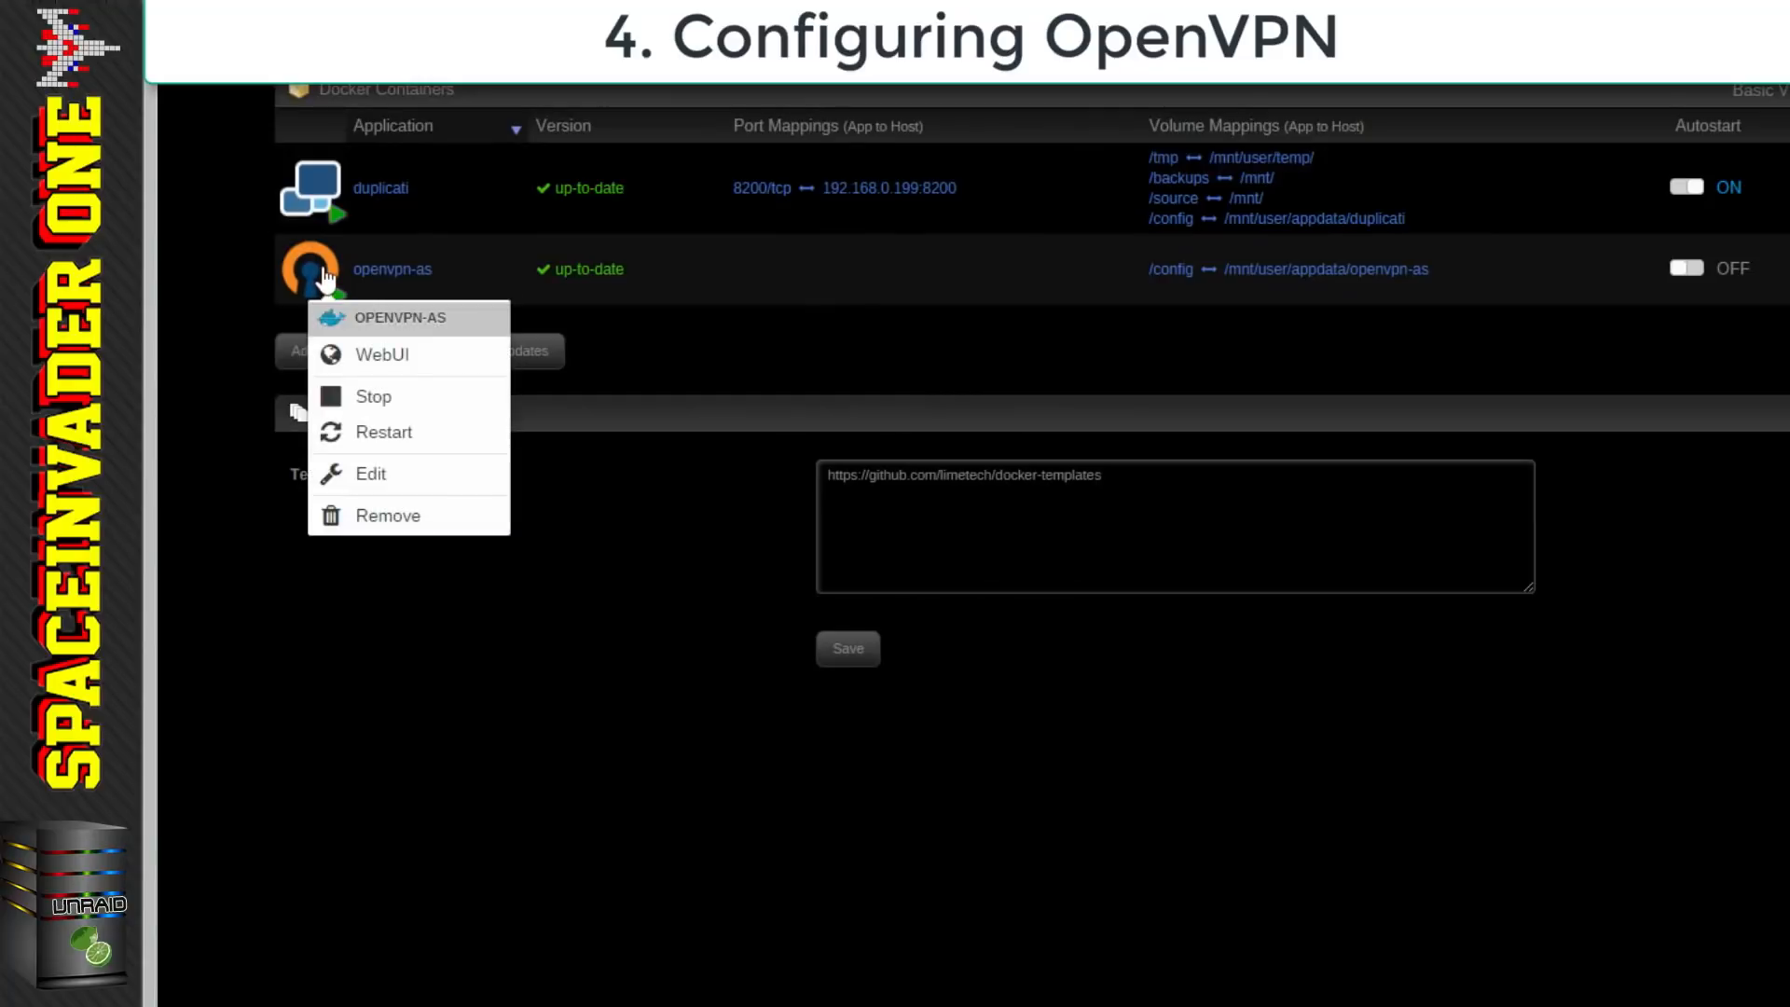
{"action": "mouse_move", "coordinate": [382, 355]}
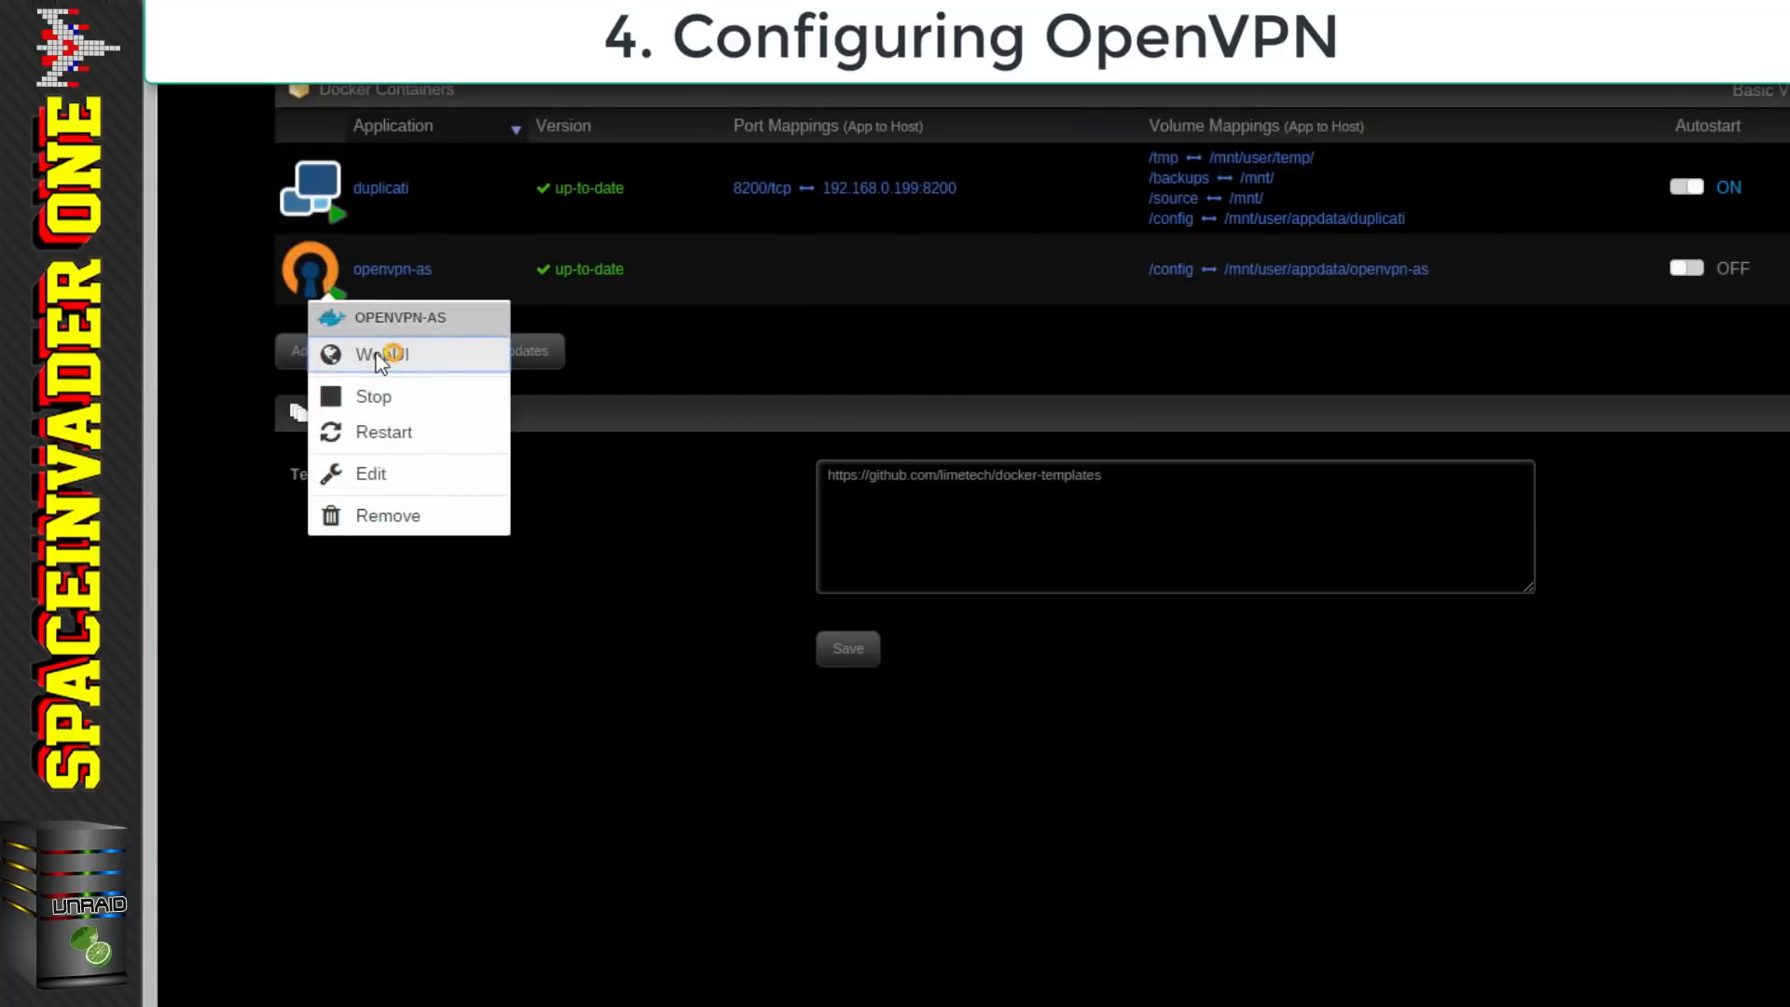
{"action": "left_click", "coordinate": [377, 354]}
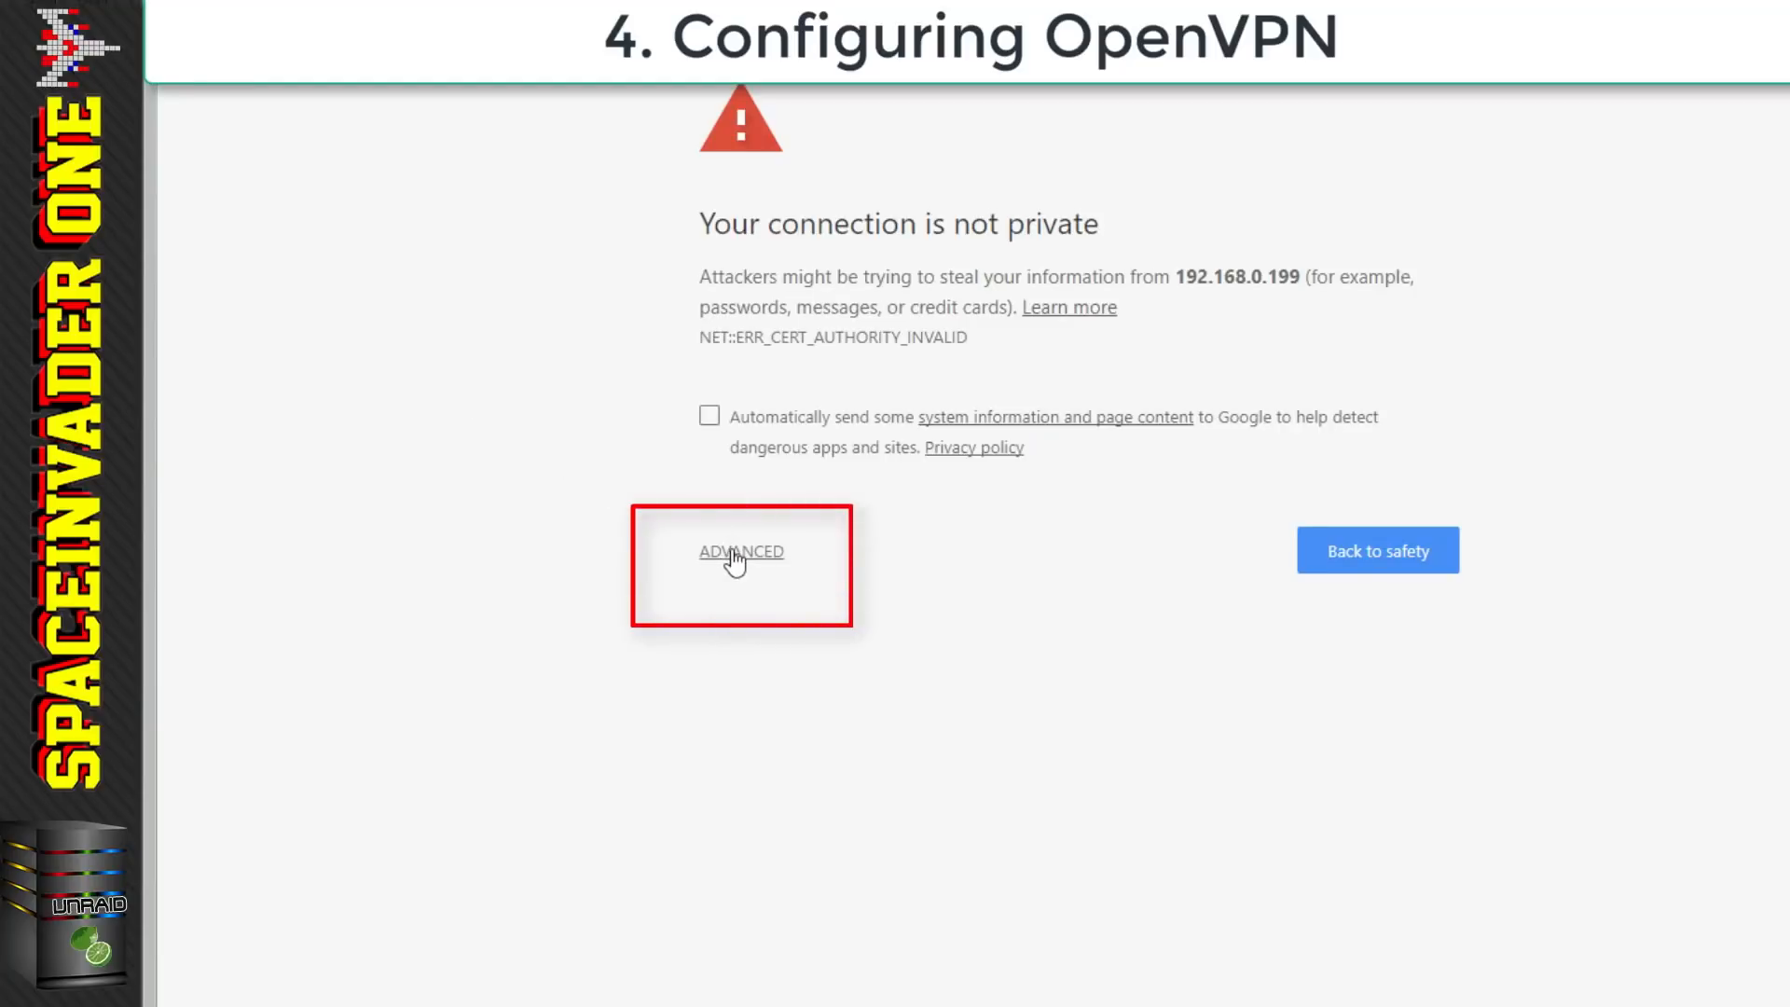
{"action": "left_click", "coordinate": [742, 551]}
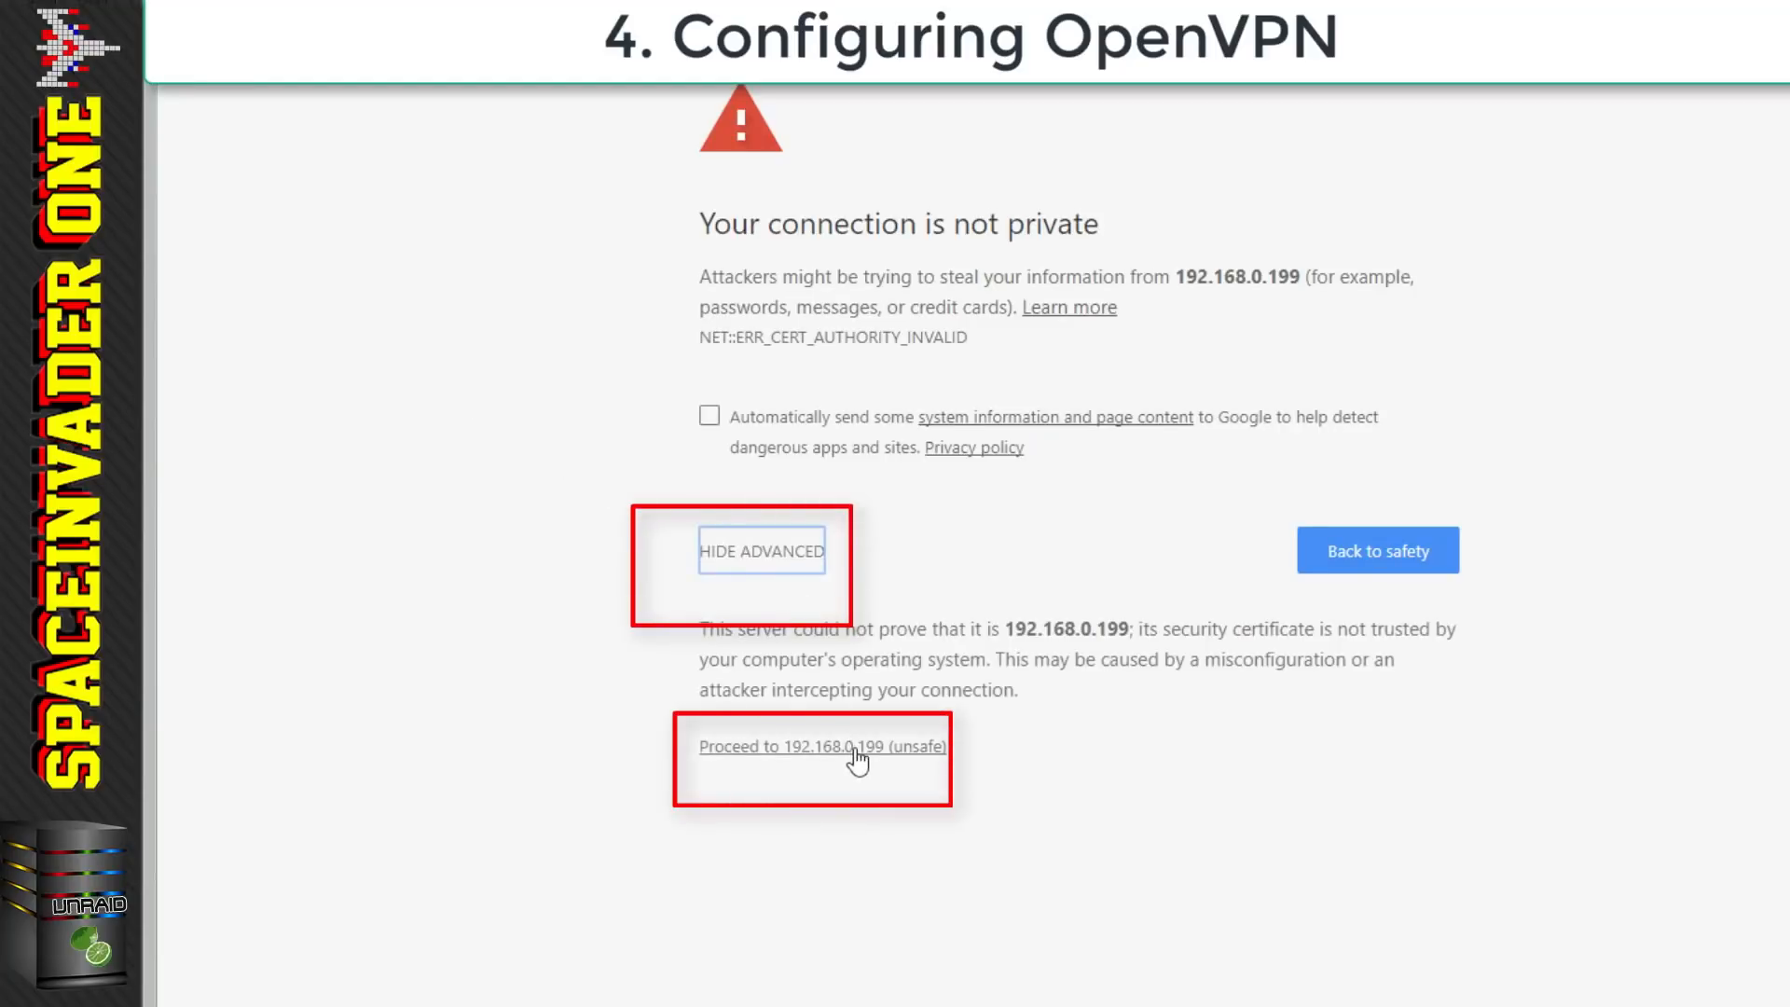
{"action": "left_click", "coordinate": [822, 746]}
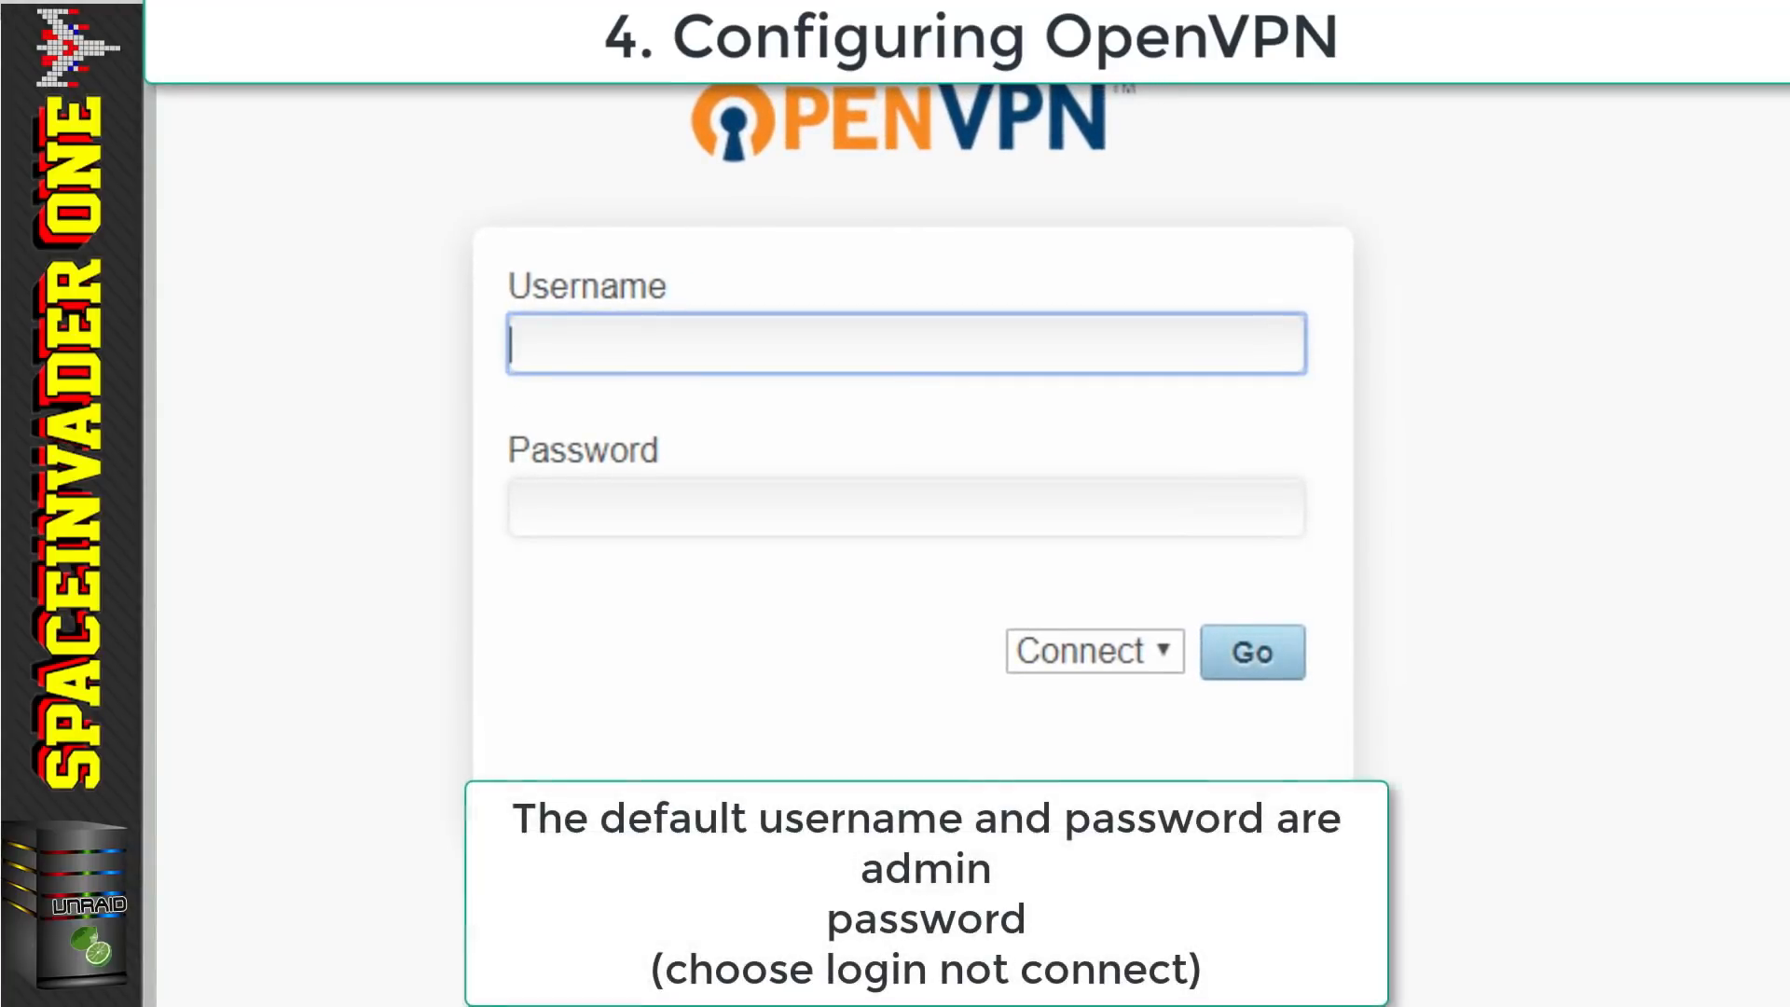
{"action": "type", "text": "admin"}
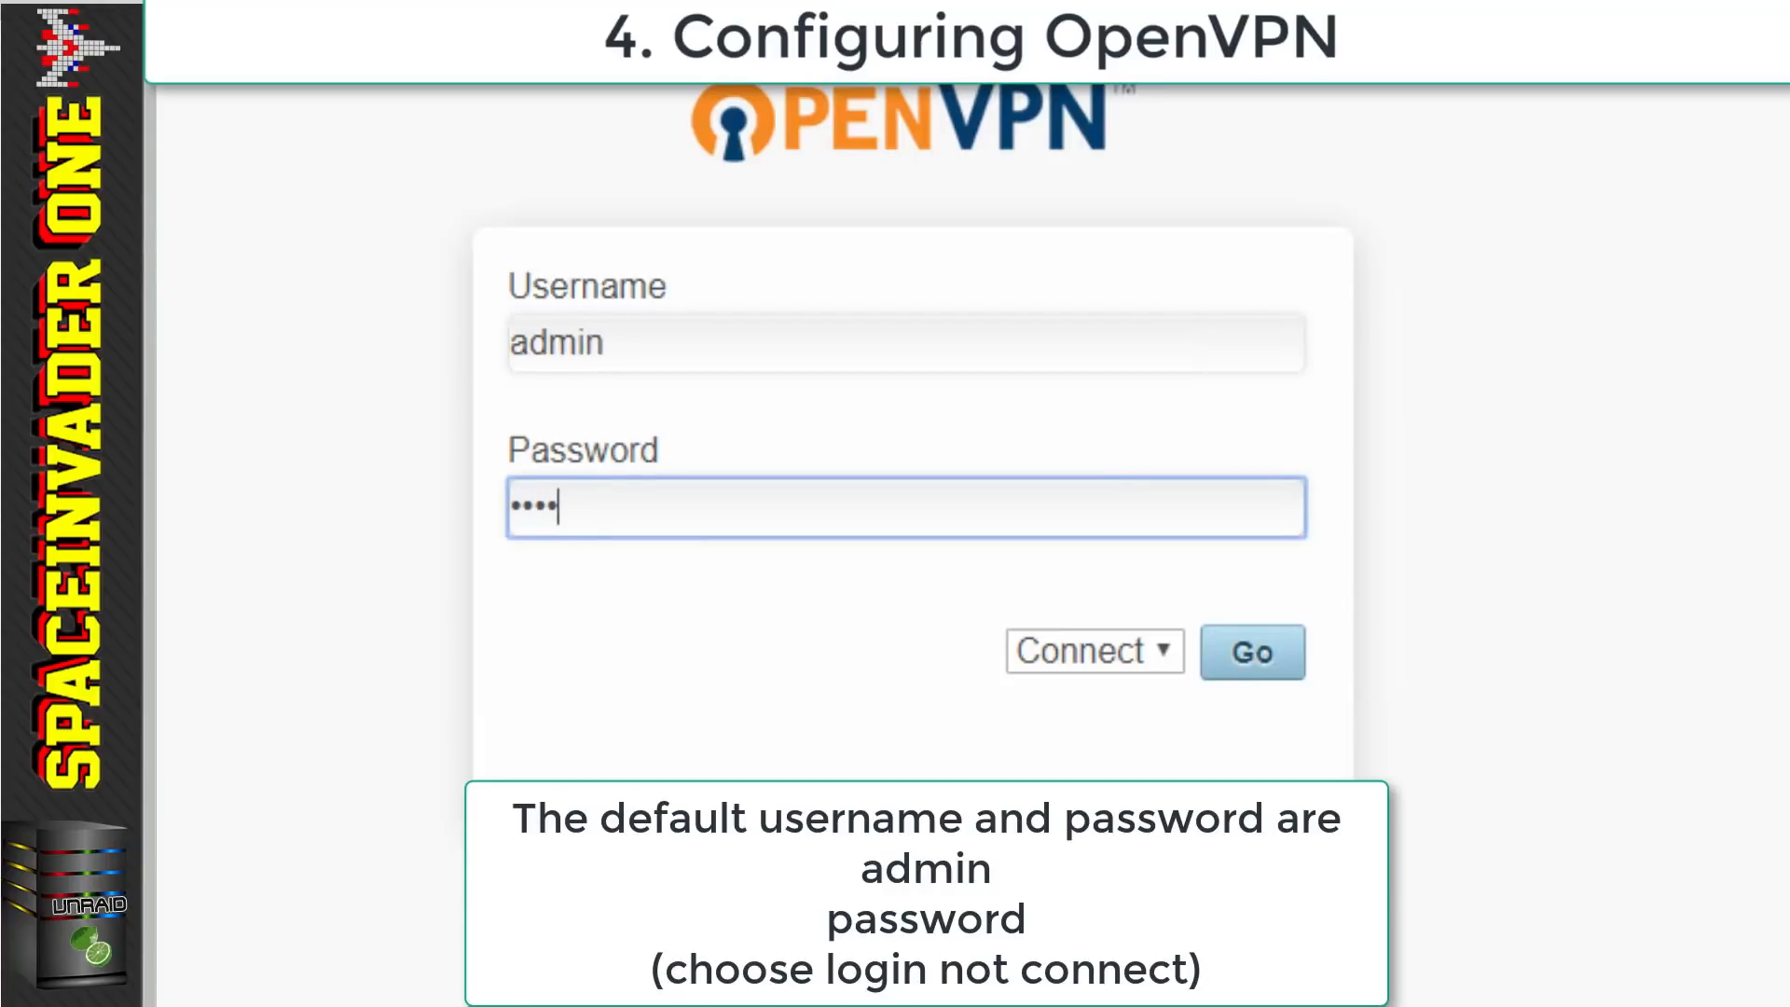
{"action": "type", "text": "password"}
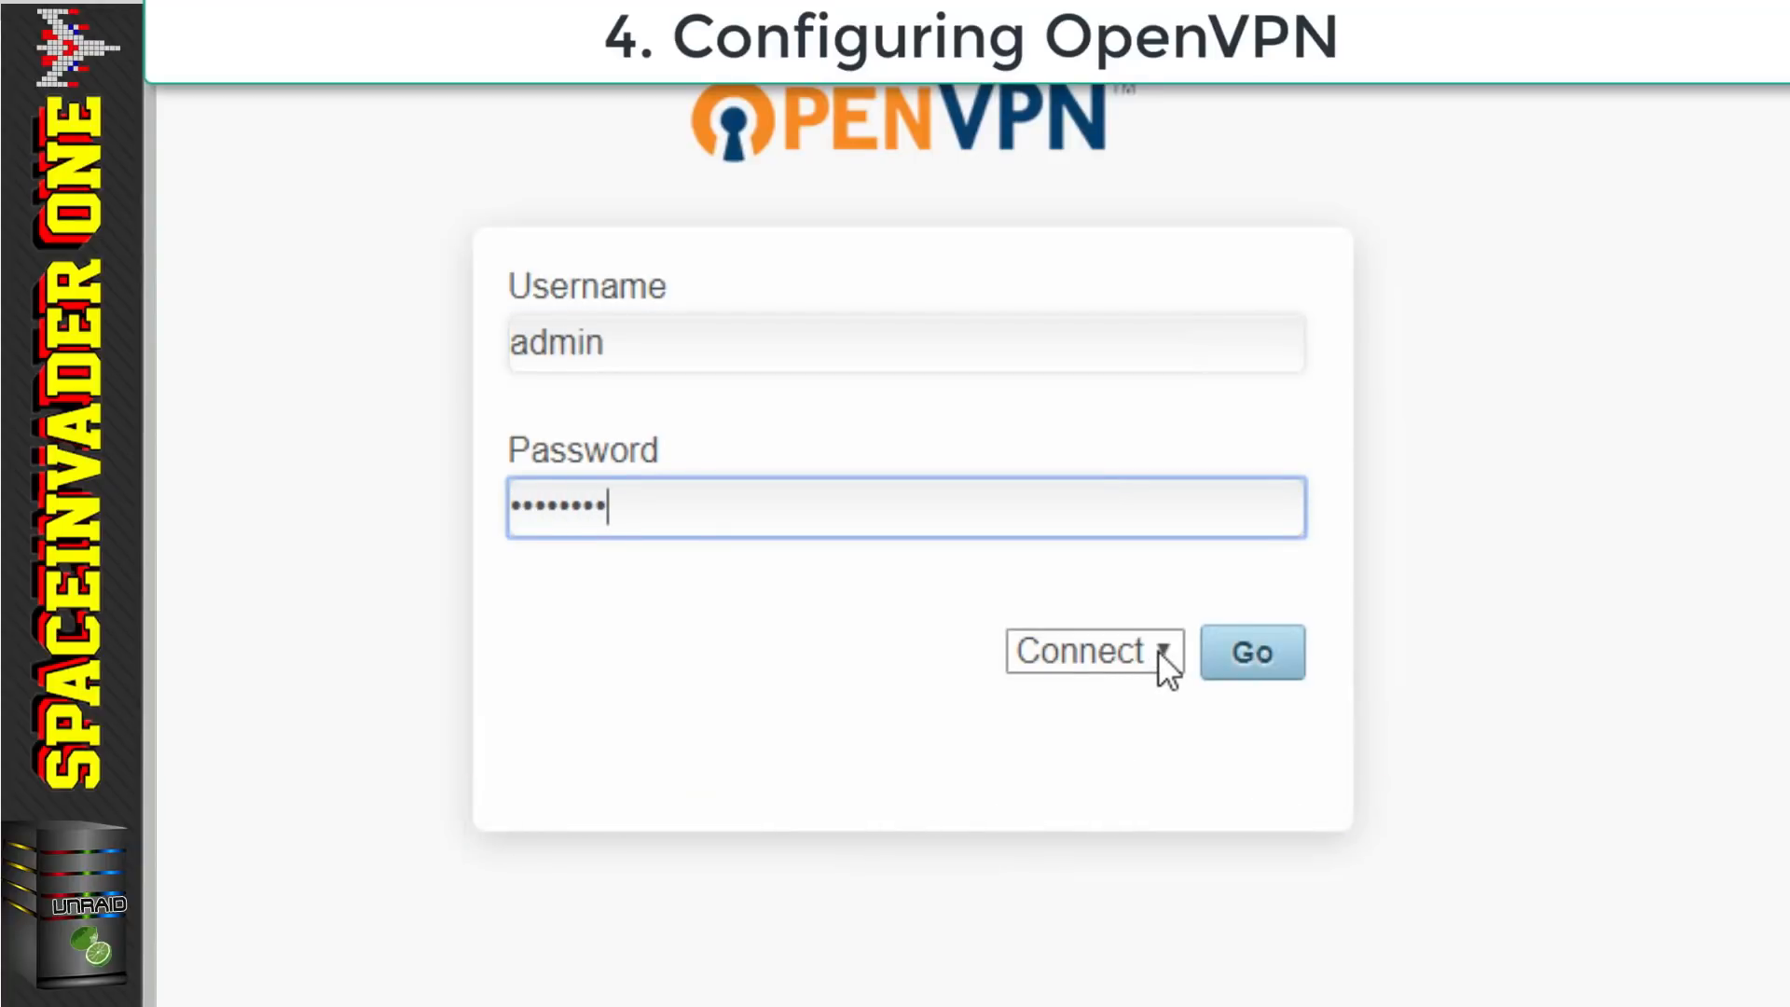
{"action": "left_click", "coordinate": [1093, 651]}
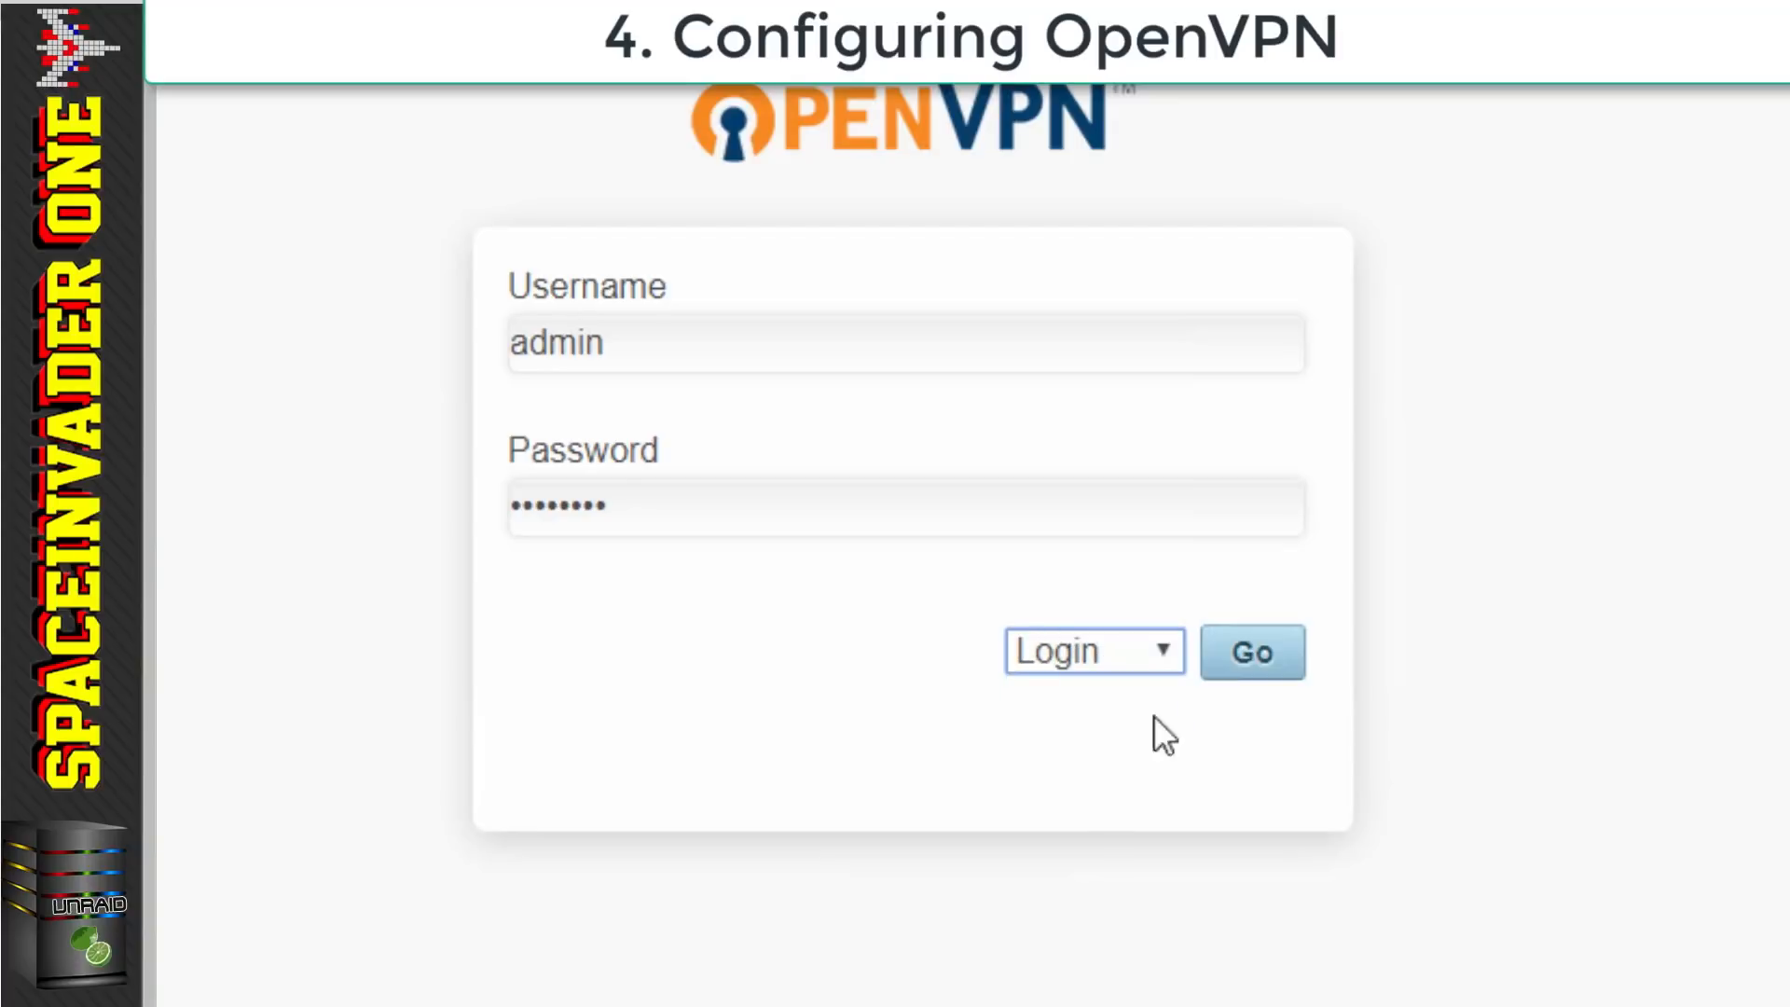
{"action": "left_click", "coordinate": [1252, 651]}
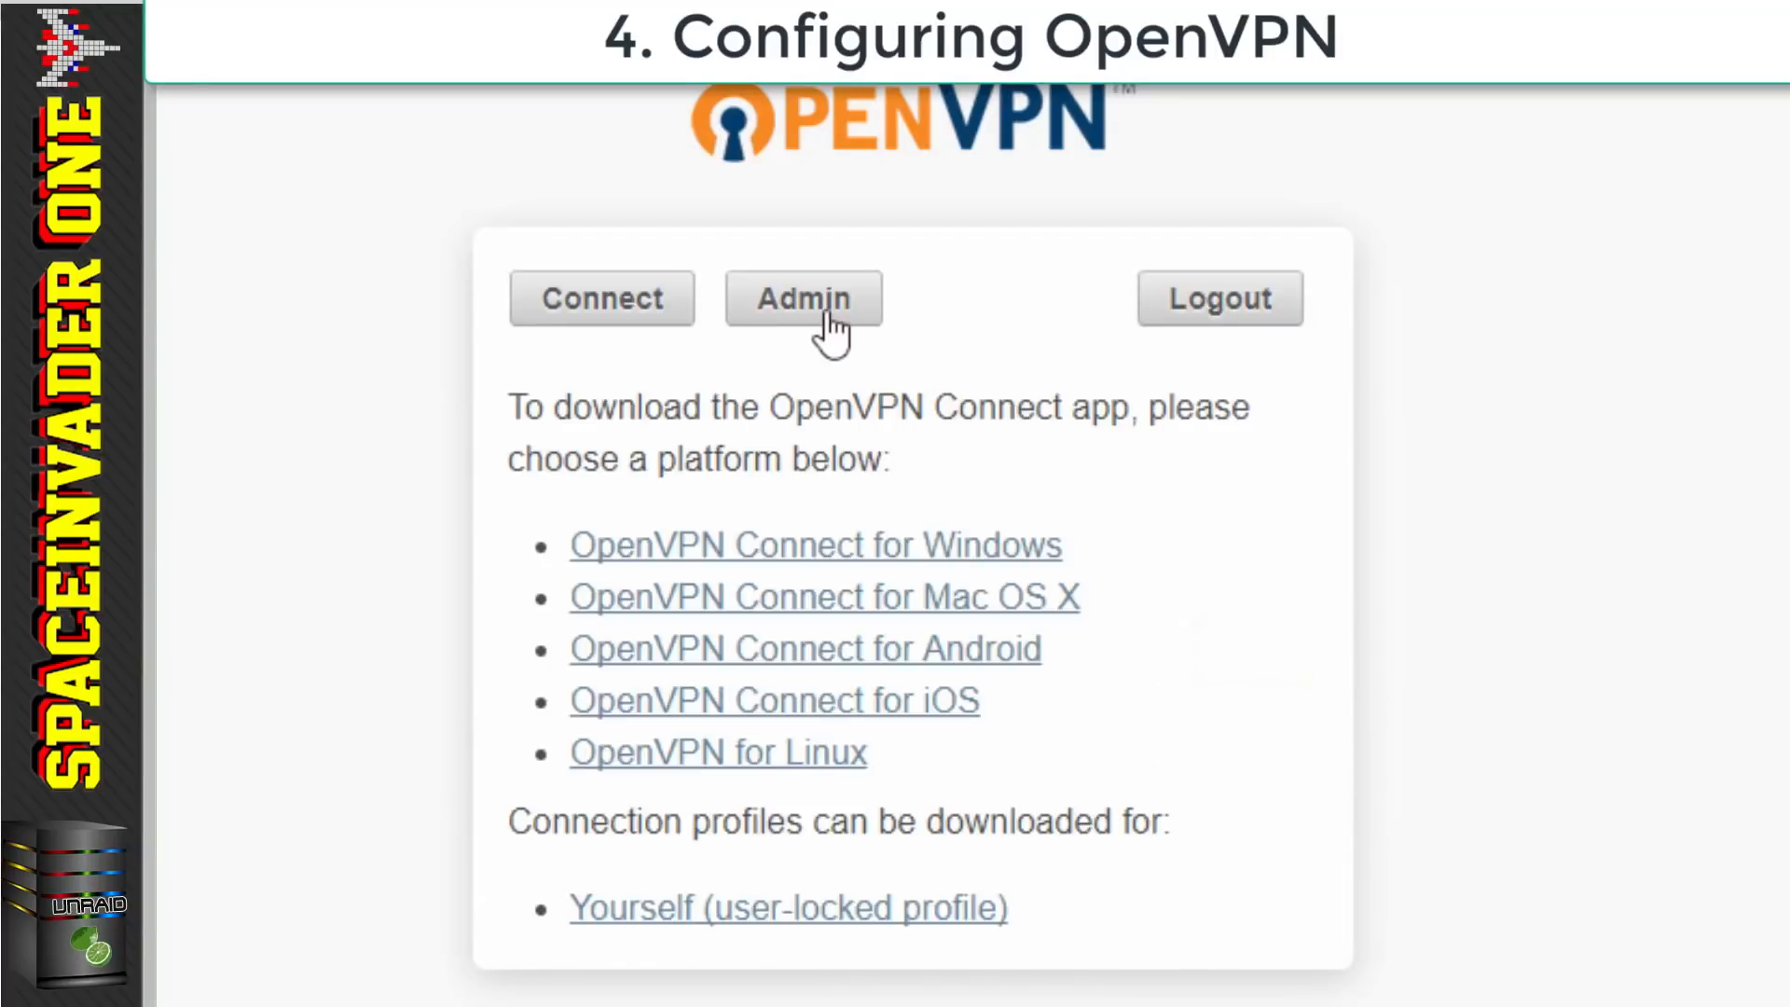
Enter the Admin area, sign in again and agree to the EULA.
{"action": "left_click", "coordinate": [803, 299]}
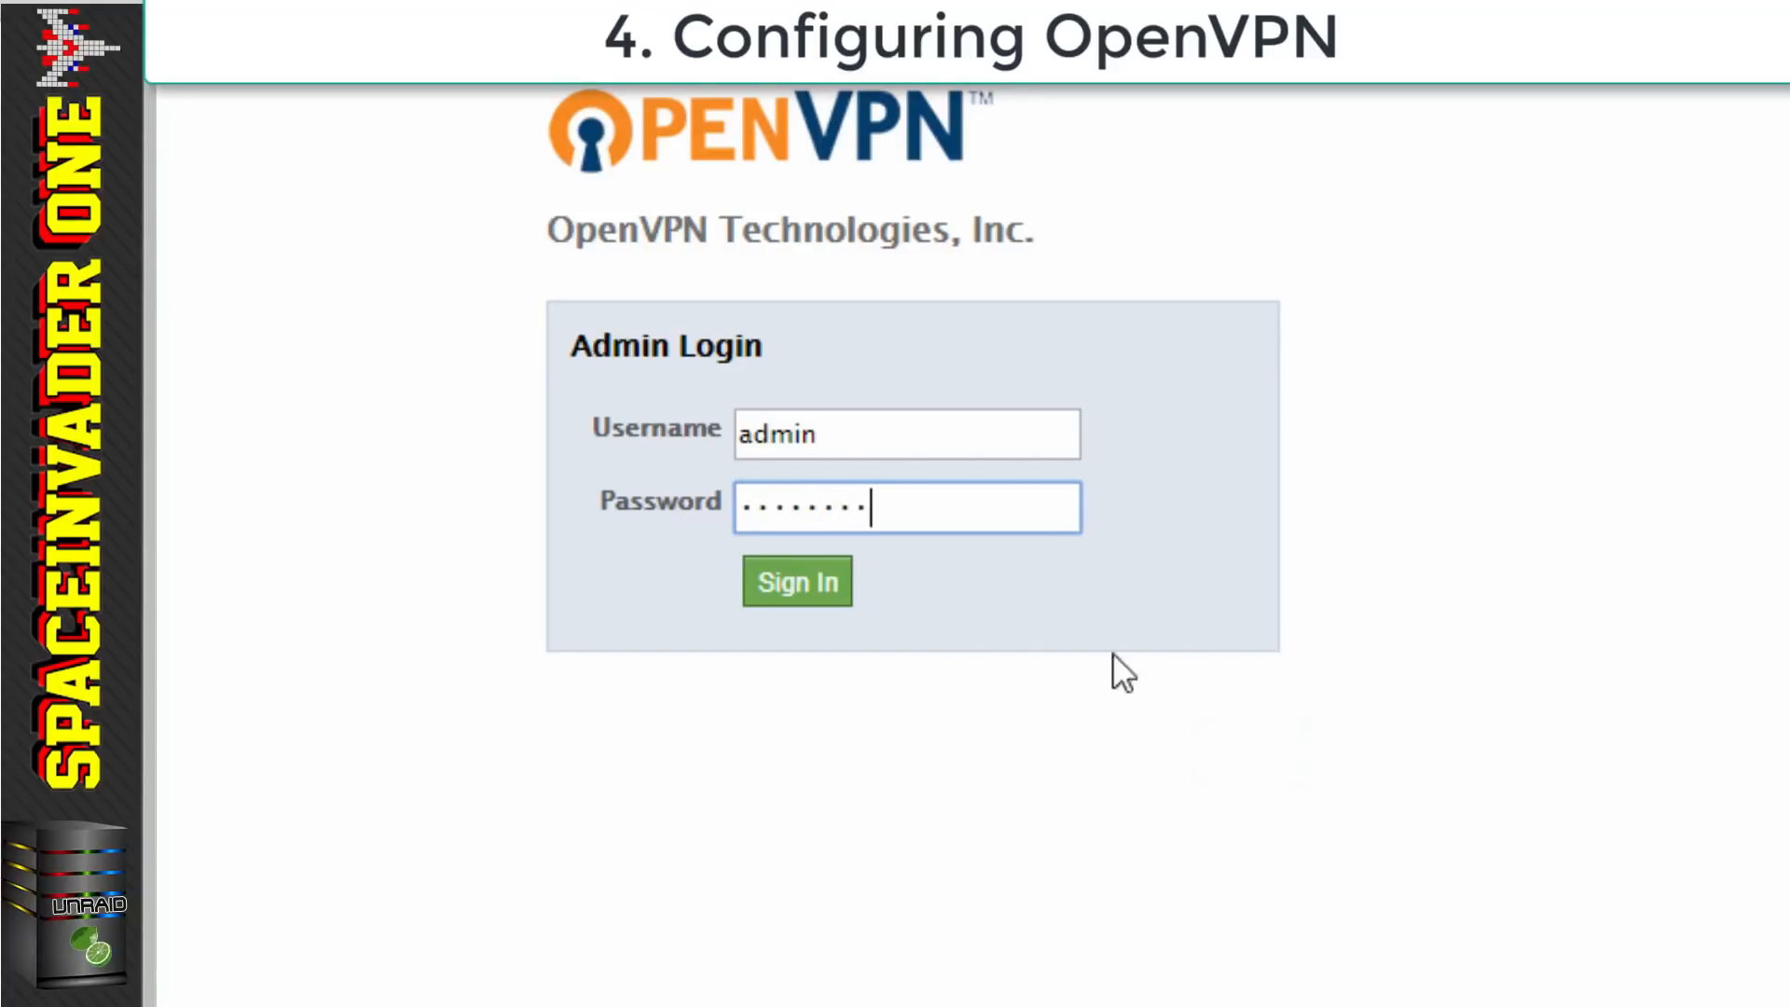
{"action": "left_click", "coordinate": [797, 581]}
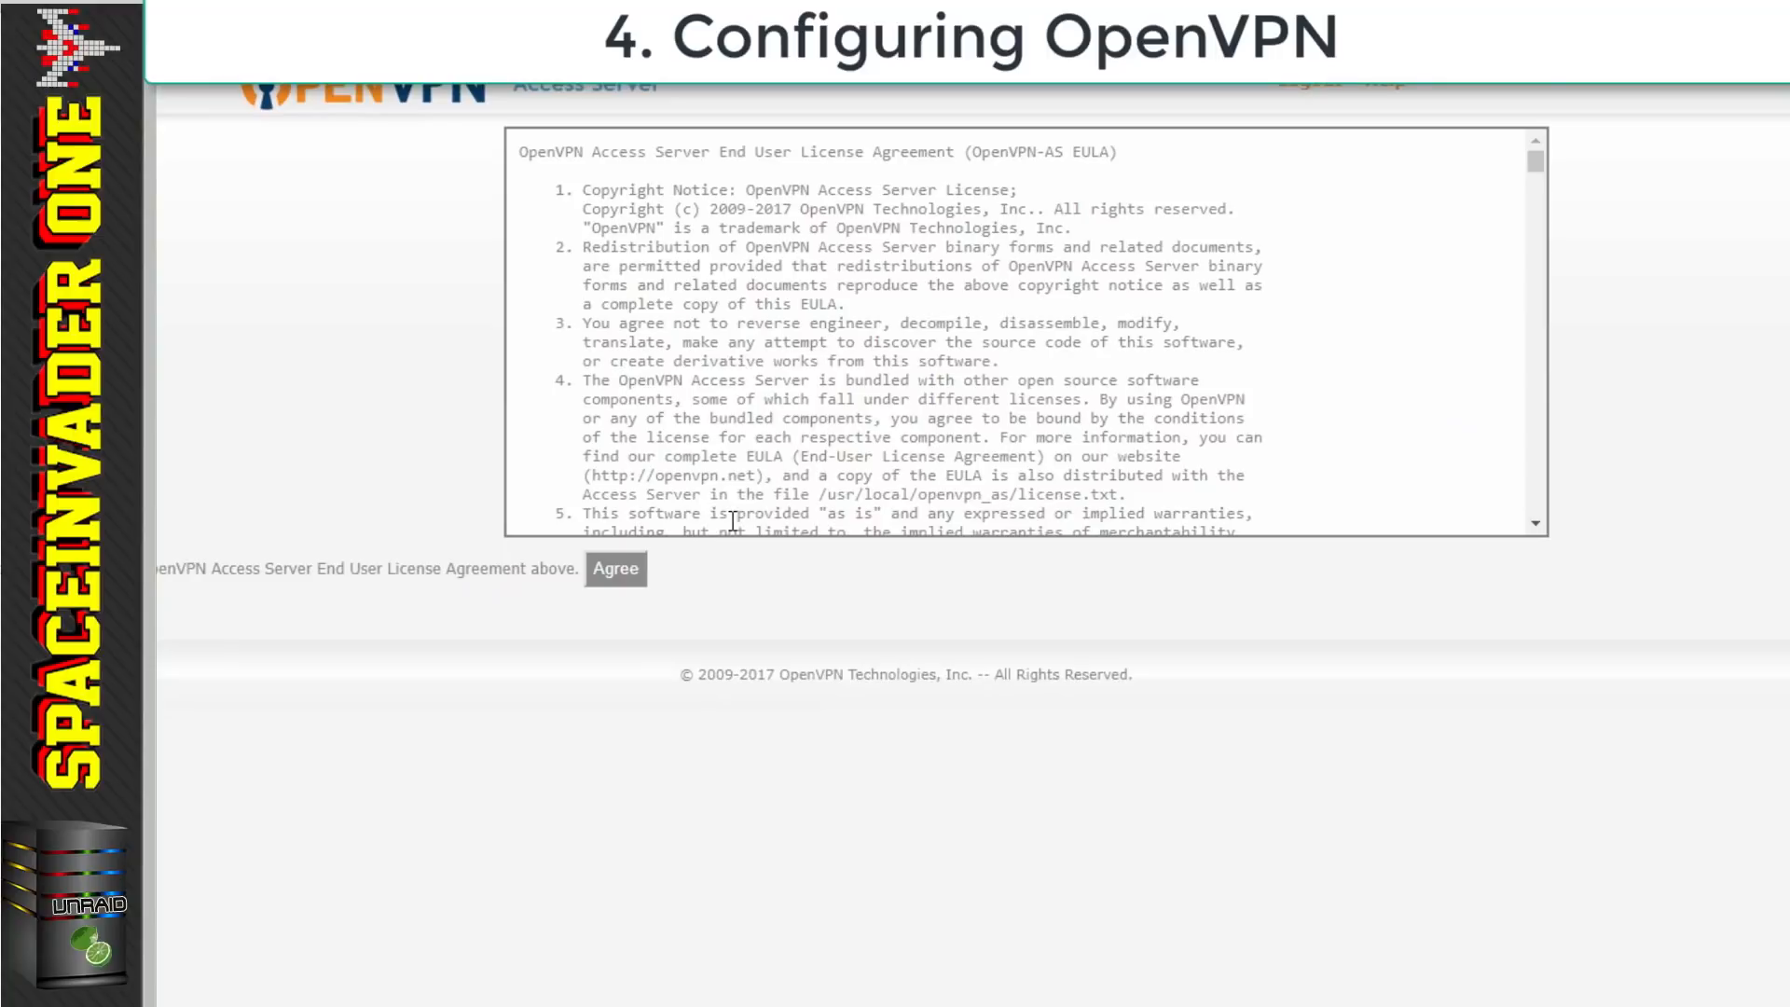
{"action": "left_click", "coordinate": [614, 568]}
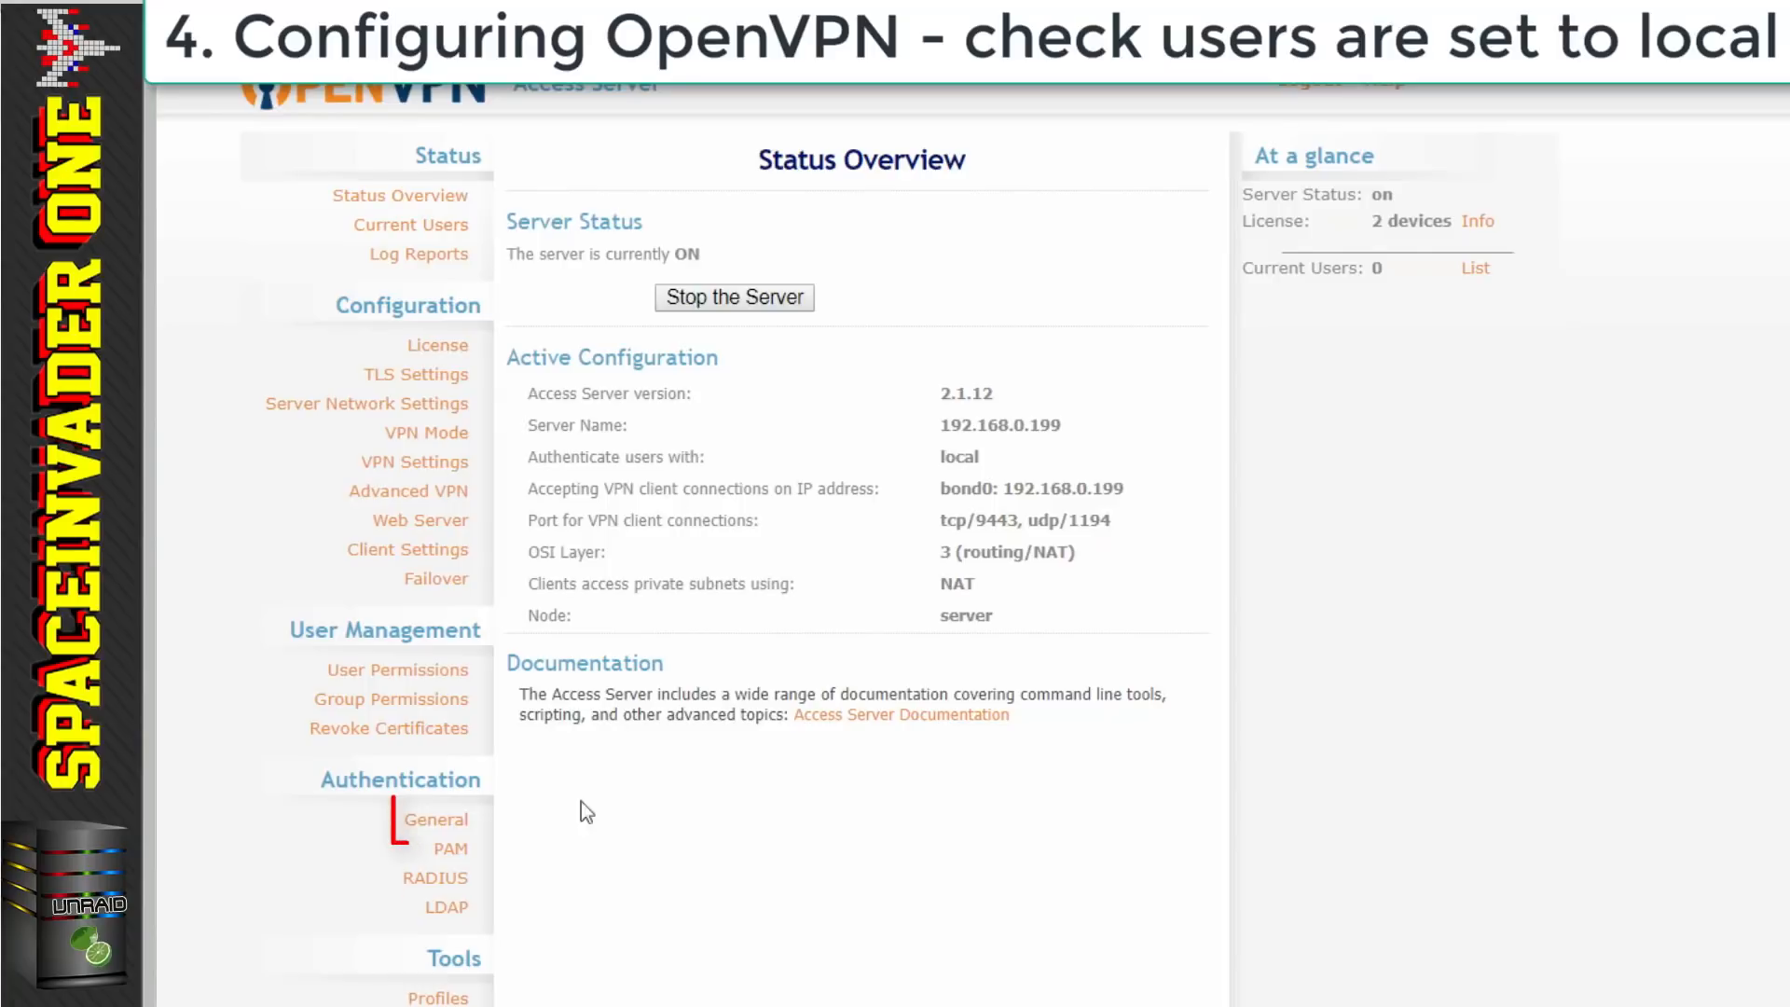
Check under Authentication > General that users authenticate with Local.
{"action": "left_click", "coordinate": [435, 819]}
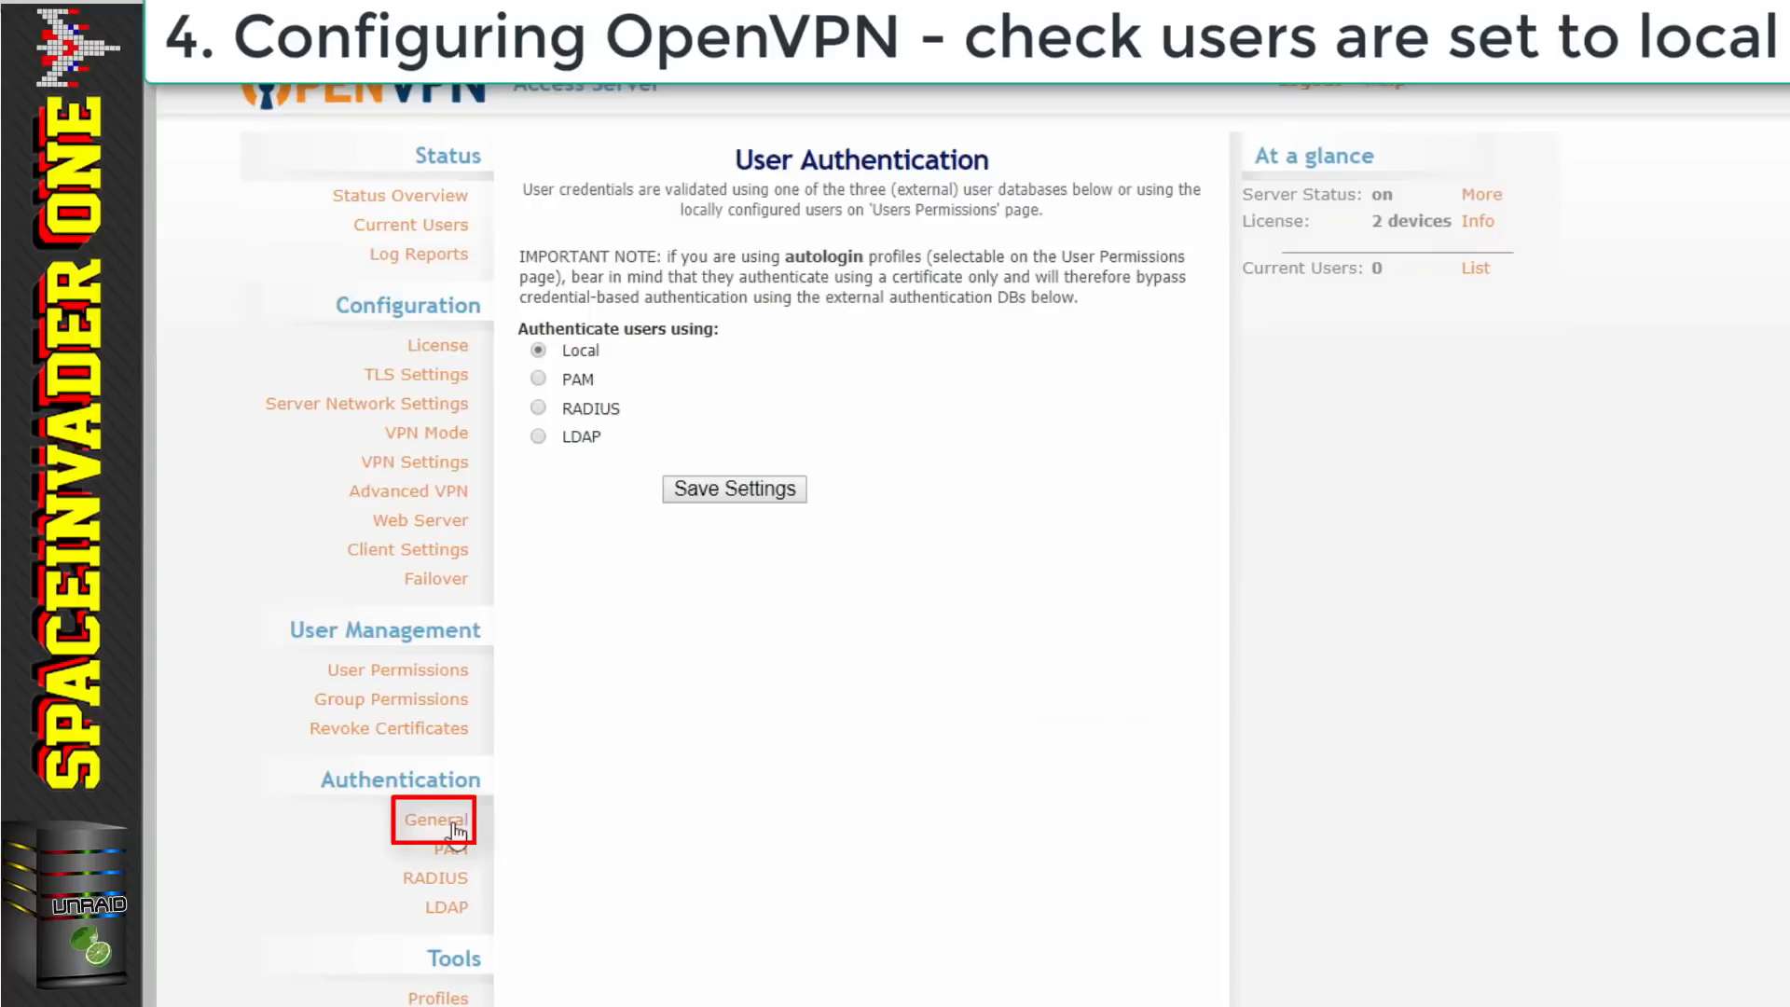
{"action": "mouse_move", "coordinate": [544, 358]}
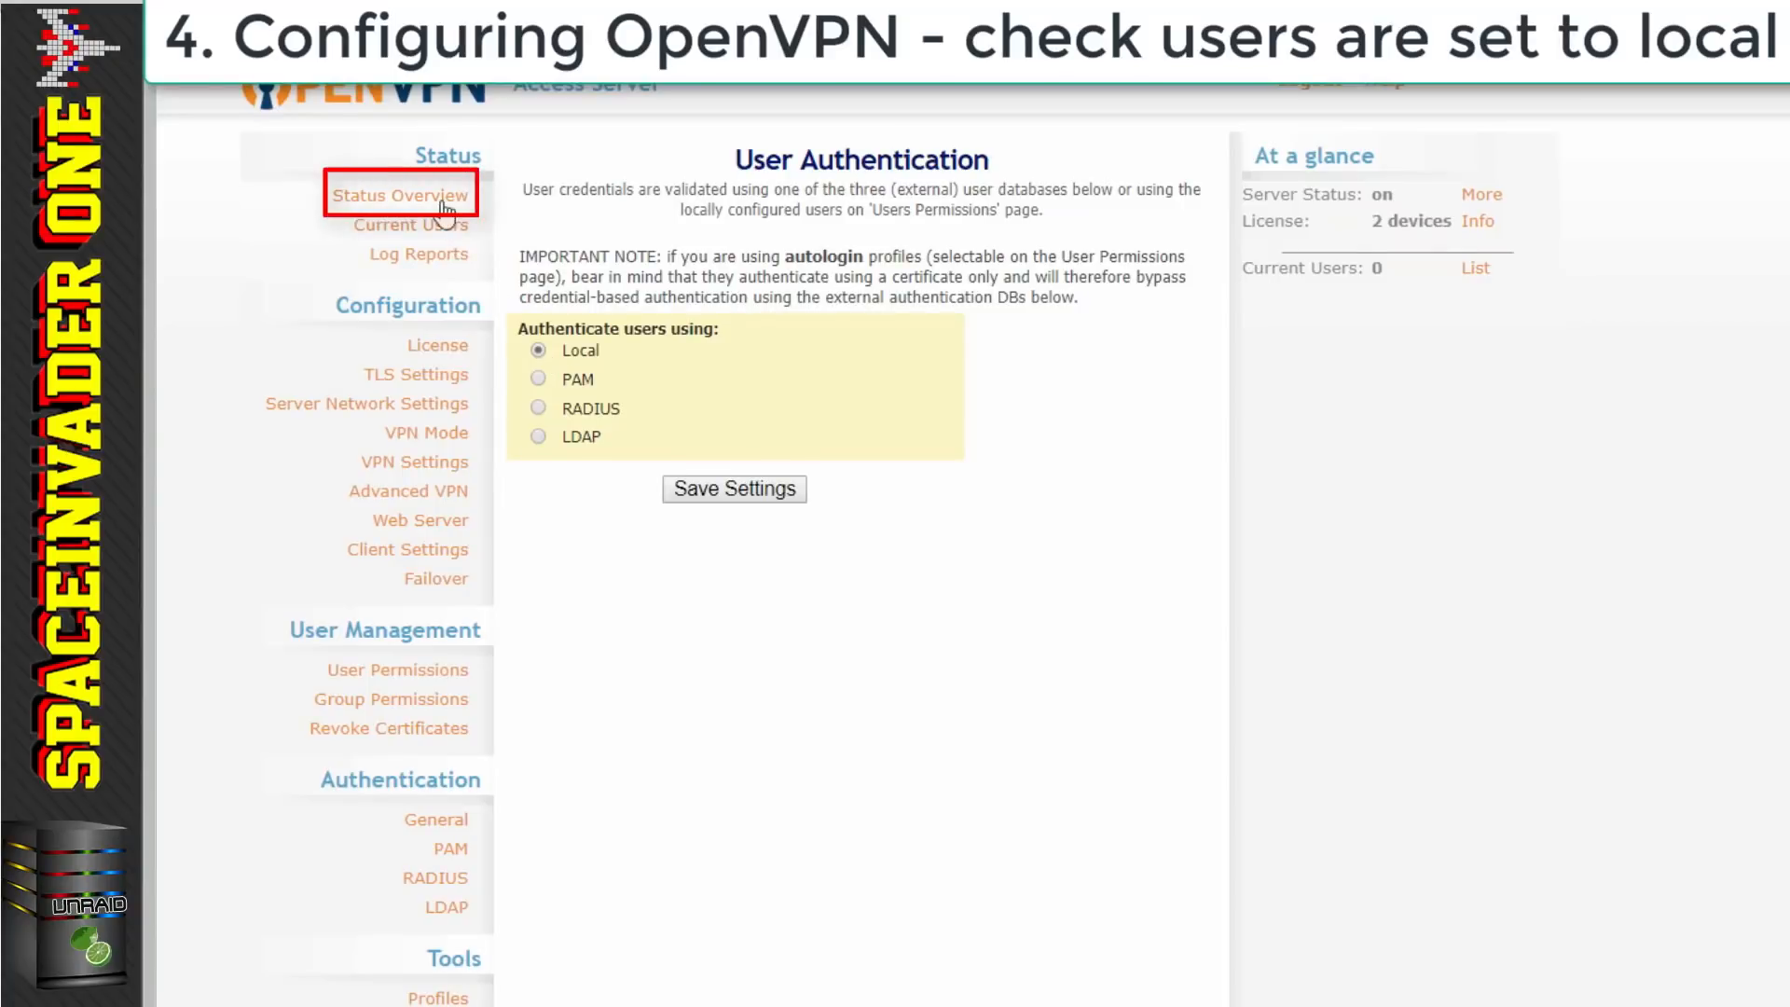
Go back to Status Overview showing the active configuration summary.
{"action": "left_click", "coordinate": [400, 194]}
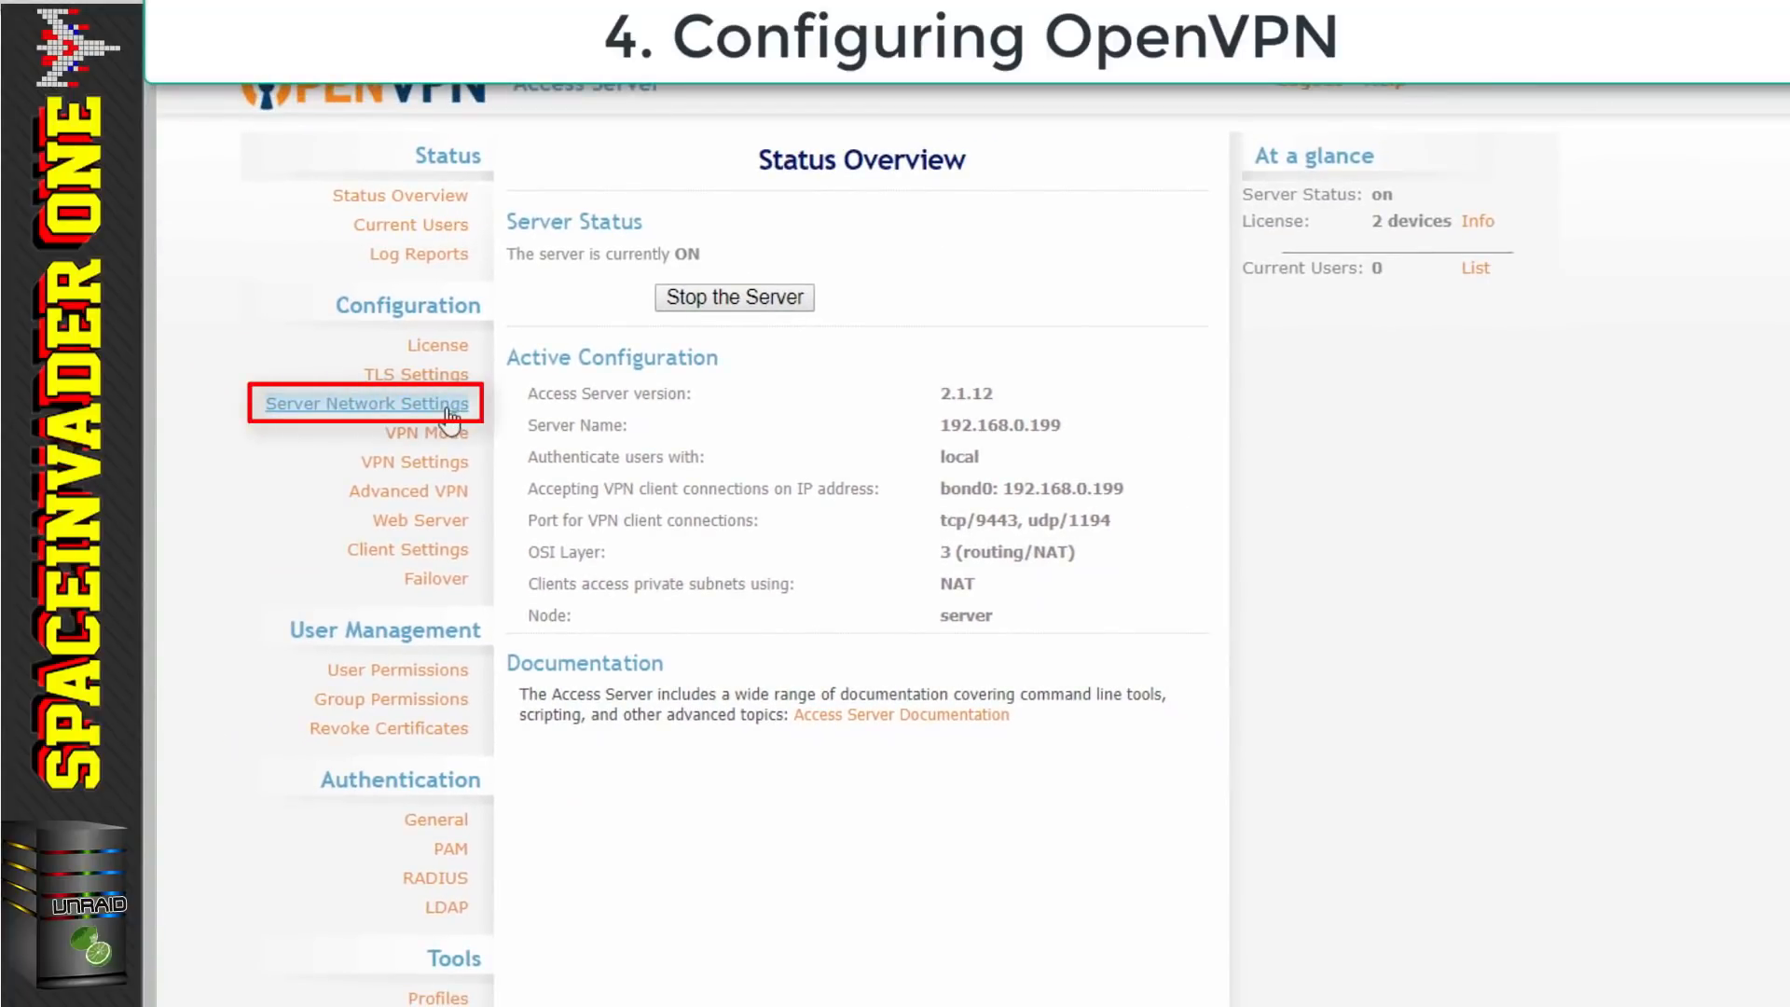
In Server Network Settings, set the hostname to unraidtest.duckdns.
{"action": "left_click", "coordinate": [365, 403]}
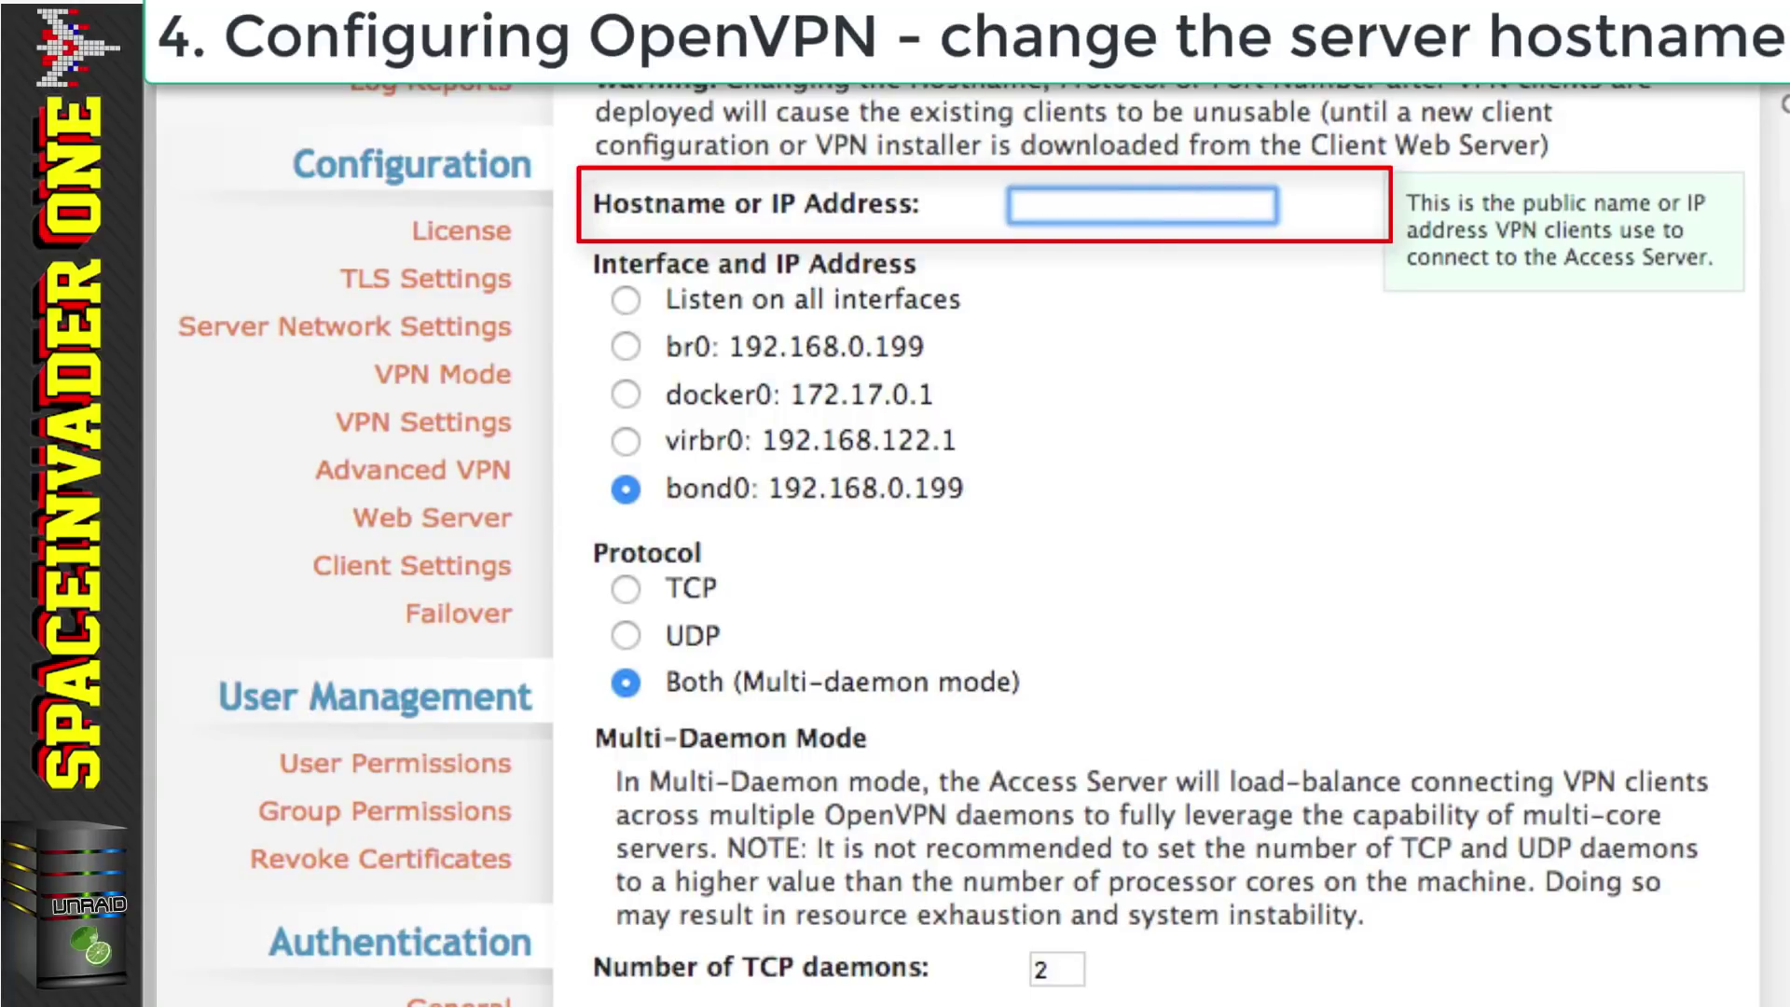
{"action": "type", "text": "unraid"}
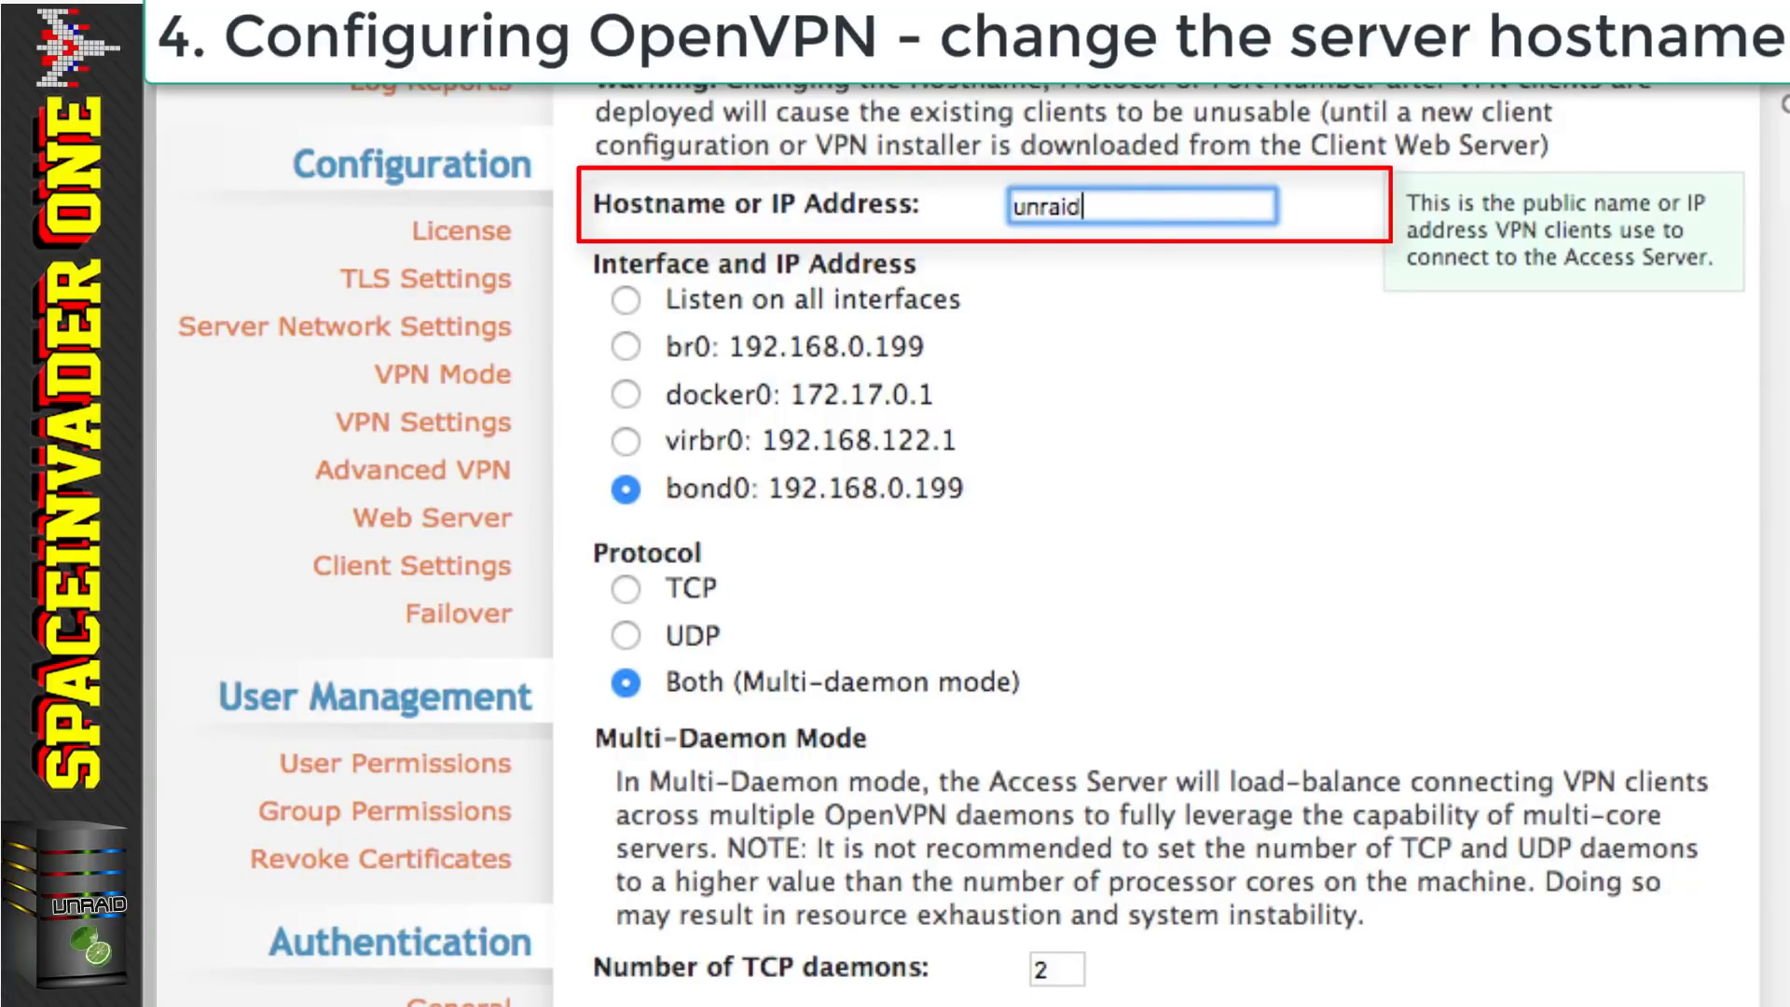
{"action": "type", "text": "test.d"}
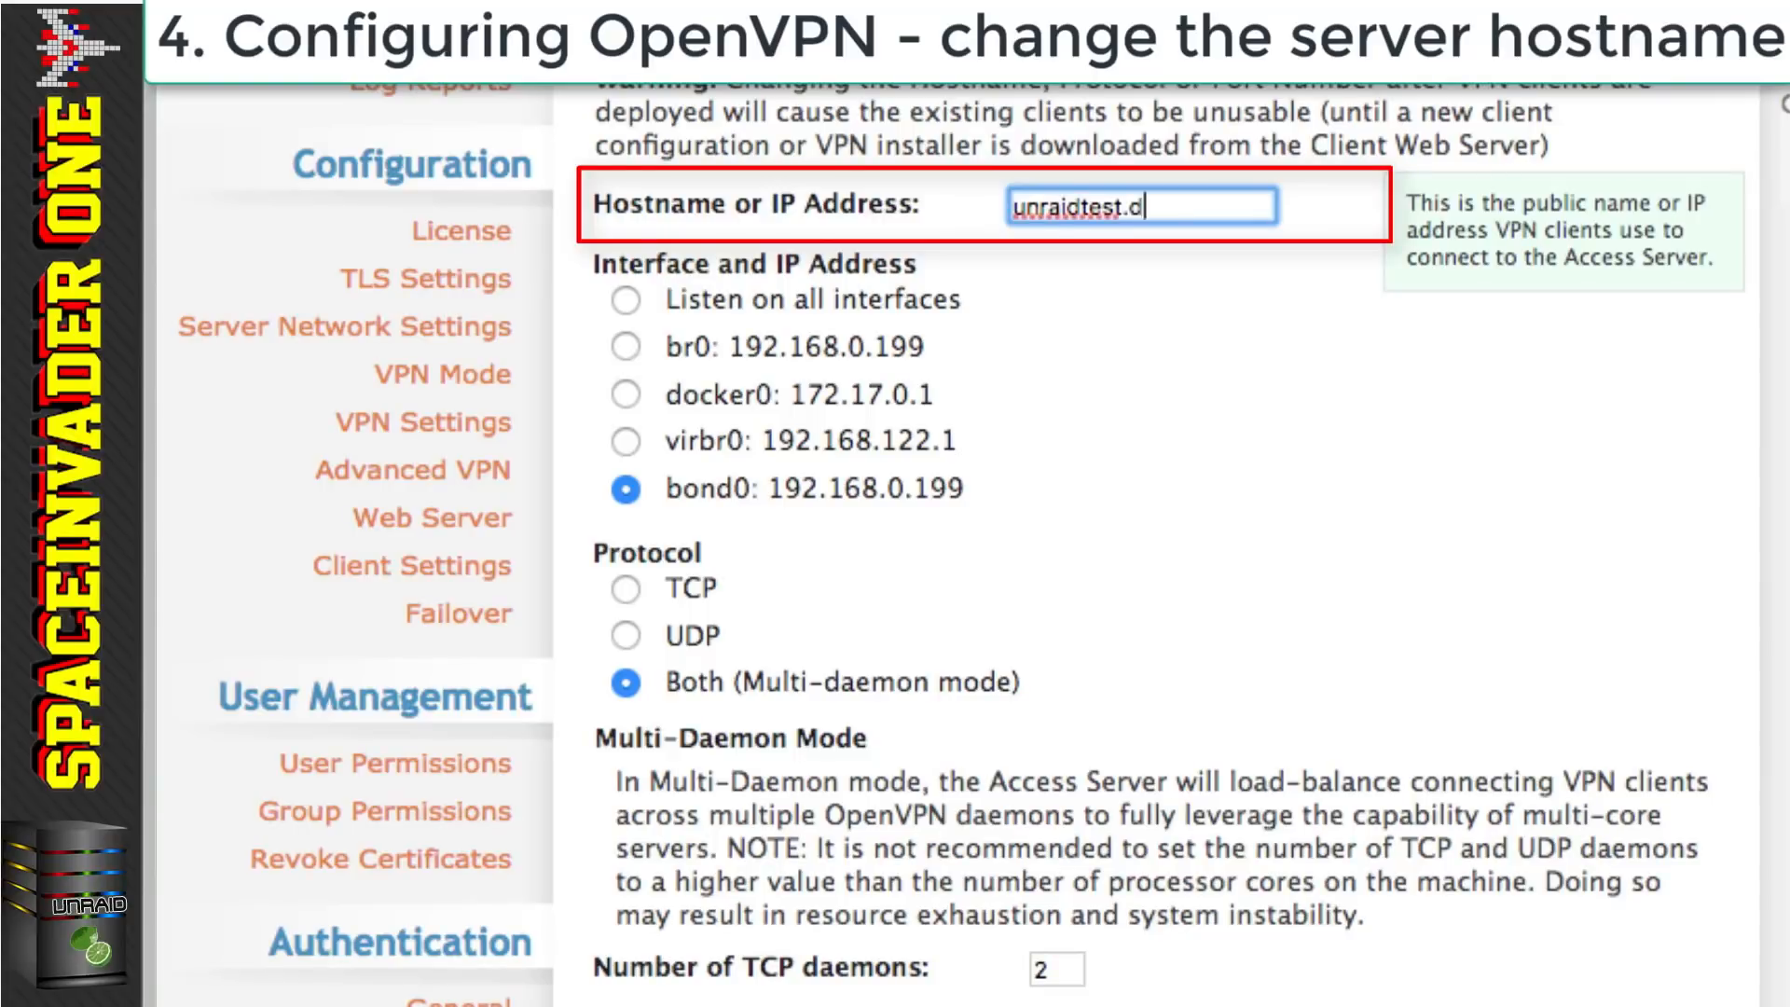
{"action": "type", "text": "uckdns"}
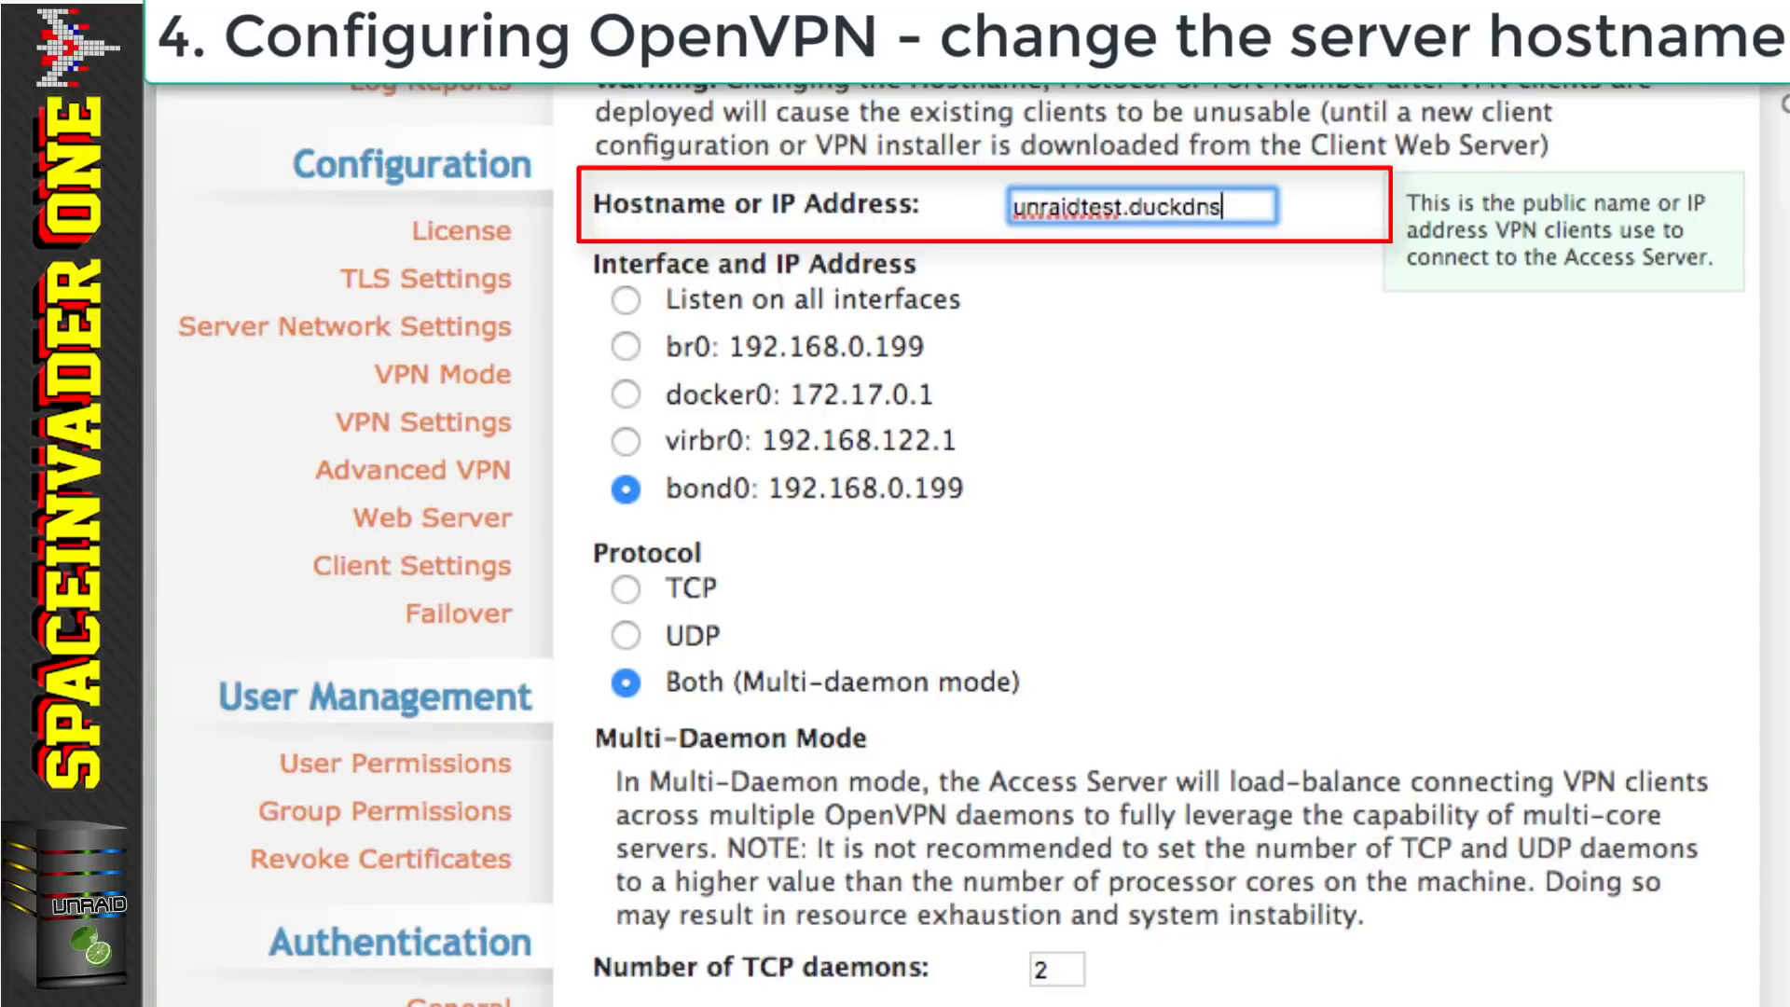
{"action": "scroll", "scroll_direction": "down", "scroll_amount": 3}
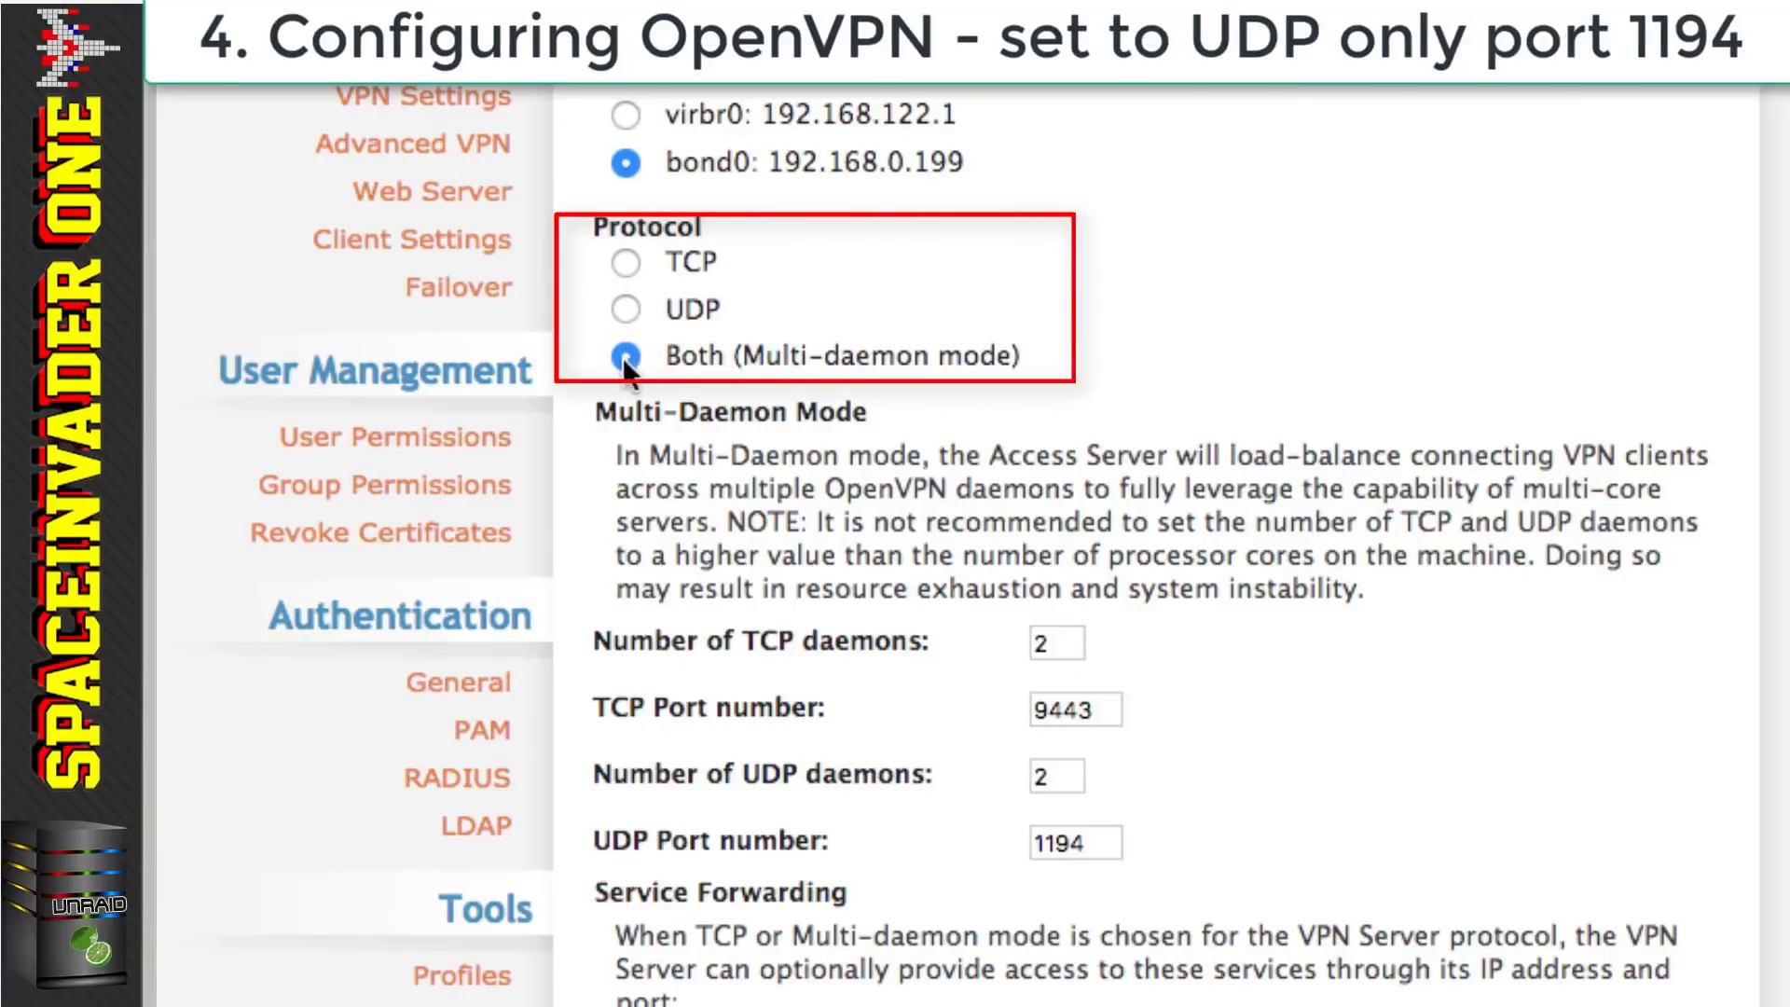
{"action": "mouse_move", "coordinate": [626, 325]}
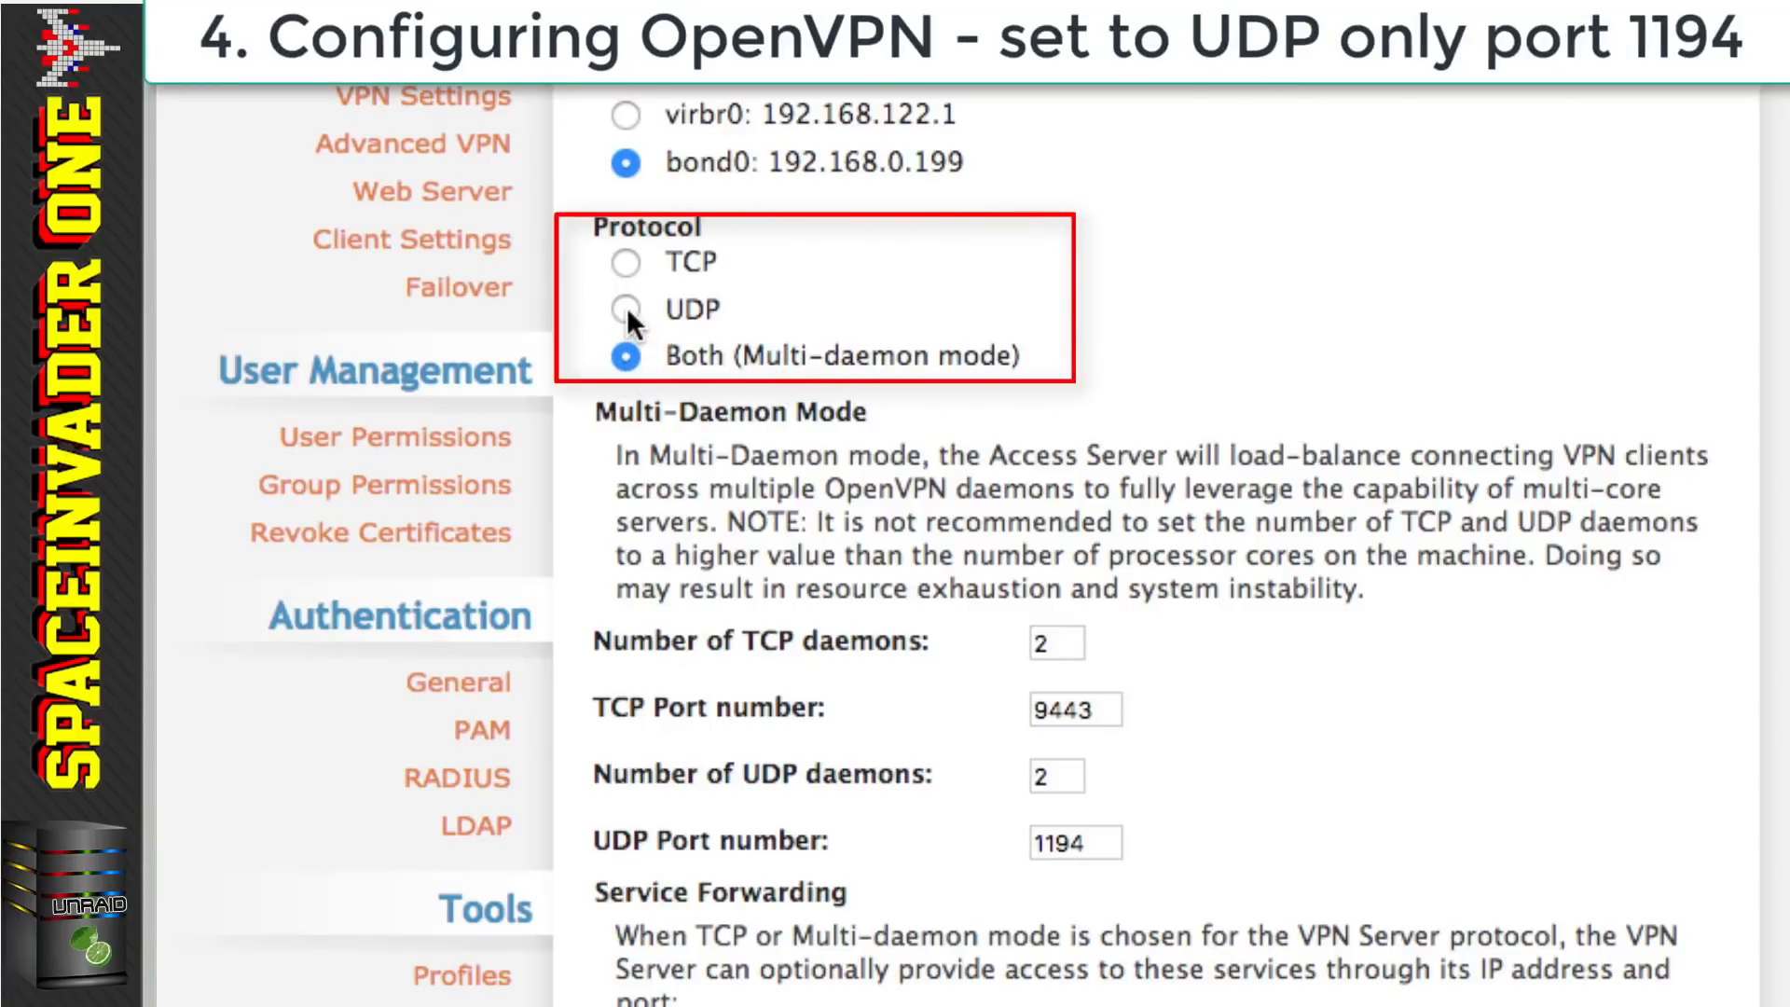
Set the protocol to UDP only on port 1194, save, and update the running server.
{"action": "left_click", "coordinate": [626, 308]}
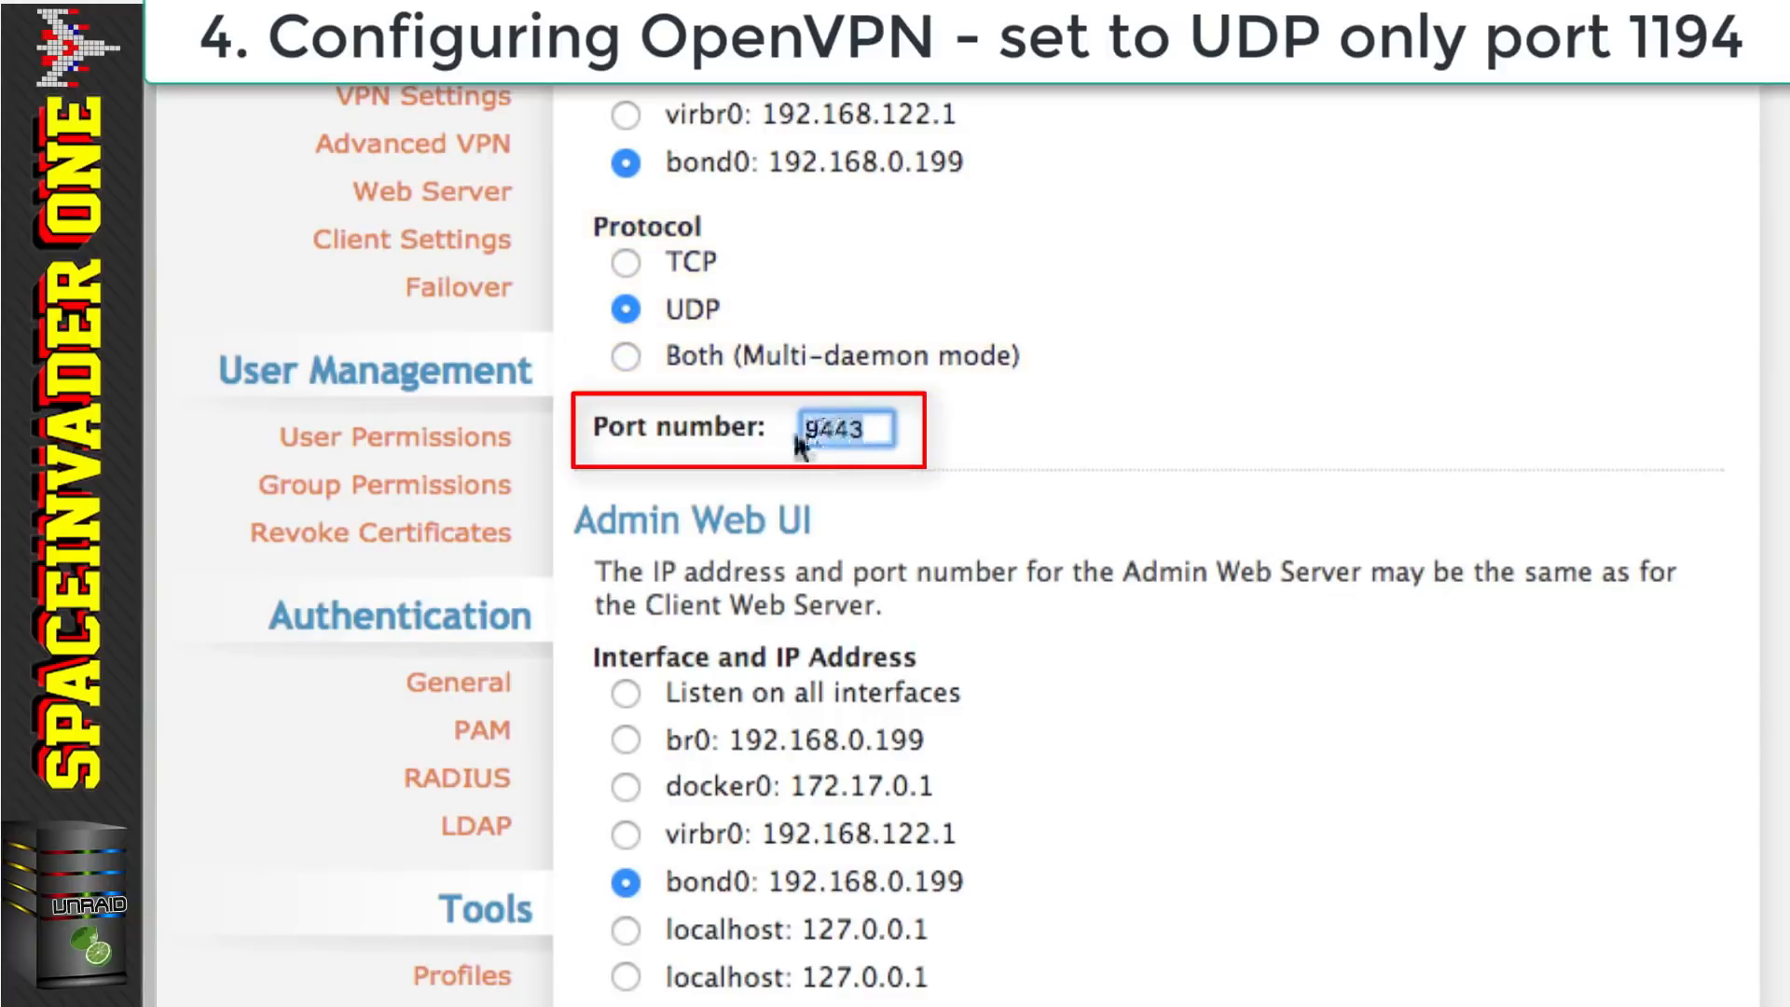
{"action": "type", "text": "11"}
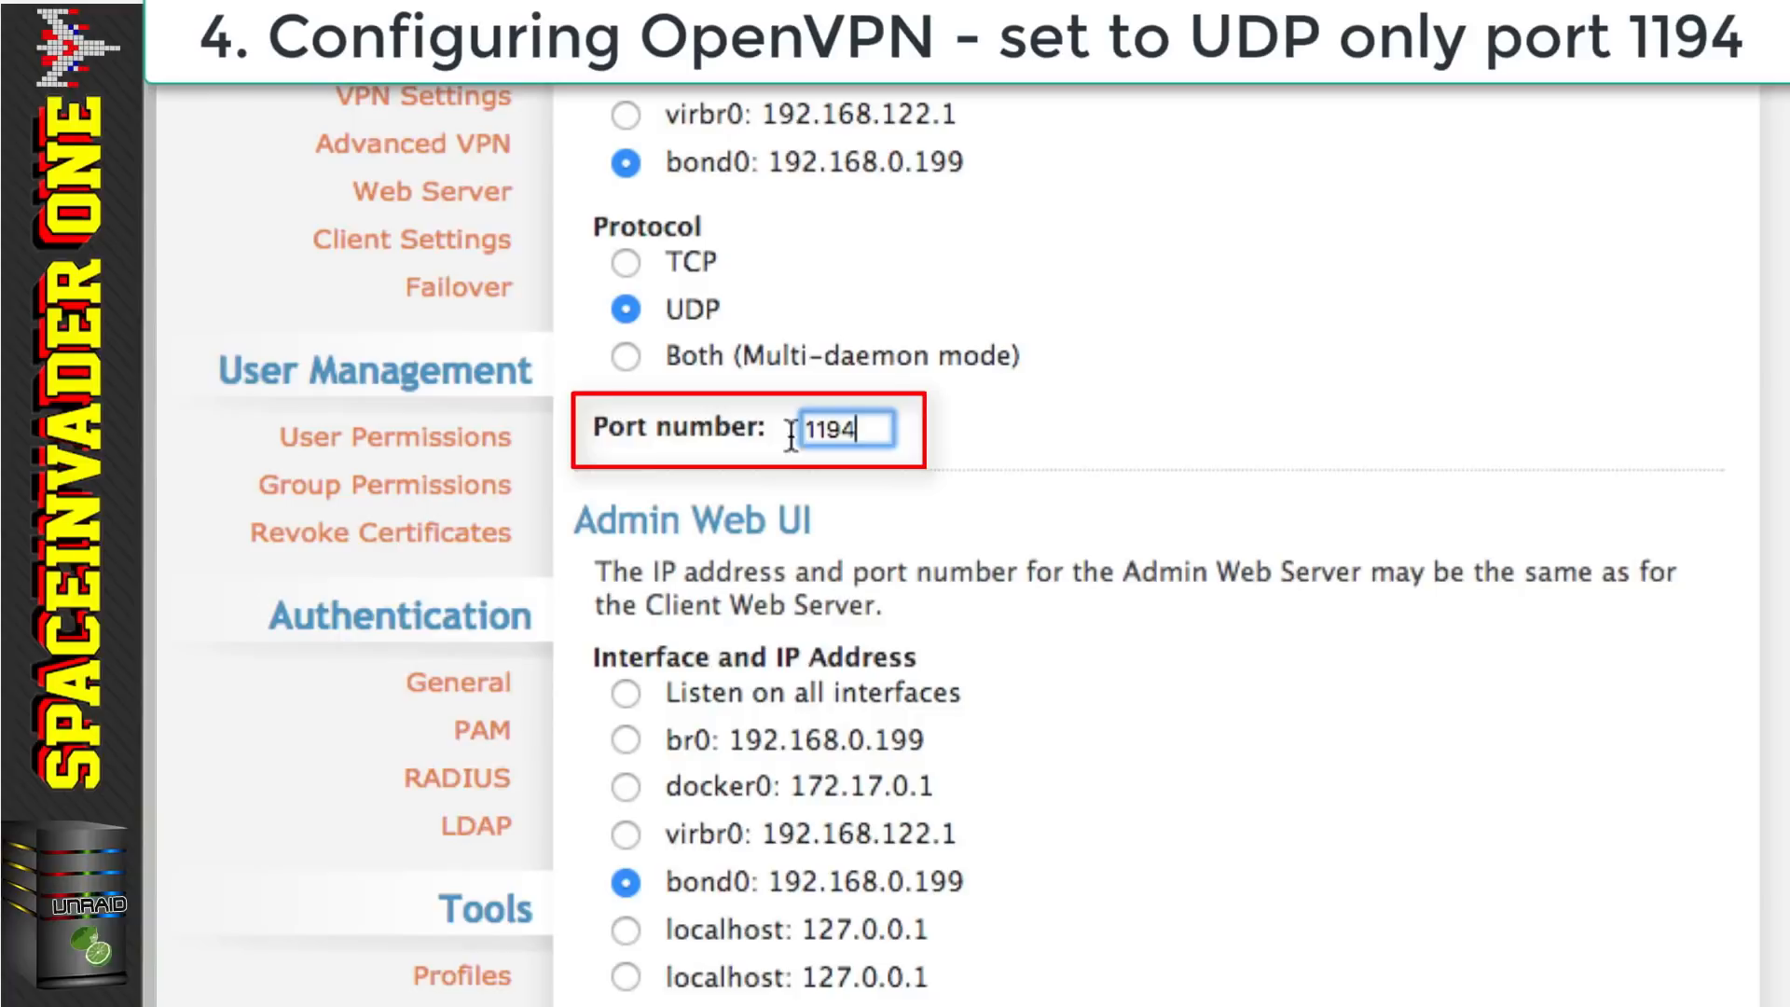
{"action": "scroll", "scroll_direction": "down", "scroll_amount": 3}
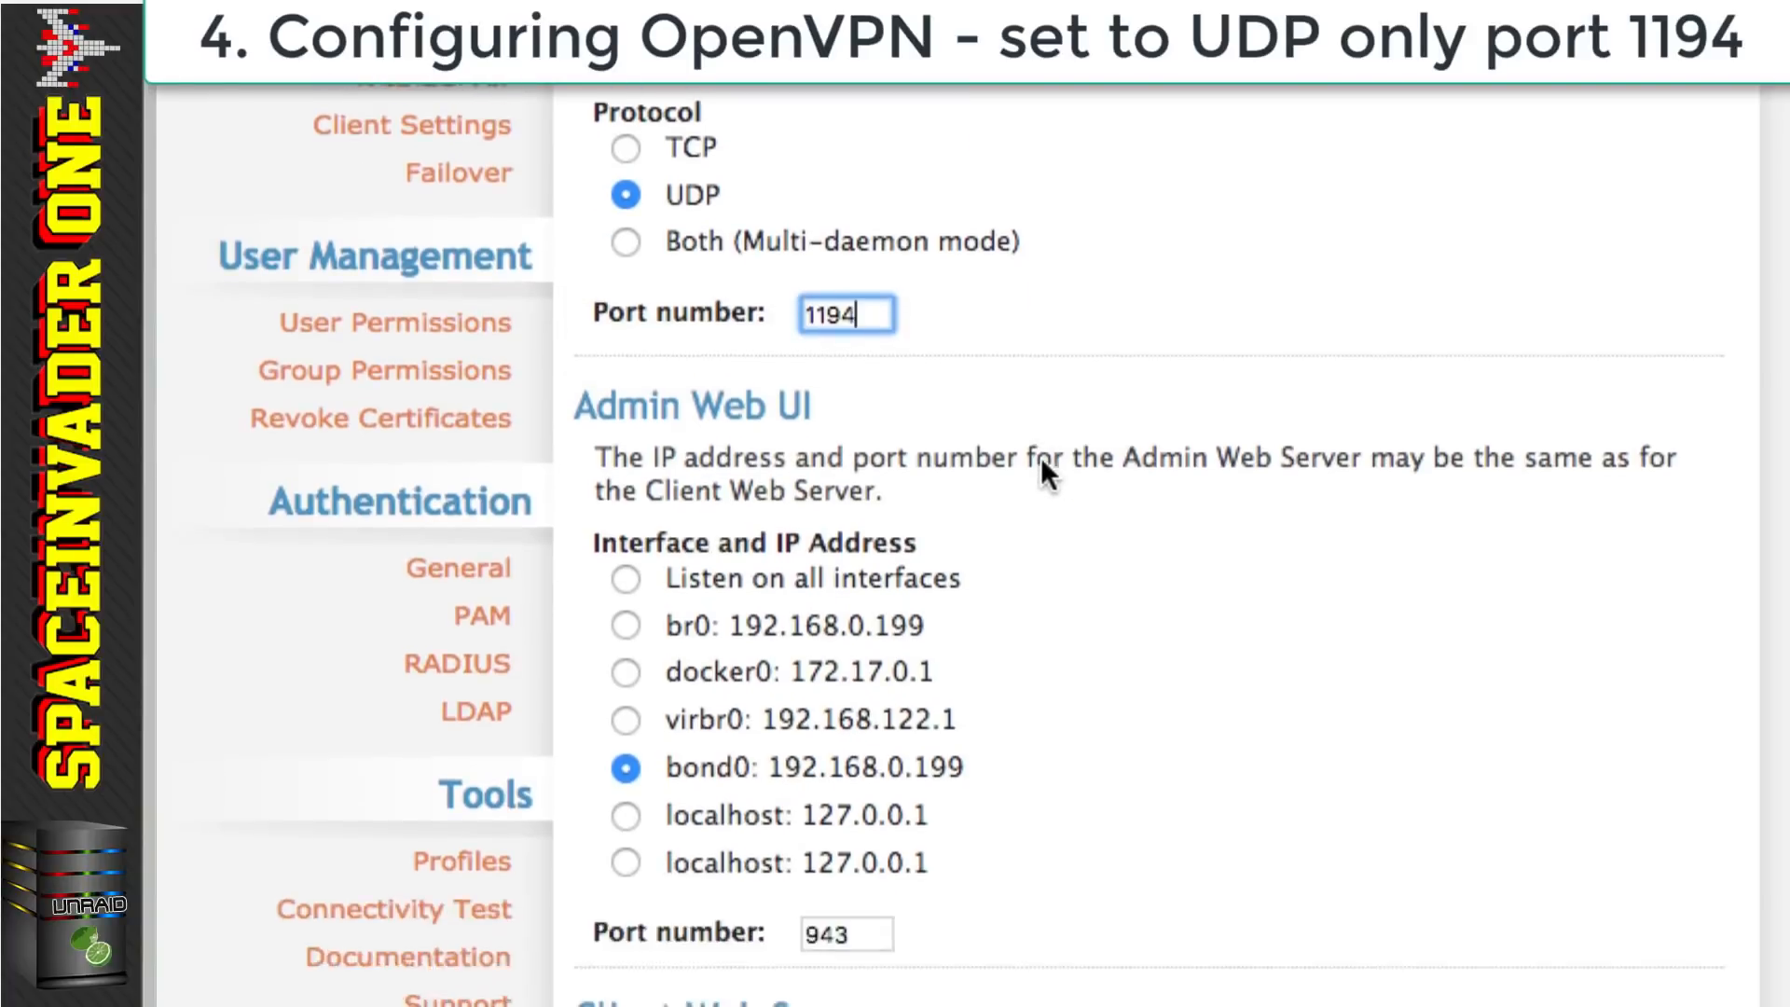
{"action": "scroll", "scroll_direction": "down", "scroll_amount": 3}
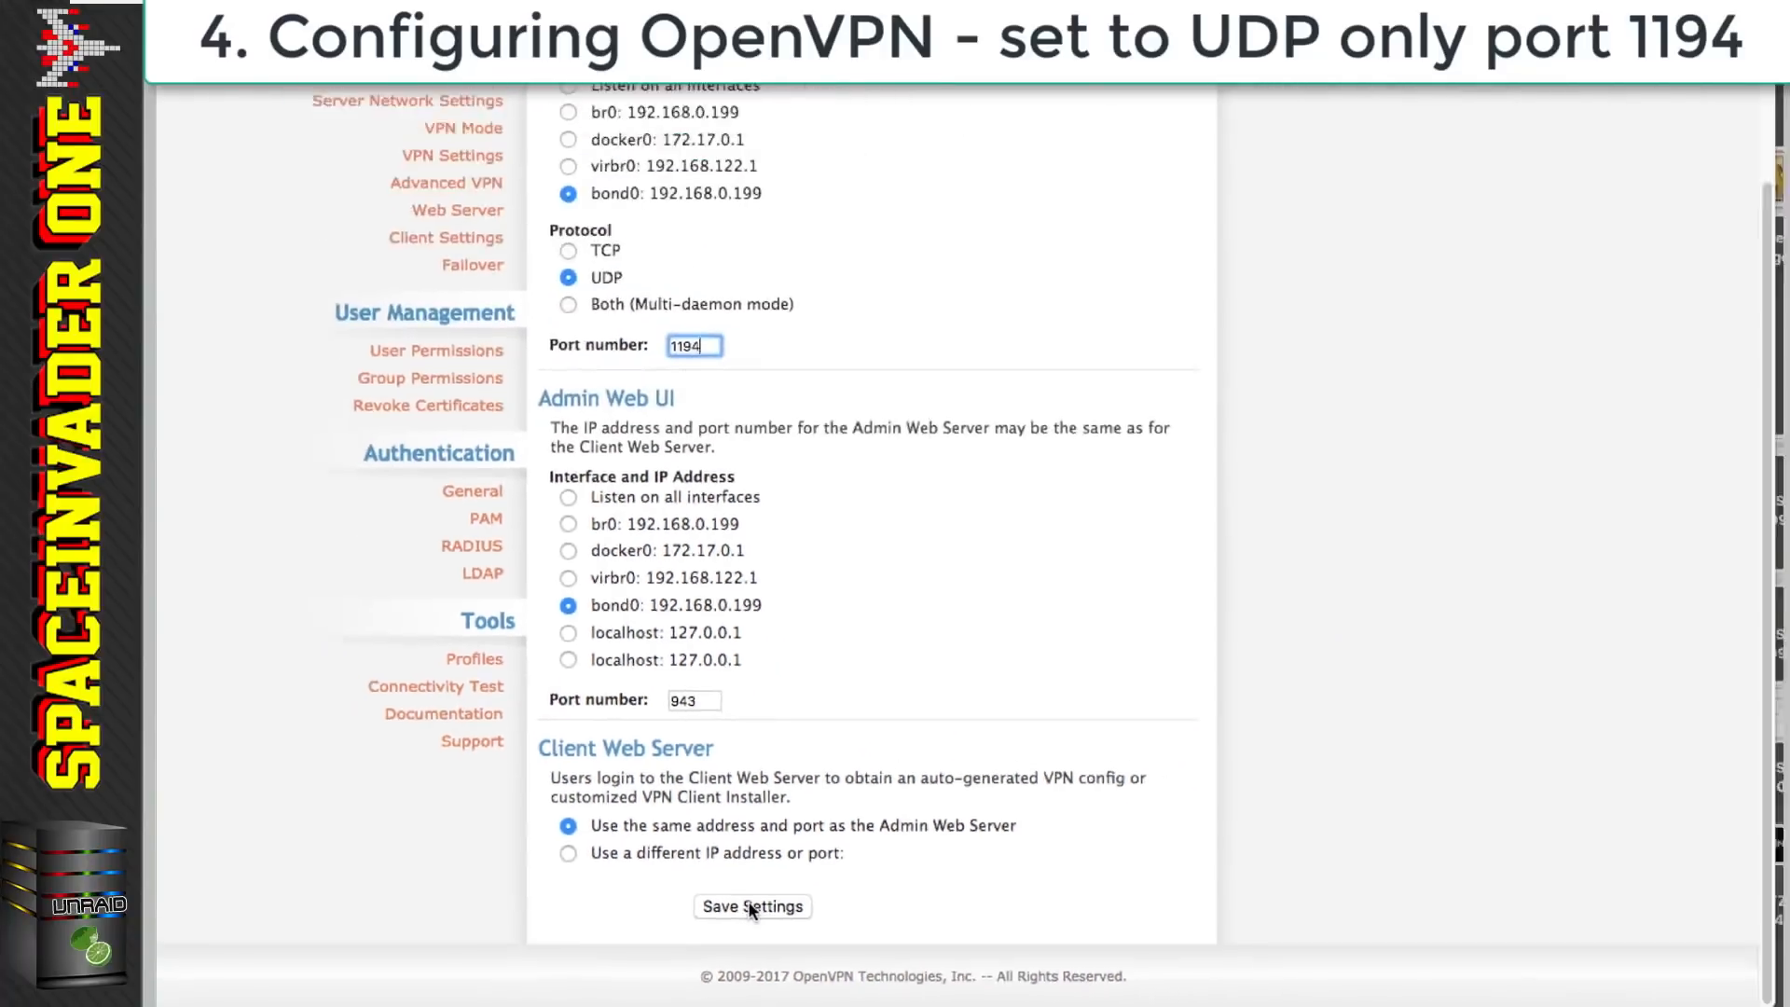
{"action": "left_click", "coordinate": [753, 907]}
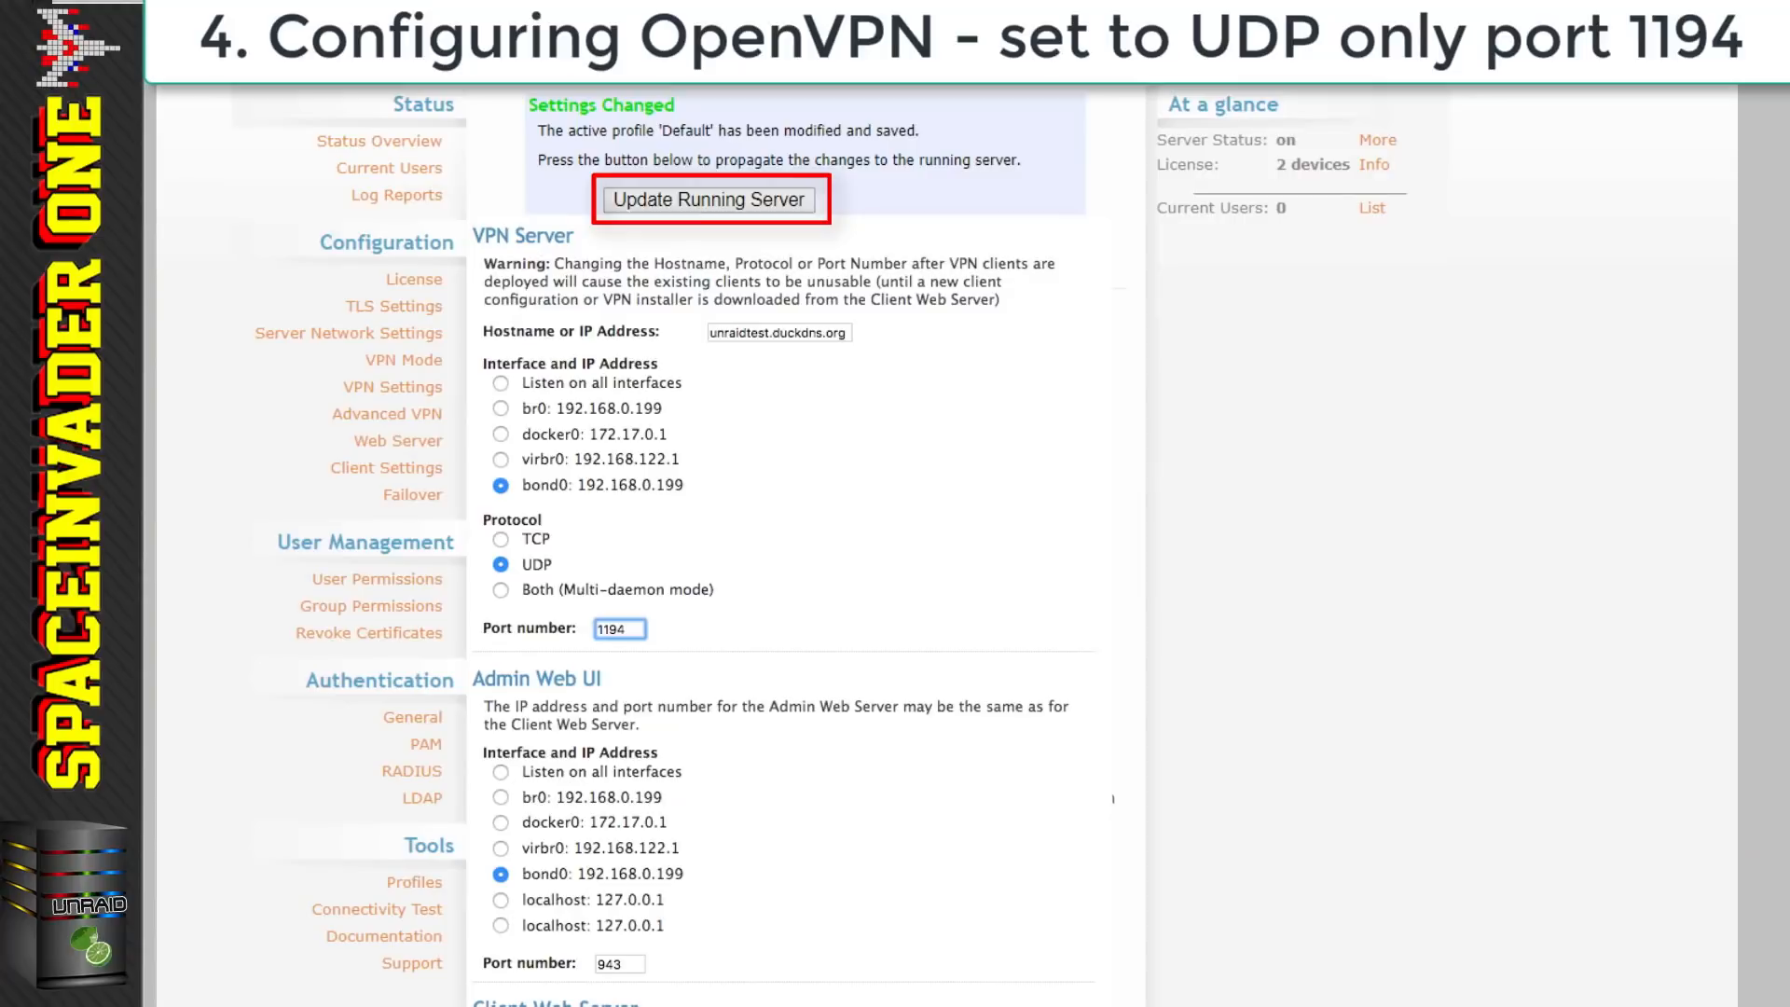
{"action": "left_click", "coordinate": [706, 198]}
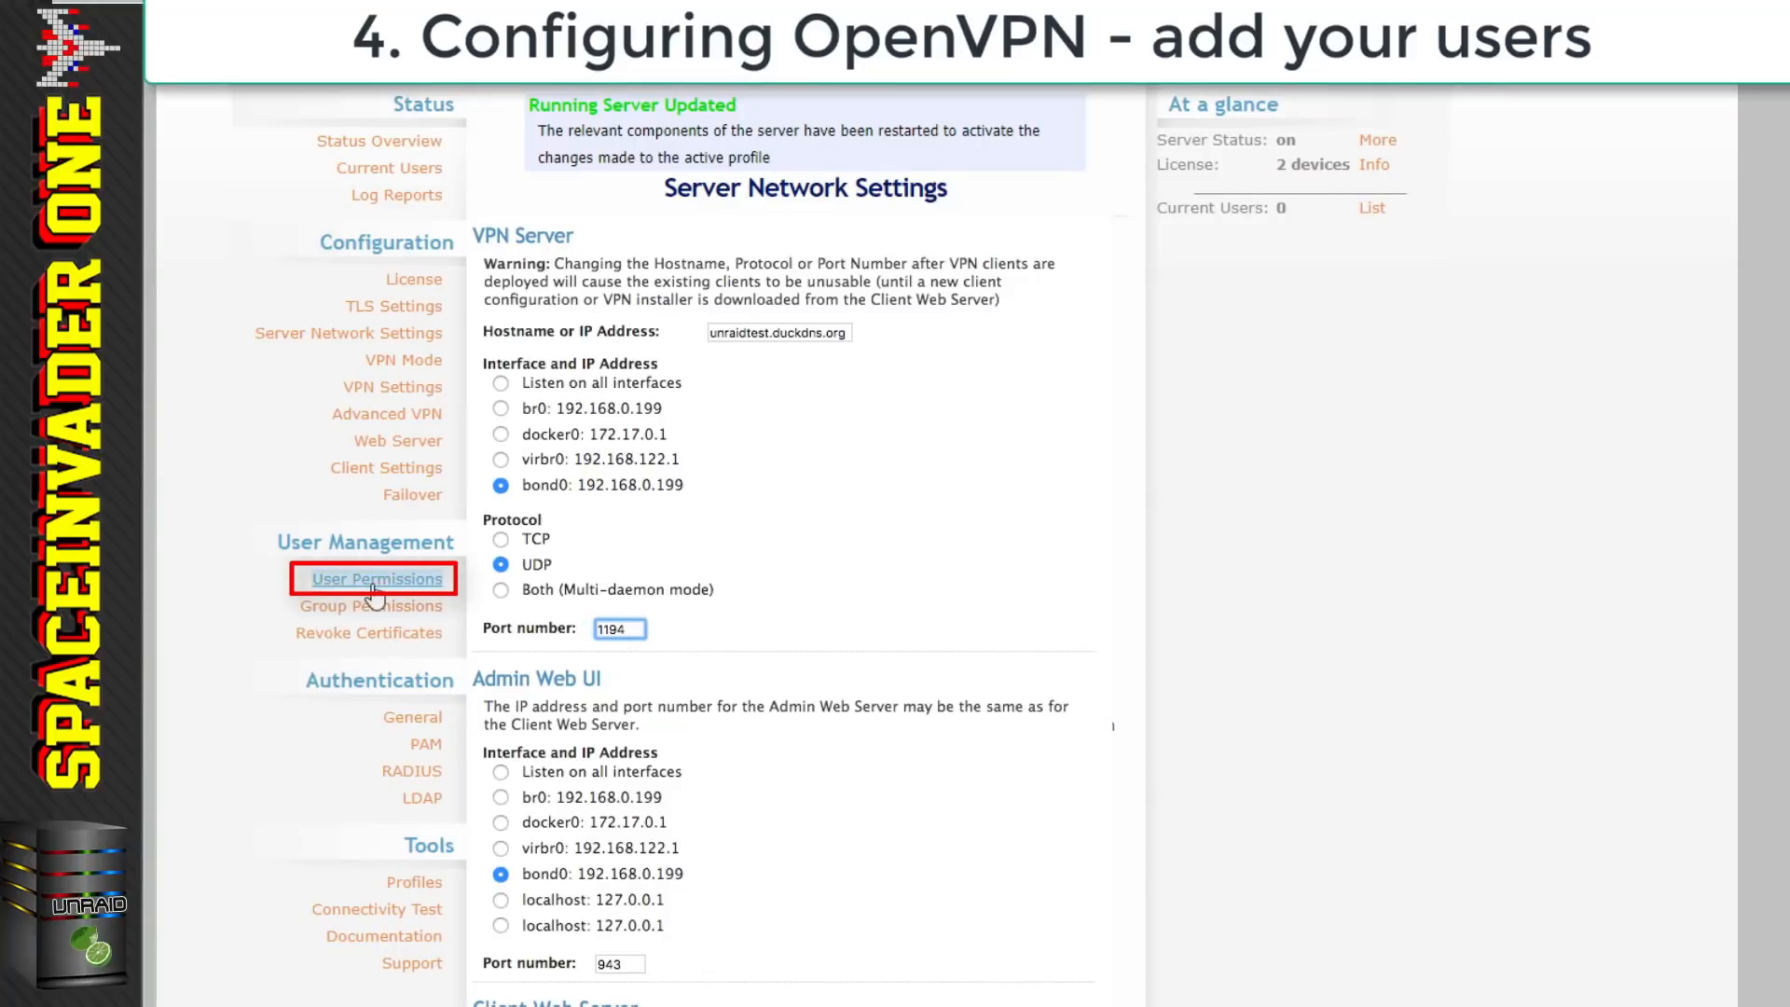
In User Permissions, add user 'gary' with Admin rights and a local password, and save.
{"action": "left_click", "coordinate": [373, 579]}
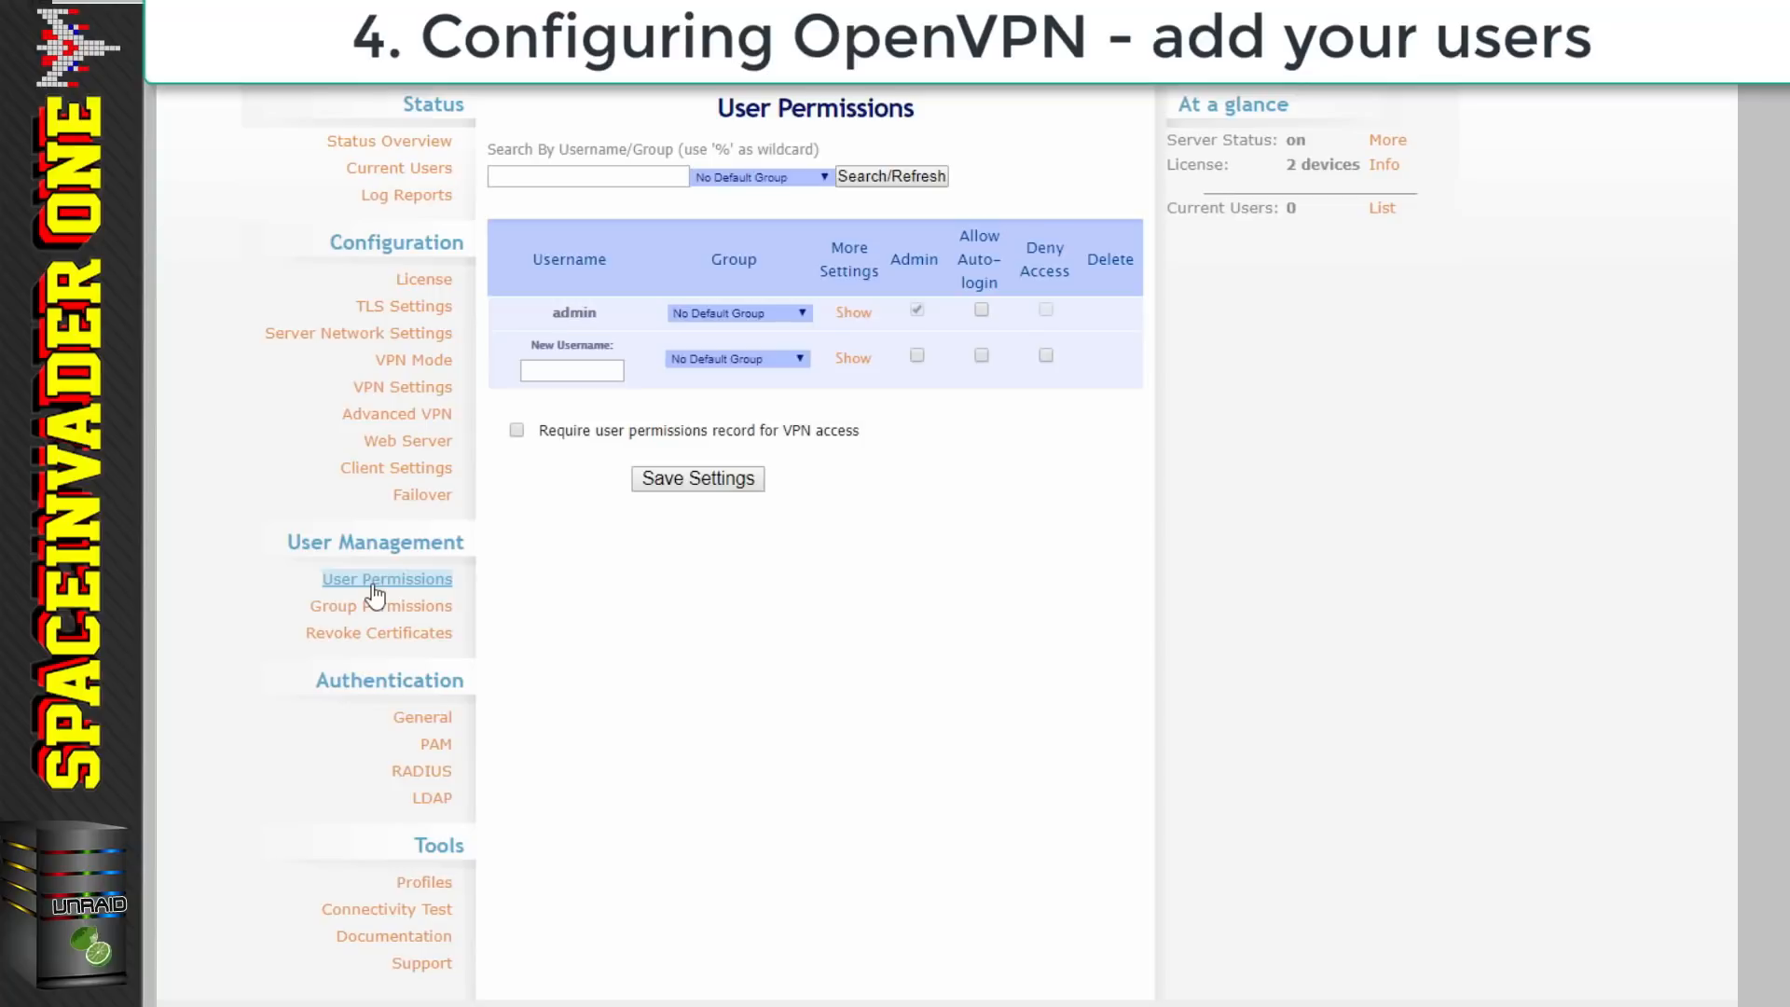
{"action": "left_click", "coordinate": [571, 370]}
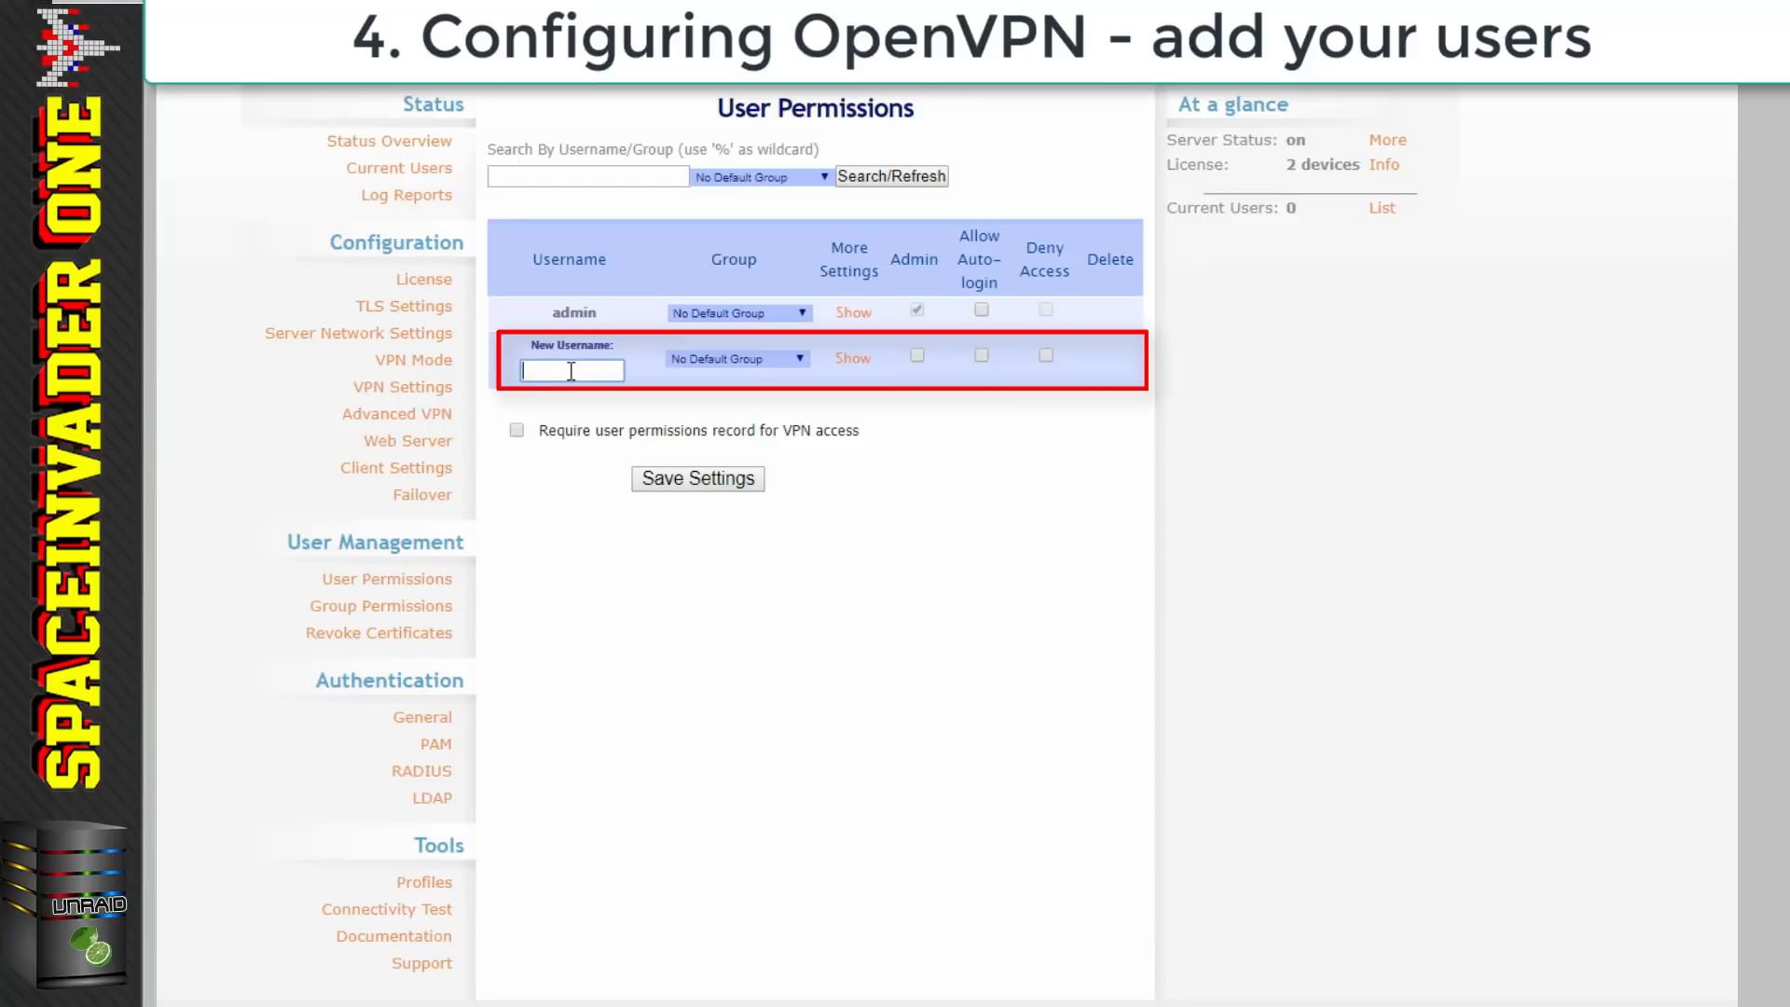
{"action": "type", "text": "gary"}
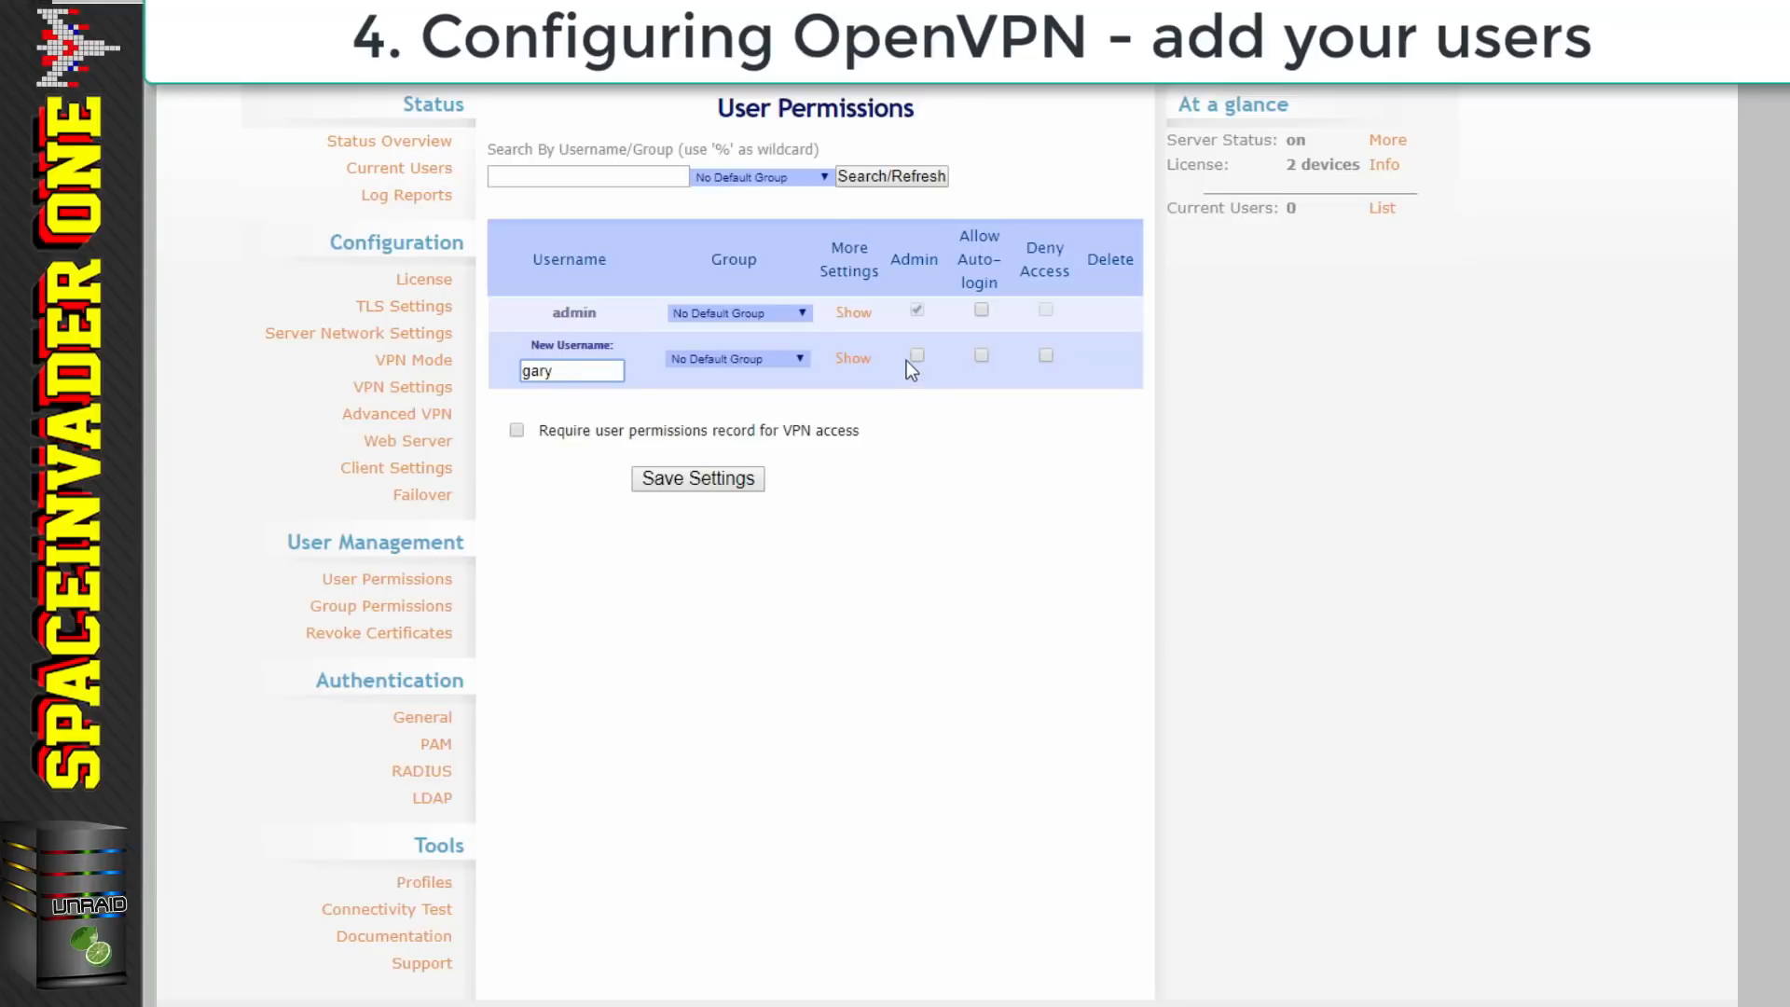
{"action": "left_click", "coordinate": [915, 356]}
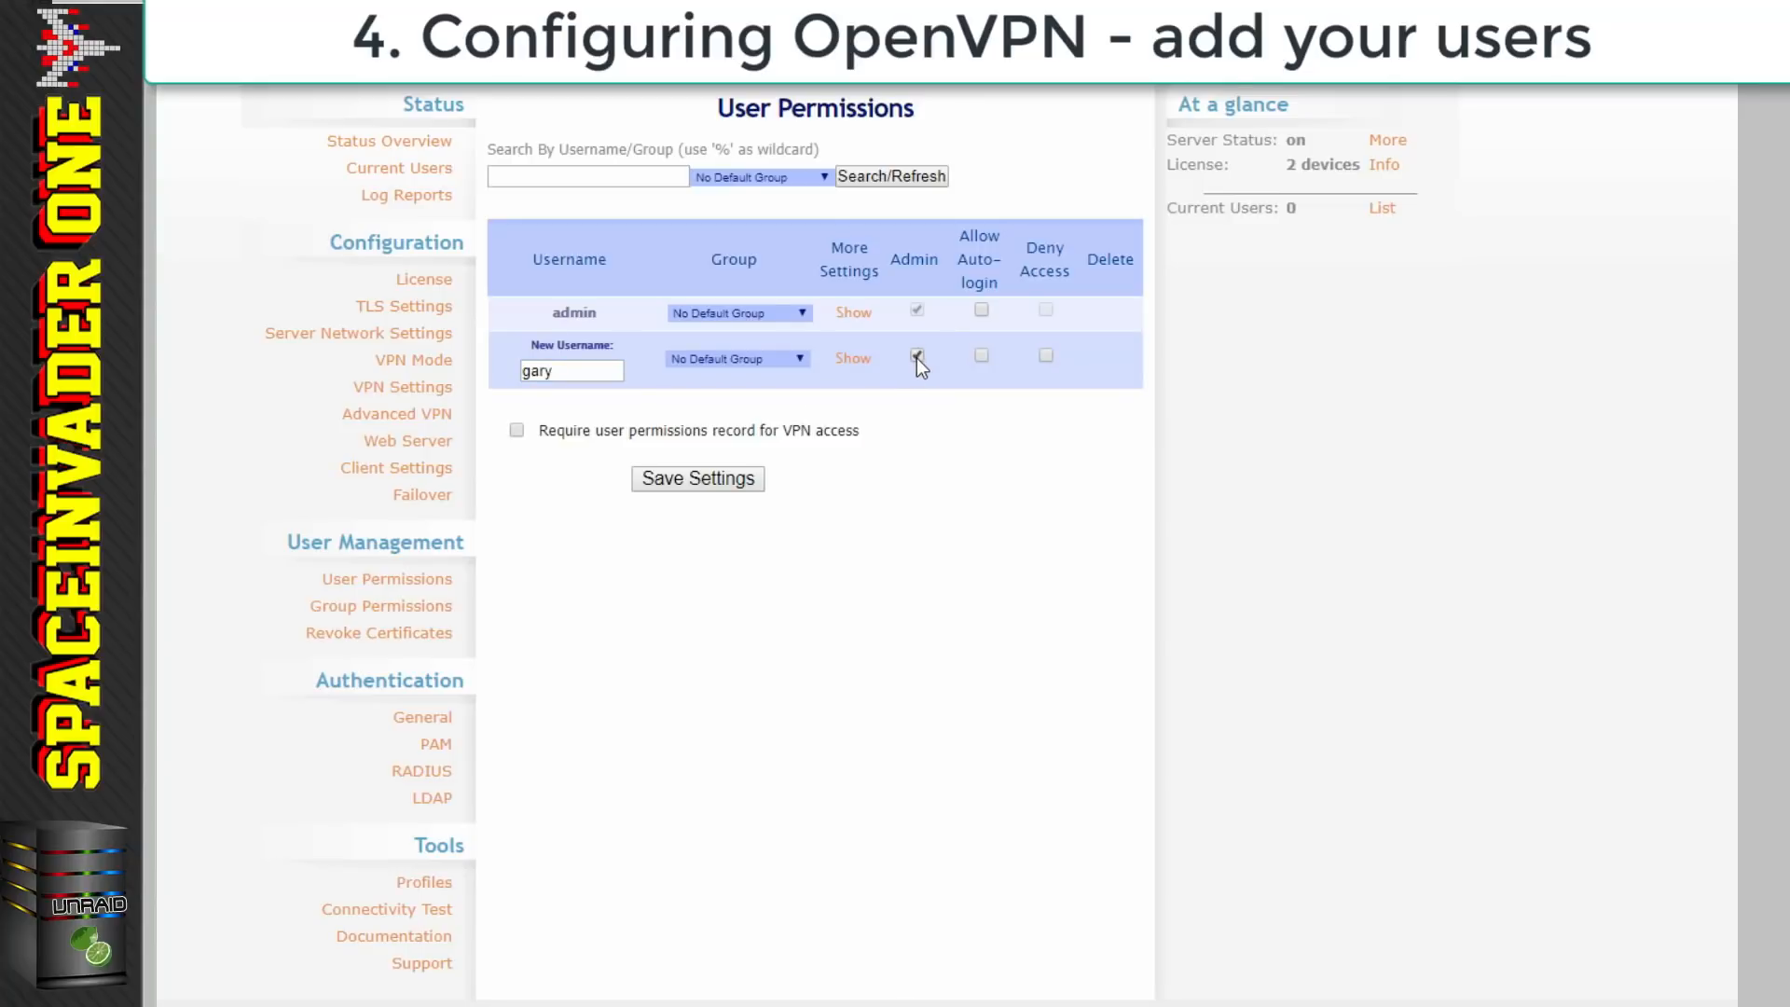
{"action": "left_click", "coordinate": [916, 355]}
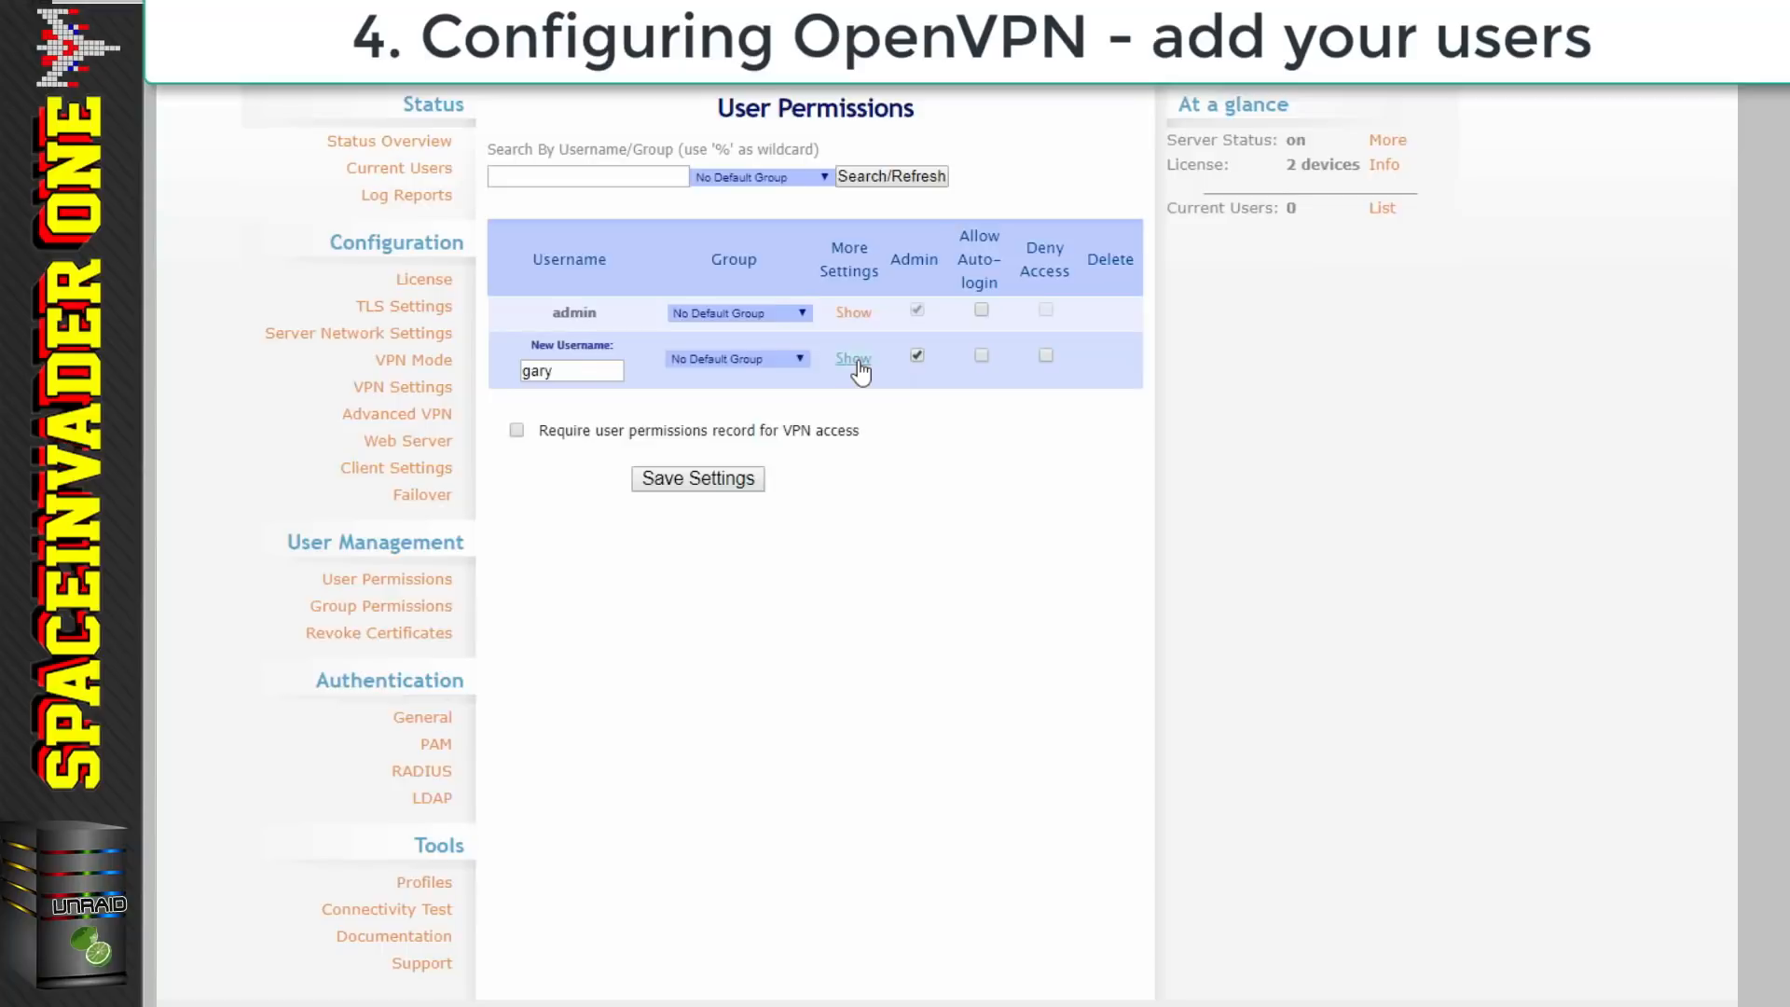
{"action": "left_click", "coordinate": [851, 357]}
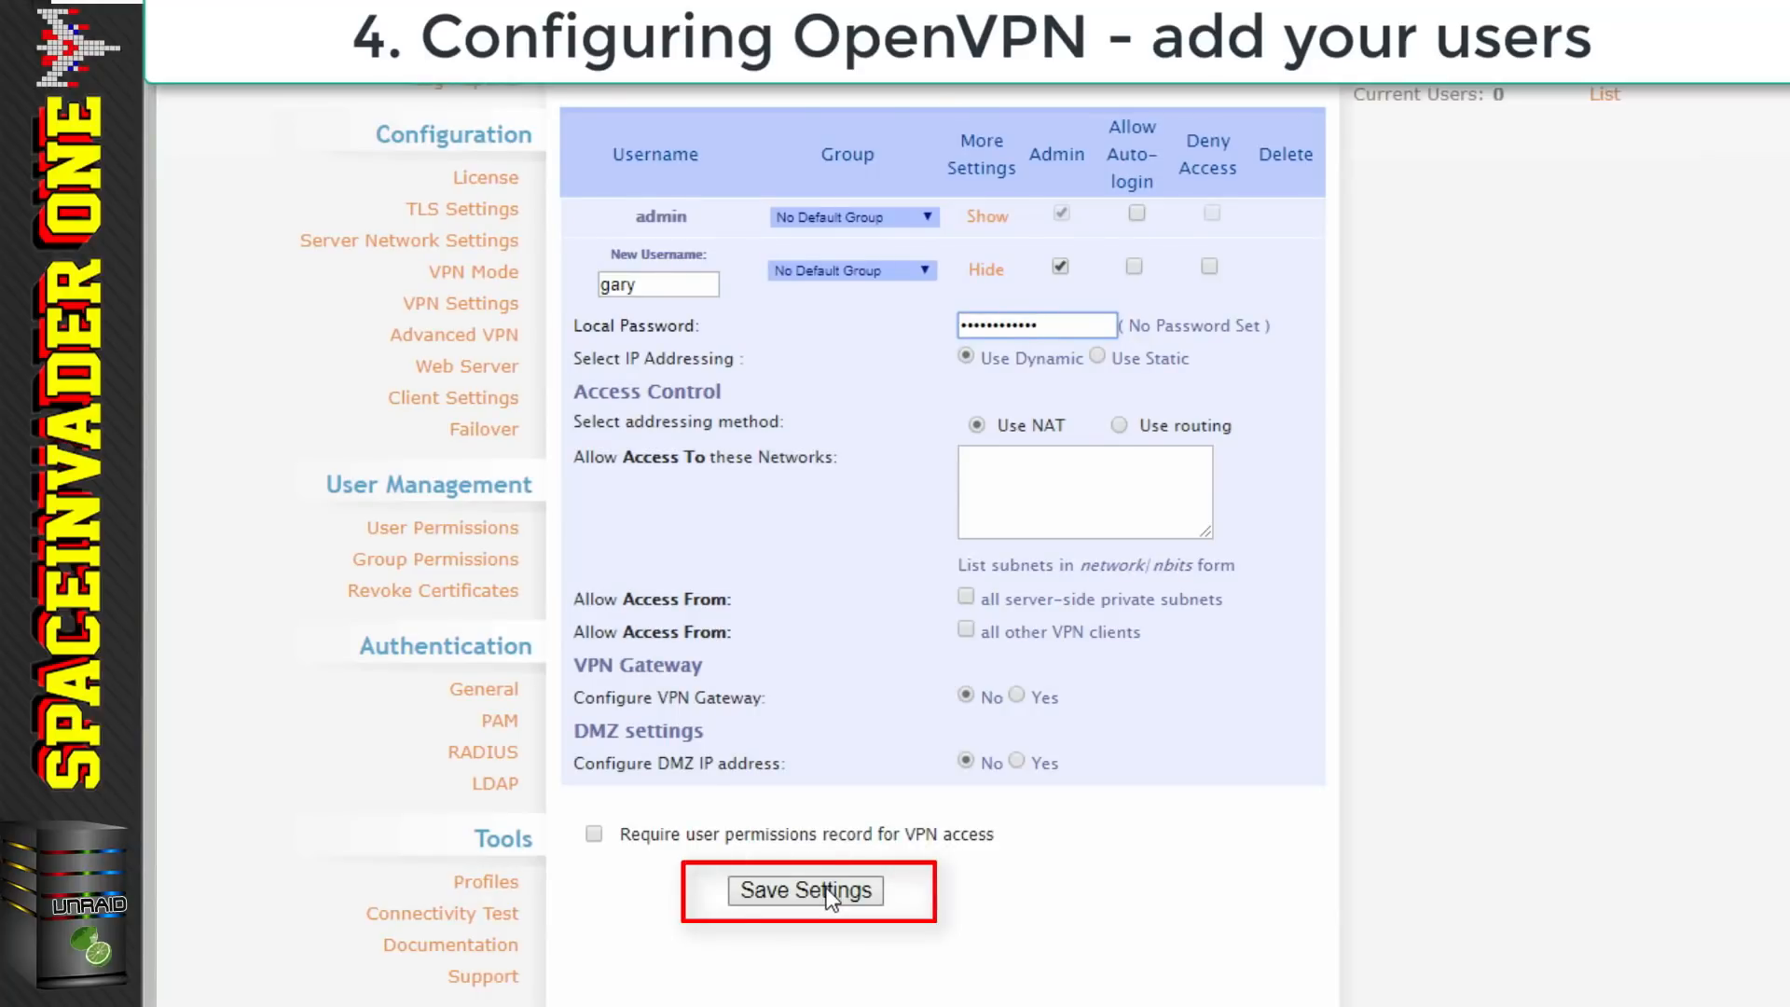
{"action": "left_click", "coordinate": [805, 890]}
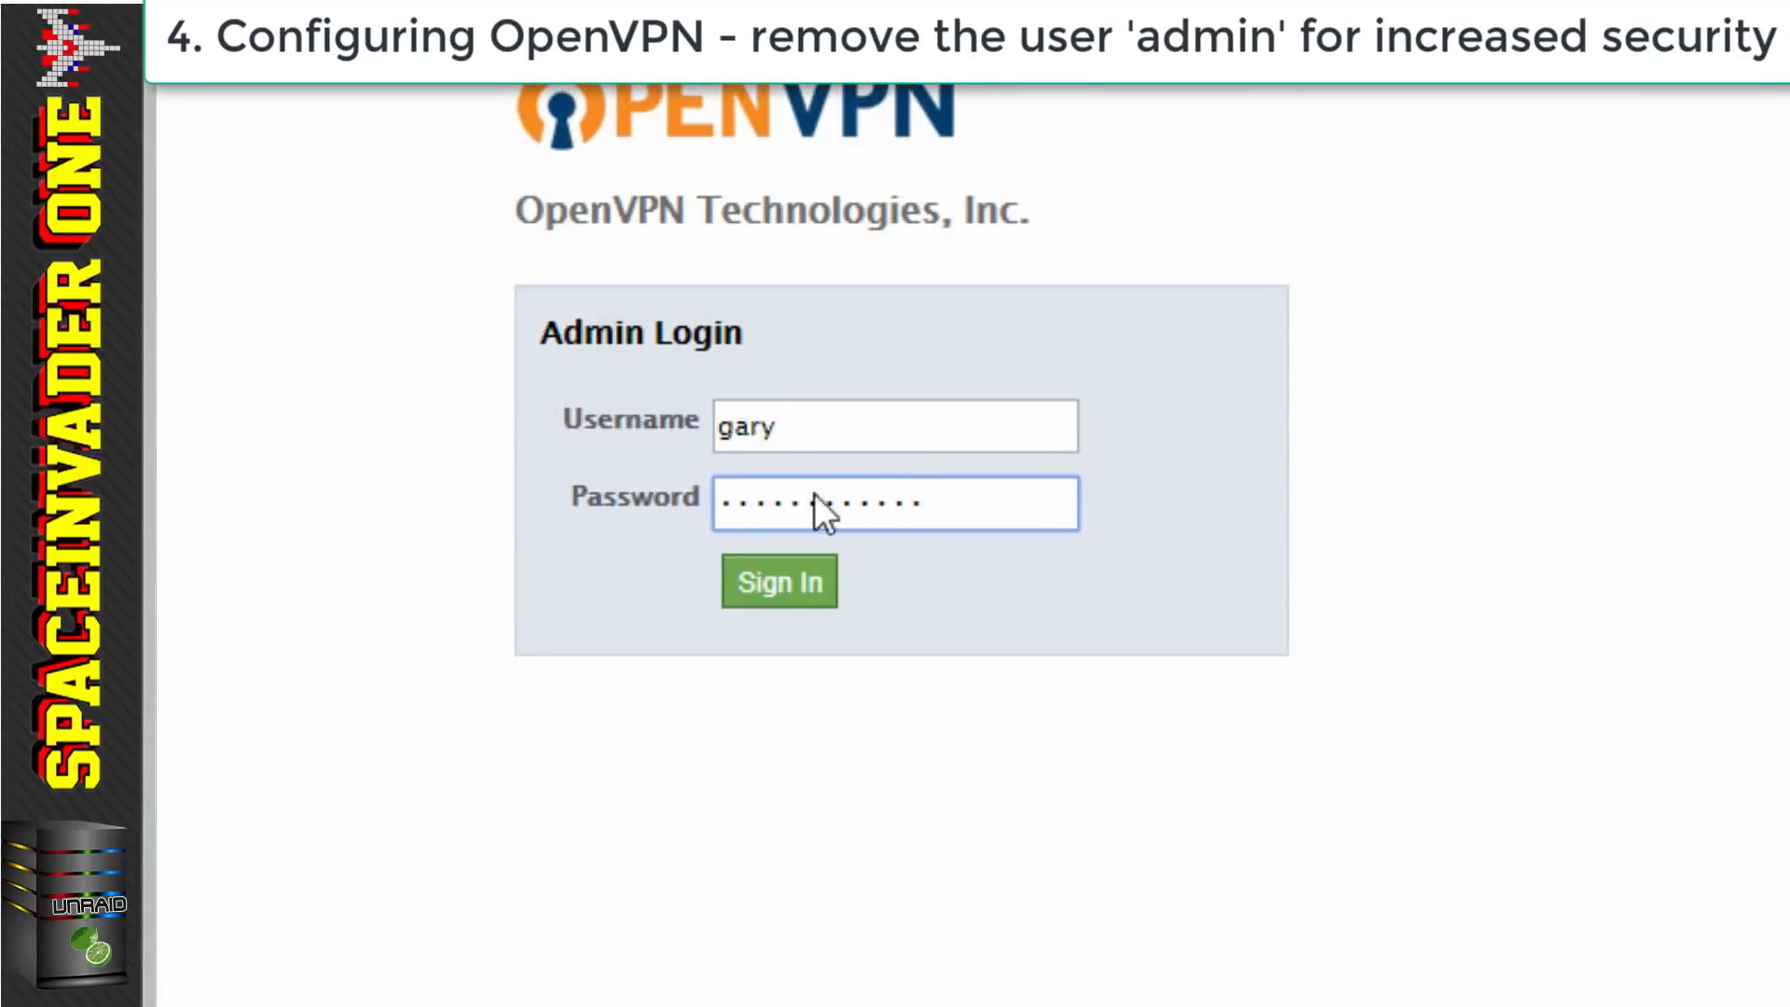
Sign in as the new user, mark the admin account for deletion and save, leaving only the new user.
{"action": "left_click", "coordinate": [779, 581]}
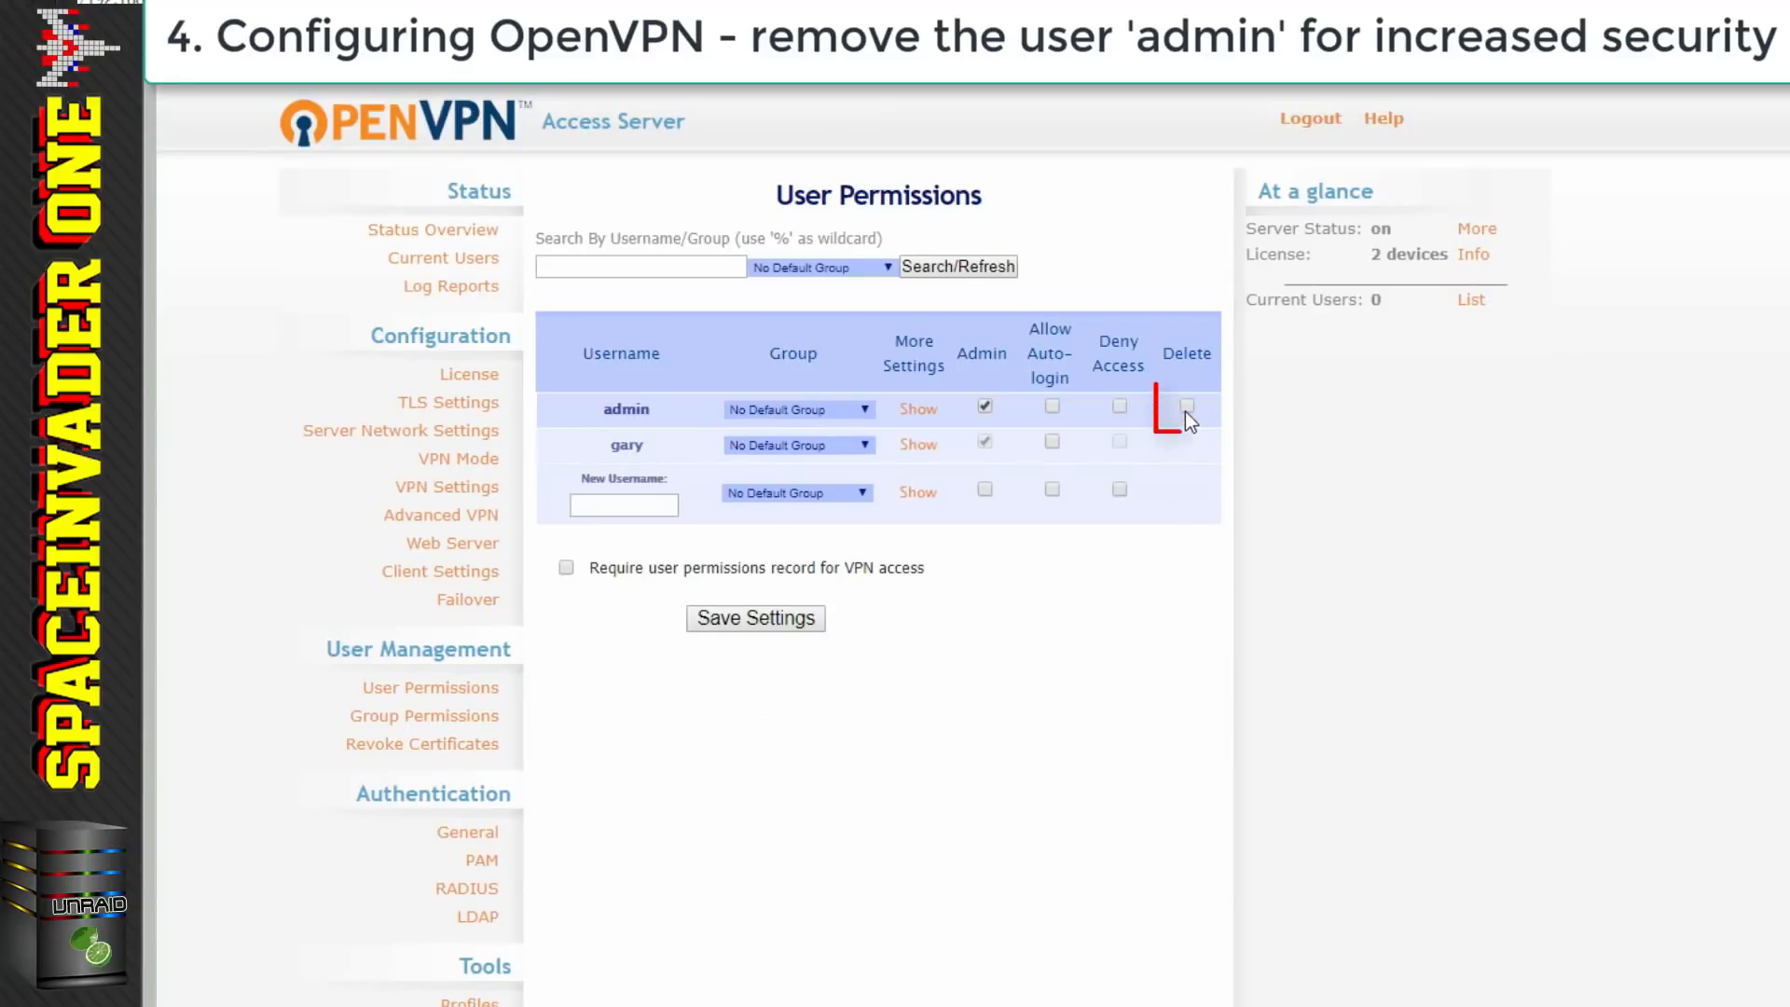
{"action": "left_click", "coordinate": [1186, 406]}
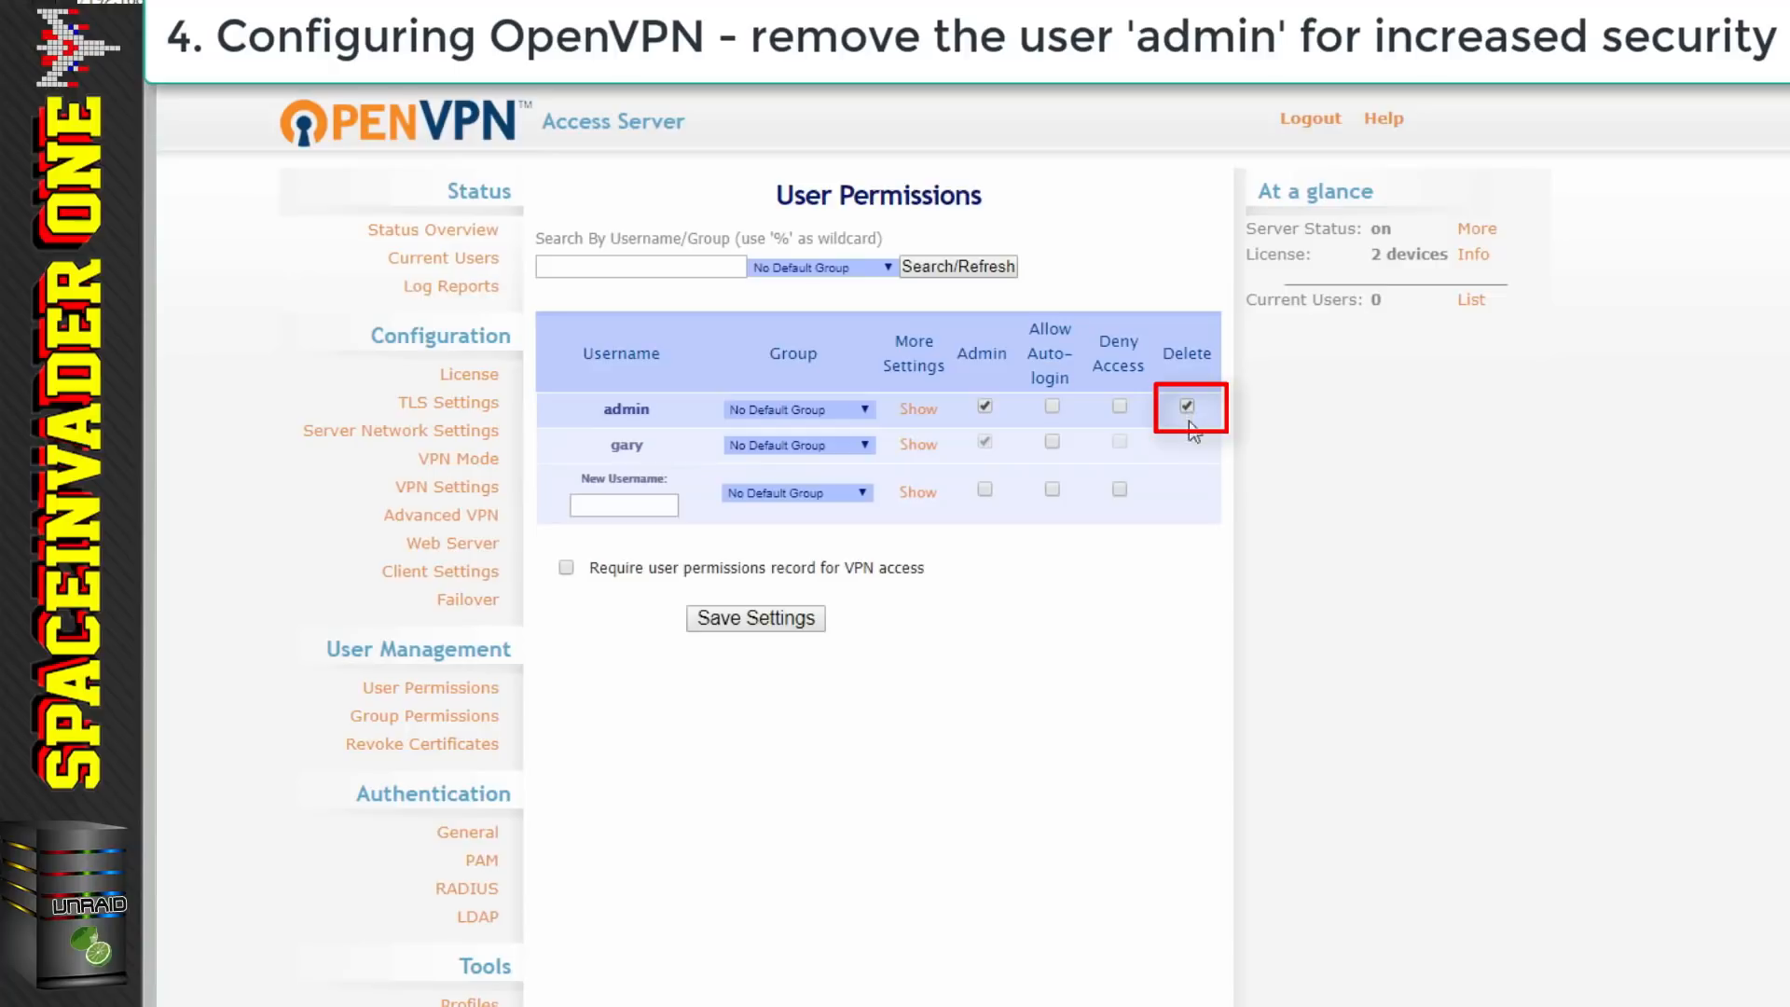
{"action": "mouse_move", "coordinate": [978, 644]}
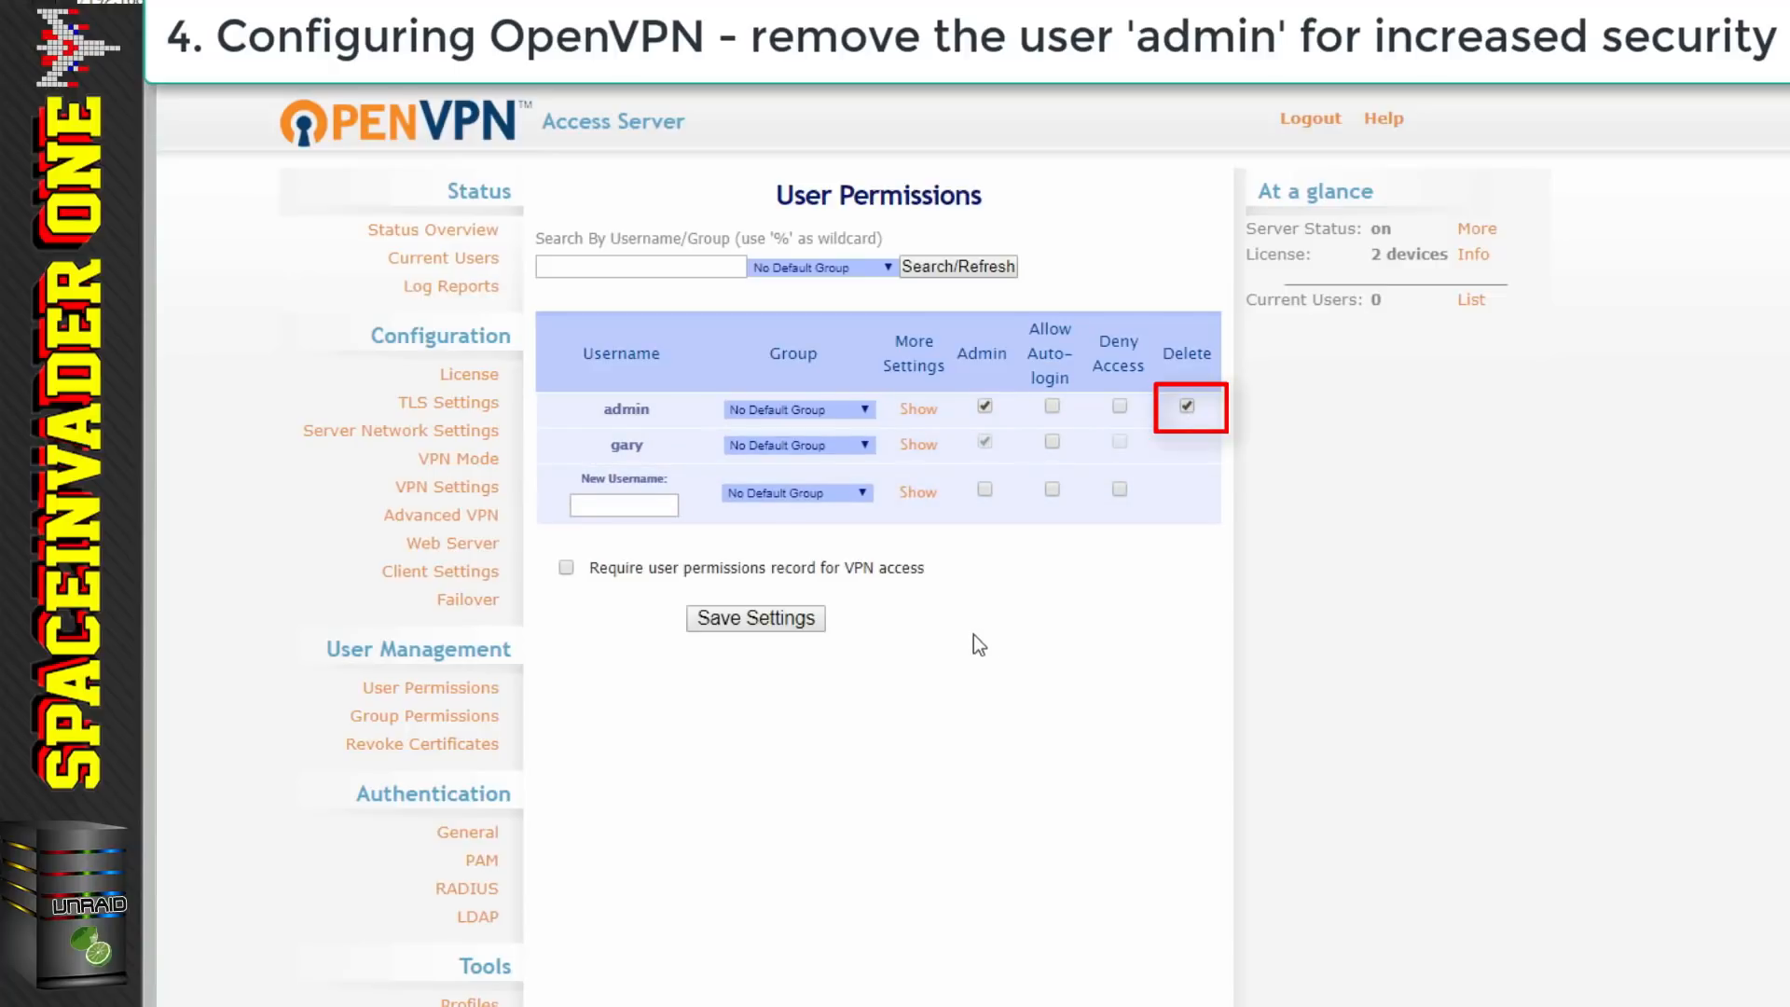
{"action": "mouse_move", "coordinate": [754, 617]}
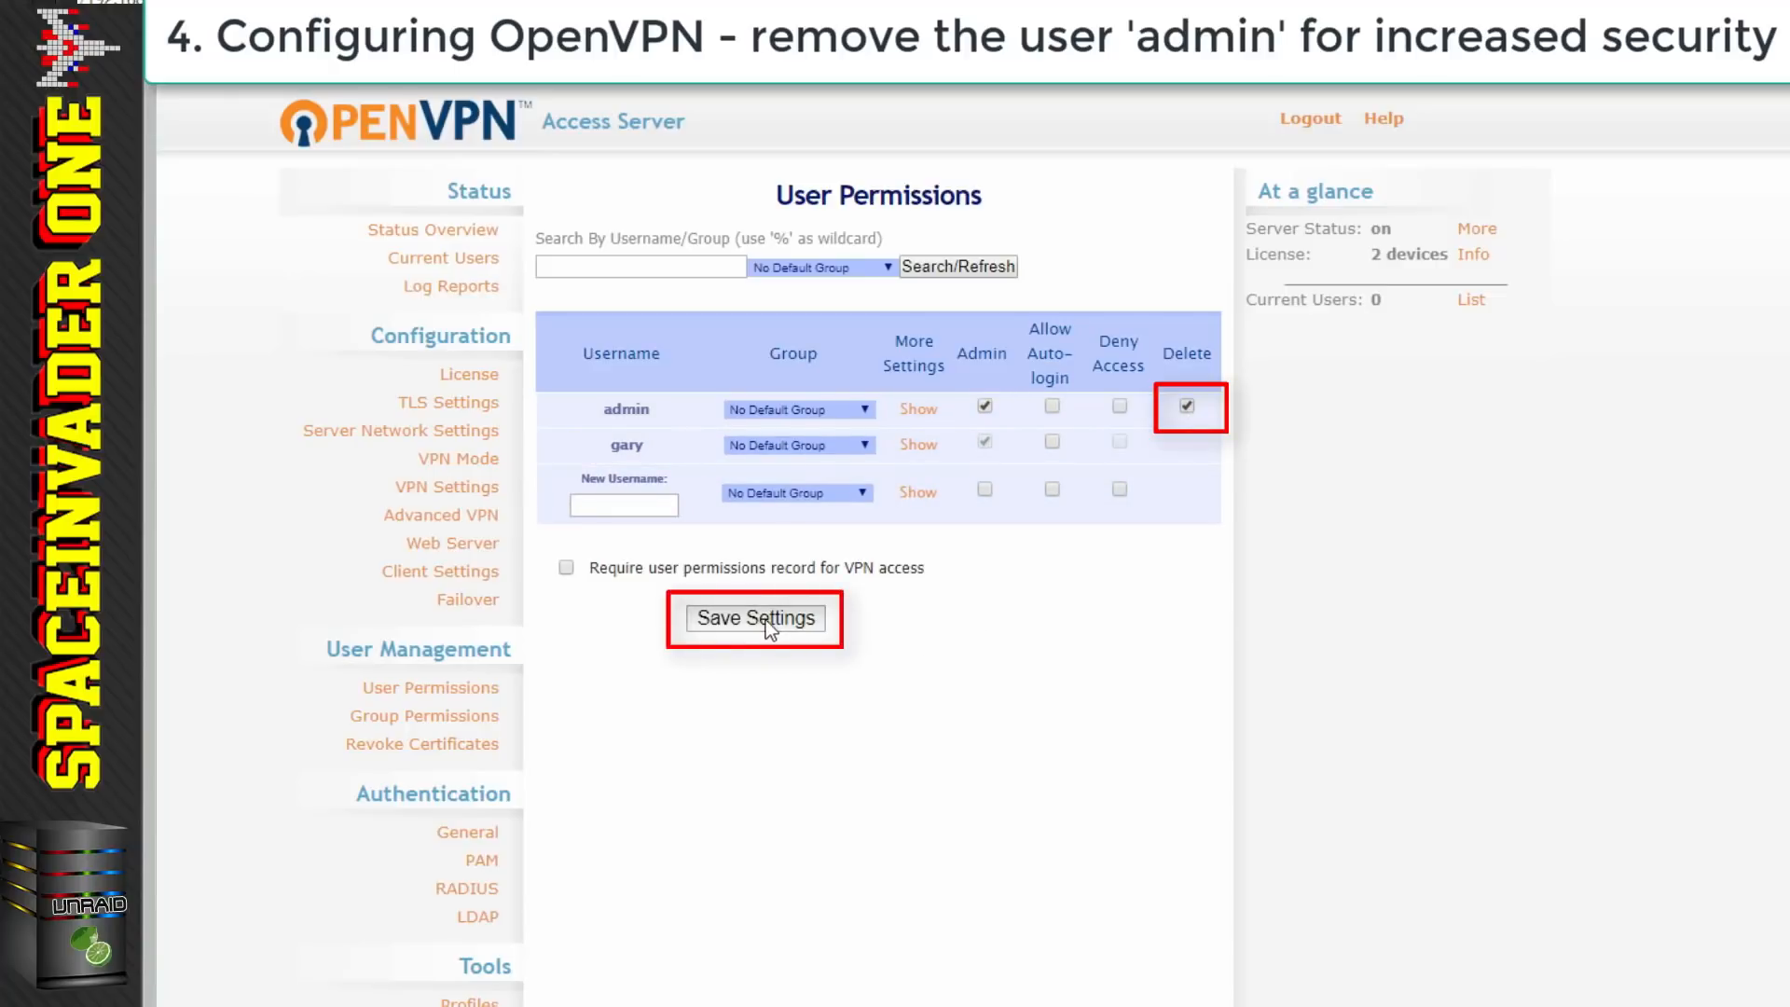
{"action": "left_click", "coordinate": [753, 620]}
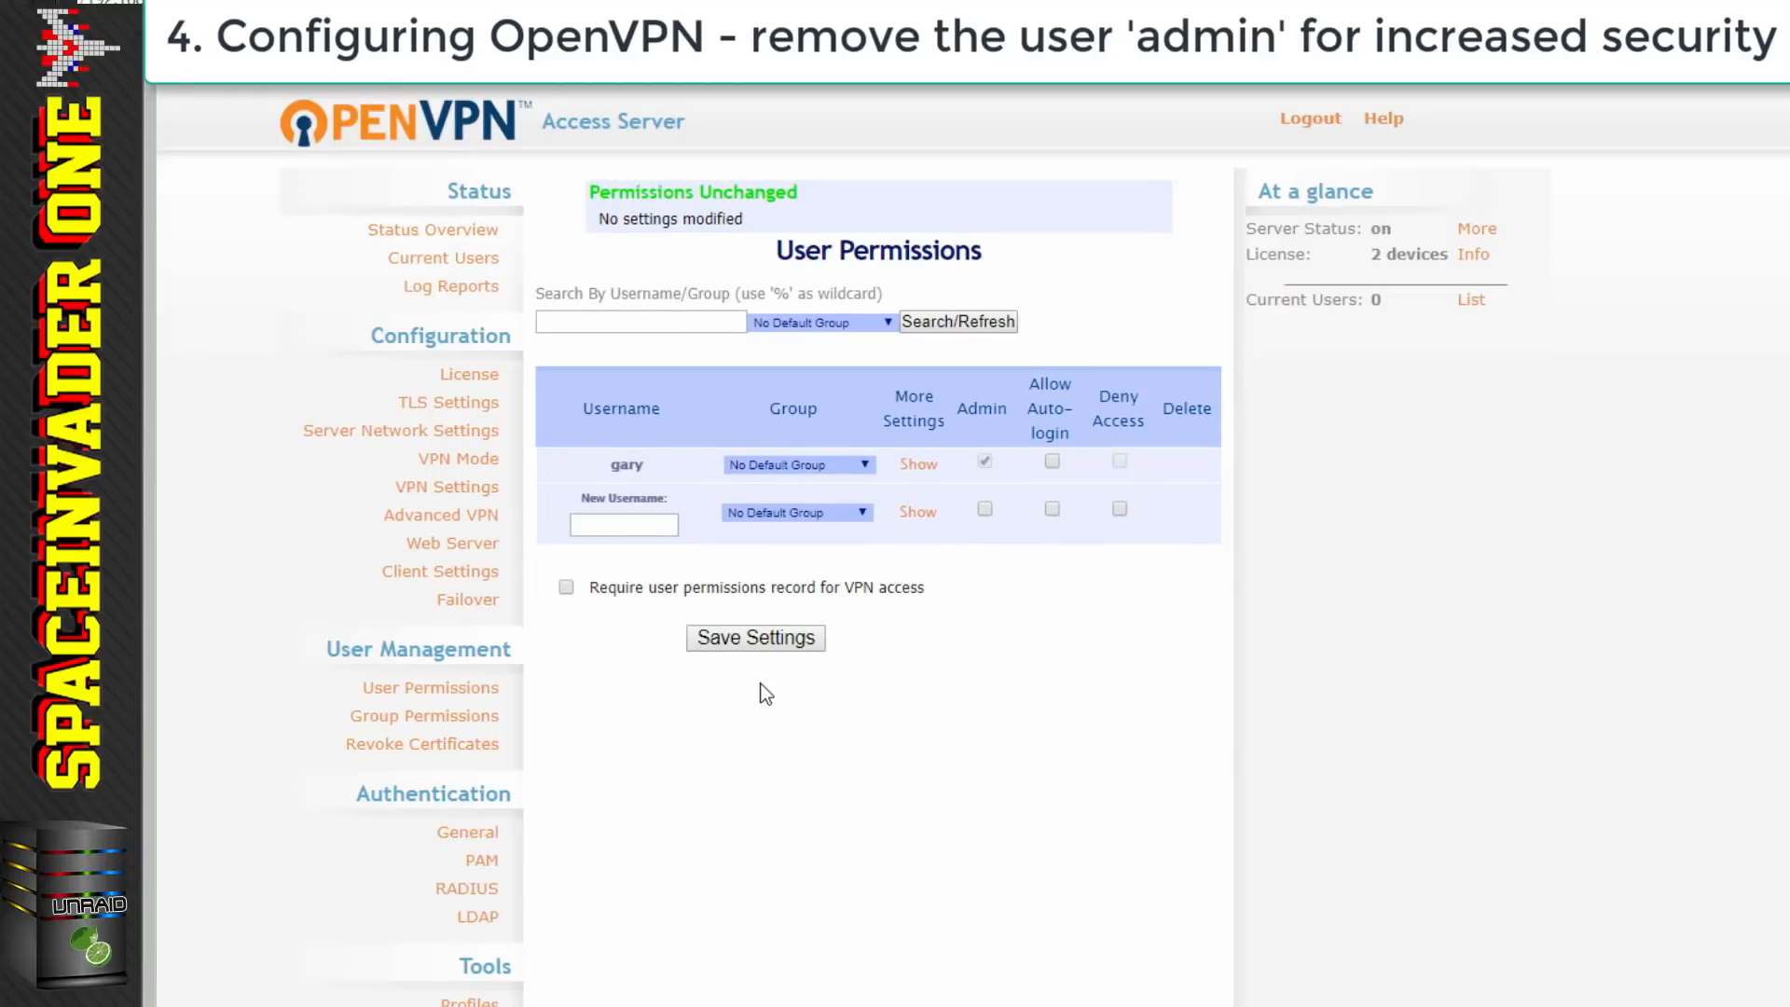
{"action": "left_click", "coordinate": [916, 510]}
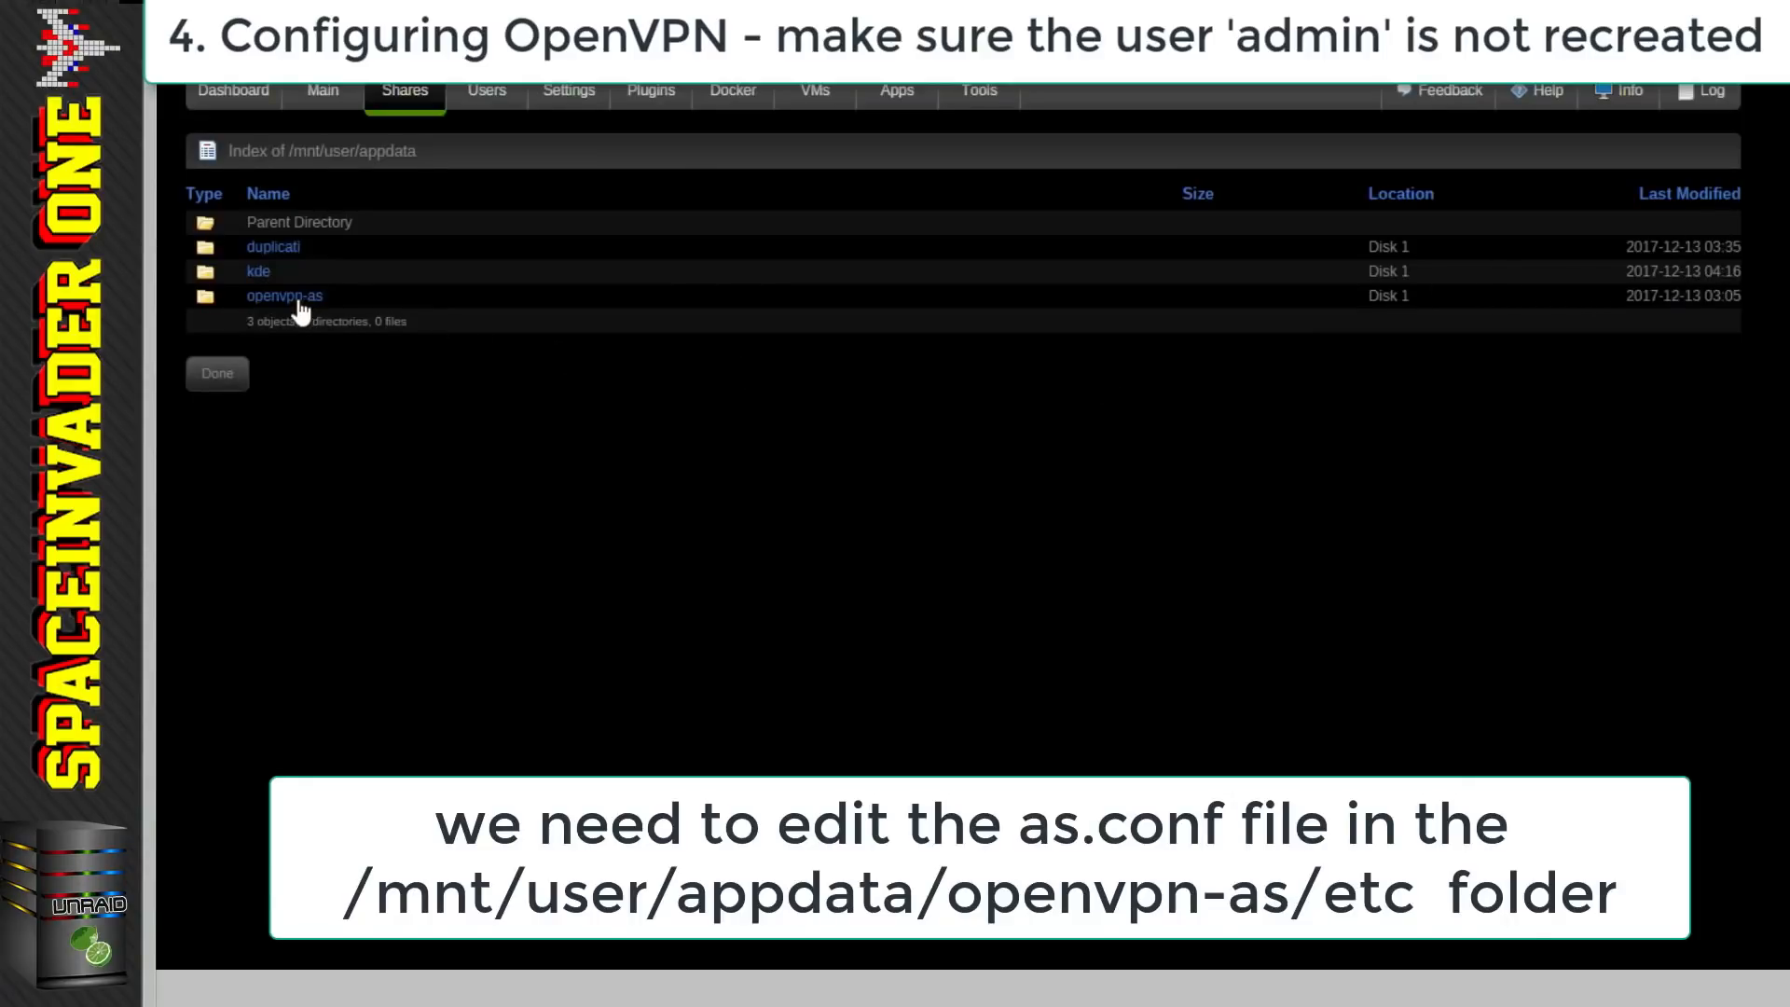
Browse into the openvpn-as appdata folder and its etc folder where as.conf is listed.
{"action": "left_click", "coordinate": [285, 295]}
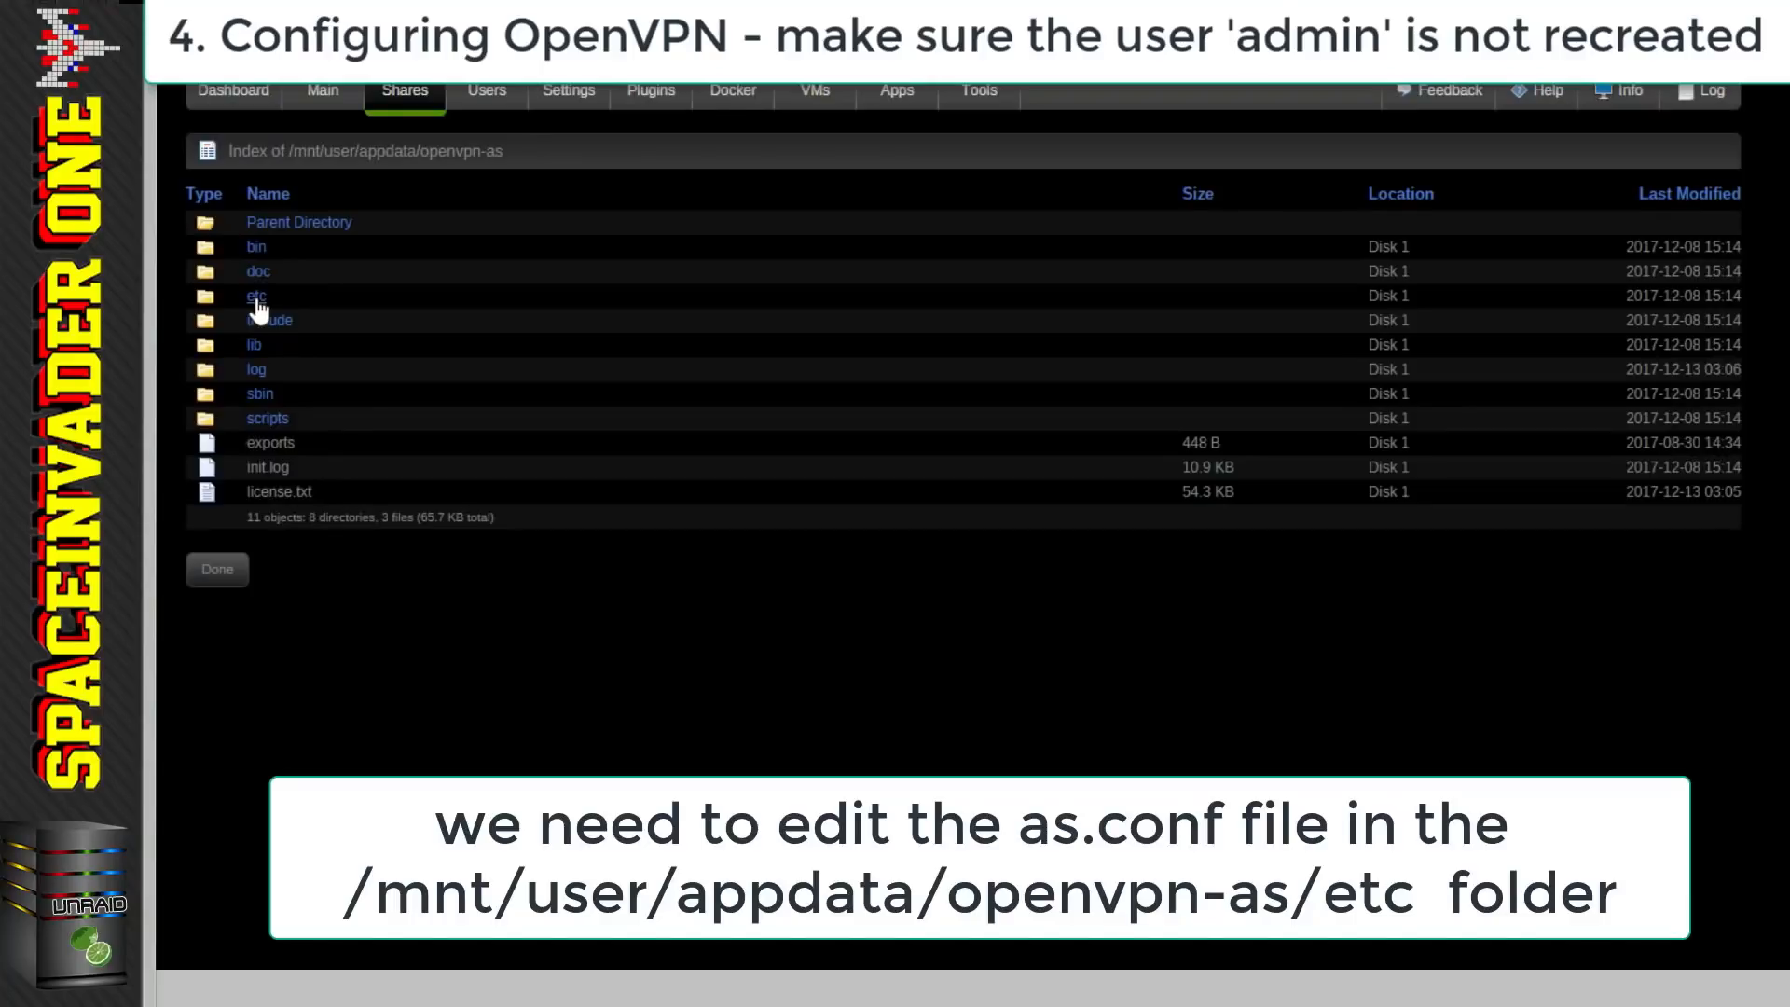
{"action": "left_click", "coordinate": [255, 295]}
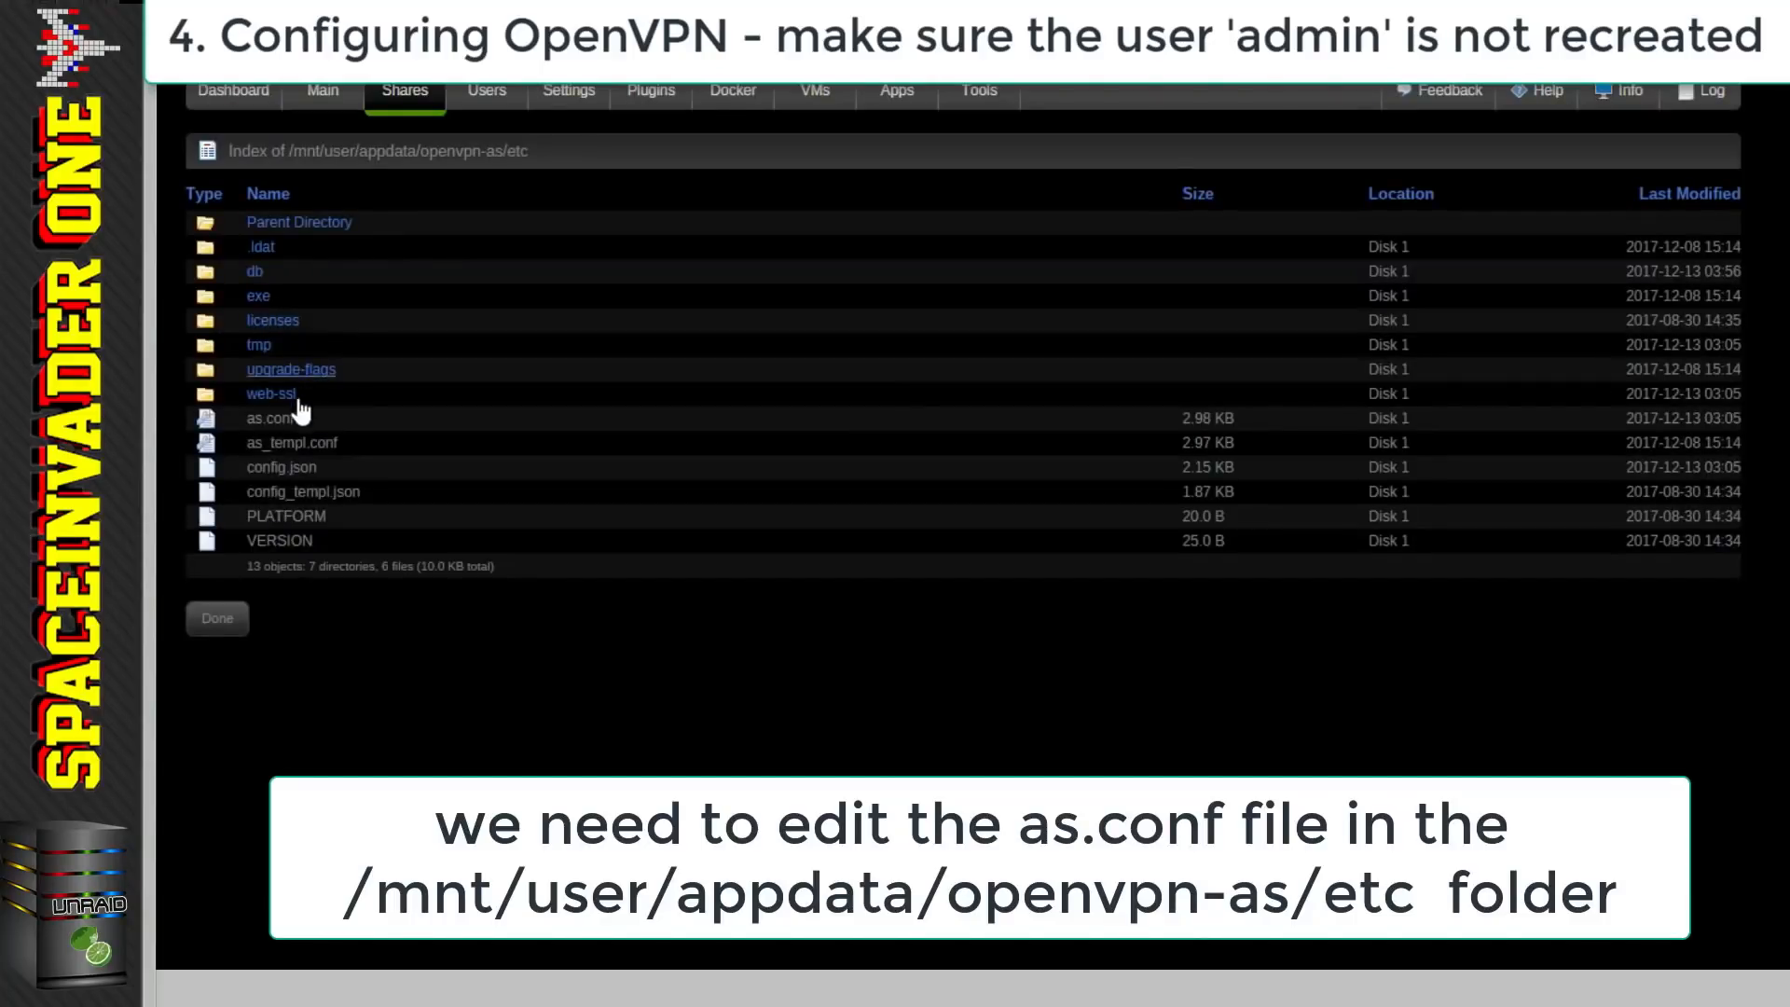
{"action": "mouse_move", "coordinate": [271, 418]}
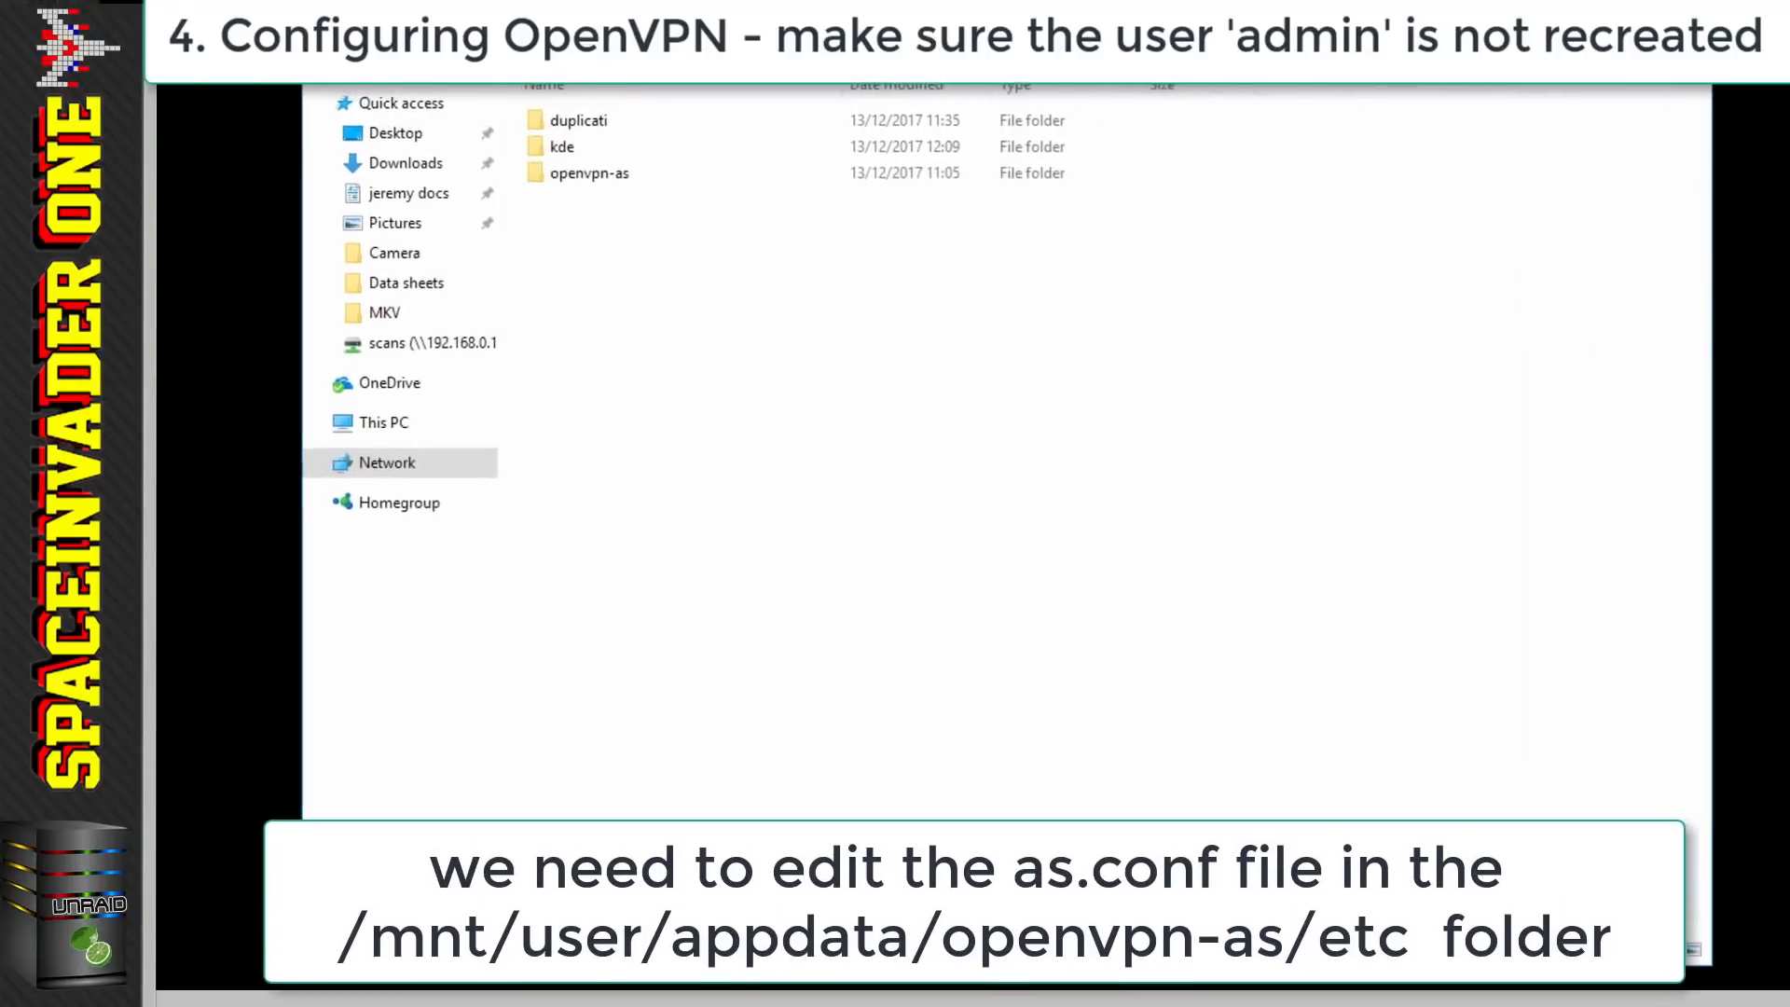
Open as.conf from the openvpn-as etc folder in Notepad++ for editing.
{"action": "left_click", "coordinate": [491, 216]}
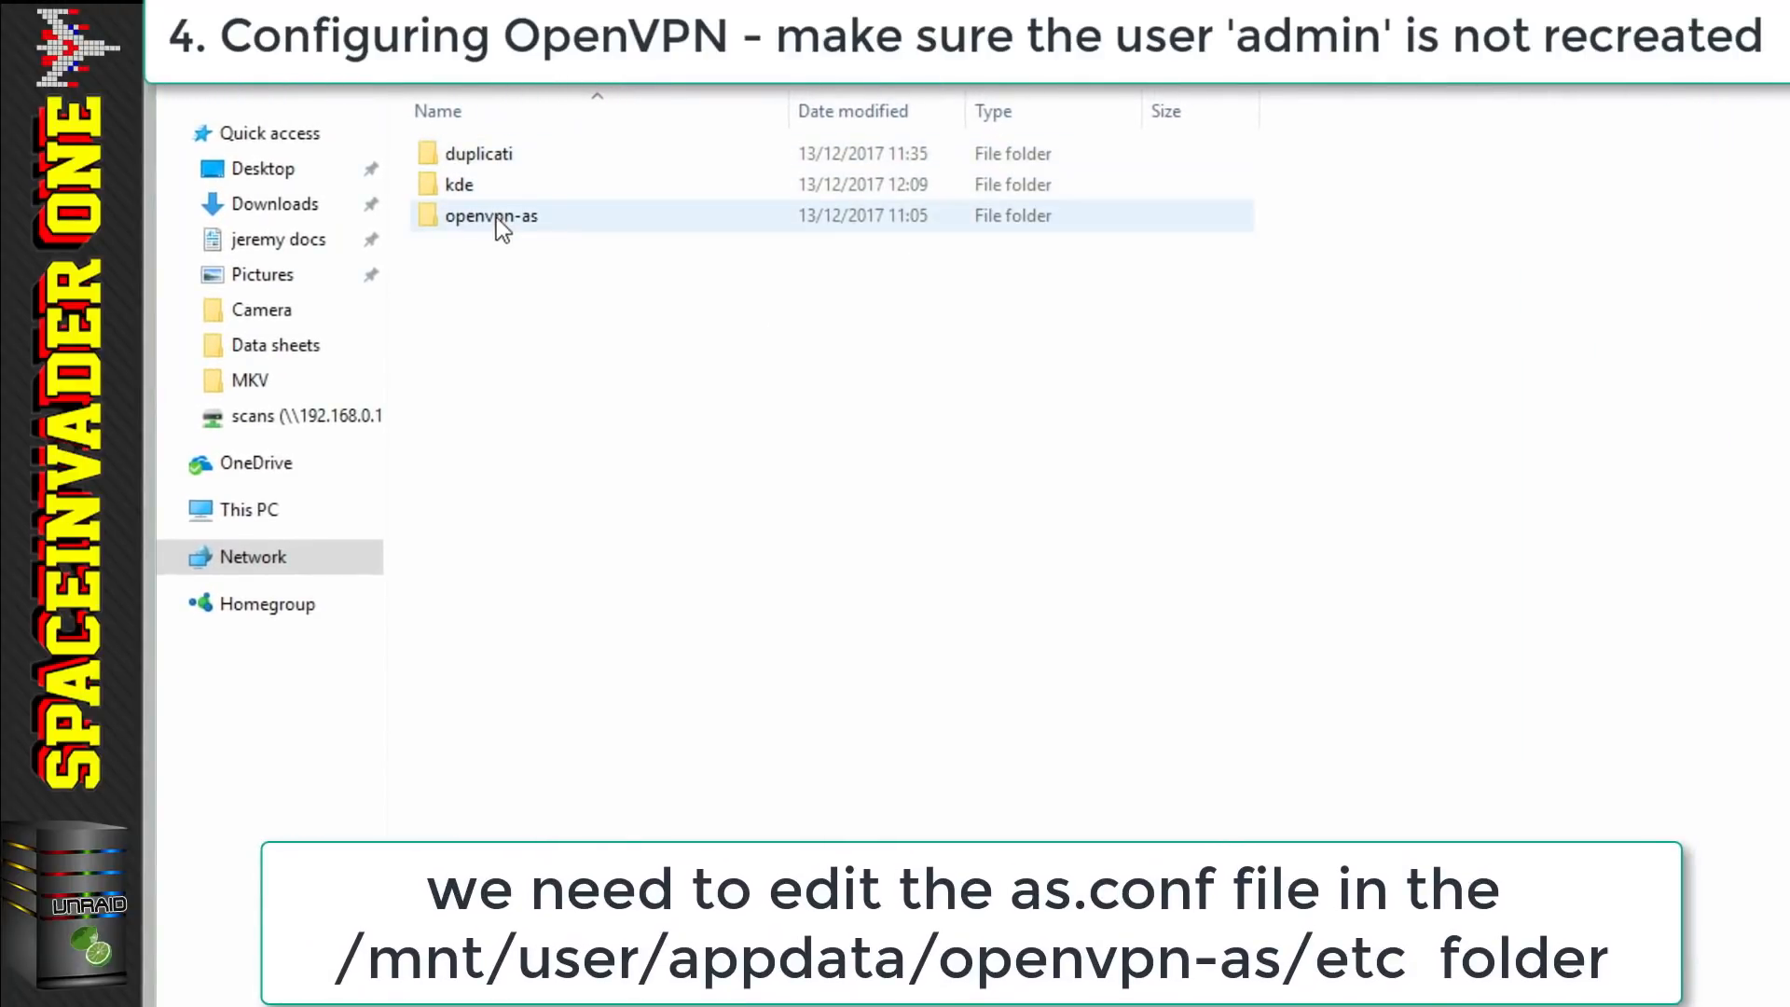
{"action": "double_click", "coordinate": [492, 215]}
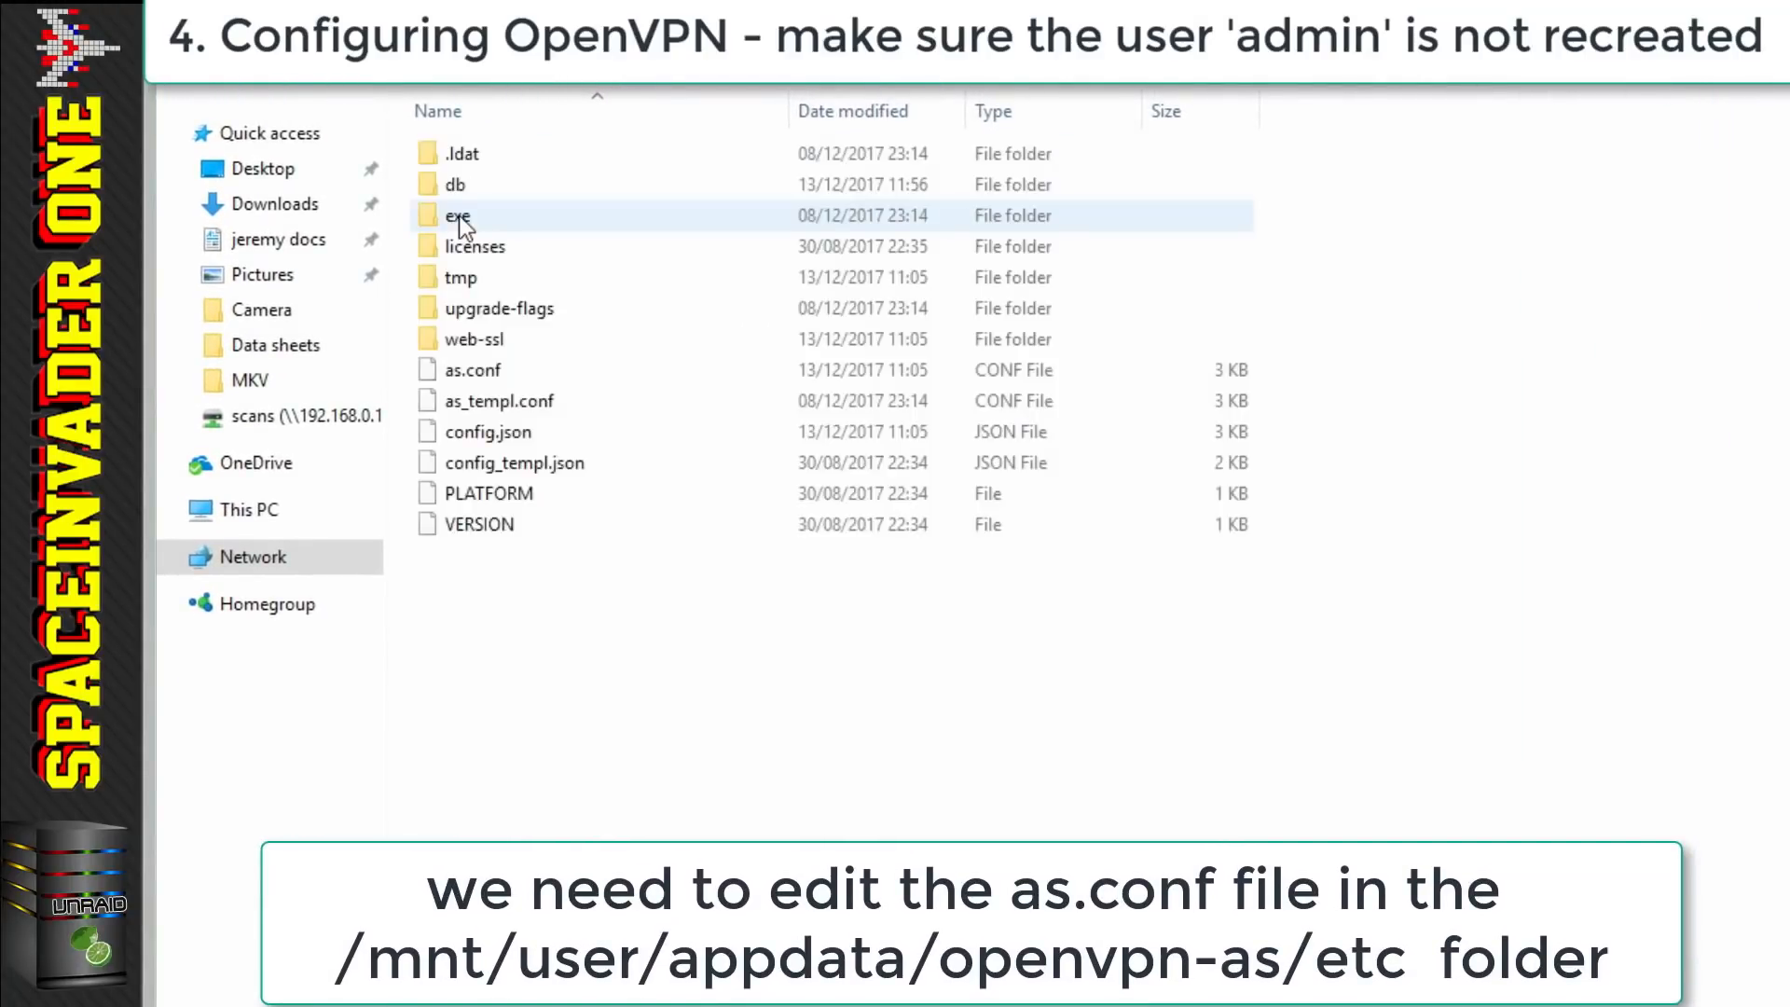
{"action": "left_click", "coordinate": [470, 369]}
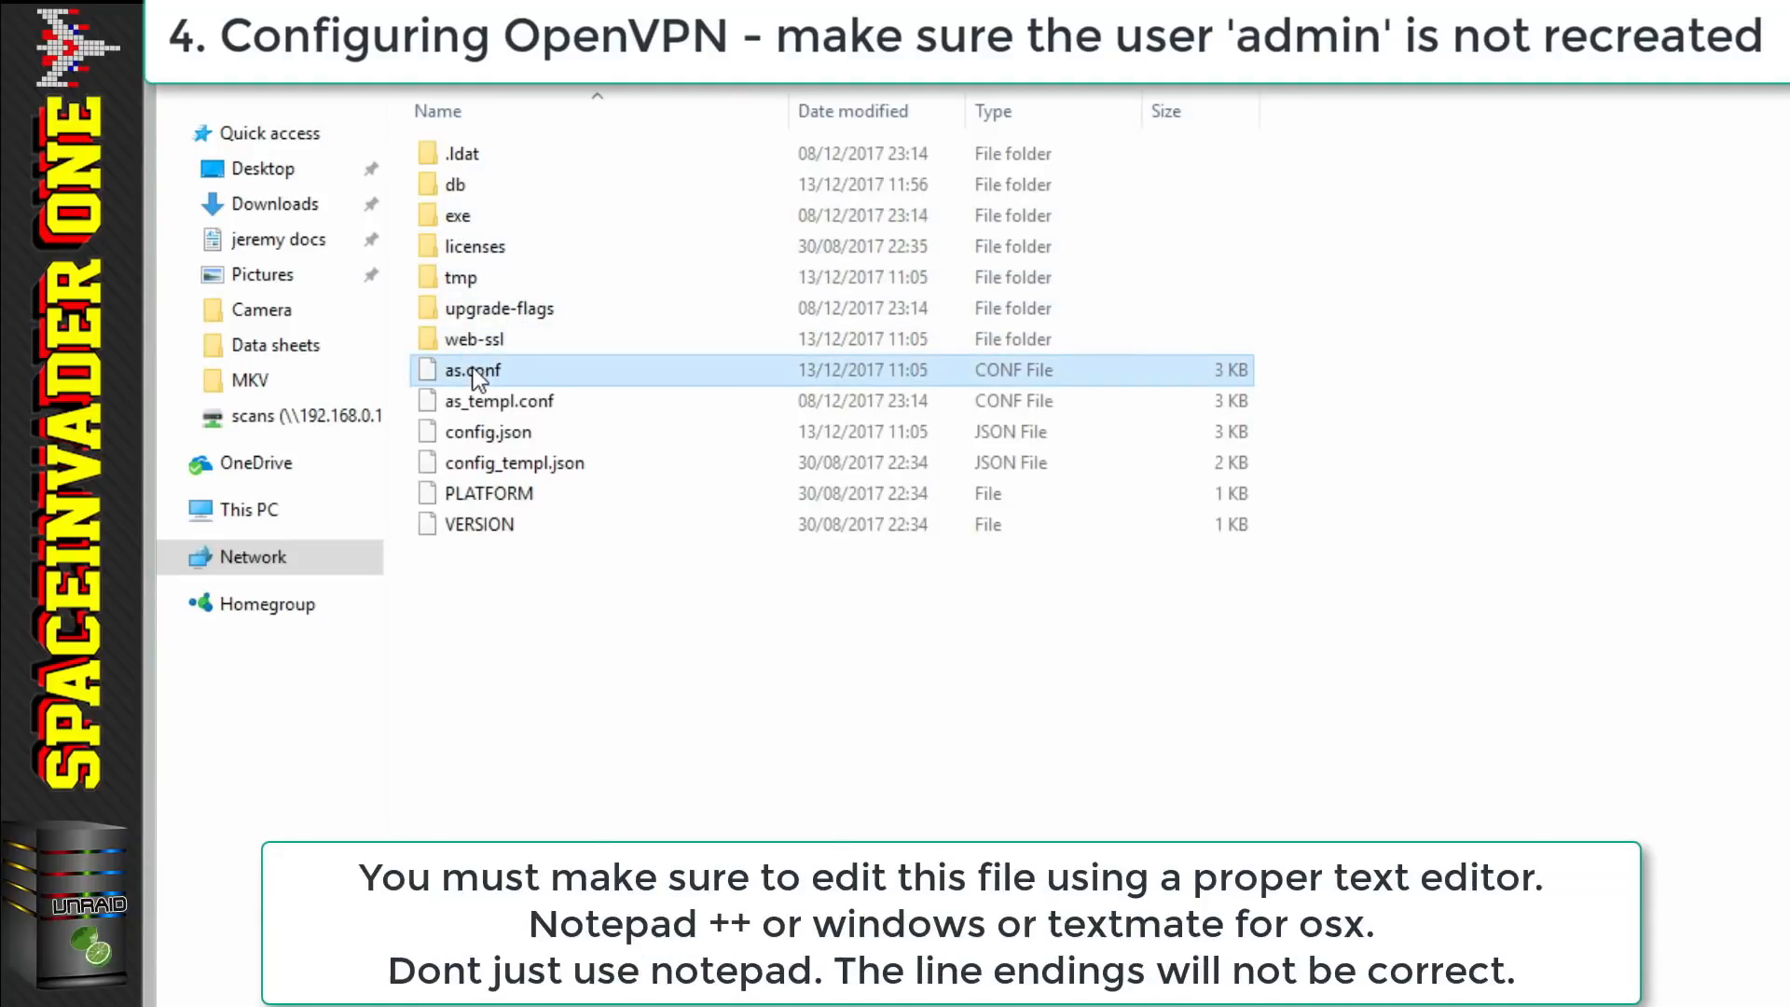
{"action": "right_click", "coordinate": [470, 370]}
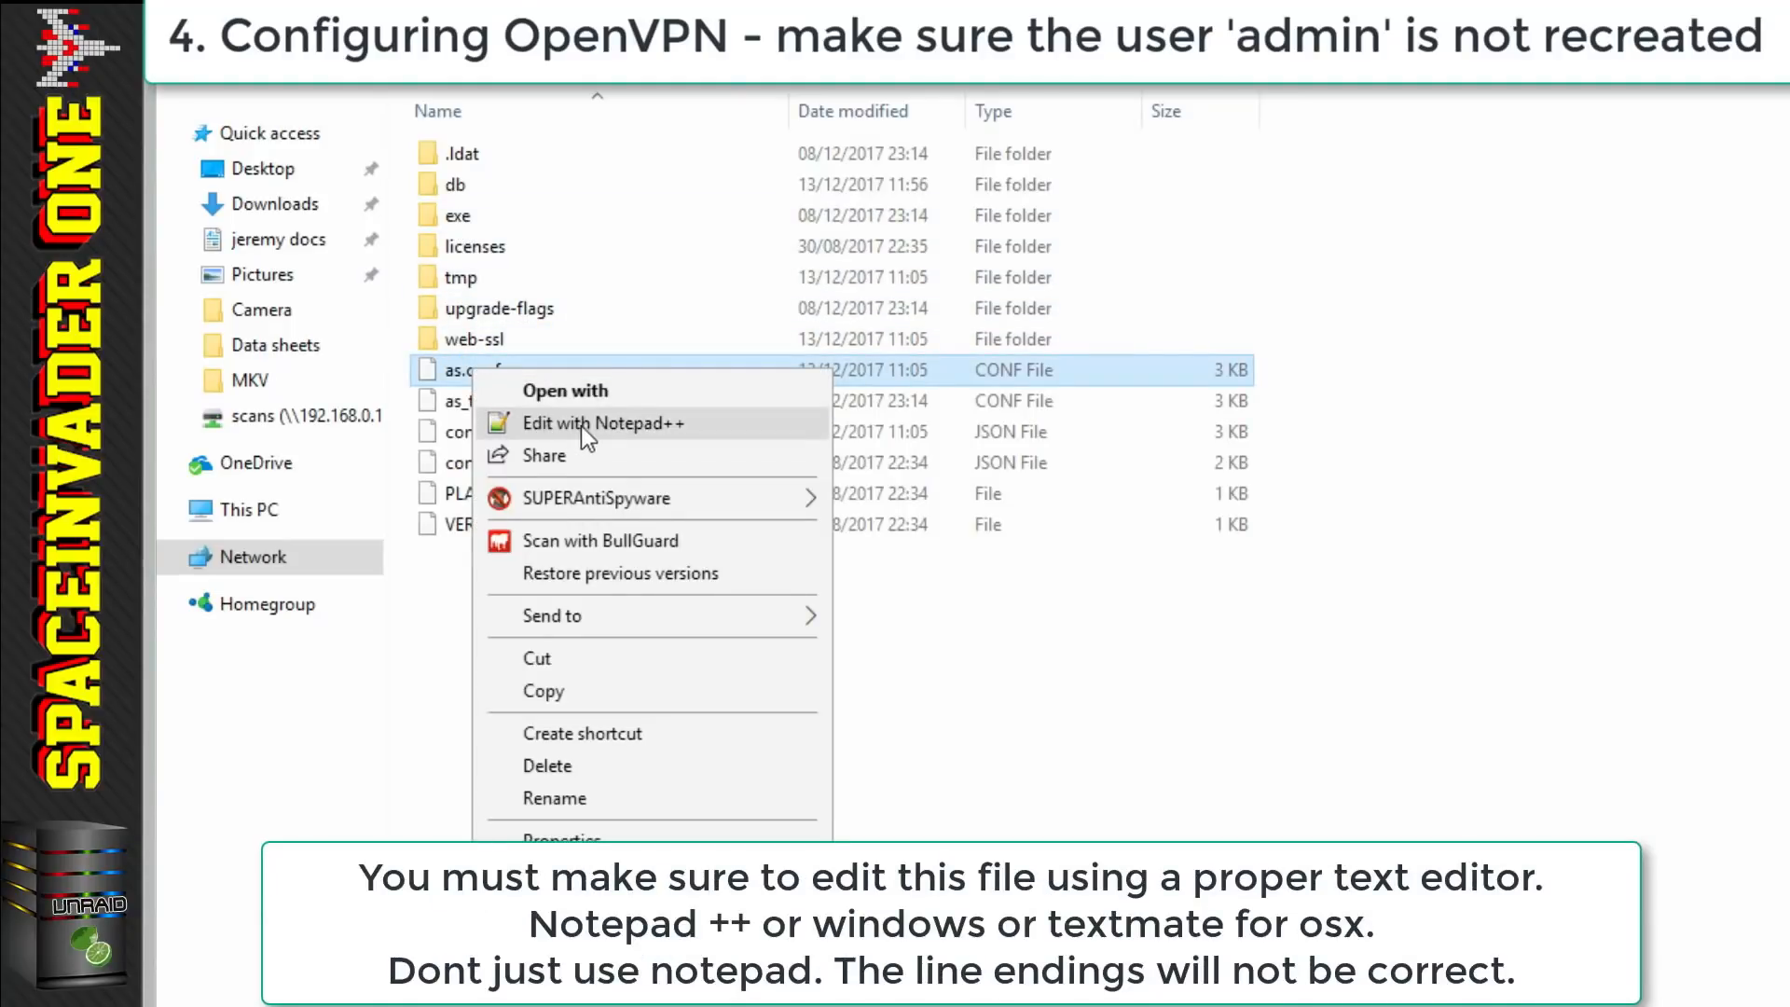
{"action": "left_click", "coordinate": [603, 423]}
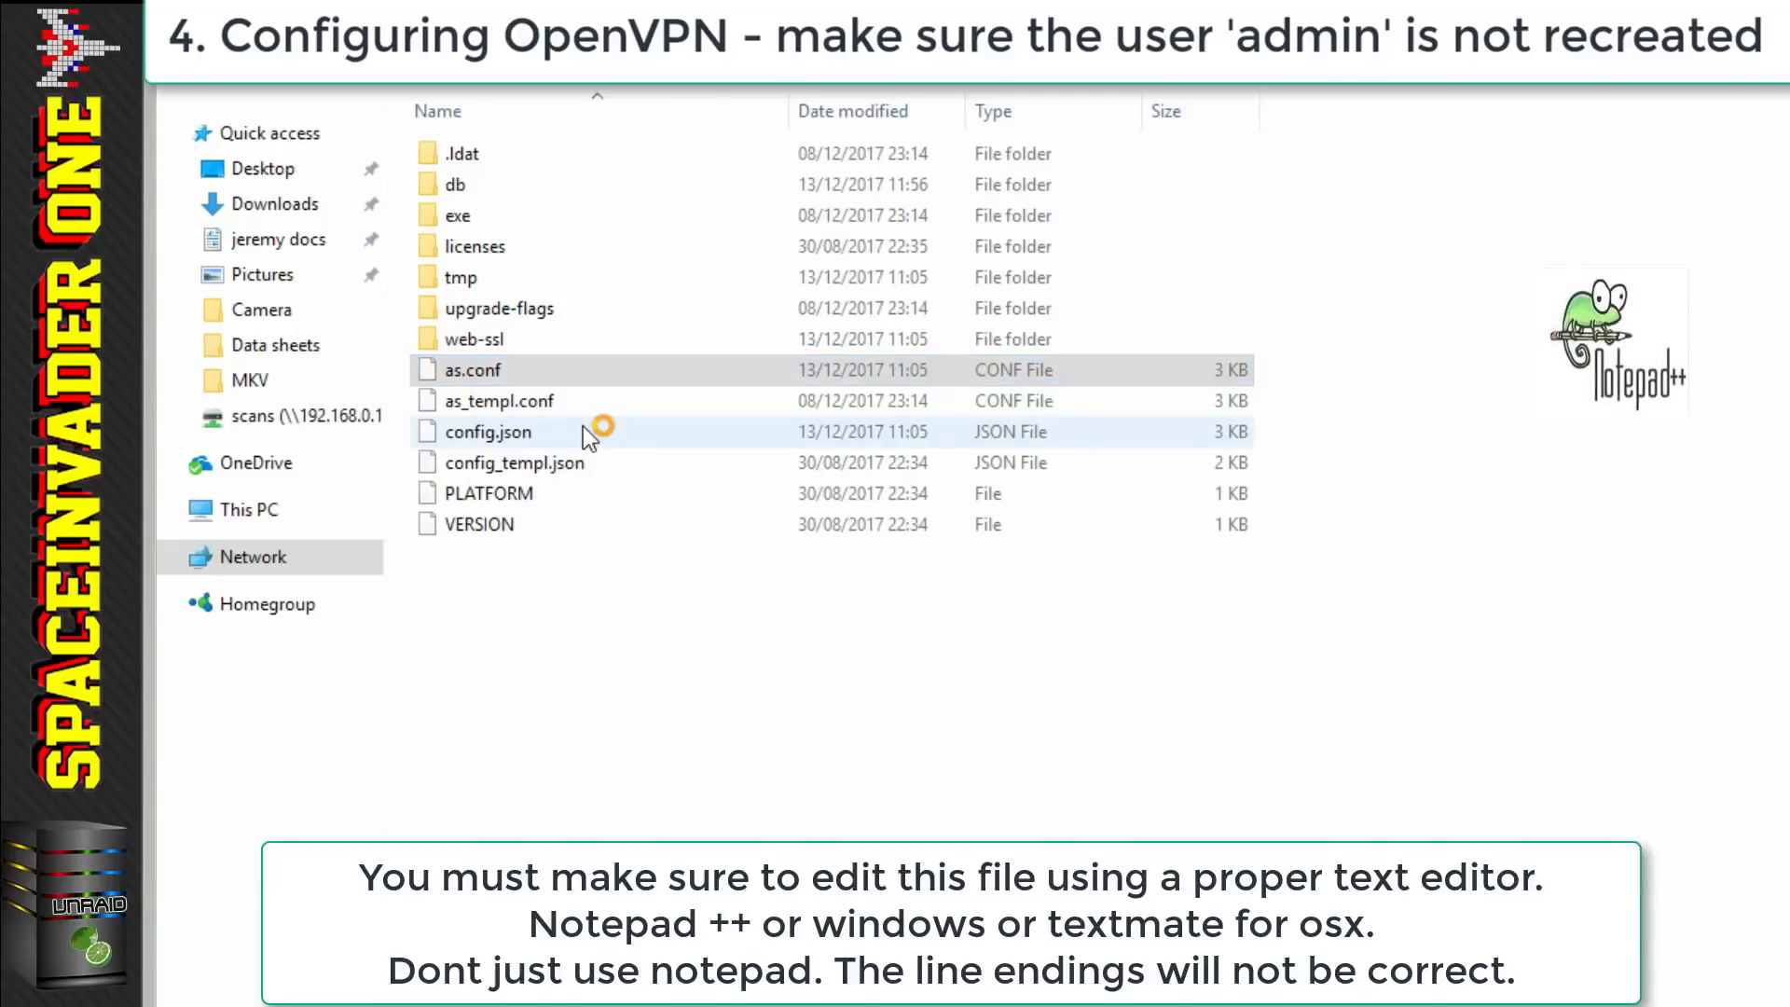
{"action": "double_click", "coordinate": [472, 369]}
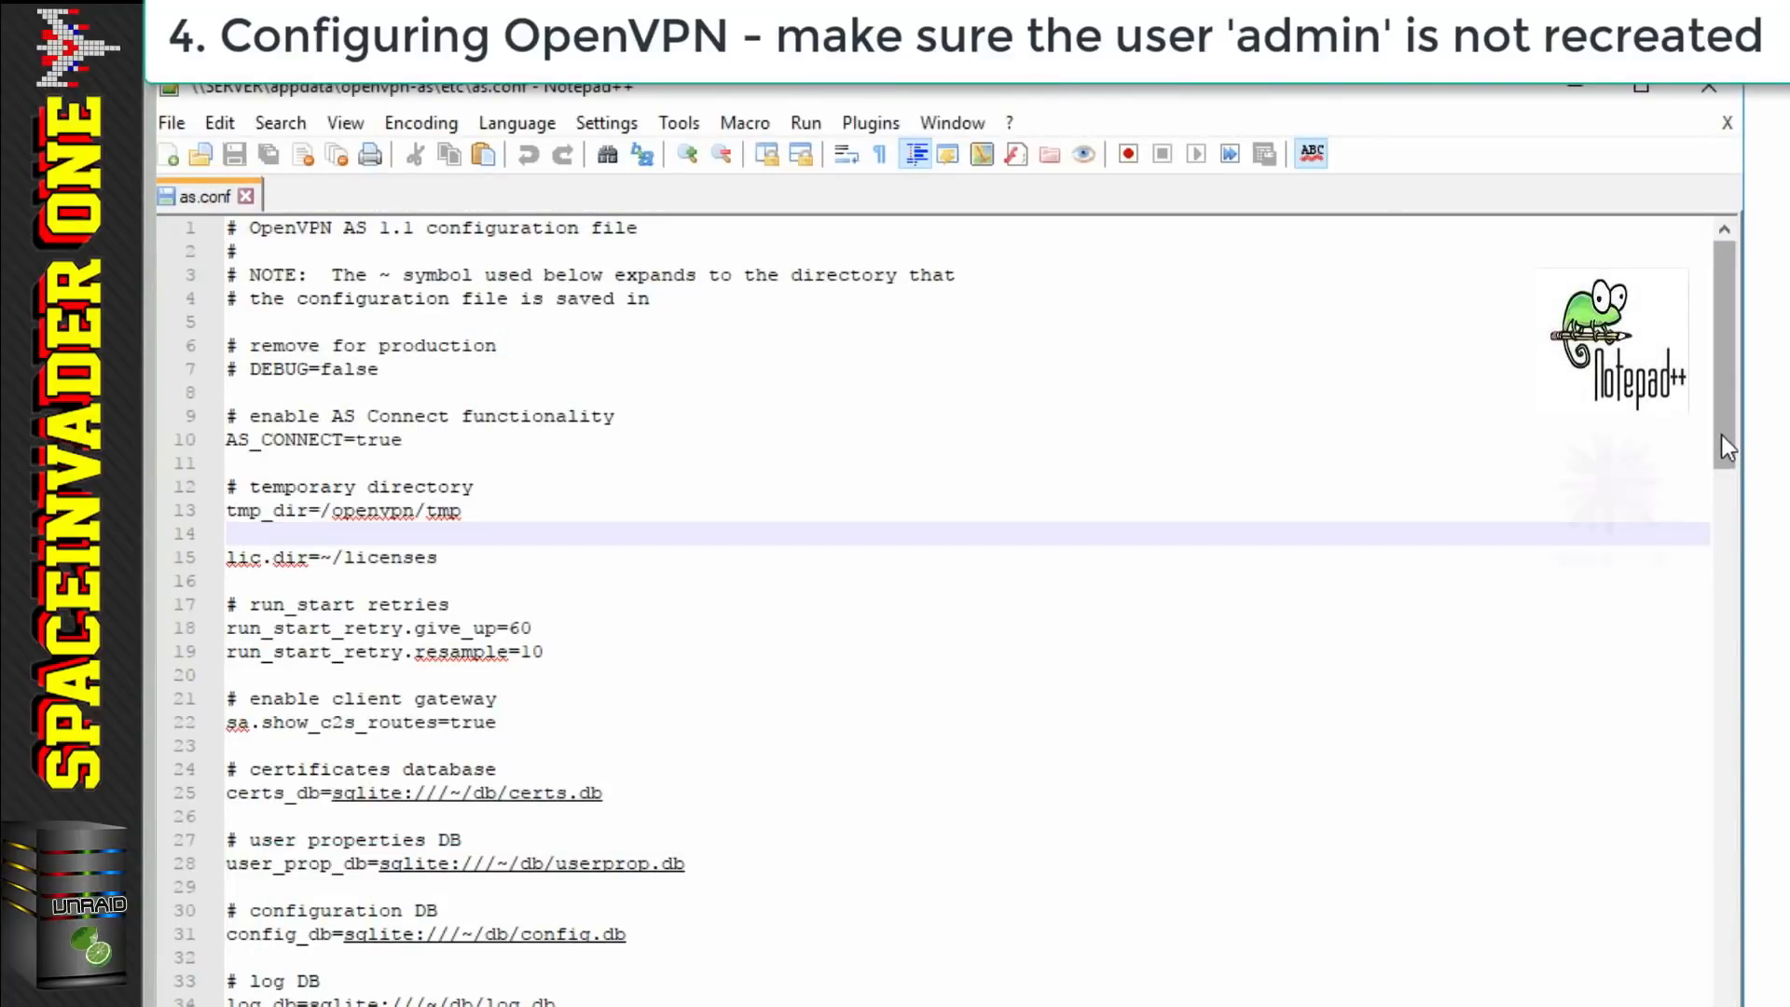
Comment out the boot_pam_users.0=admin line in as.conf with a # so admin is not recreated.
{"action": "scroll", "scroll_direction": "down", "scroll_amount": 3}
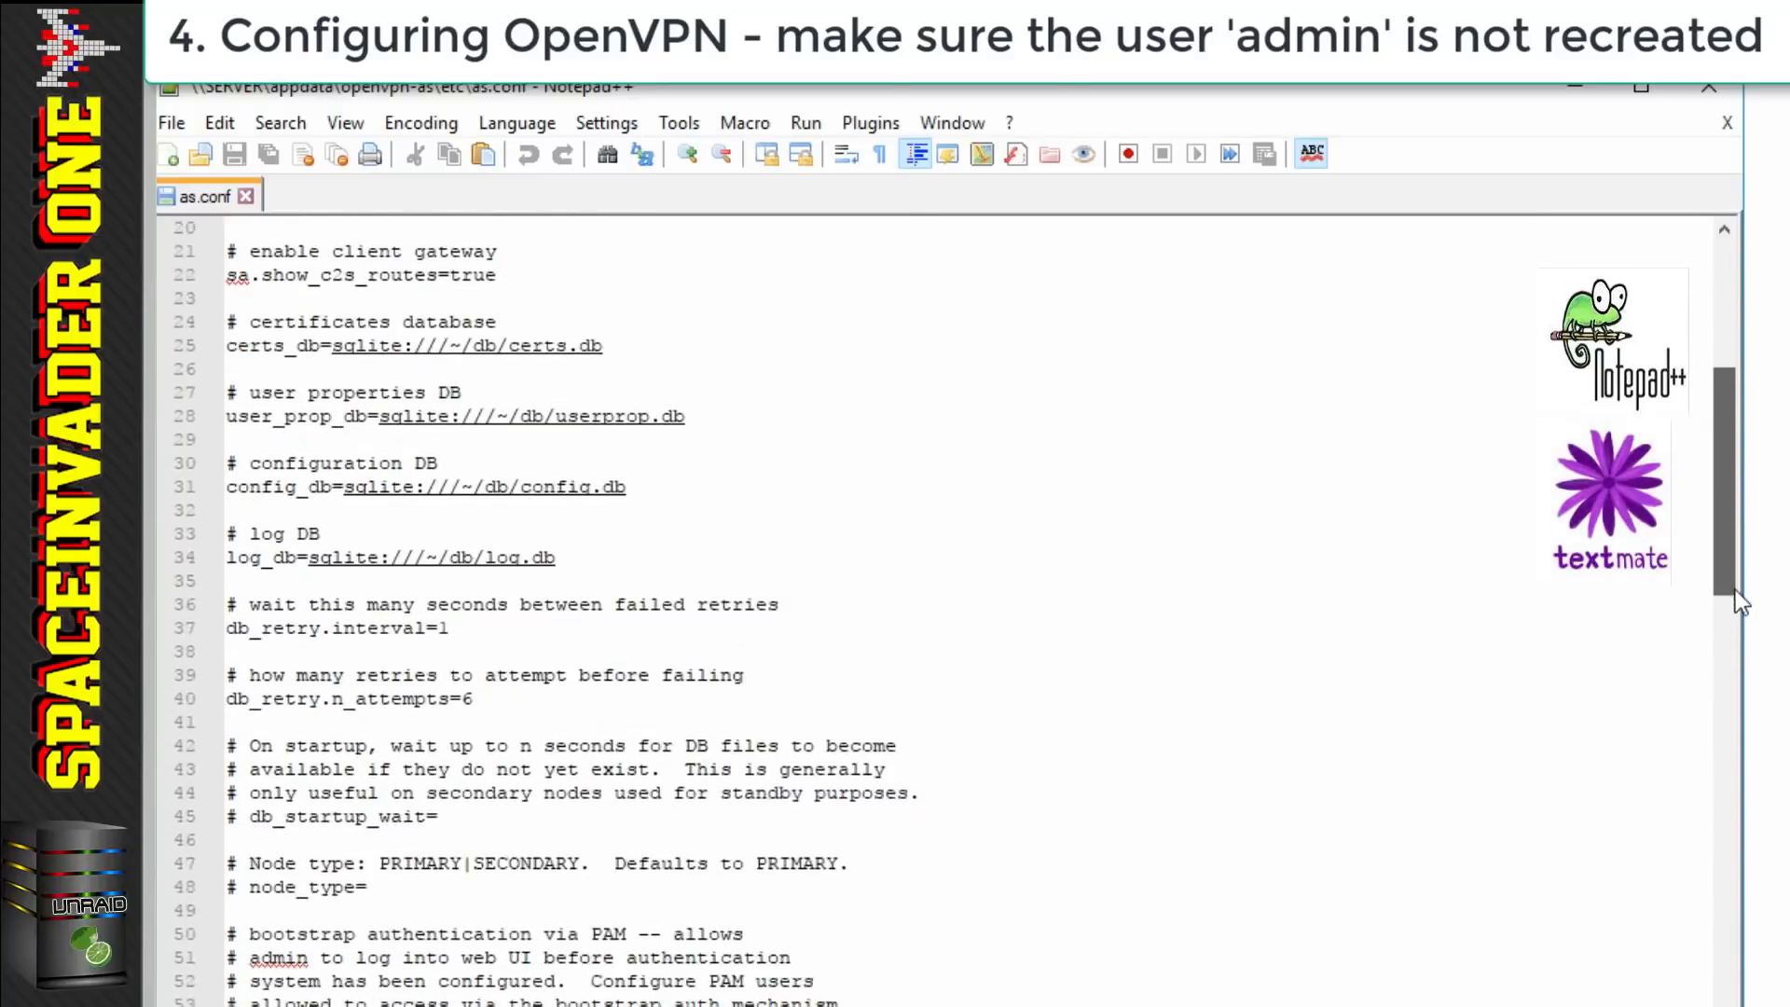
{"action": "scroll", "scroll_direction": "down", "scroll_amount": 3}
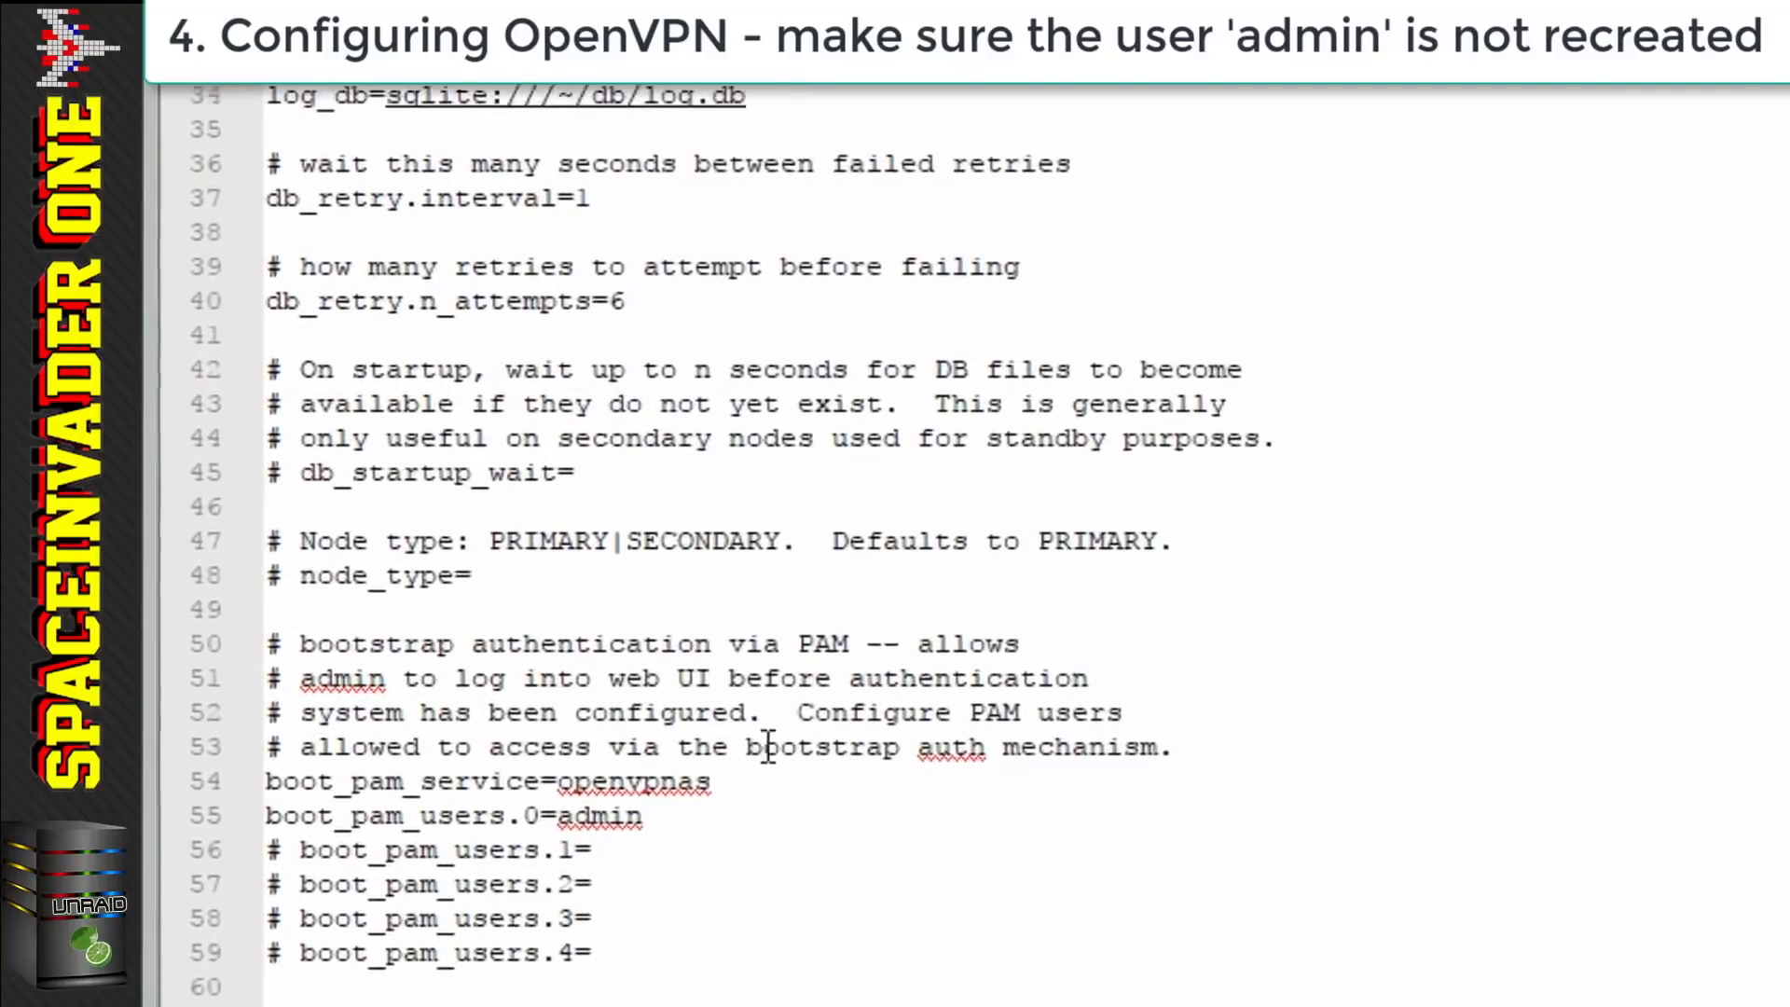
{"action": "scroll", "scroll_direction": "down", "scroll_amount": 3}
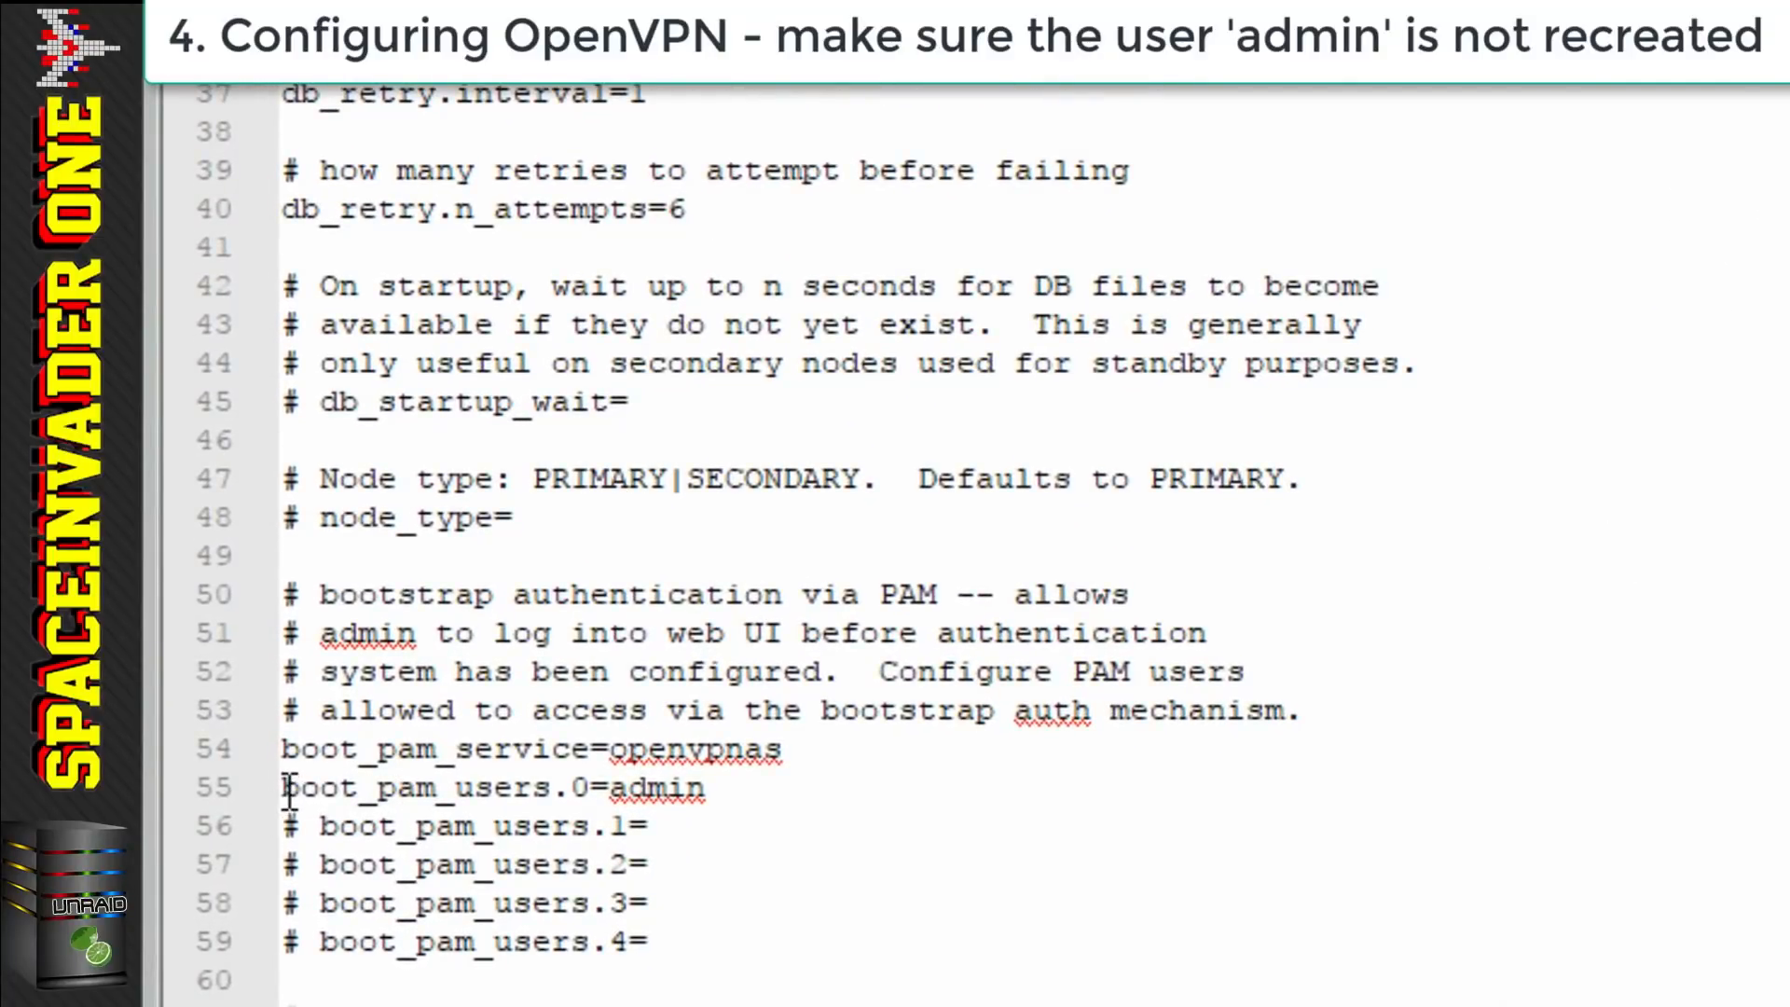
{"action": "left_click", "coordinate": [434, 788]}
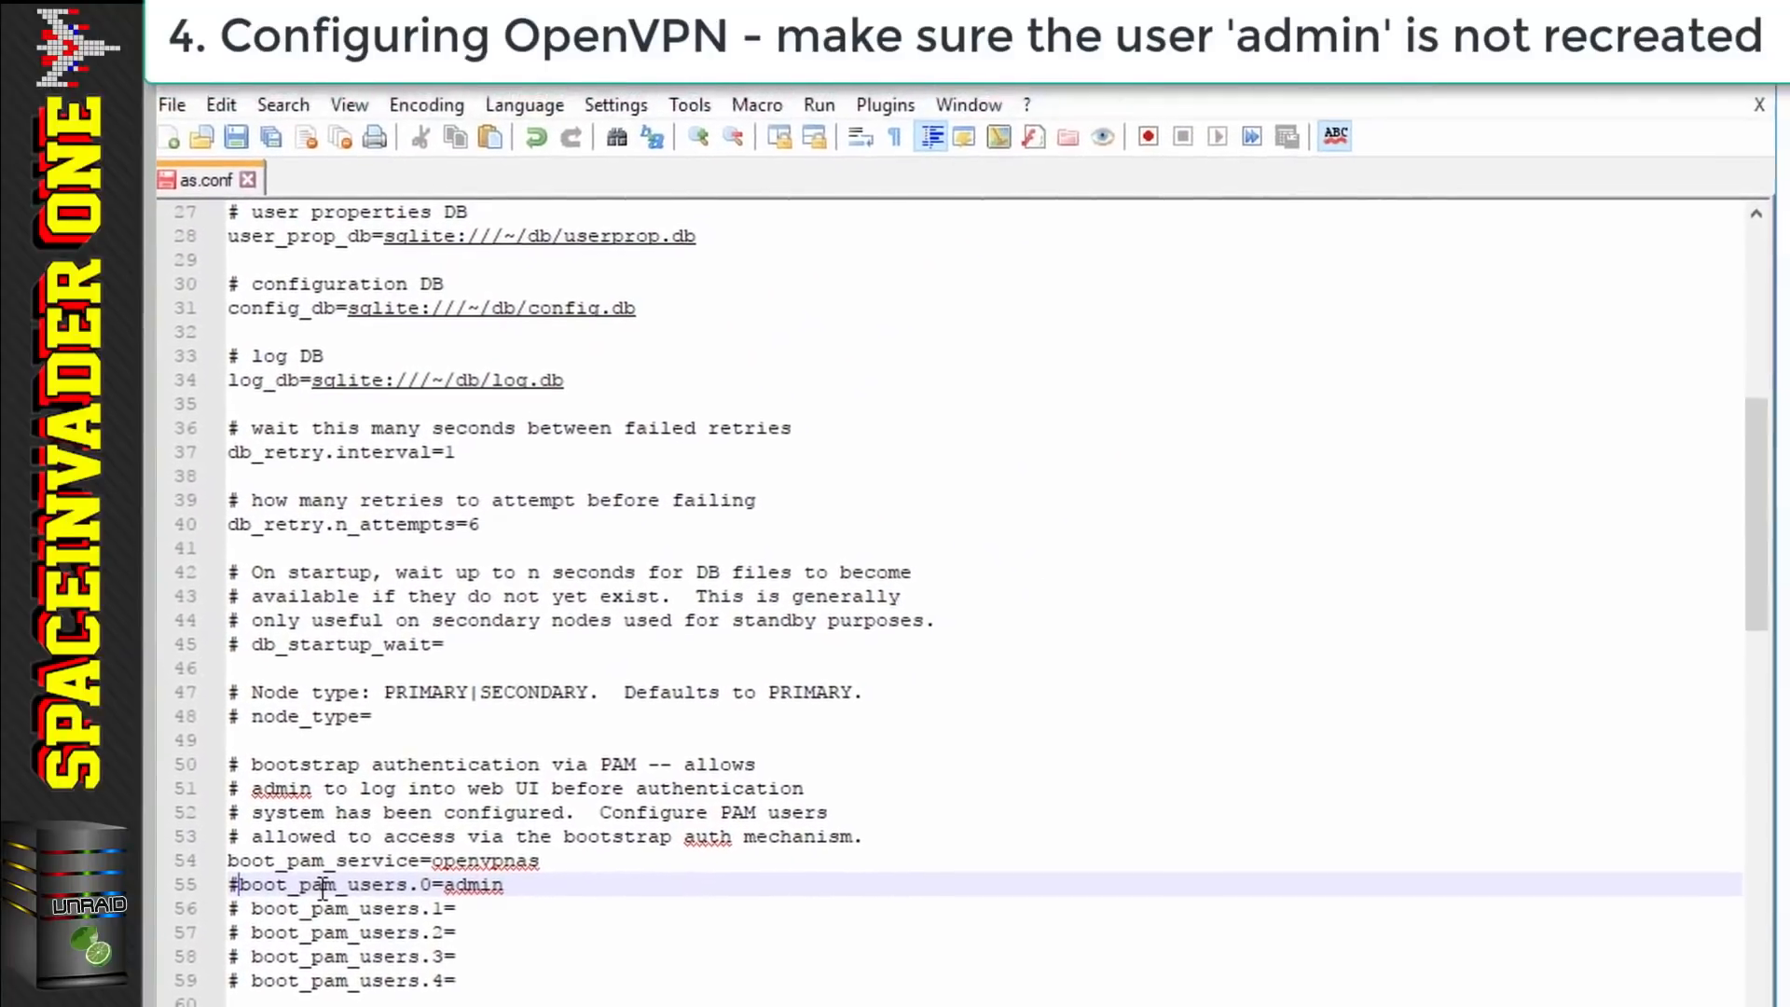
{"action": "left_click", "coordinate": [171, 122]}
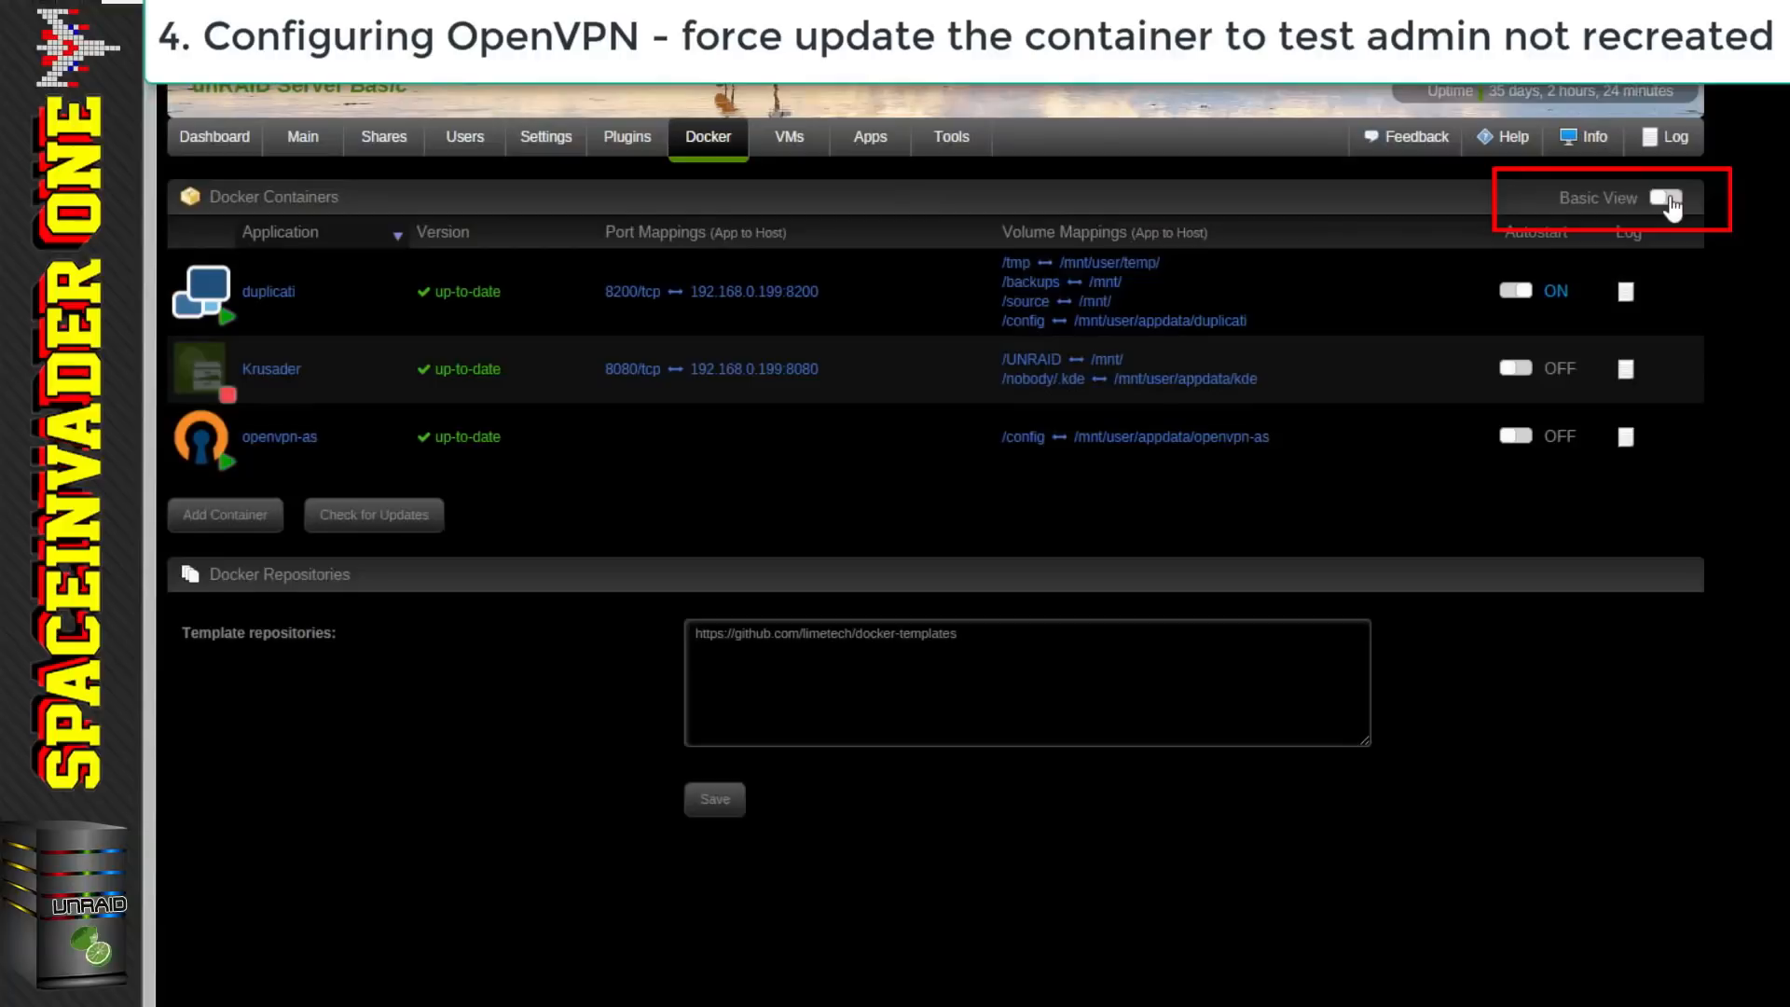
Switch the Docker tab to Advanced View and force update the openvpn-as container.
{"action": "left_click", "coordinate": [1668, 204]}
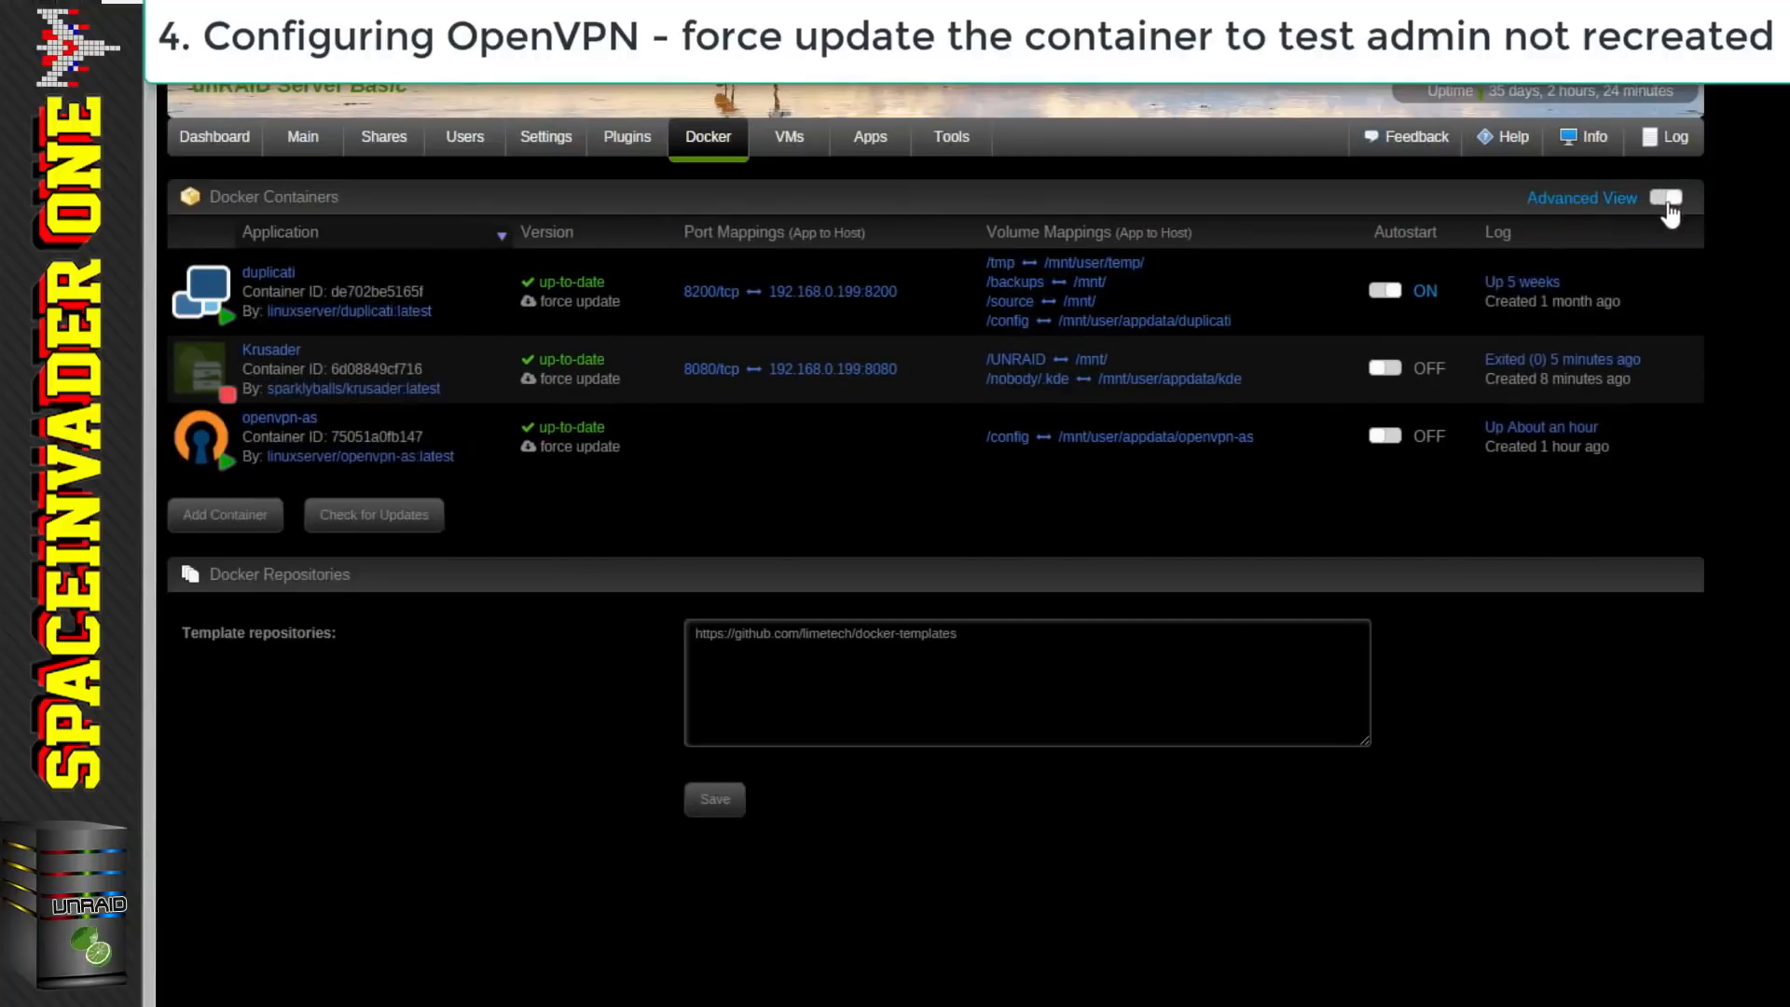
{"action": "mouse_move", "coordinate": [575, 447]}
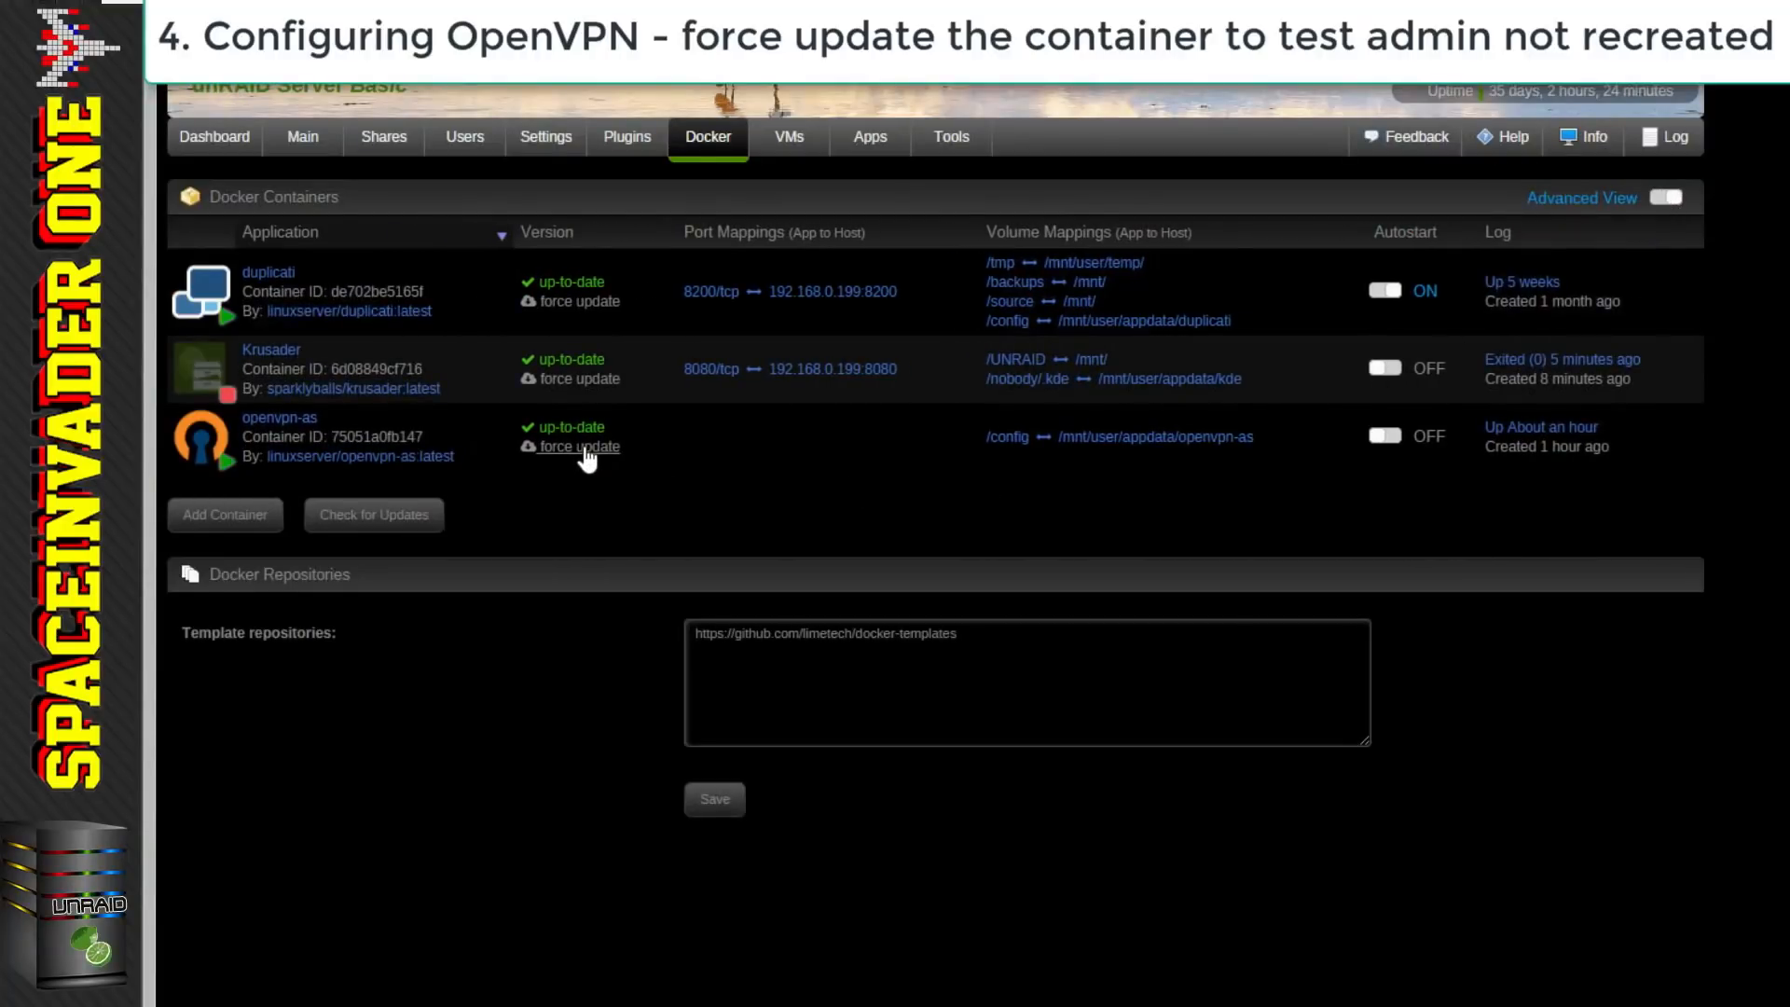
{"action": "left_click", "coordinate": [576, 447]}
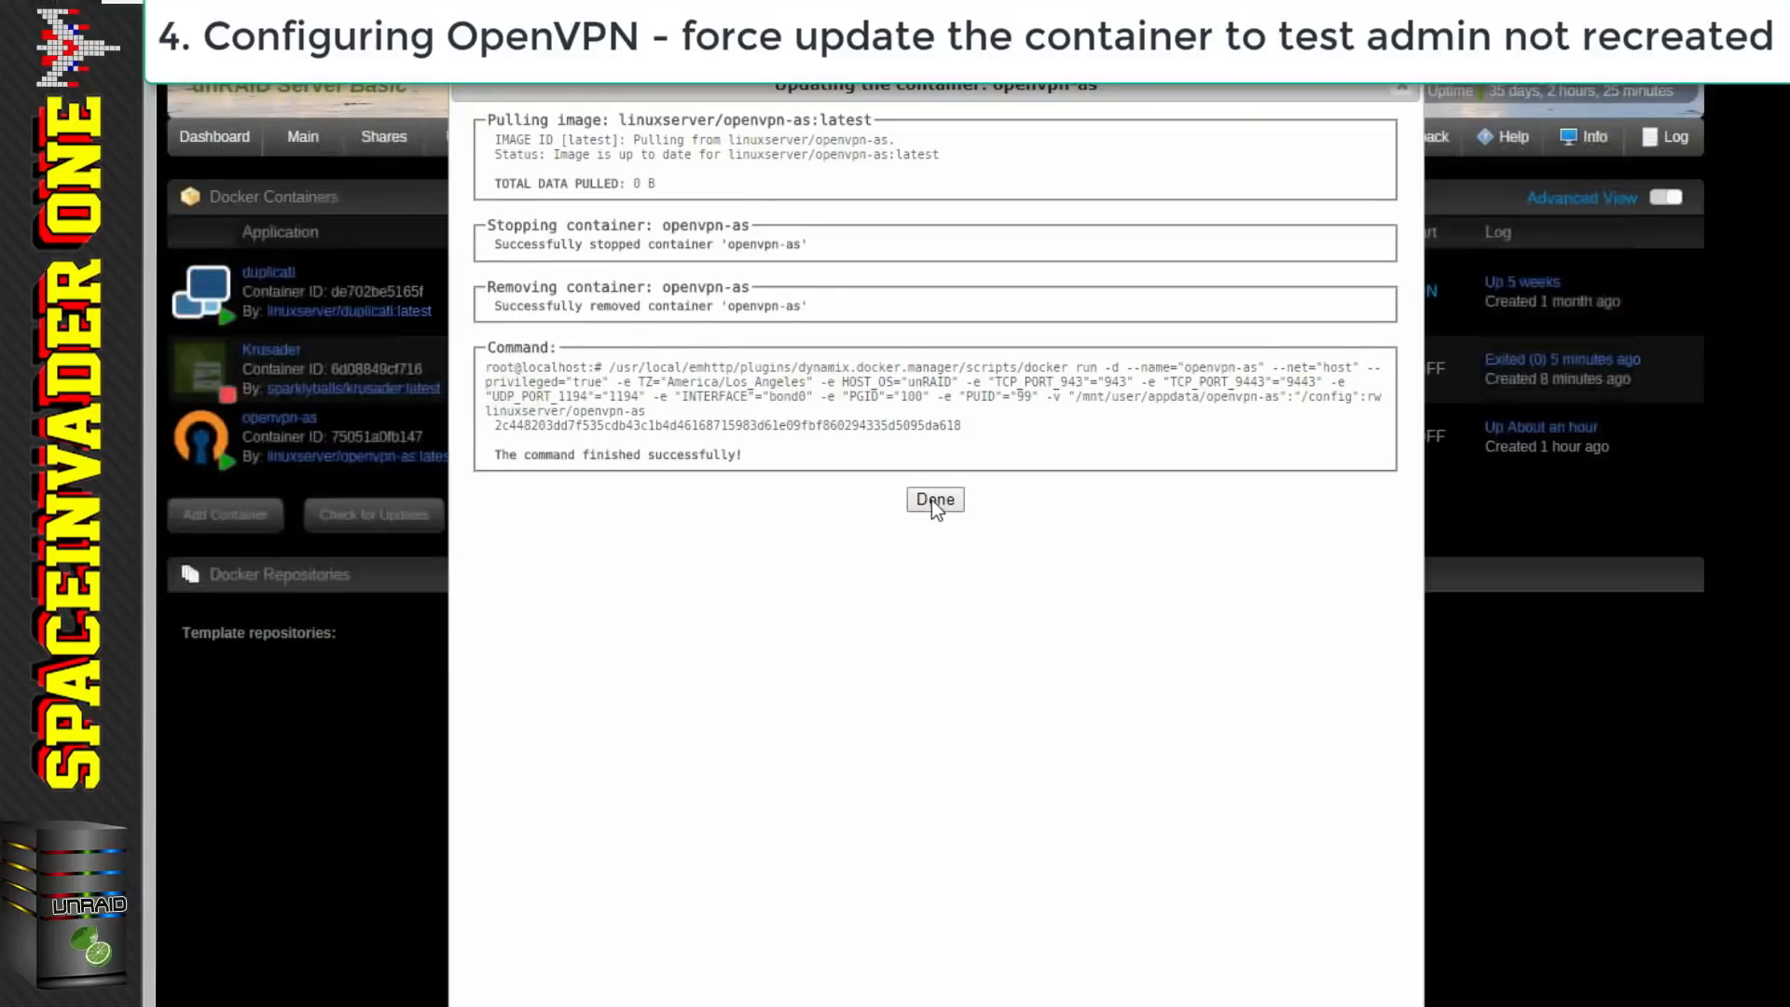
Close the finished update log and reopen the openvpn-as WebUI to reach the login page.
{"action": "left_click", "coordinate": [934, 500]}
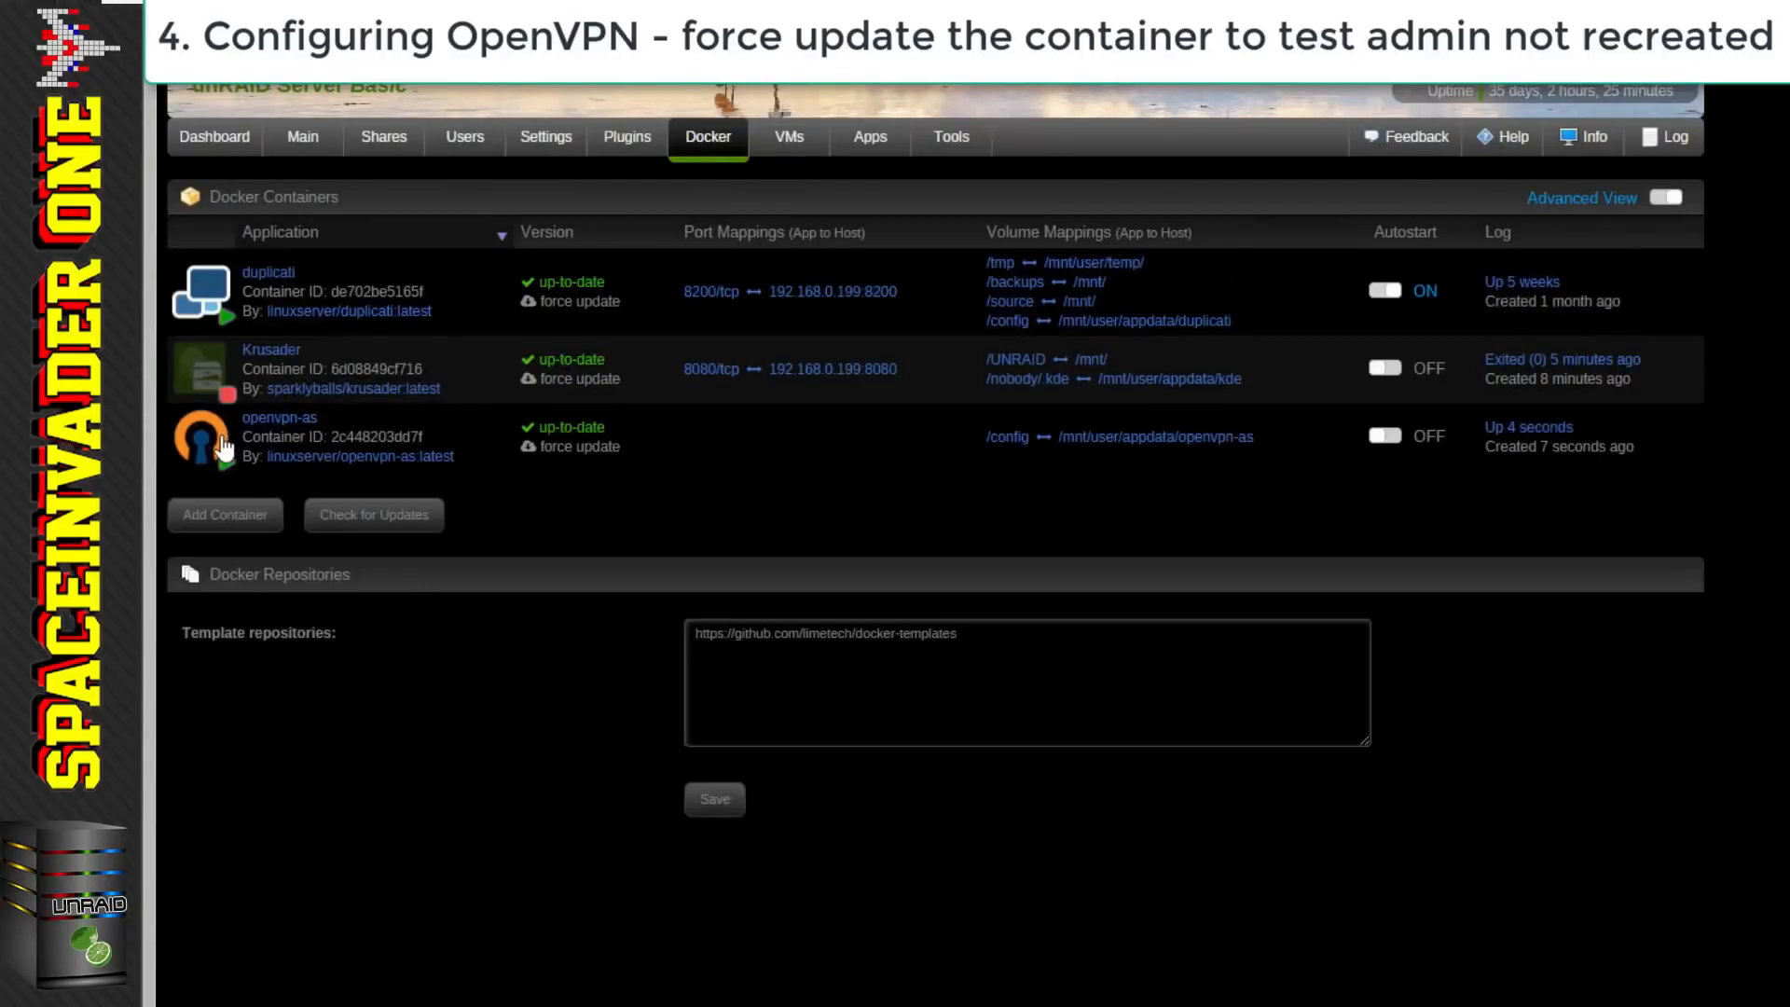
{"action": "left_click", "coordinate": [200, 437]}
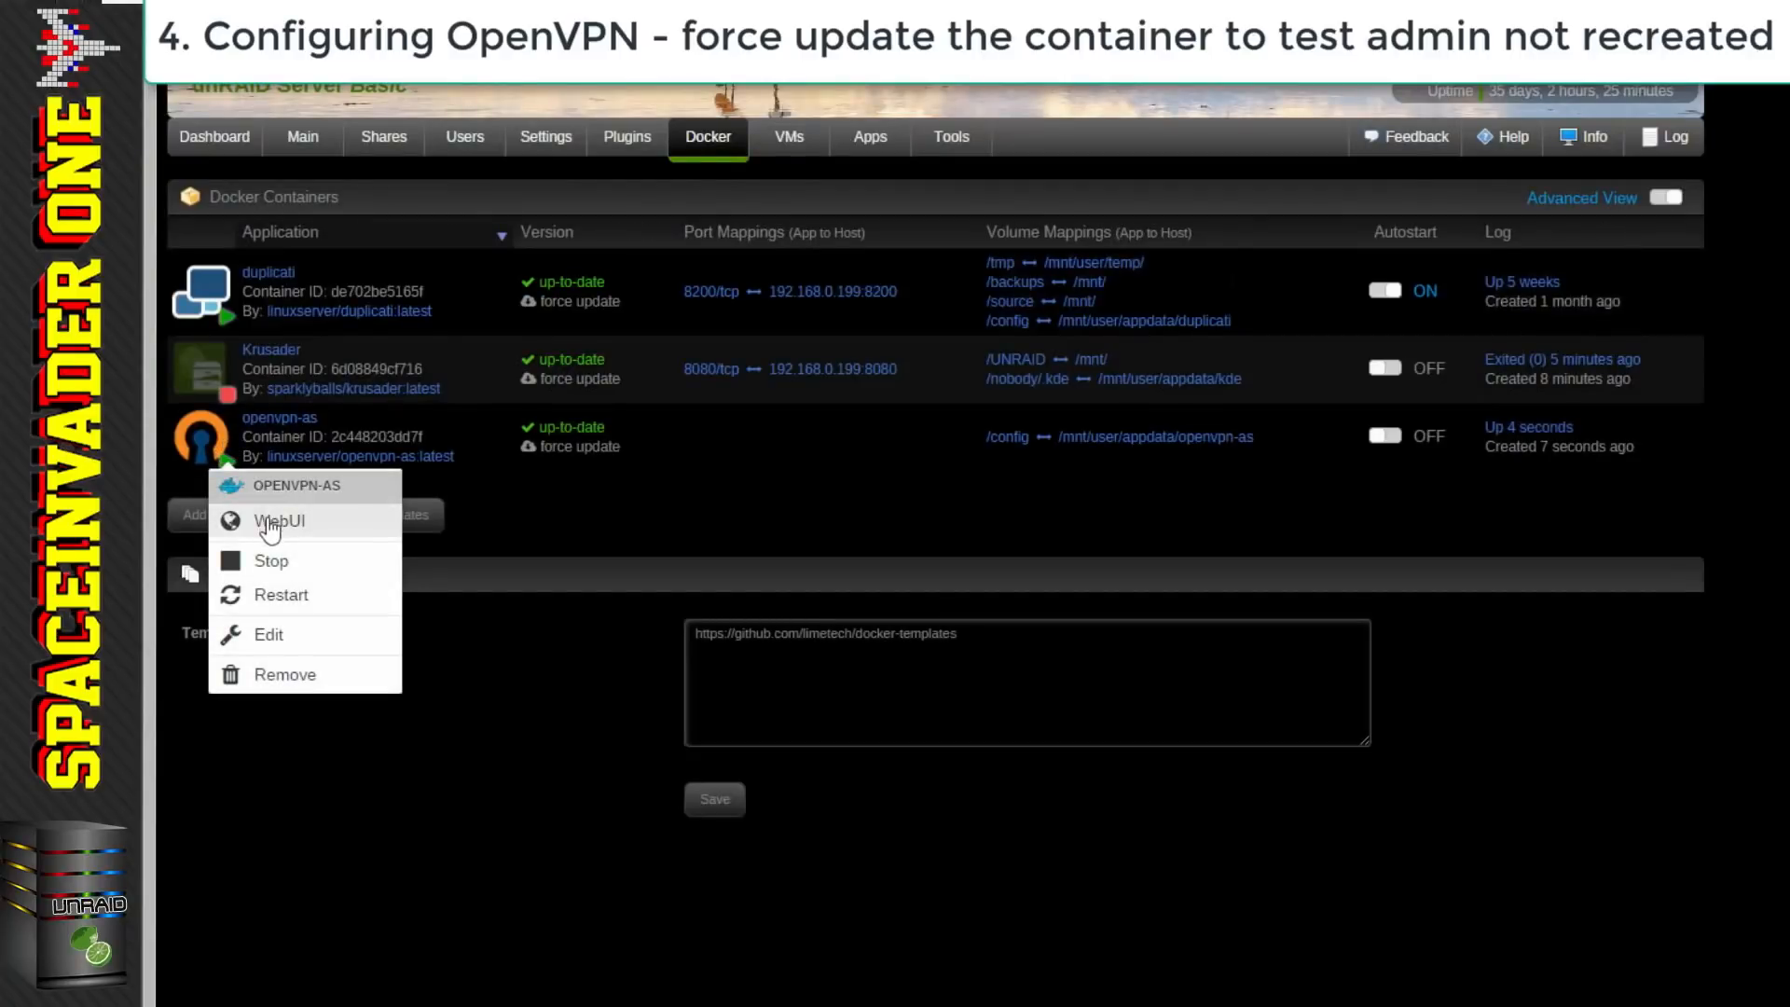
{"action": "left_click", "coordinate": [279, 520]}
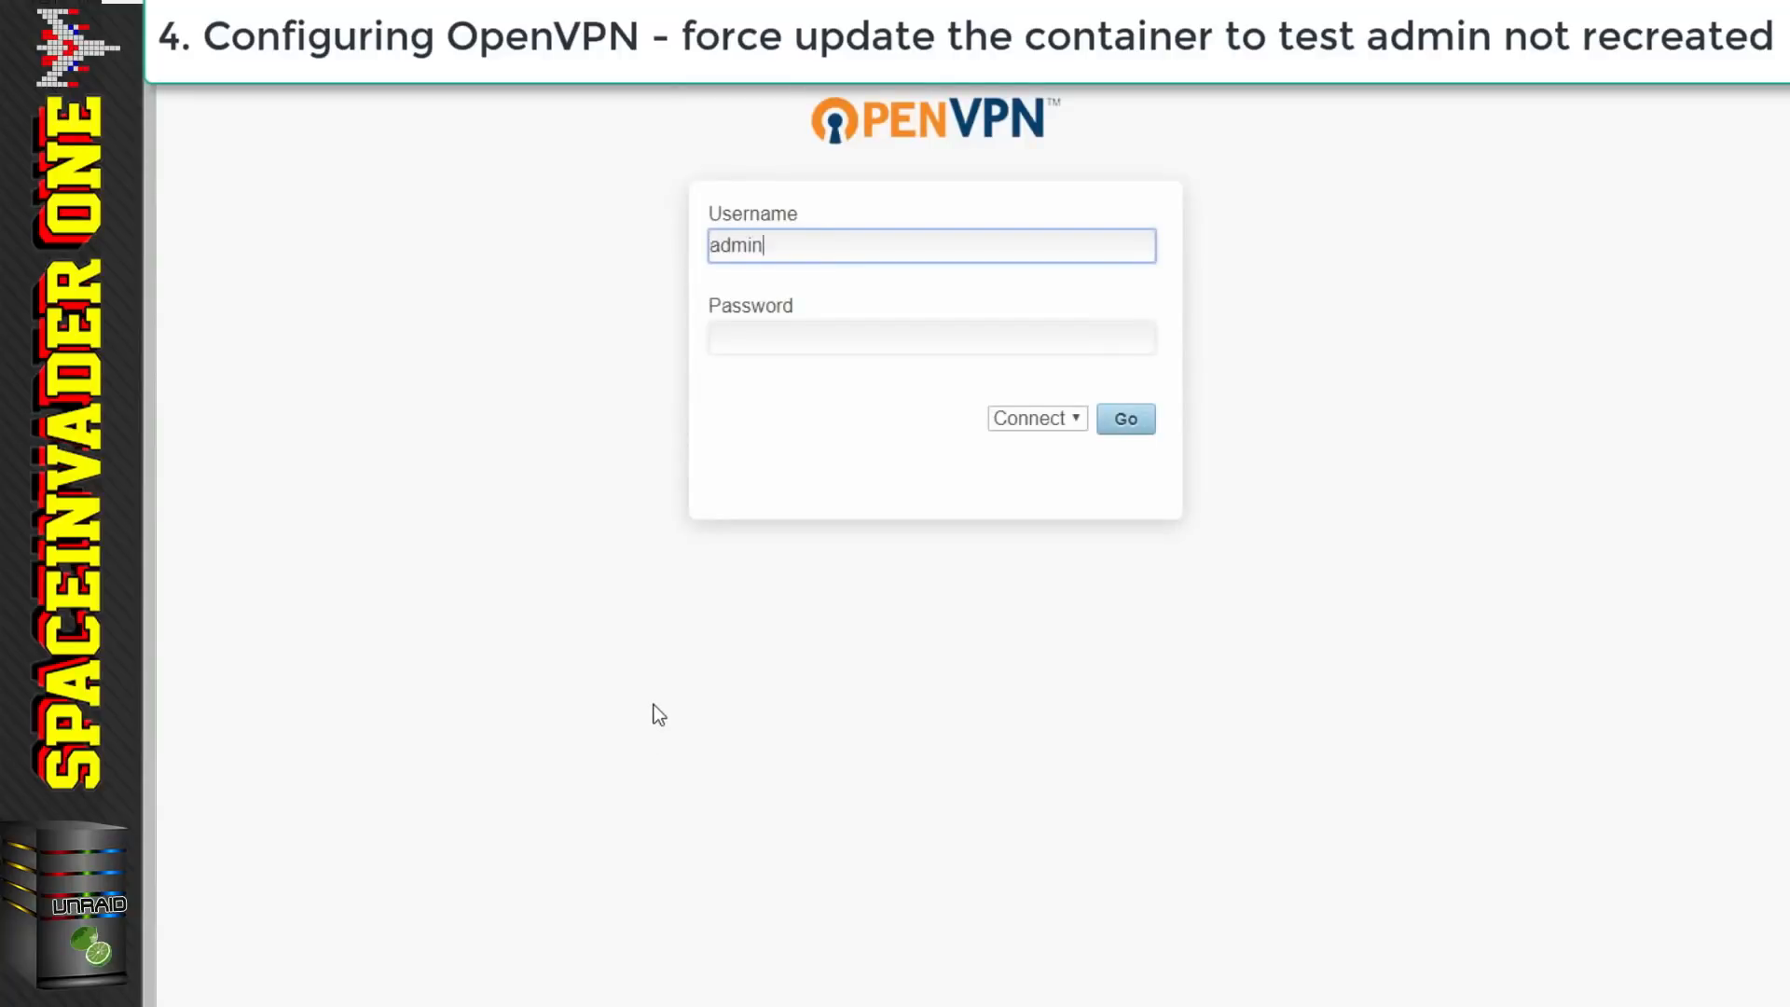
Confirm the admin login fails, then sign in as 'gary' and enter the administration area.
{"action": "left_click", "coordinate": [1125, 418]}
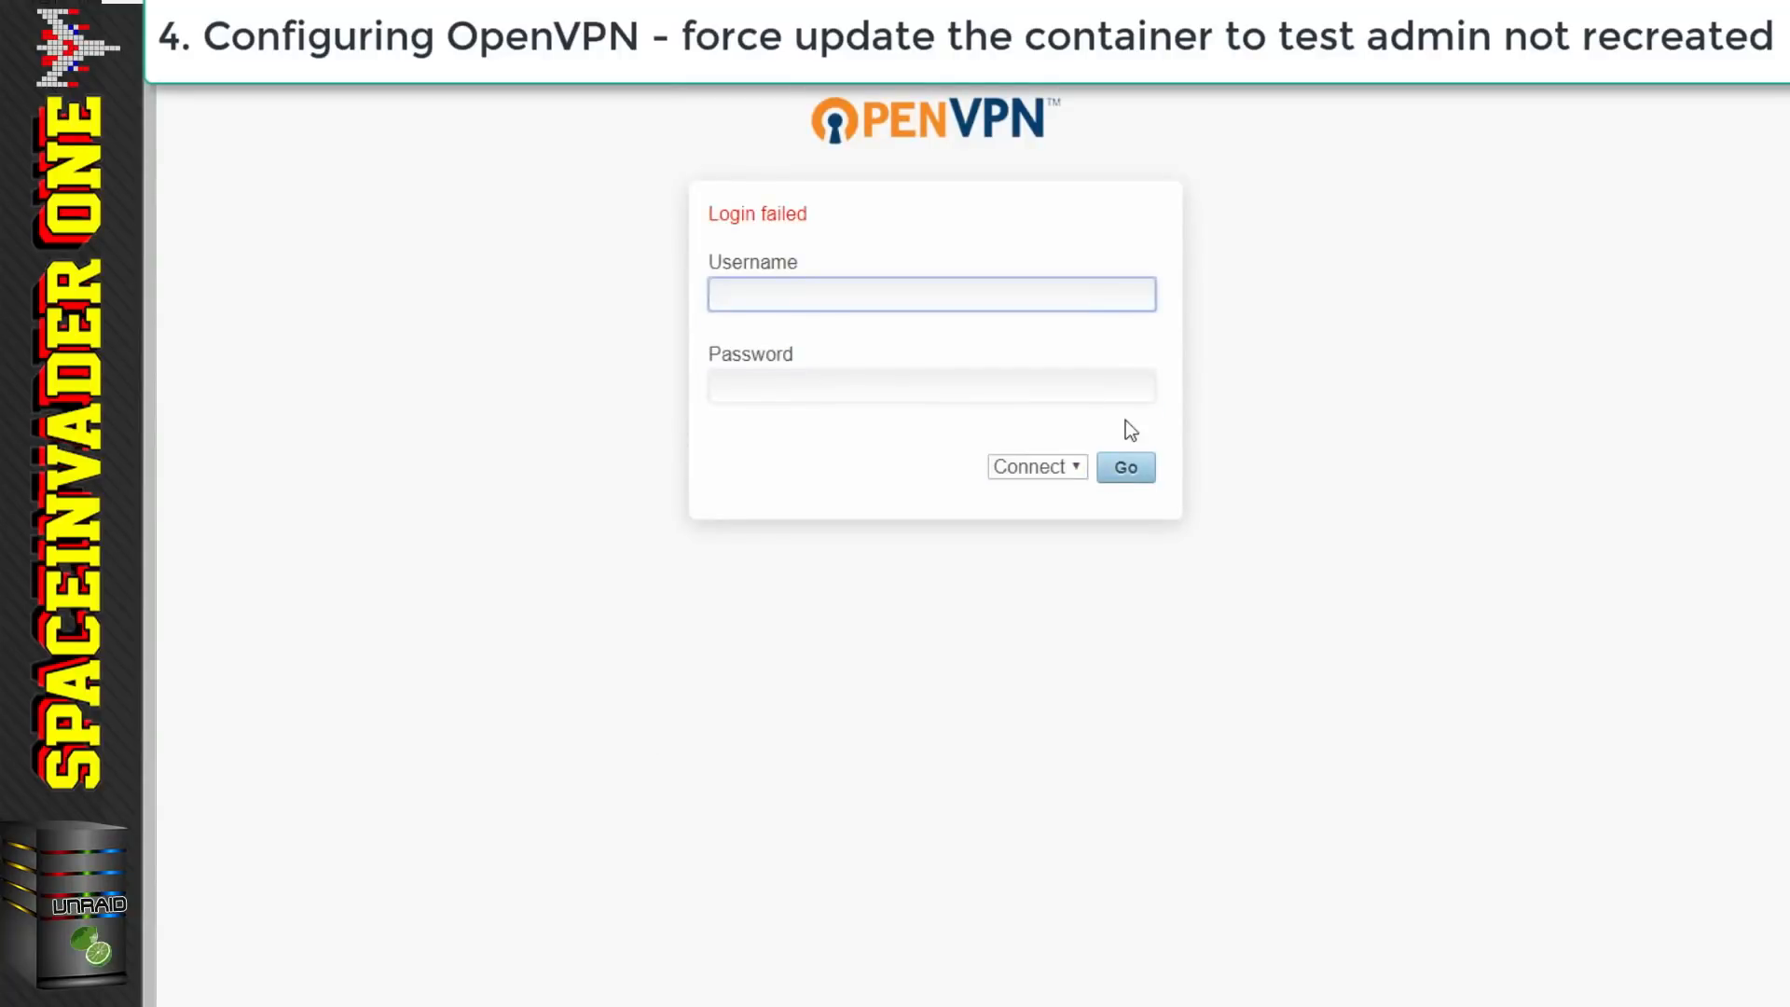
{"action": "left_click", "coordinate": [931, 293]}
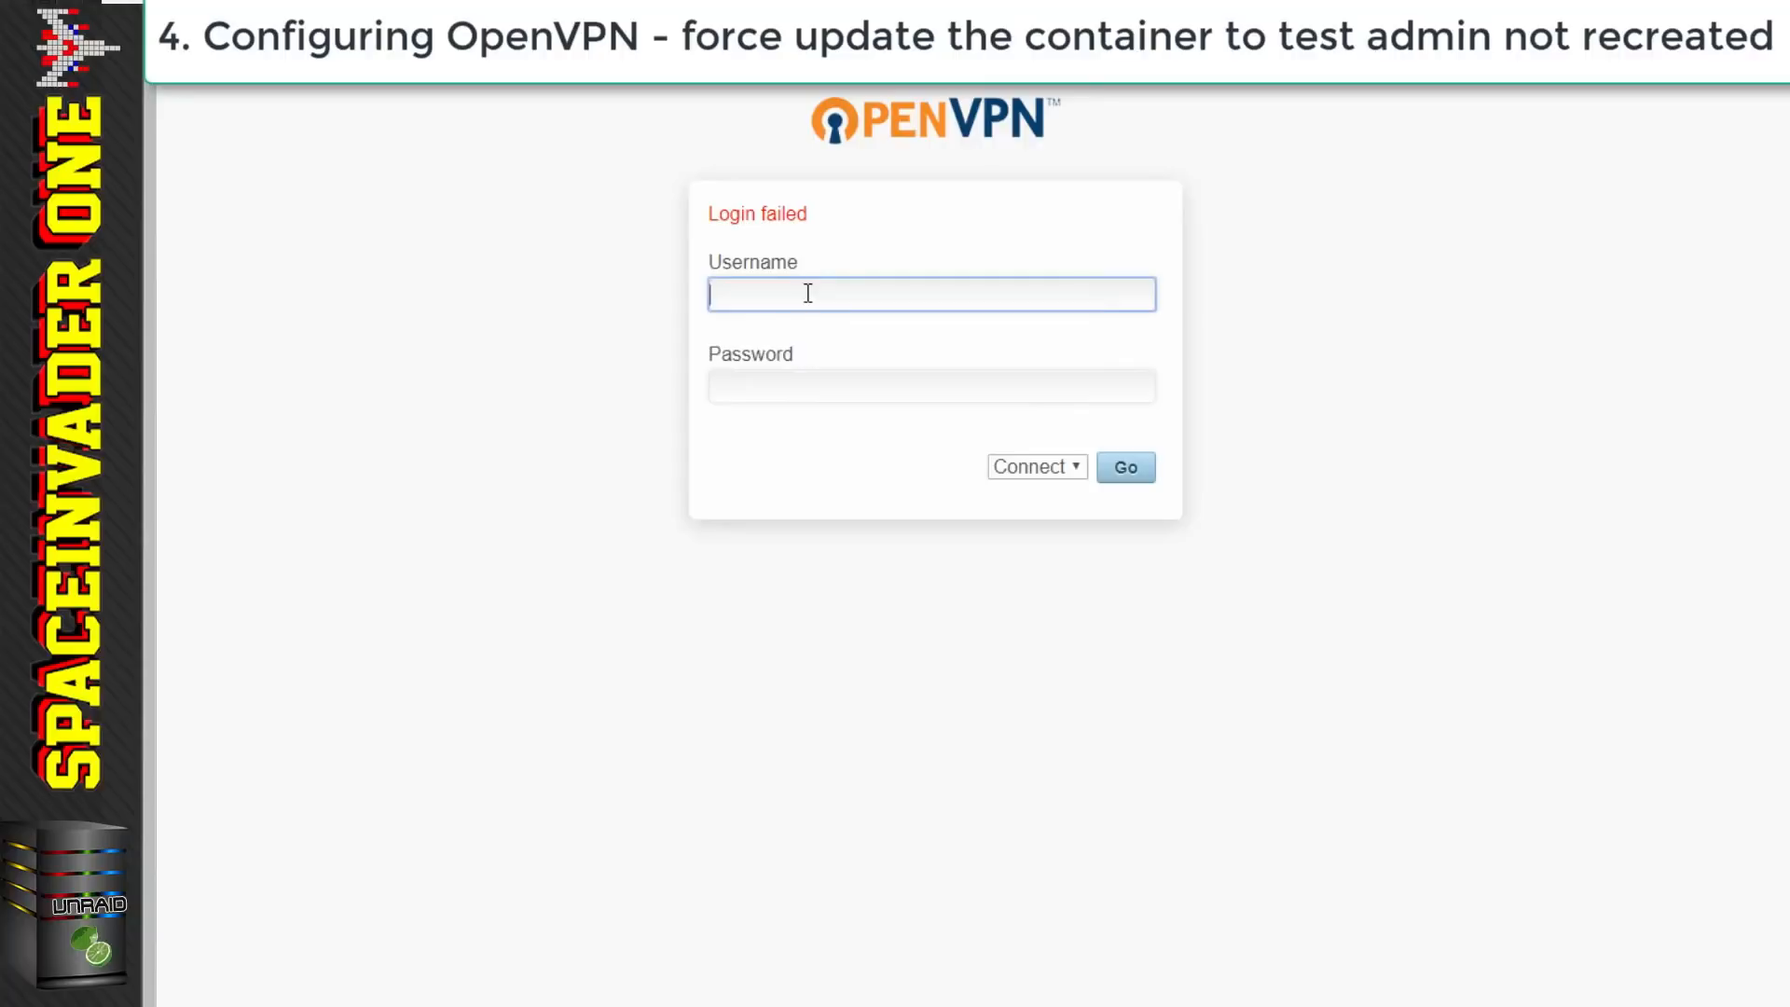
{"action": "type", "text": "gary"}
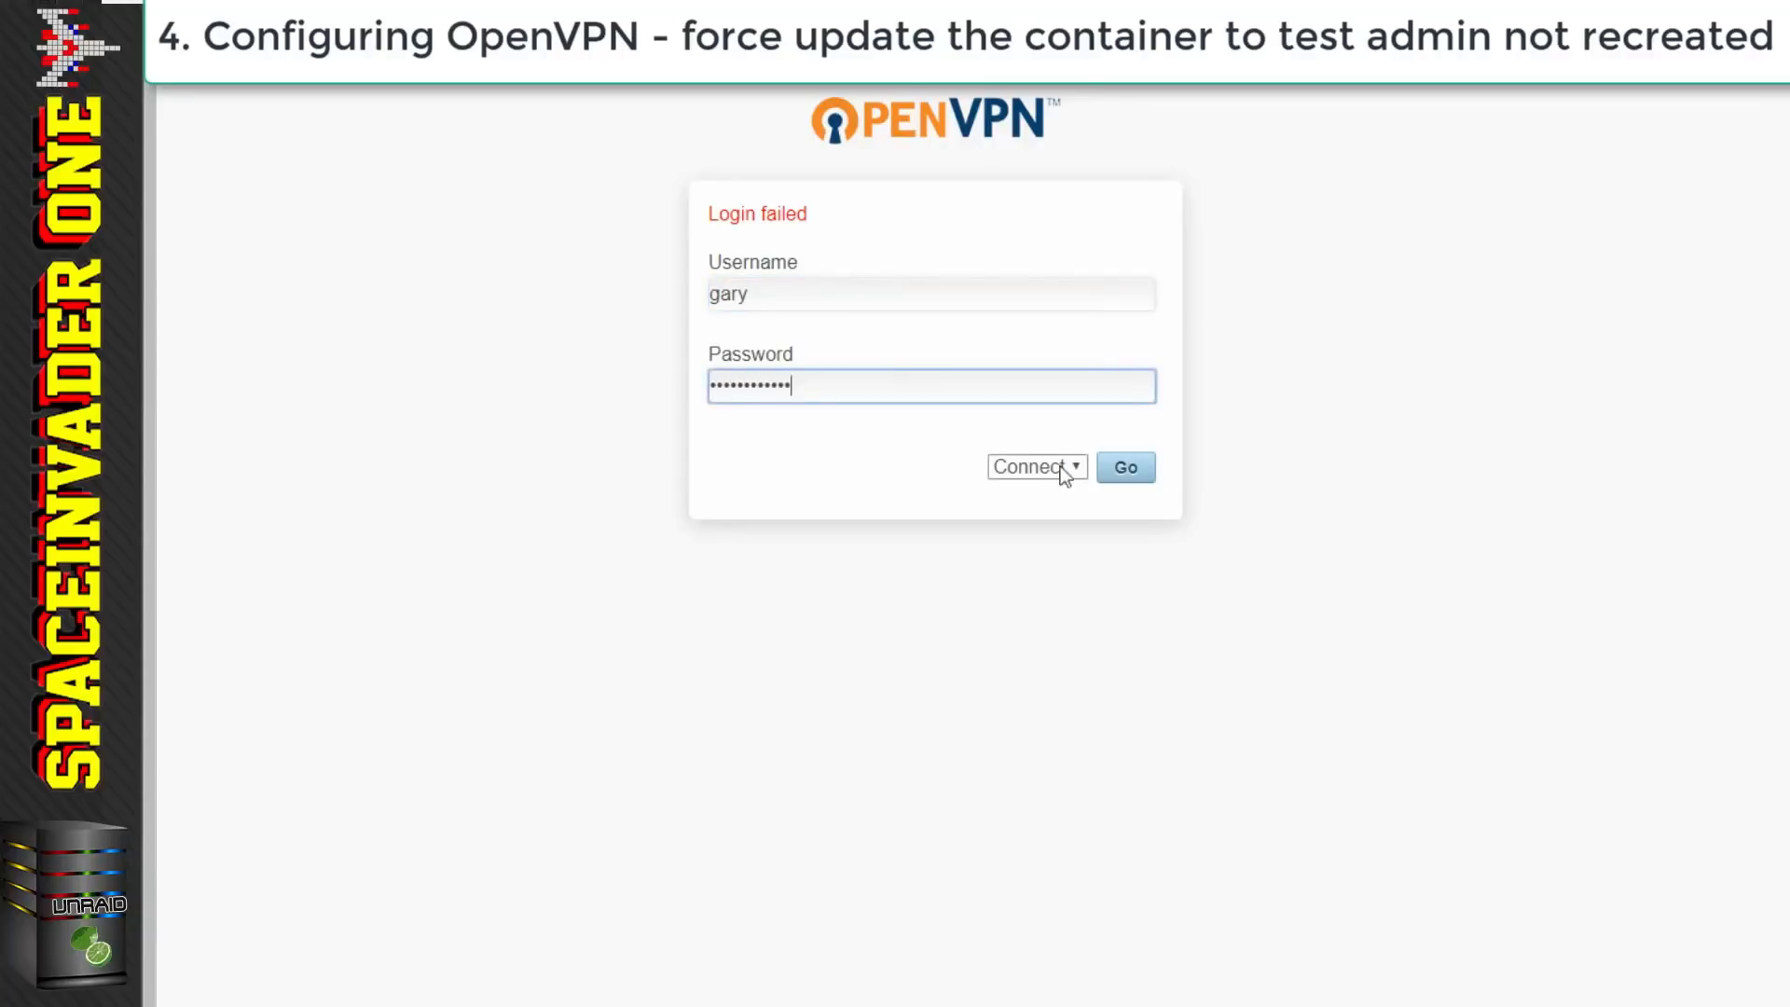
{"action": "left_click", "coordinate": [1125, 467]}
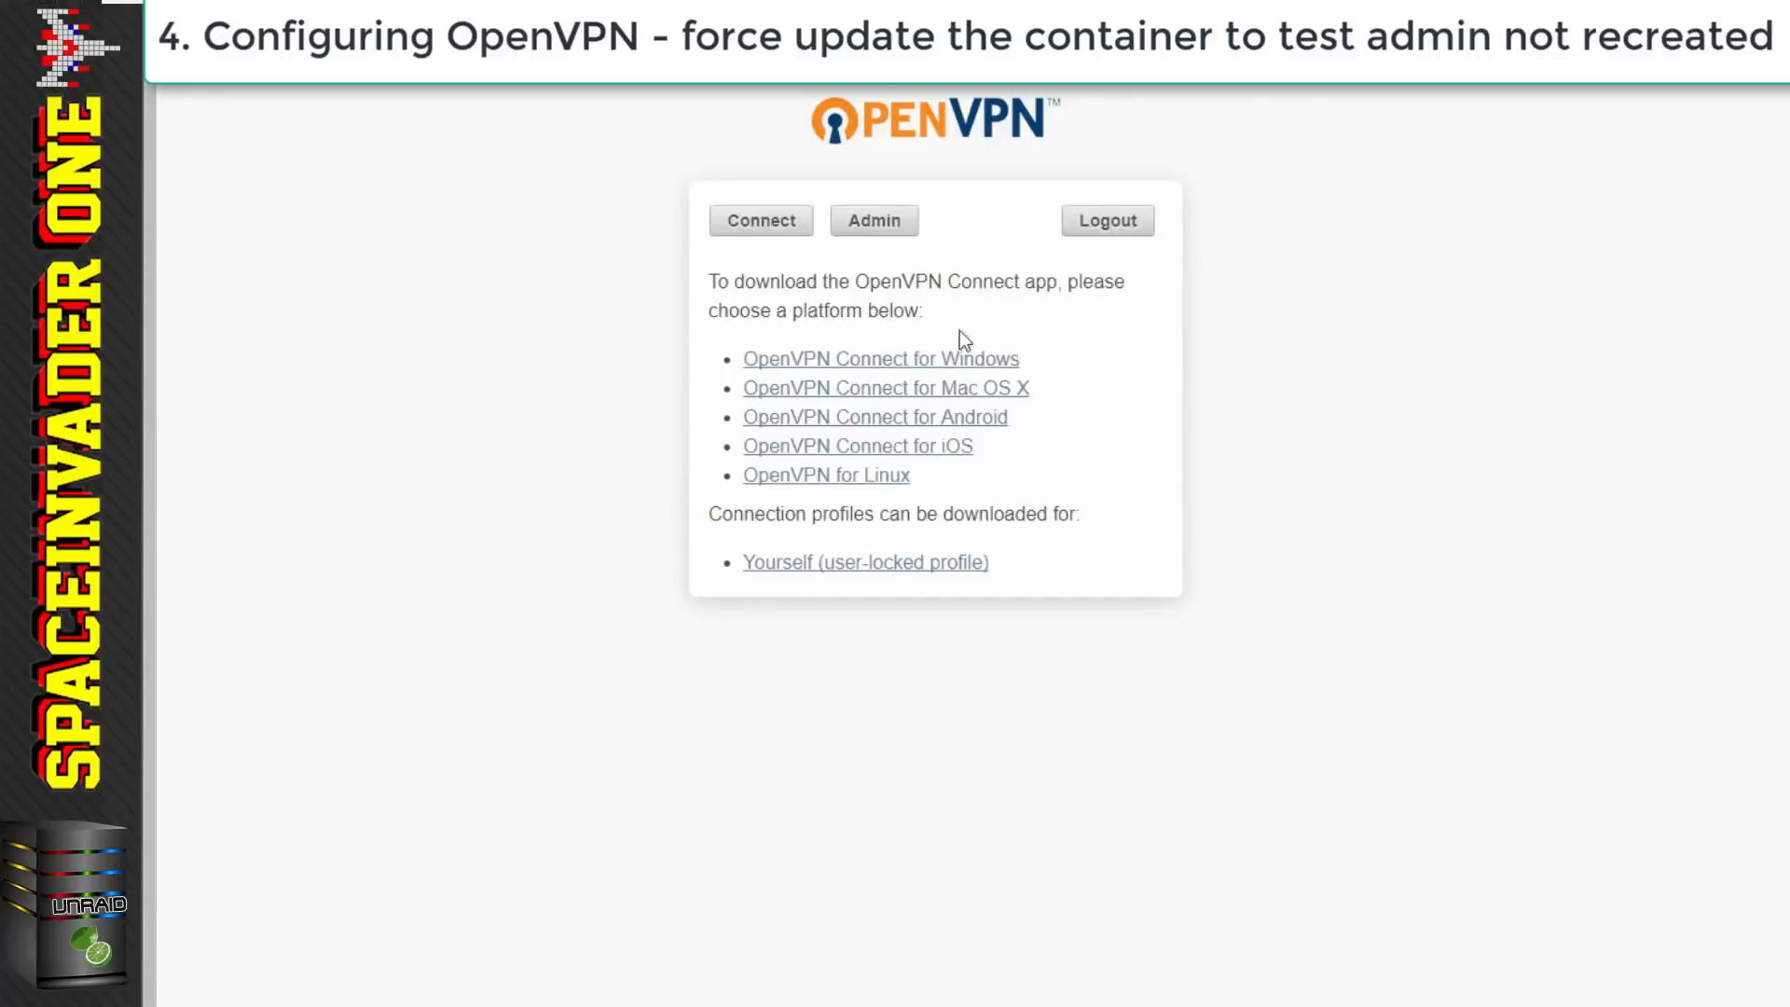
{"action": "left_click", "coordinate": [874, 219]}
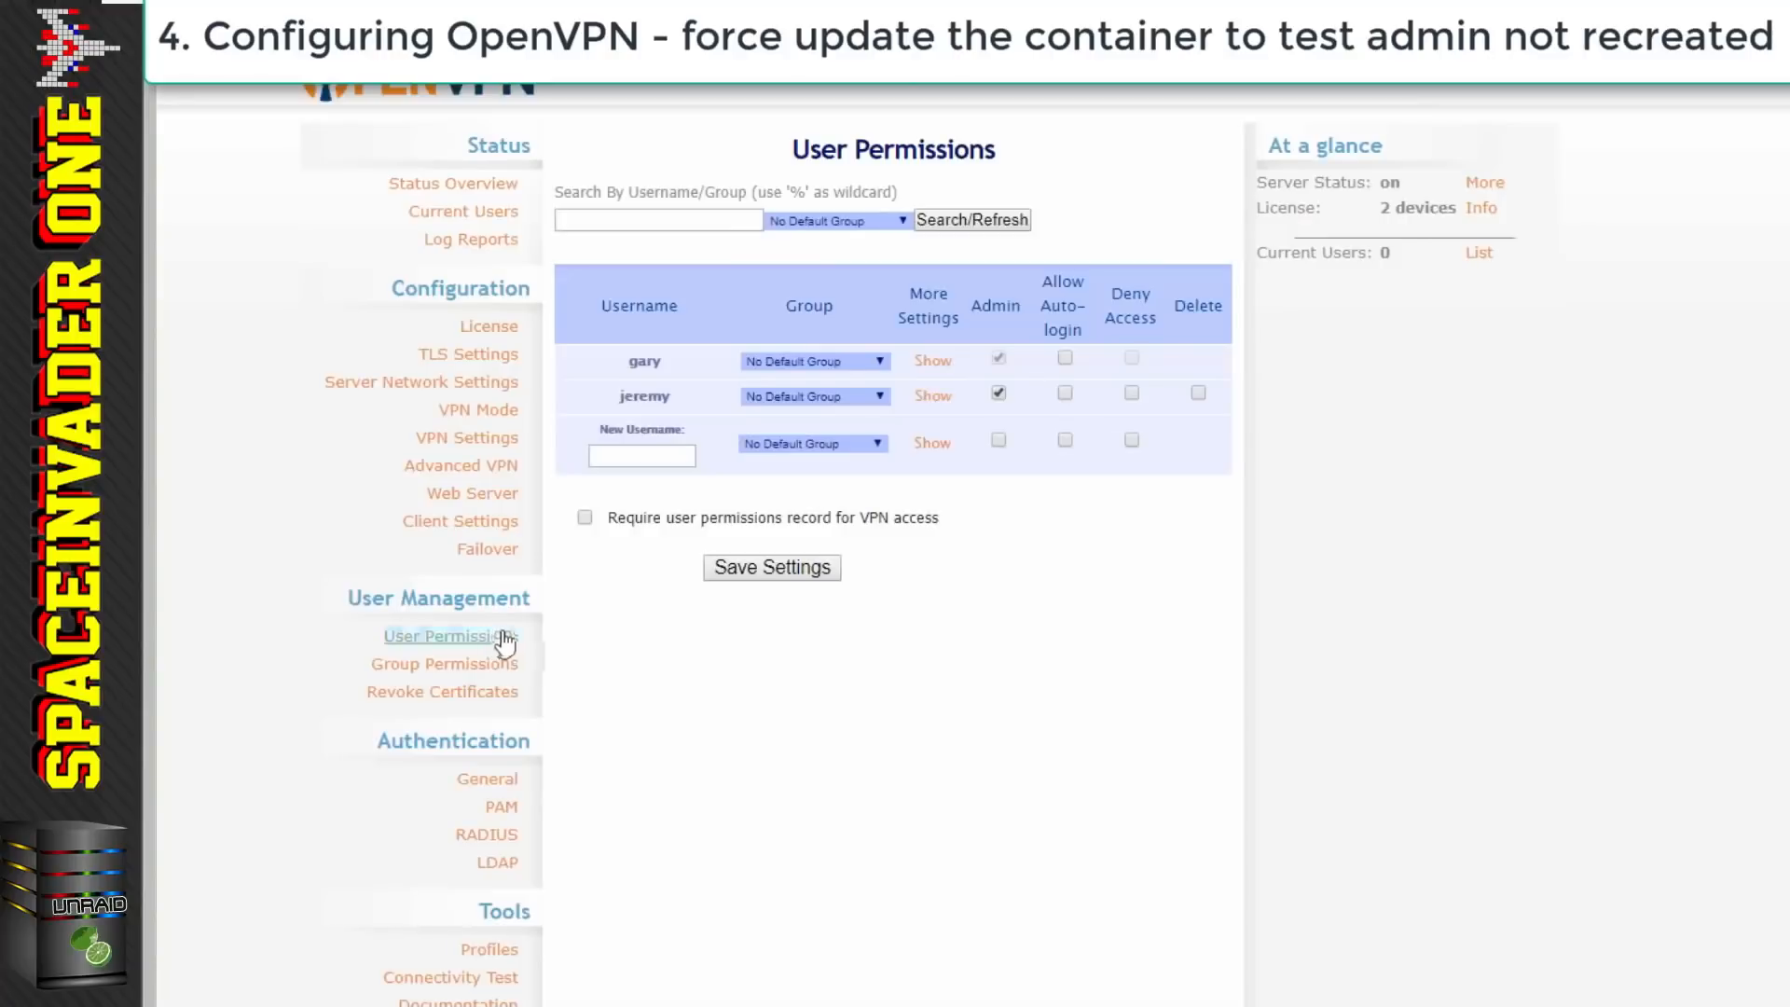
{"action": "mouse_move", "coordinate": [1082, 509]}
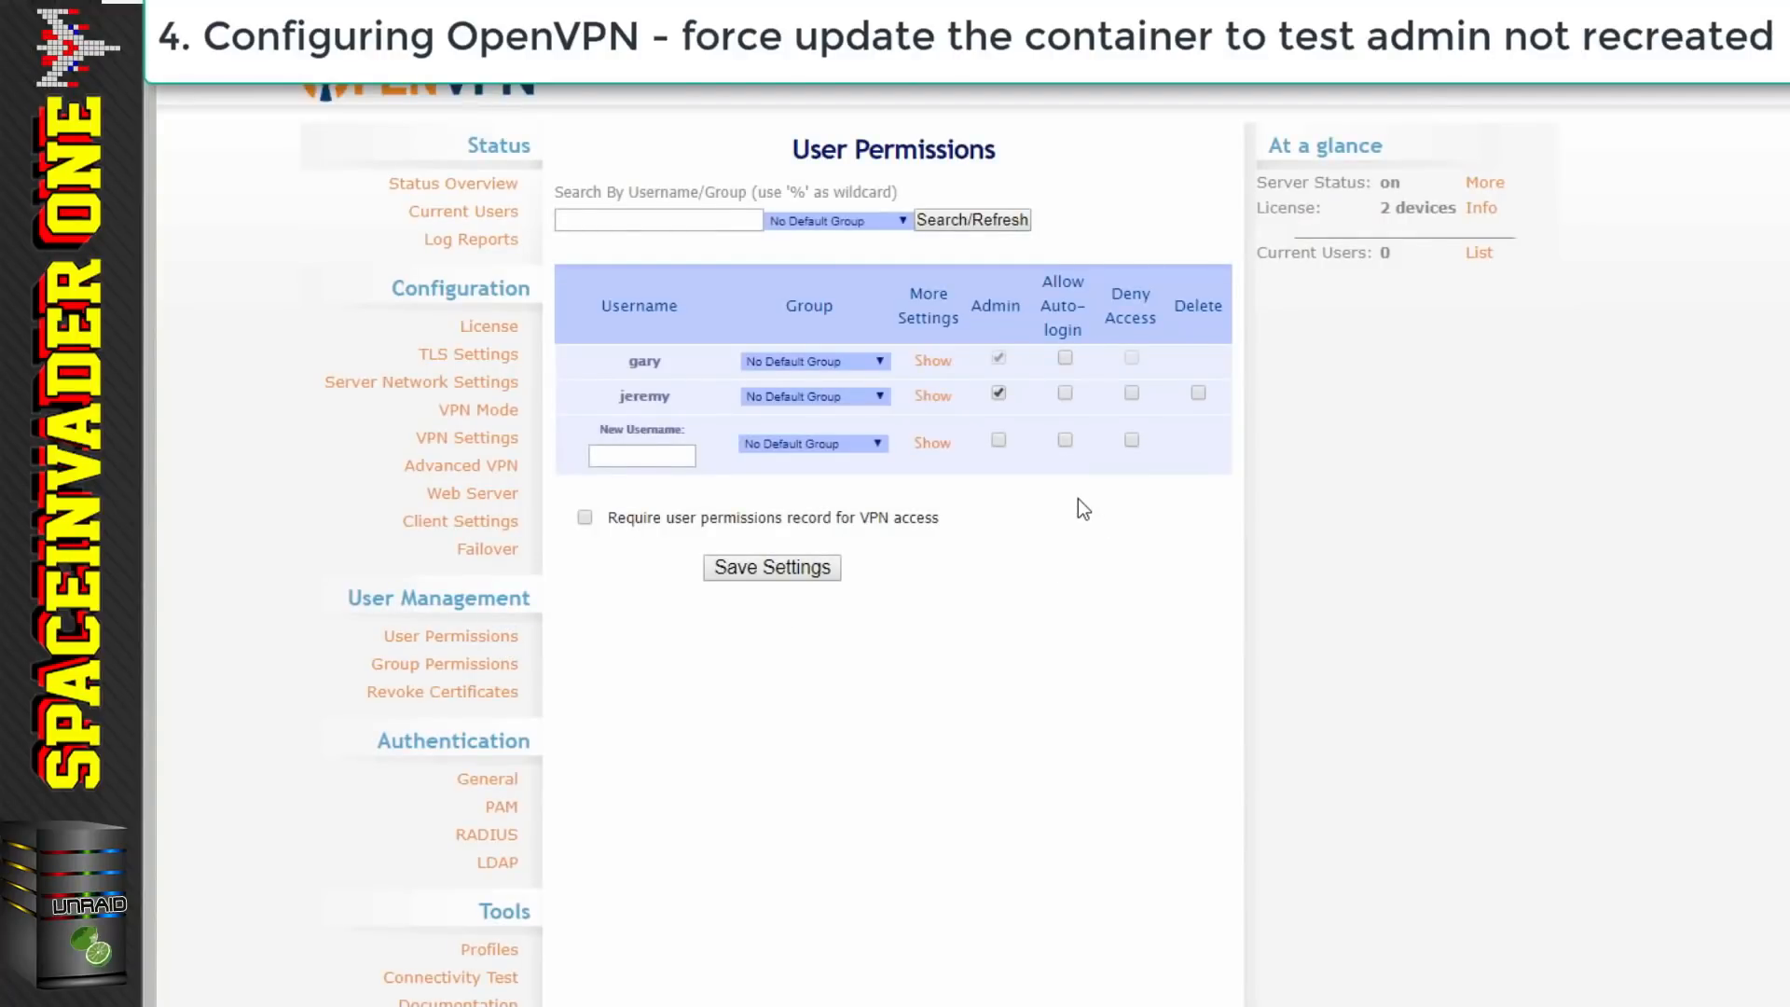
{"action": "mouse_move", "coordinate": [1006, 502]}
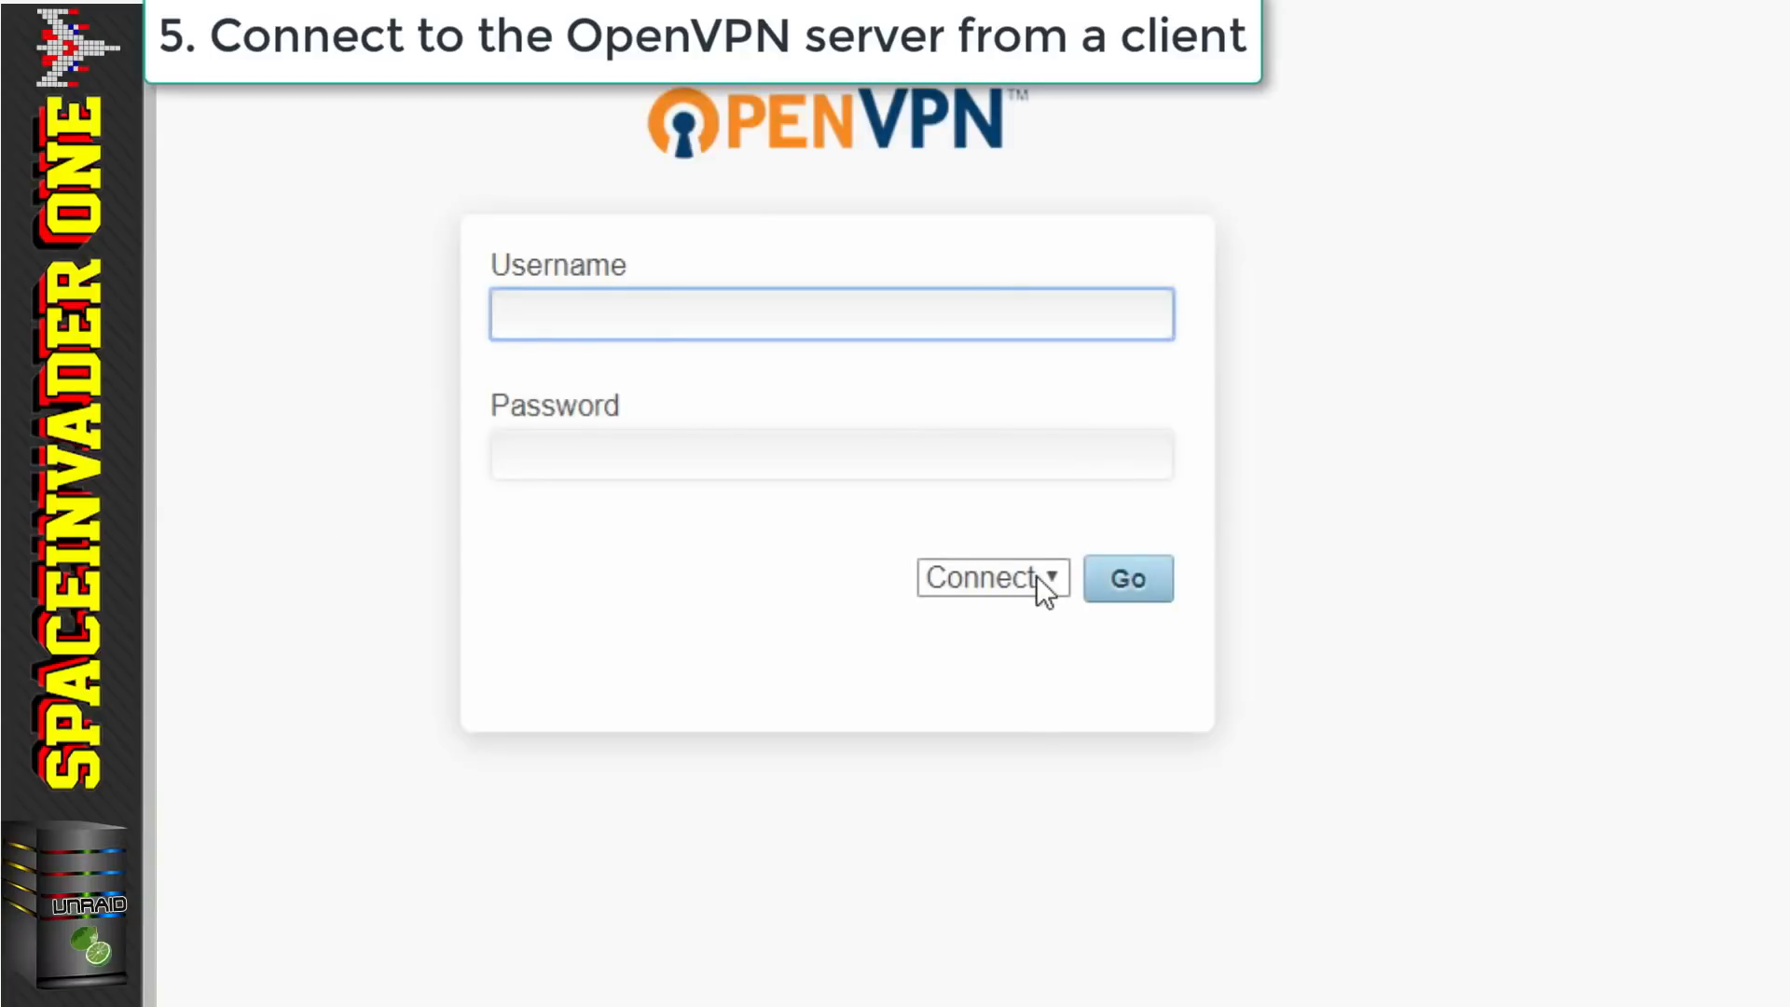
Log in to the client portal as 'gary' to reach the OpenVPN Connect download page.
{"action": "type", "text": "gary"}
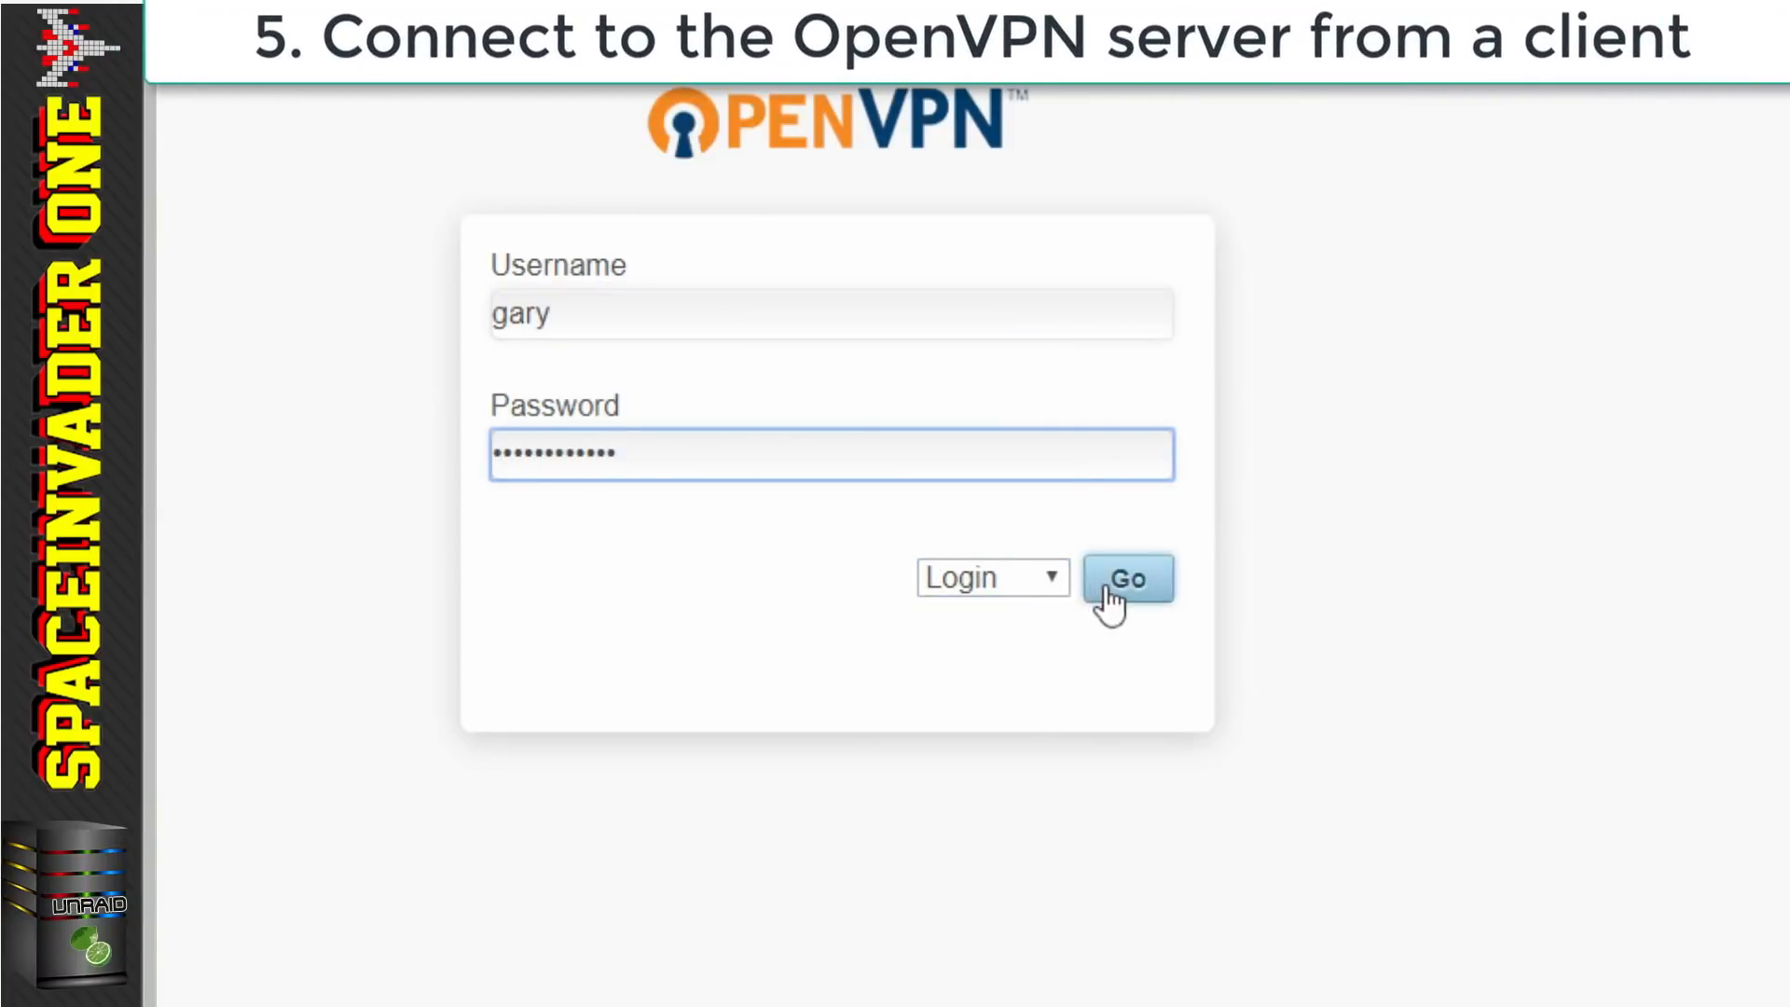
{"action": "left_click", "coordinate": [1128, 579]}
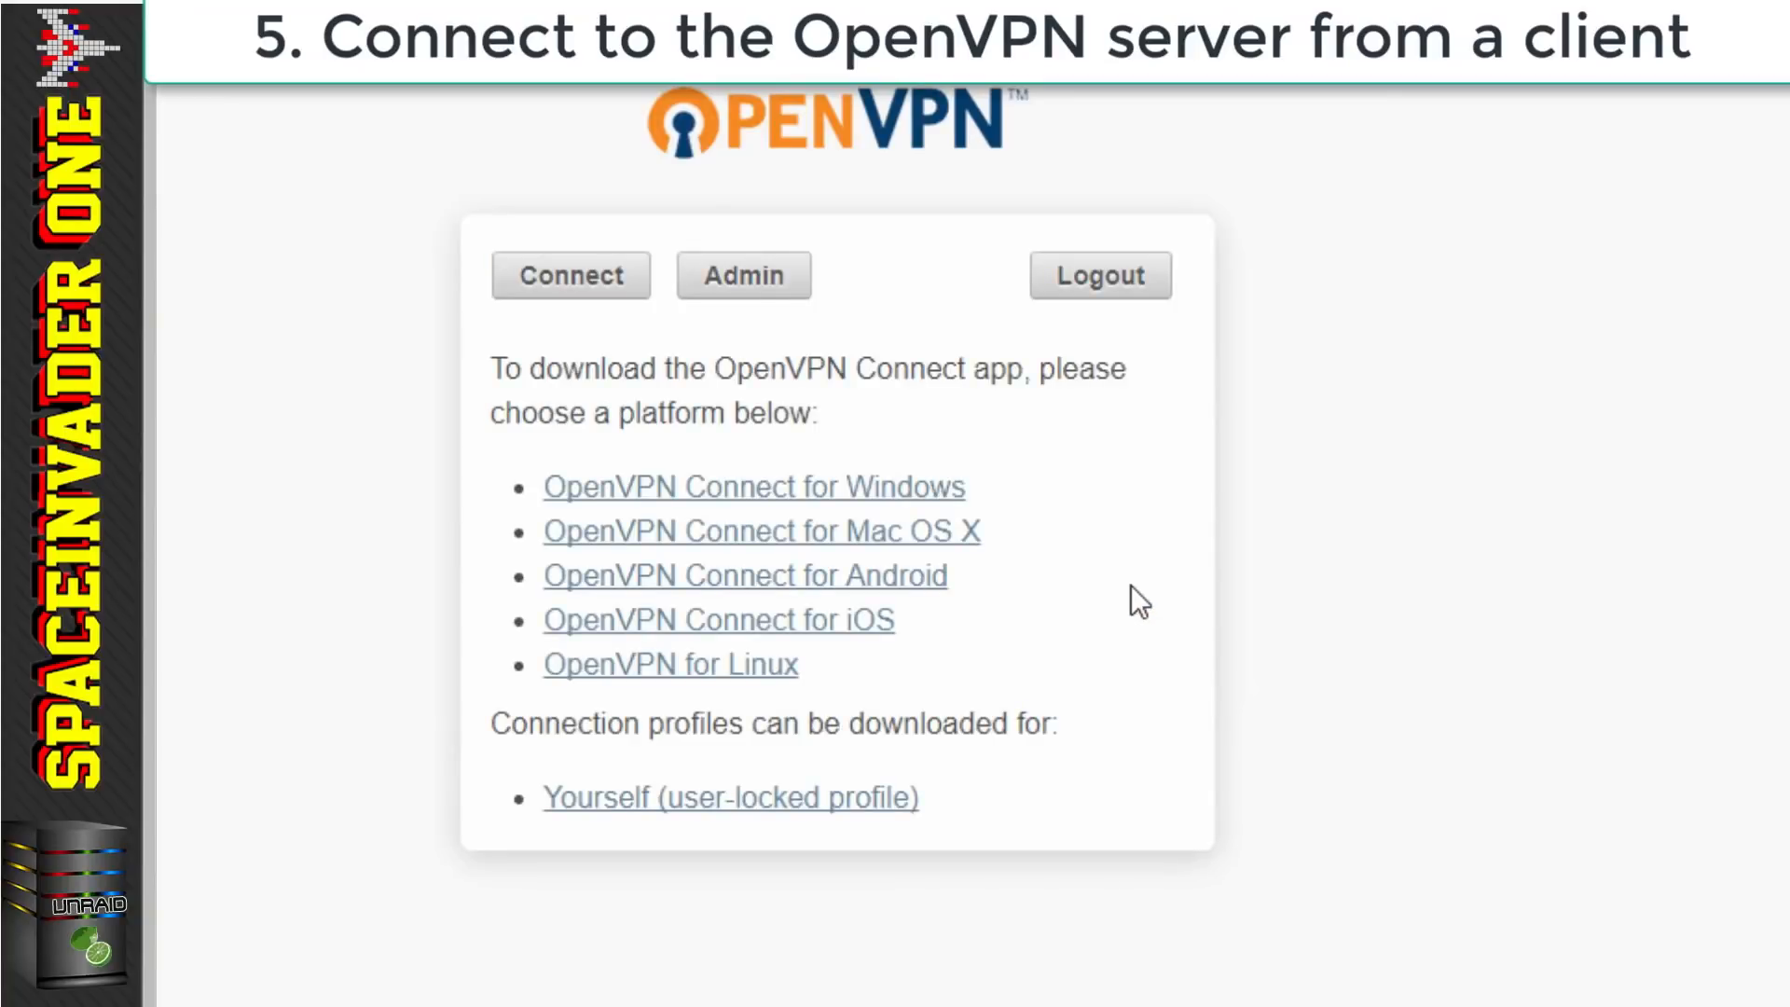
{"action": "mouse_move", "coordinate": [816, 813]}
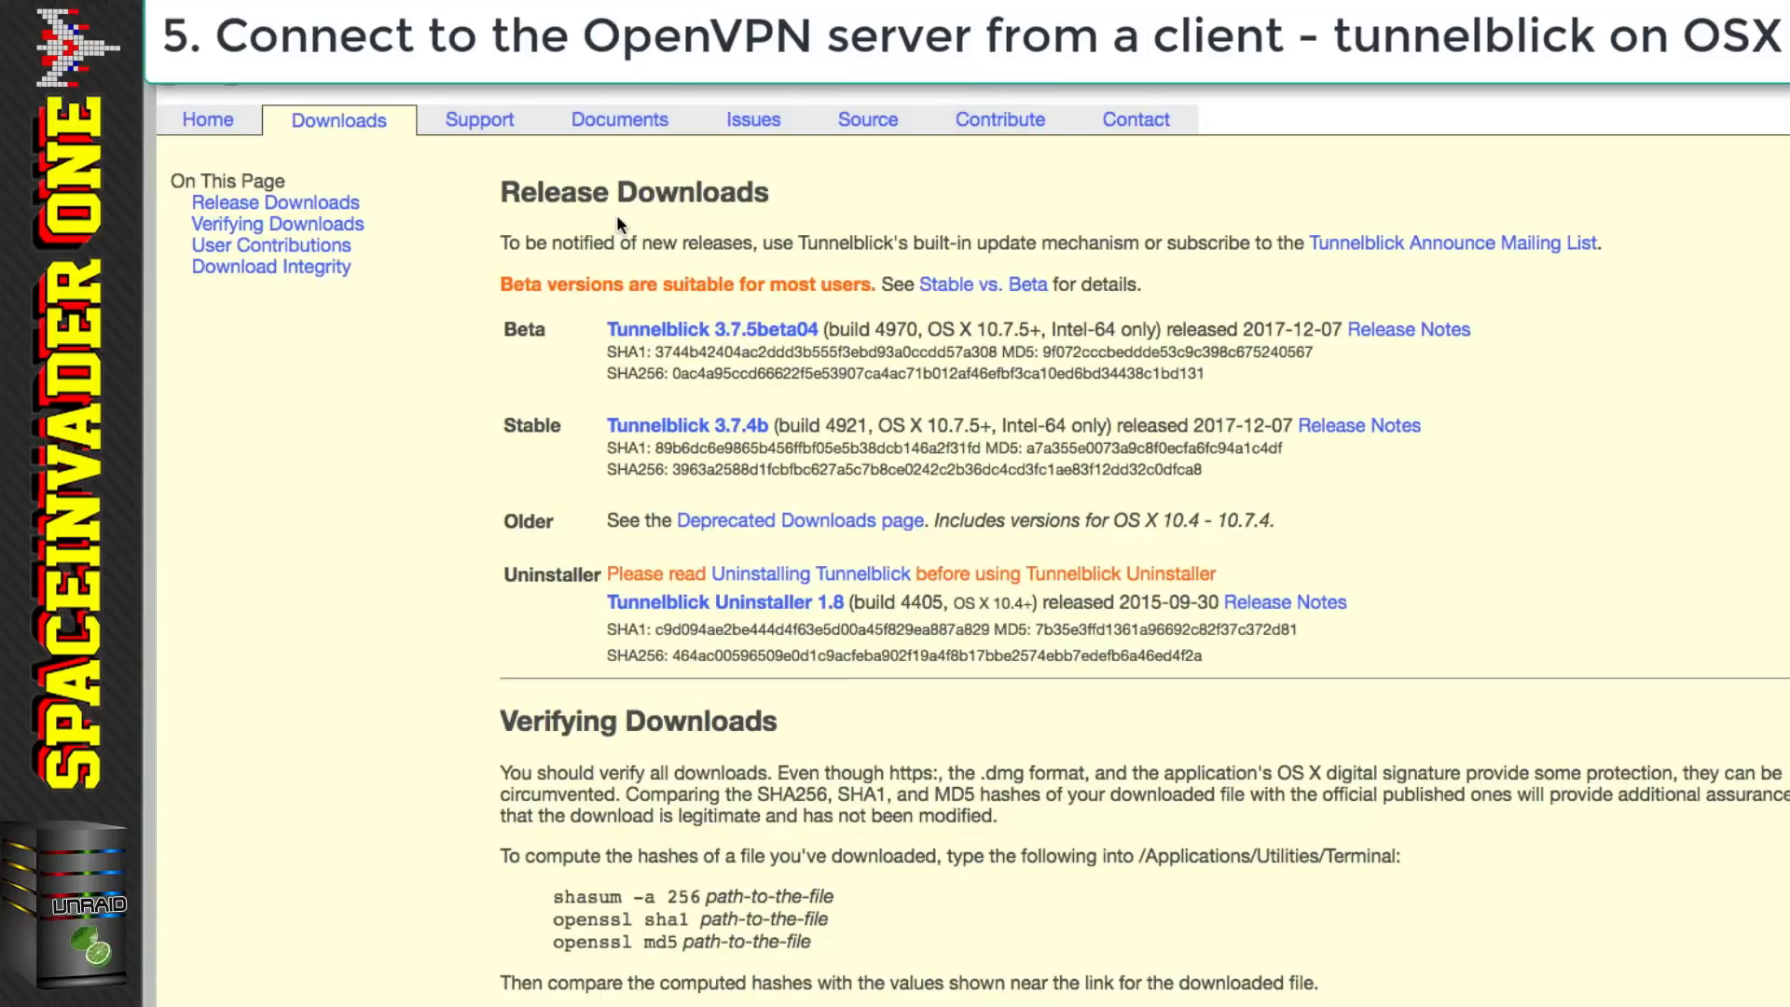
{"action": "mouse_move", "coordinate": [679, 337]}
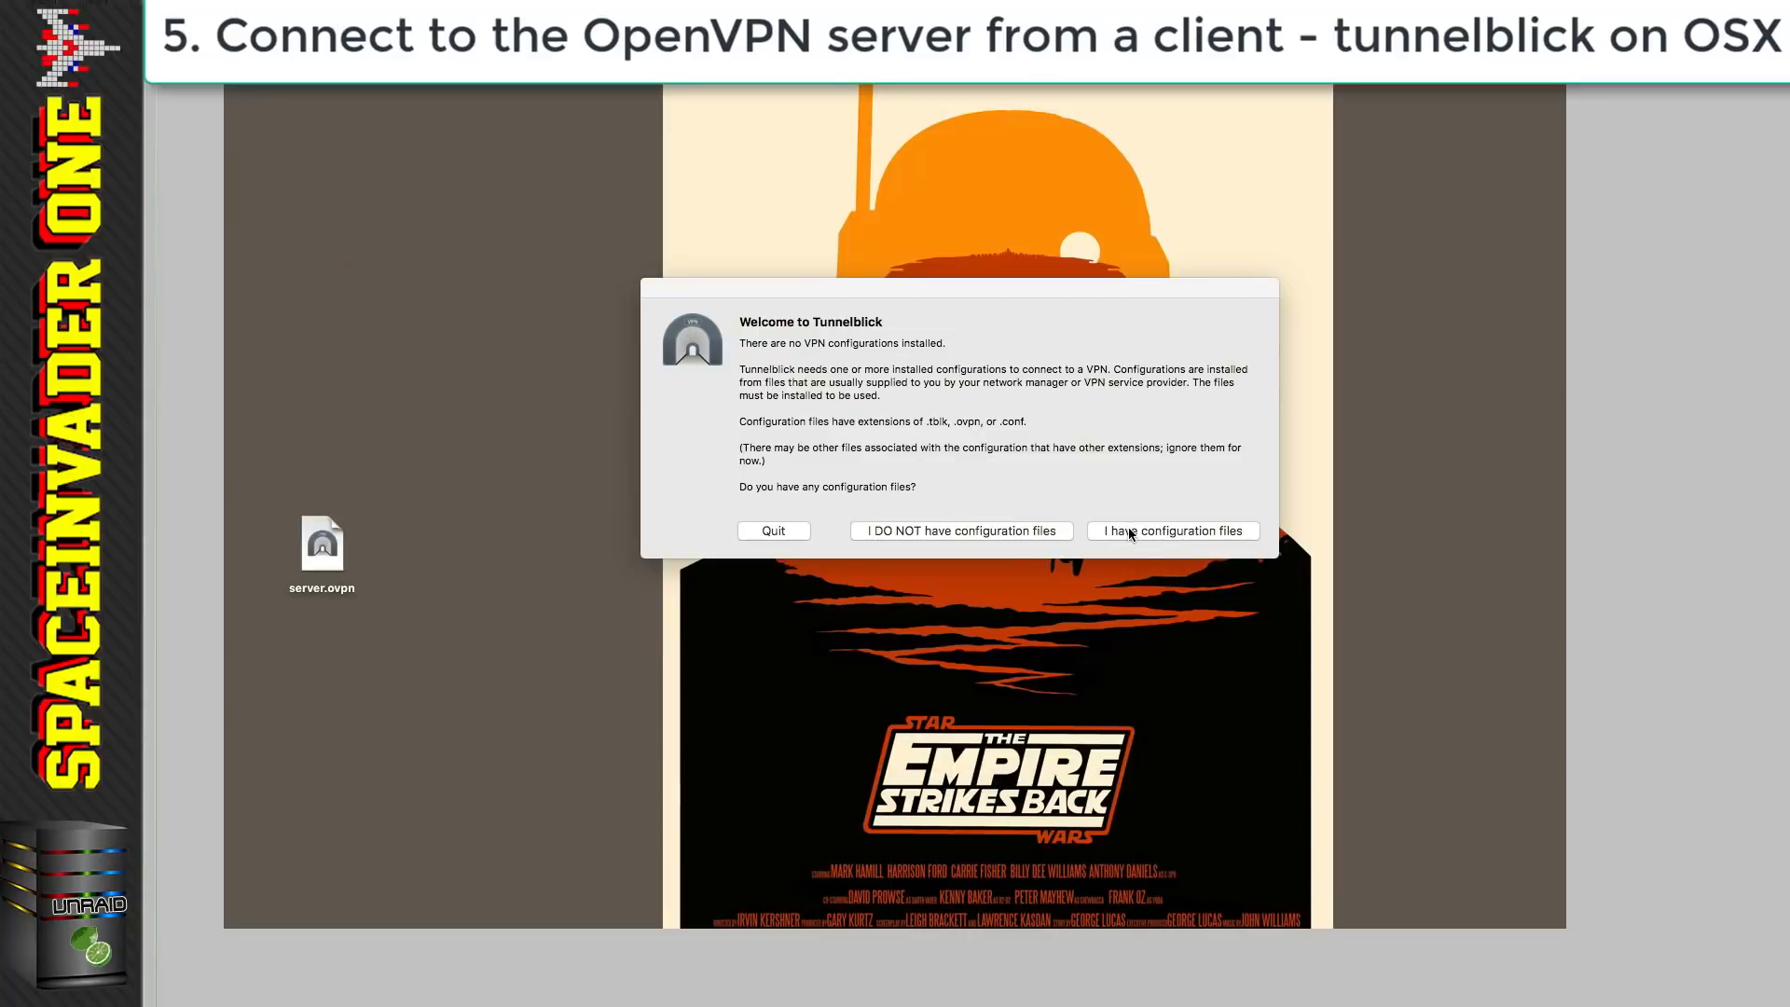
Dismiss Tunnelblick's add-configuration prompts and install the server.ovpn profile.
{"action": "left_click", "coordinate": [1172, 530]}
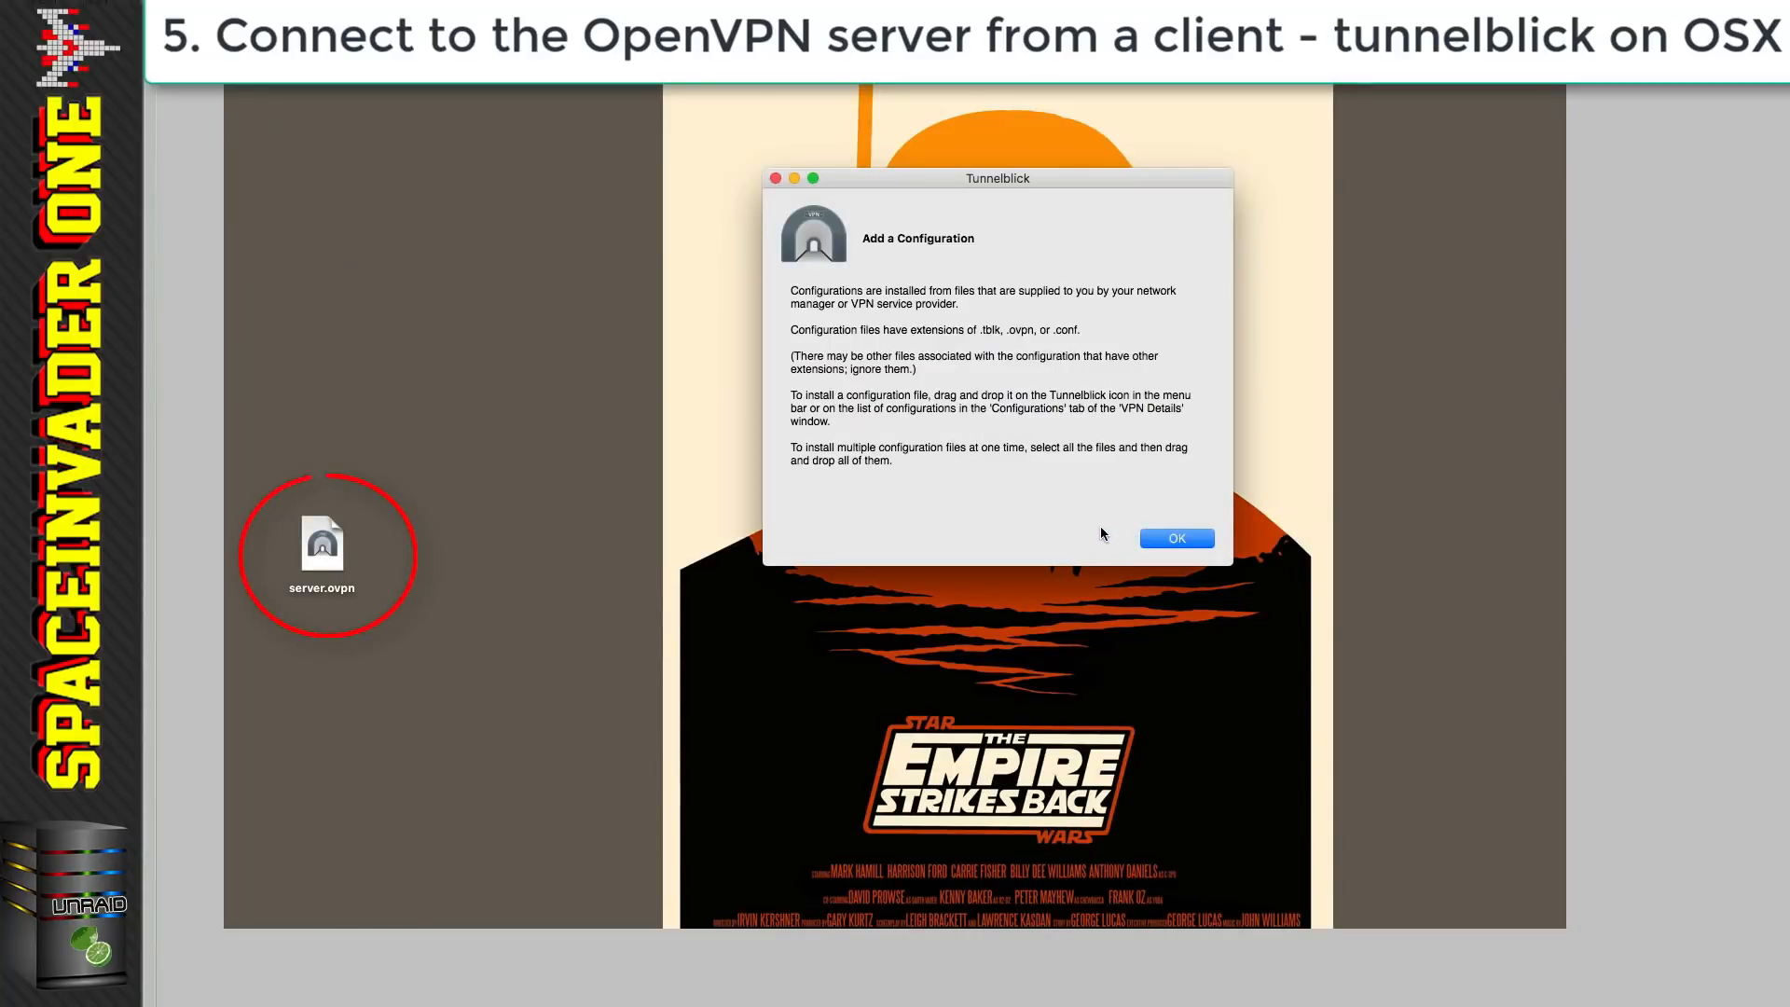
{"action": "left_click", "coordinate": [1176, 538]}
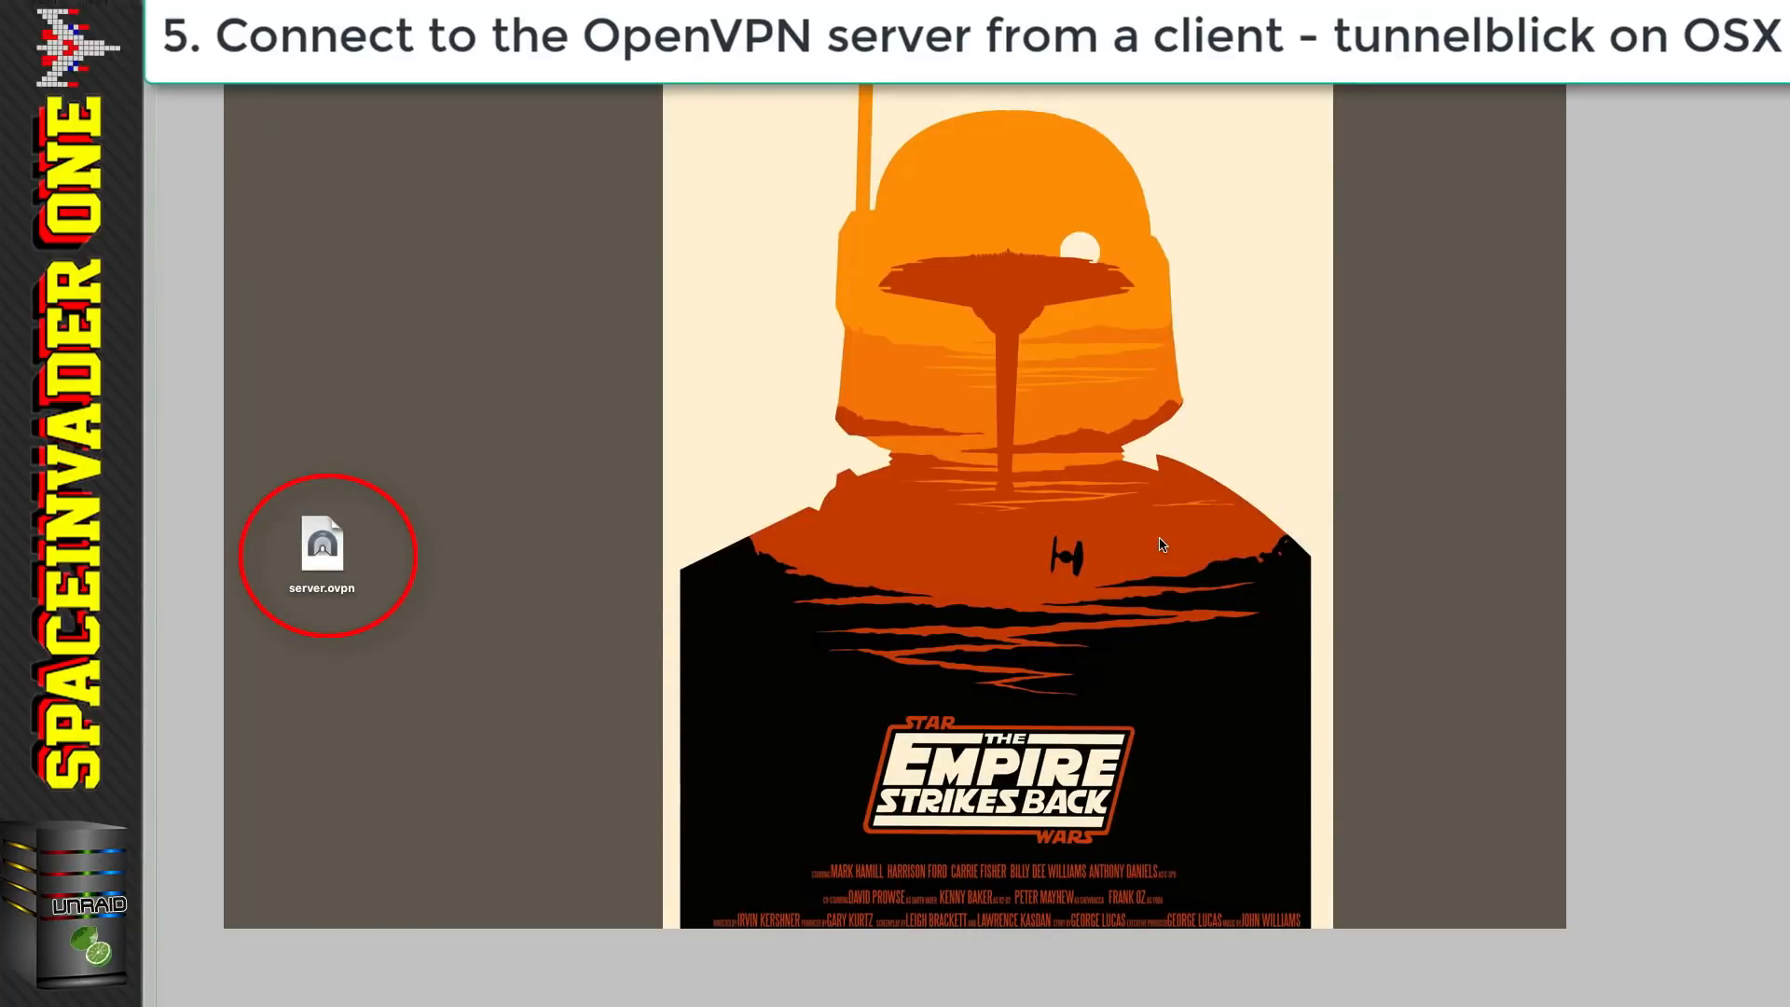
{"action": "double_click", "coordinate": [322, 551]}
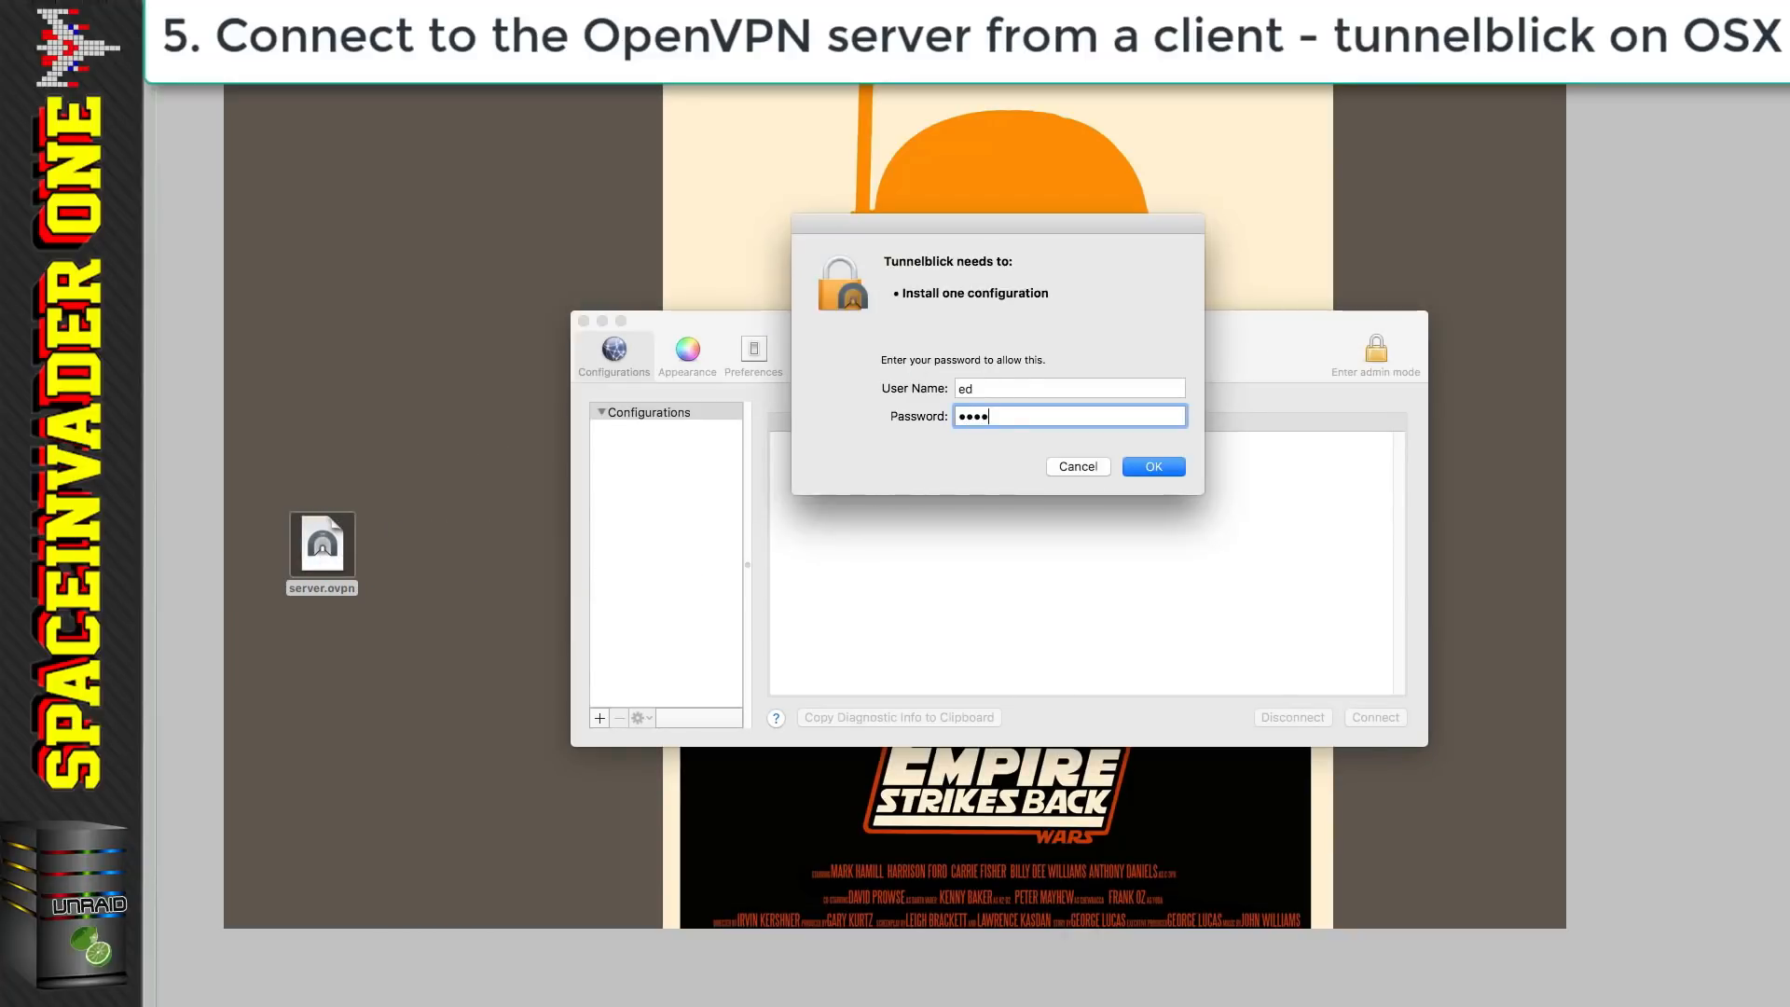
Connect to the server configuration and submit the VPN credentials for user 'gary'.
{"action": "left_click", "coordinate": [1153, 467]}
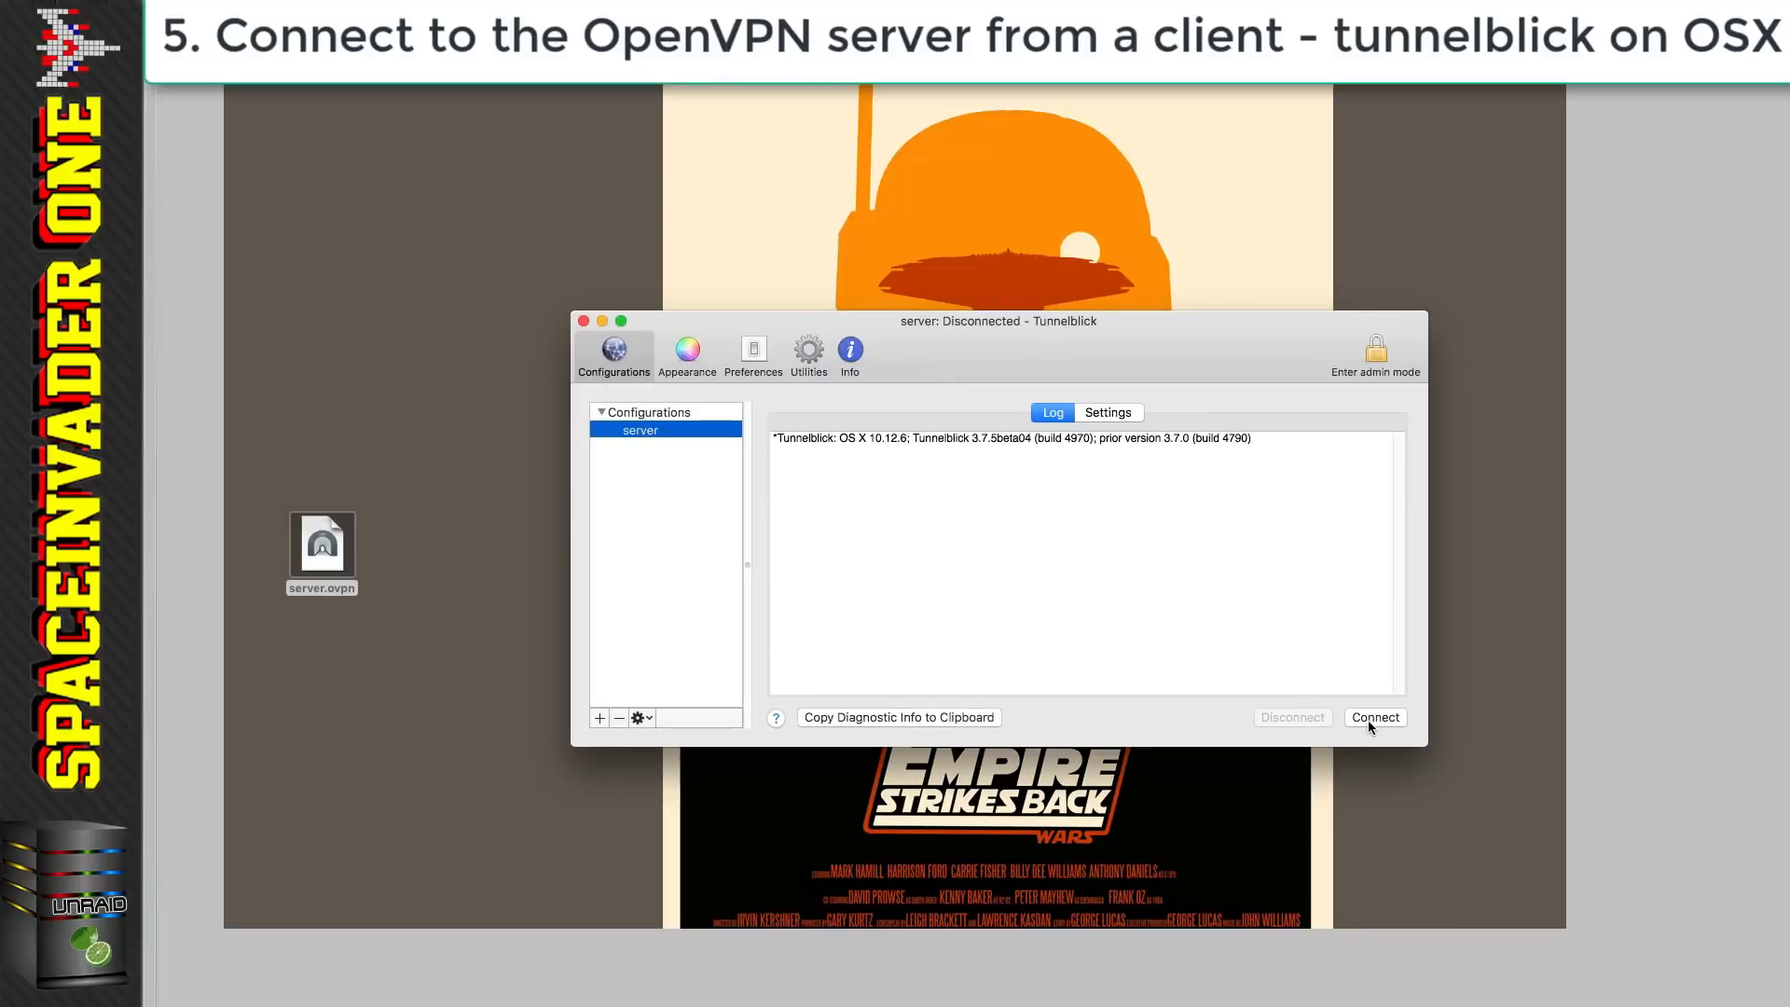
{"action": "left_click", "coordinate": [1374, 717]}
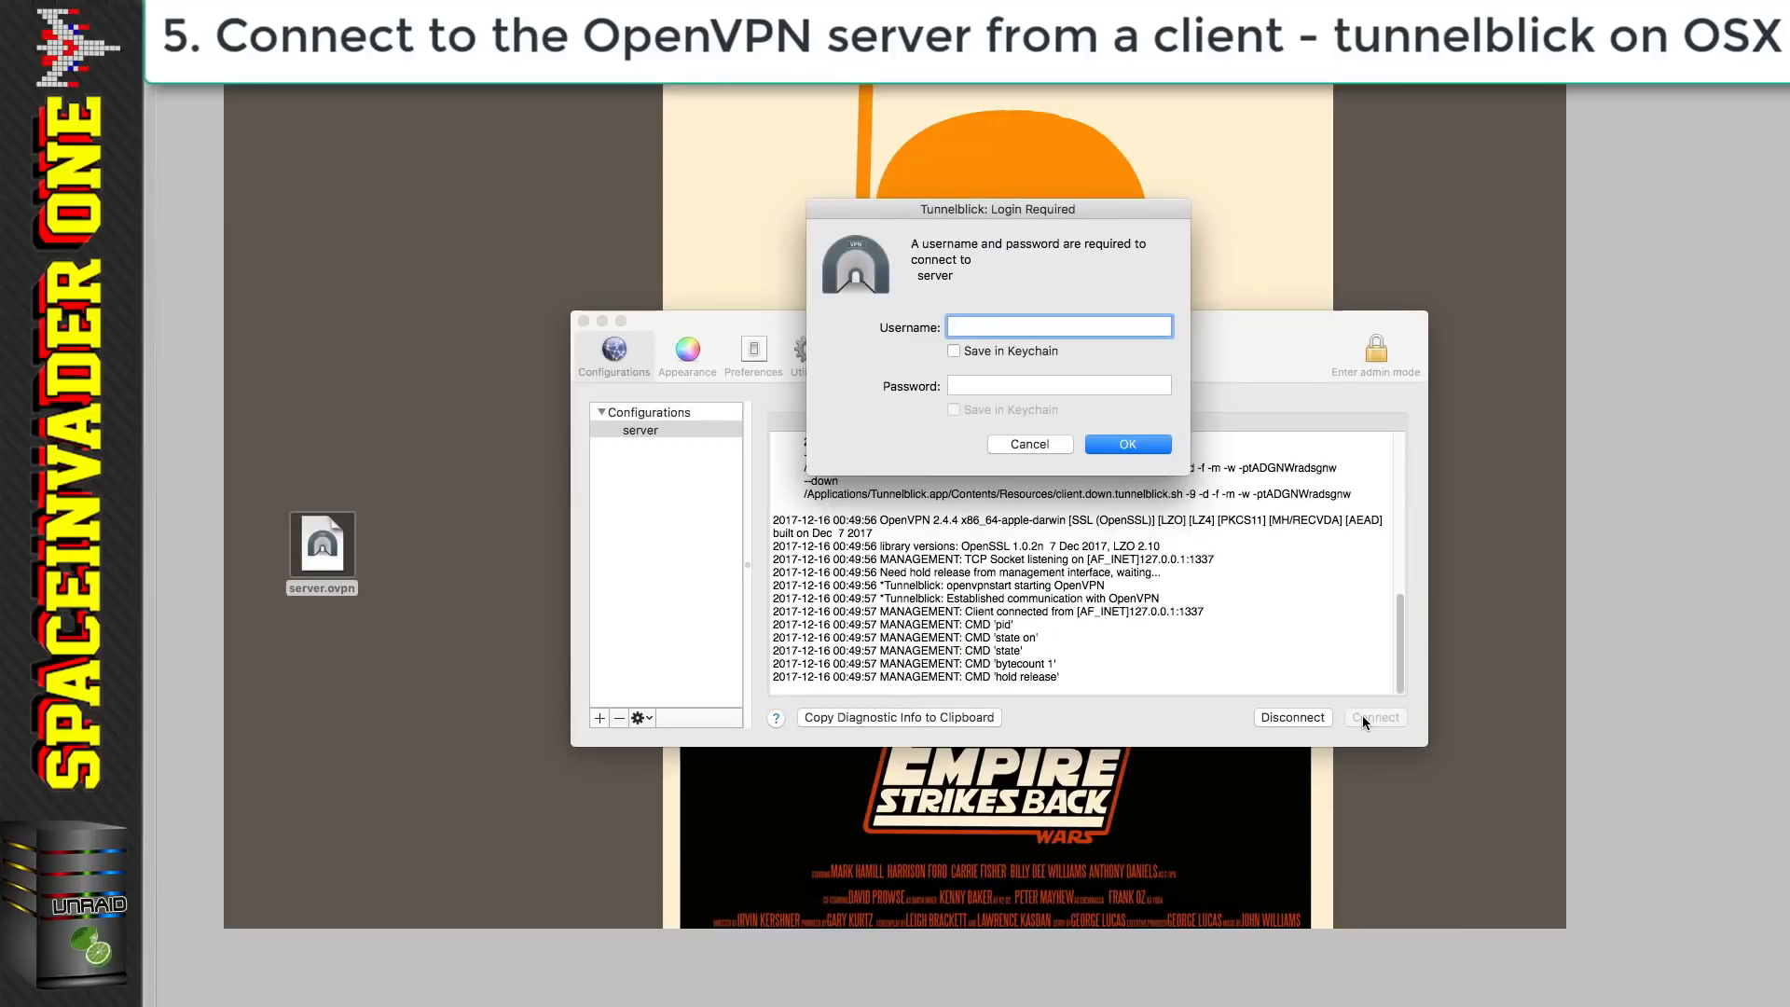
{"action": "type", "text": "gary"}
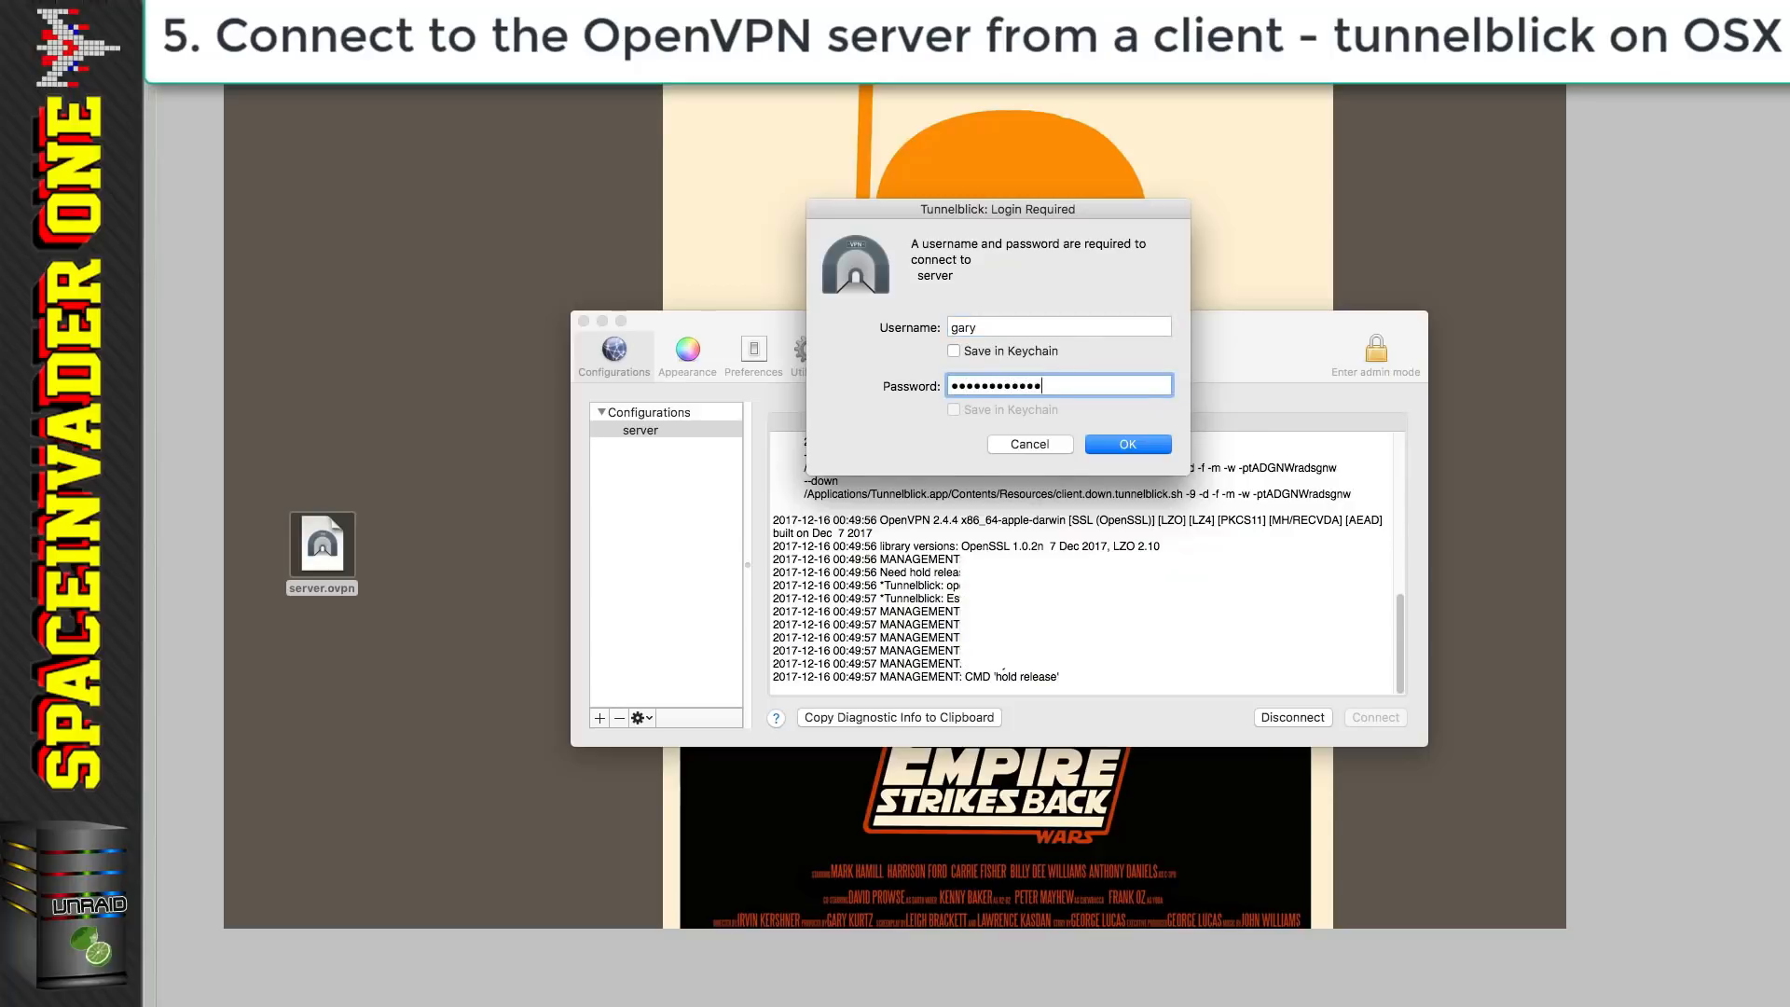
{"action": "left_click", "coordinate": [1125, 443]}
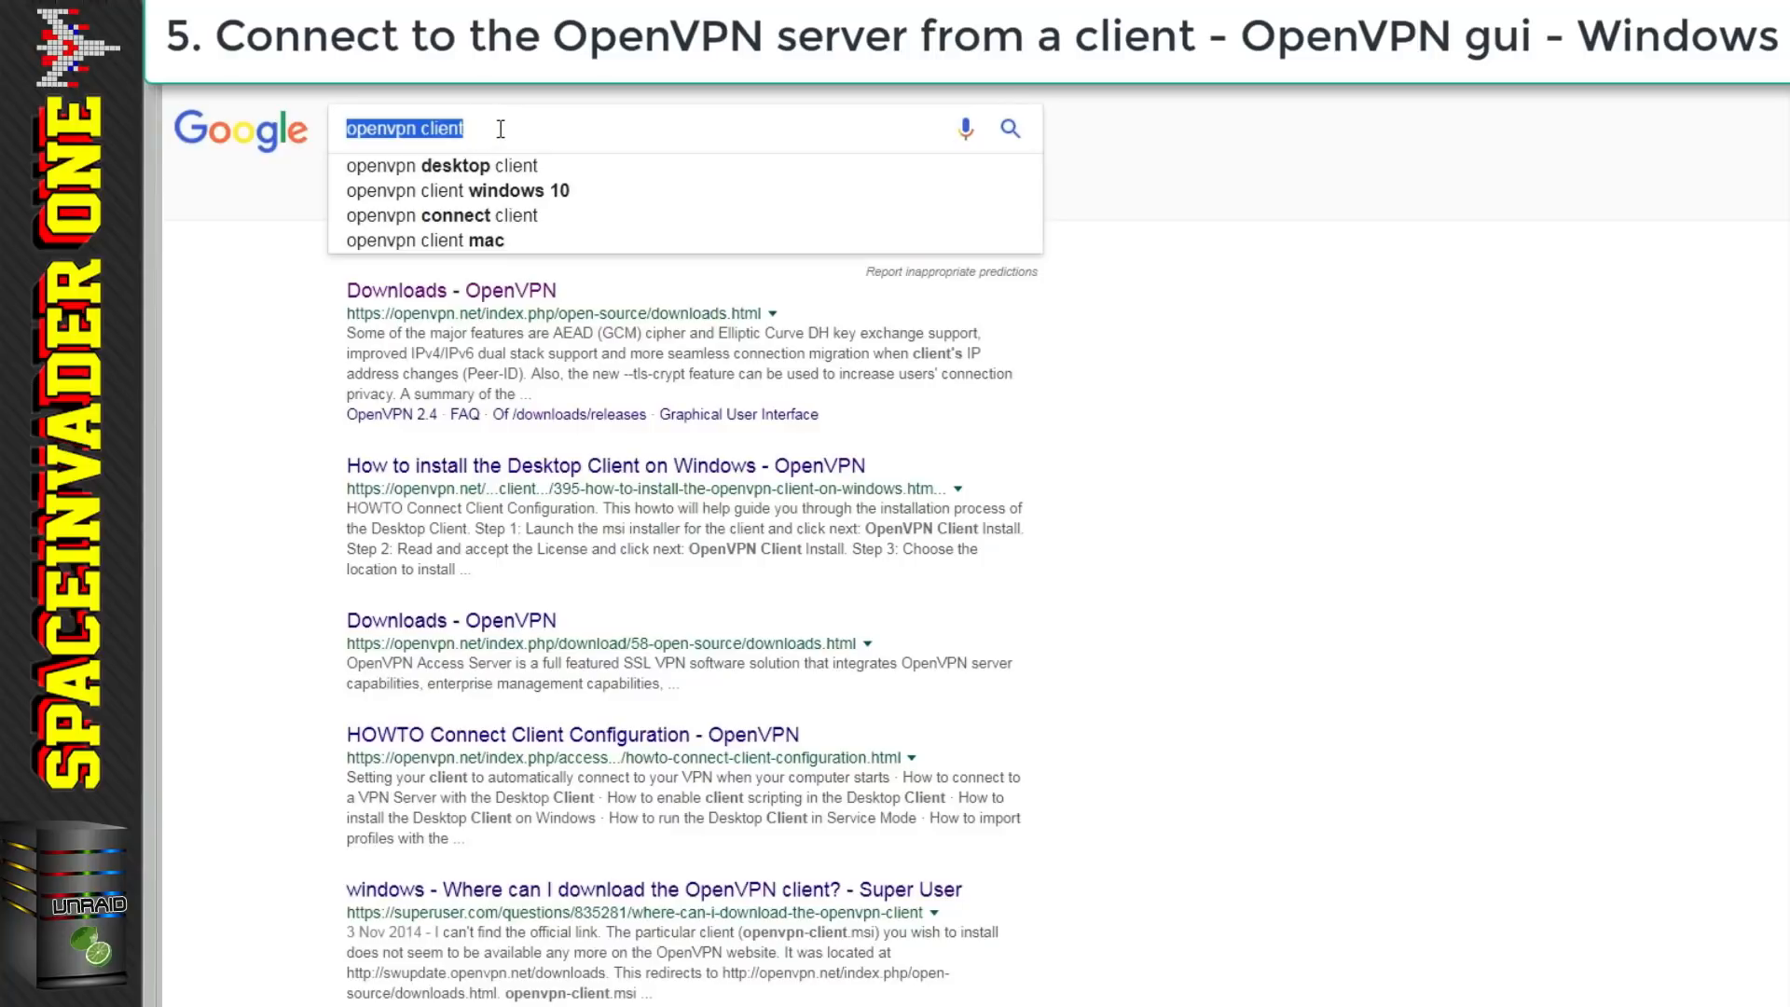
Download the OpenVPN installer for Windows Vista and later from the OpenVPN downloads page.
{"action": "left_click", "coordinate": [449, 290]}
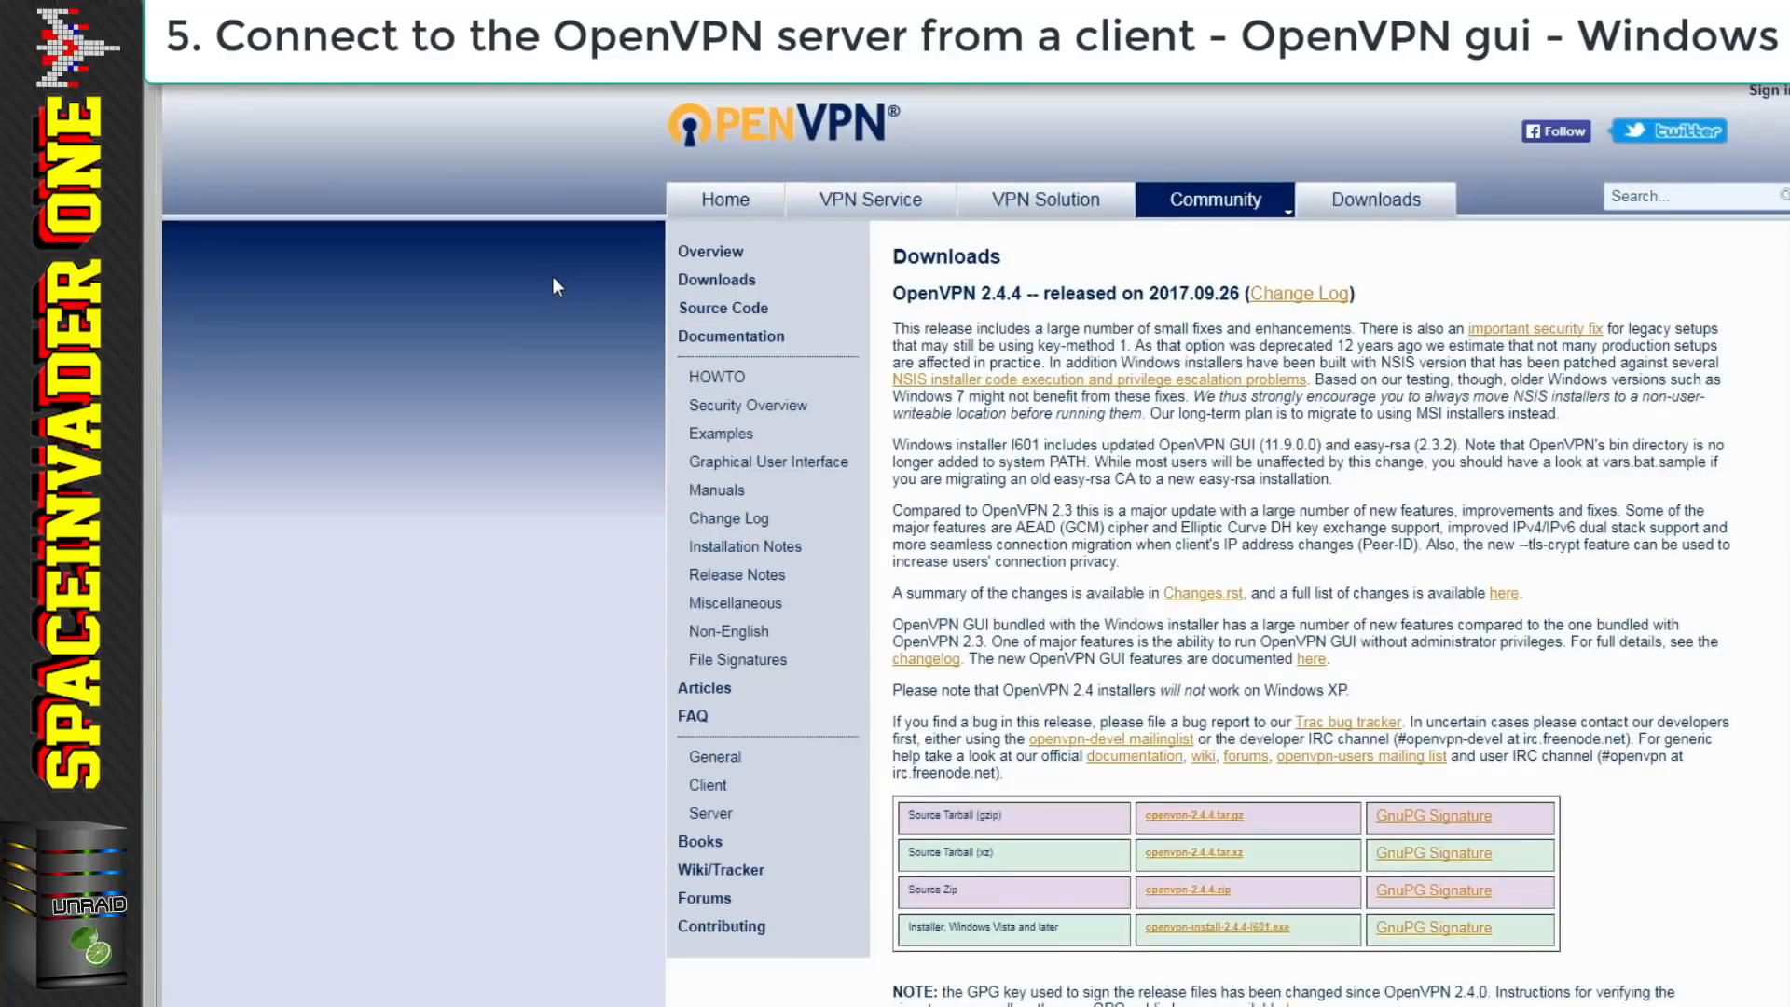
{"action": "scroll", "scroll_direction": "down", "scroll_amount": 3}
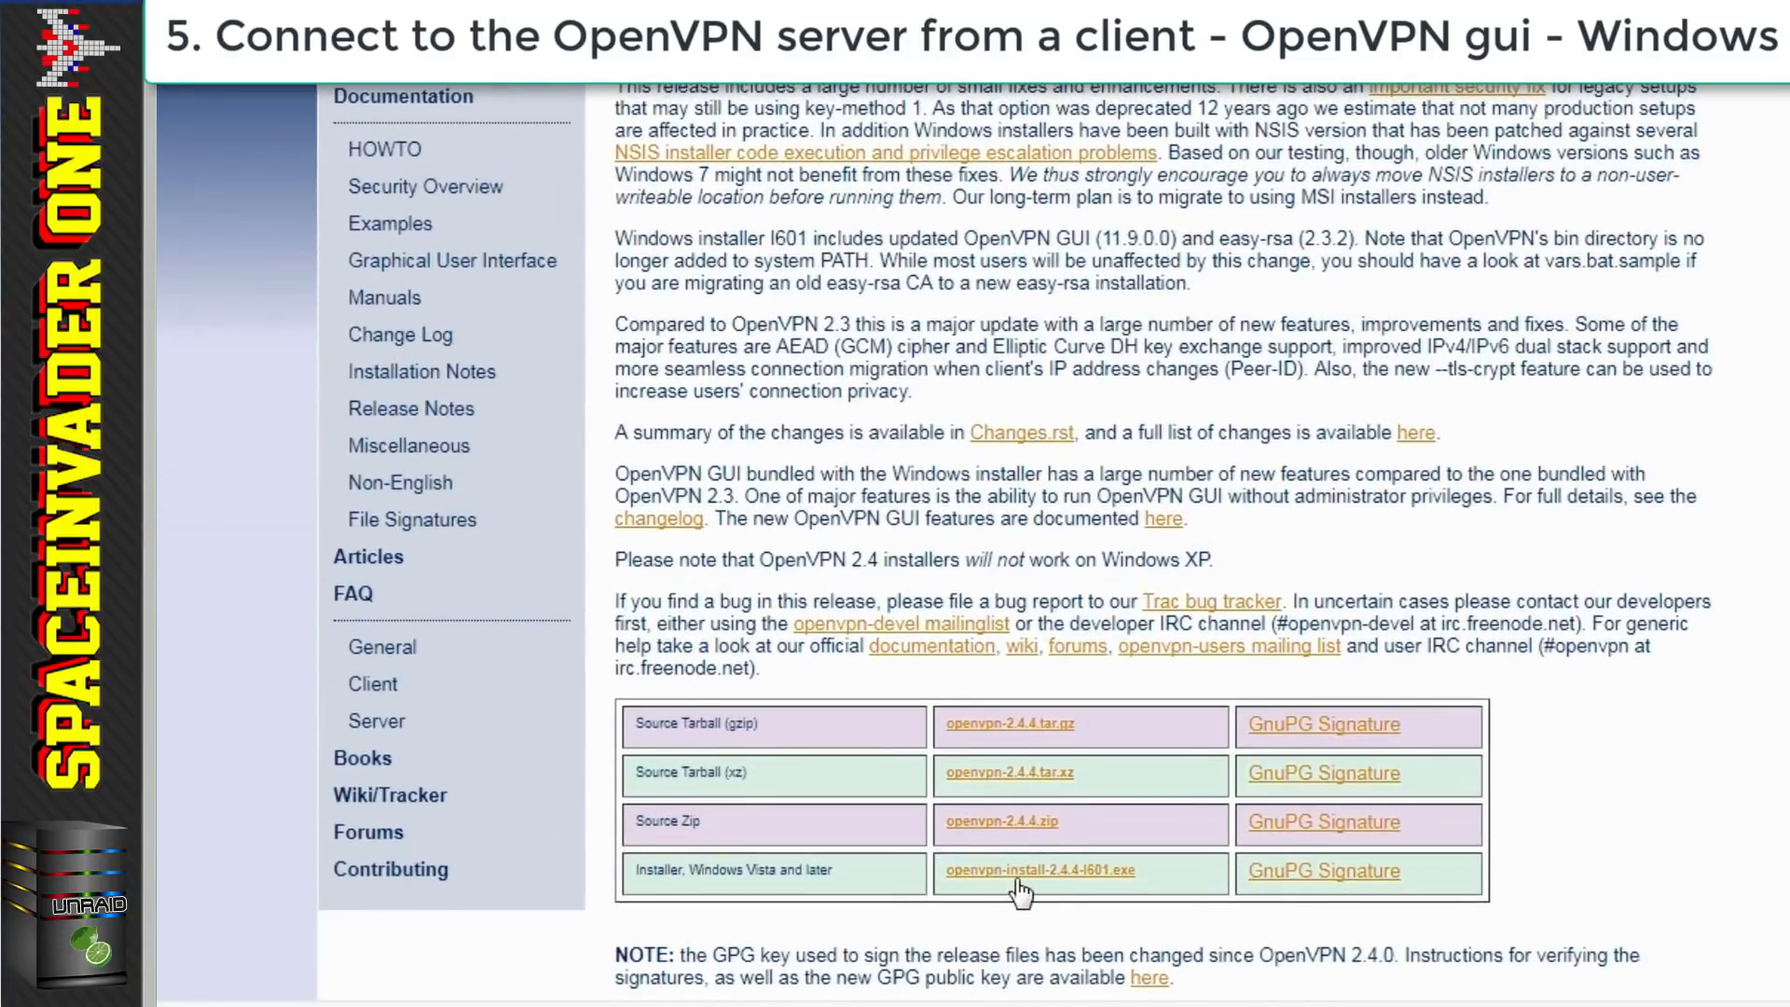
{"action": "left_click", "coordinate": [1036, 870]}
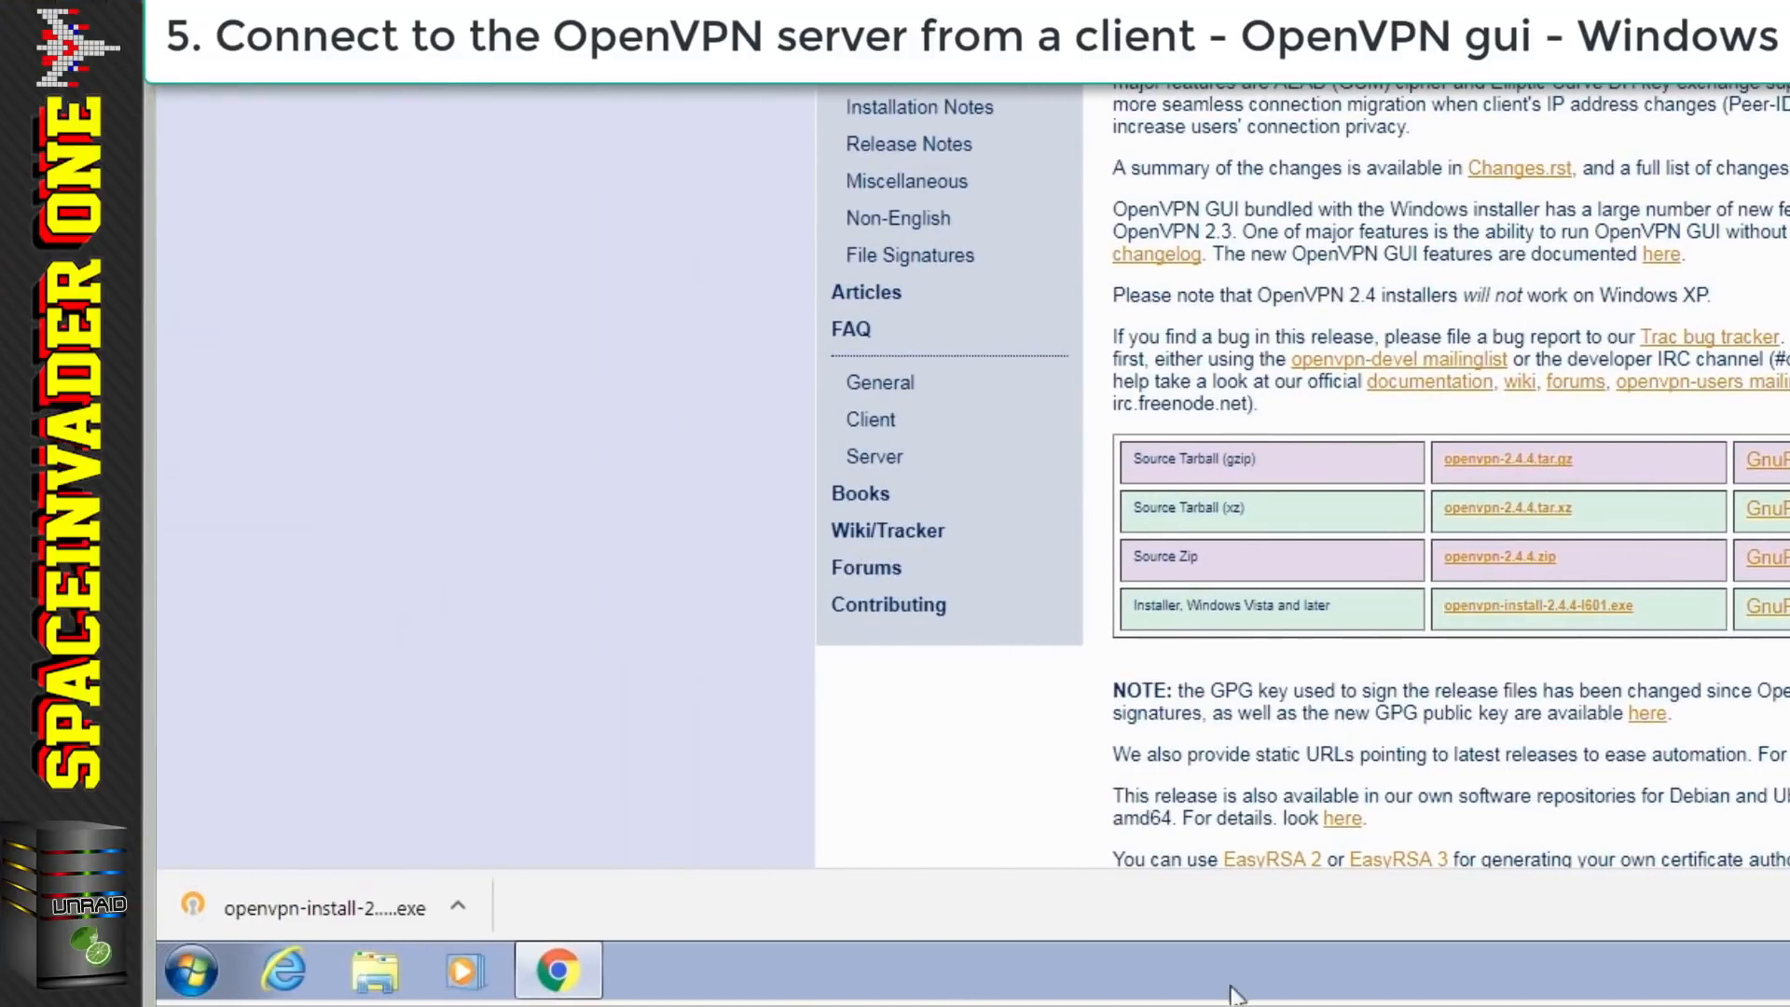
Run the downloaded installer and allow the TAP network adapter driver to install.
{"action": "left_click", "coordinate": [458, 907]}
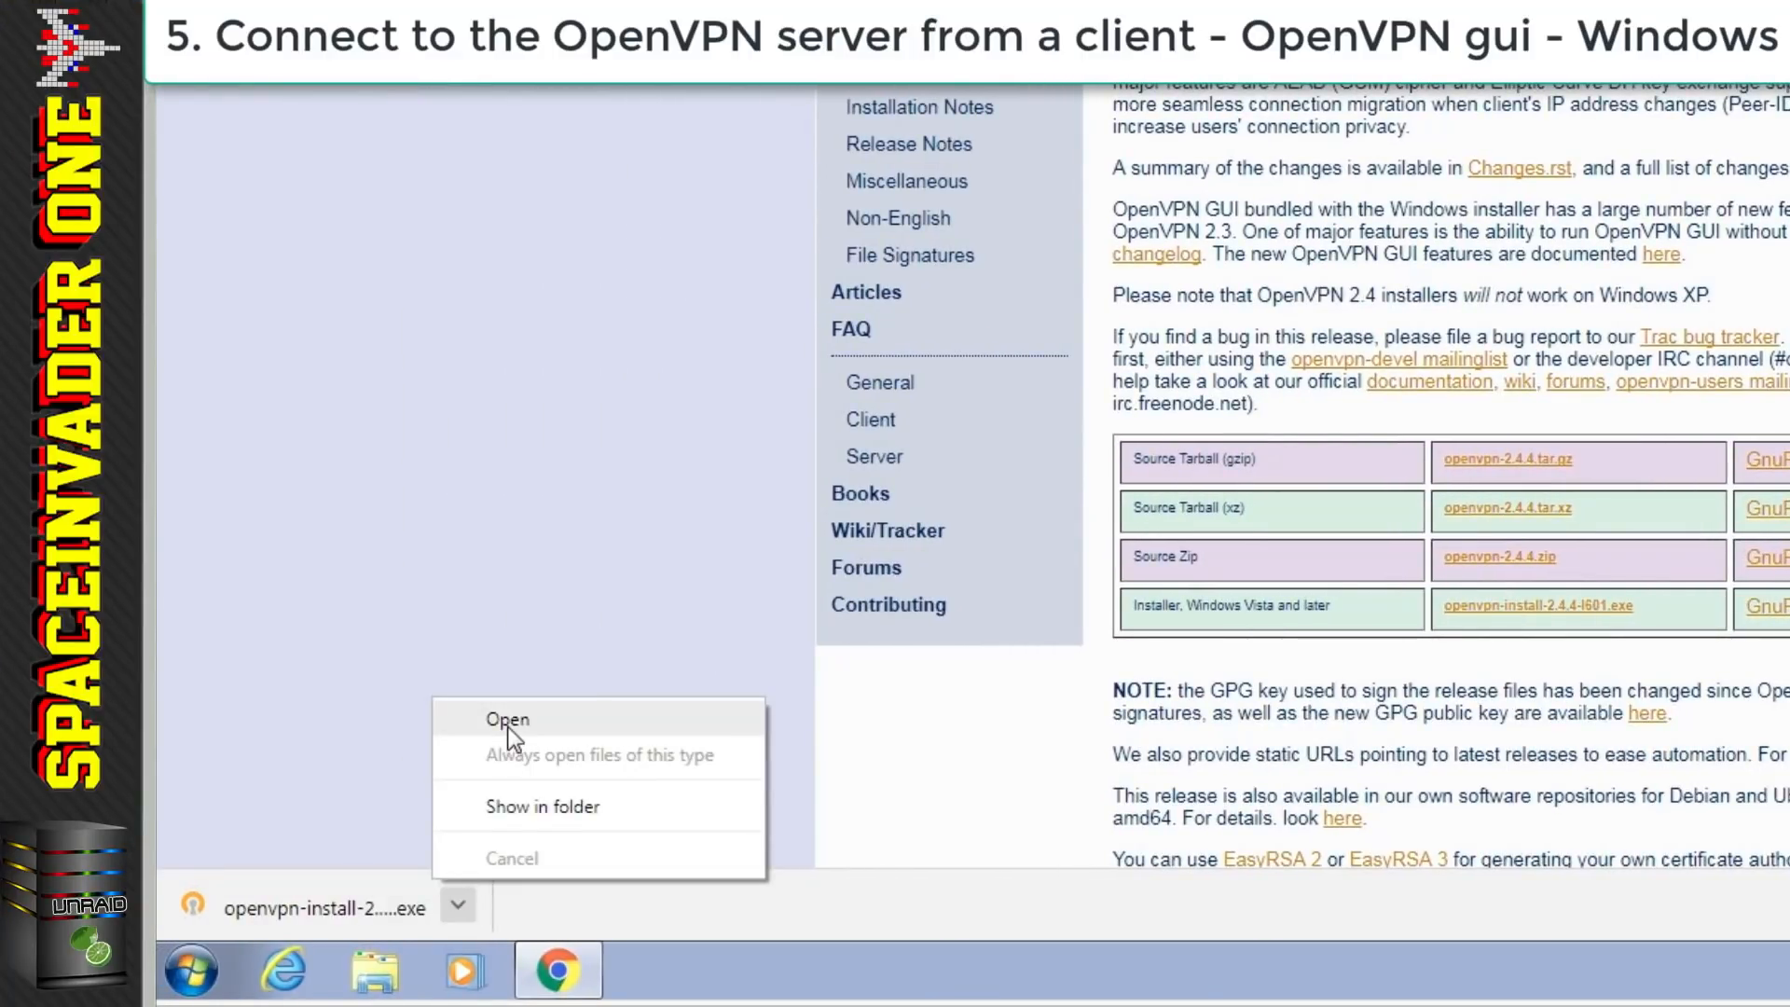
{"action": "left_click", "coordinate": [507, 719]}
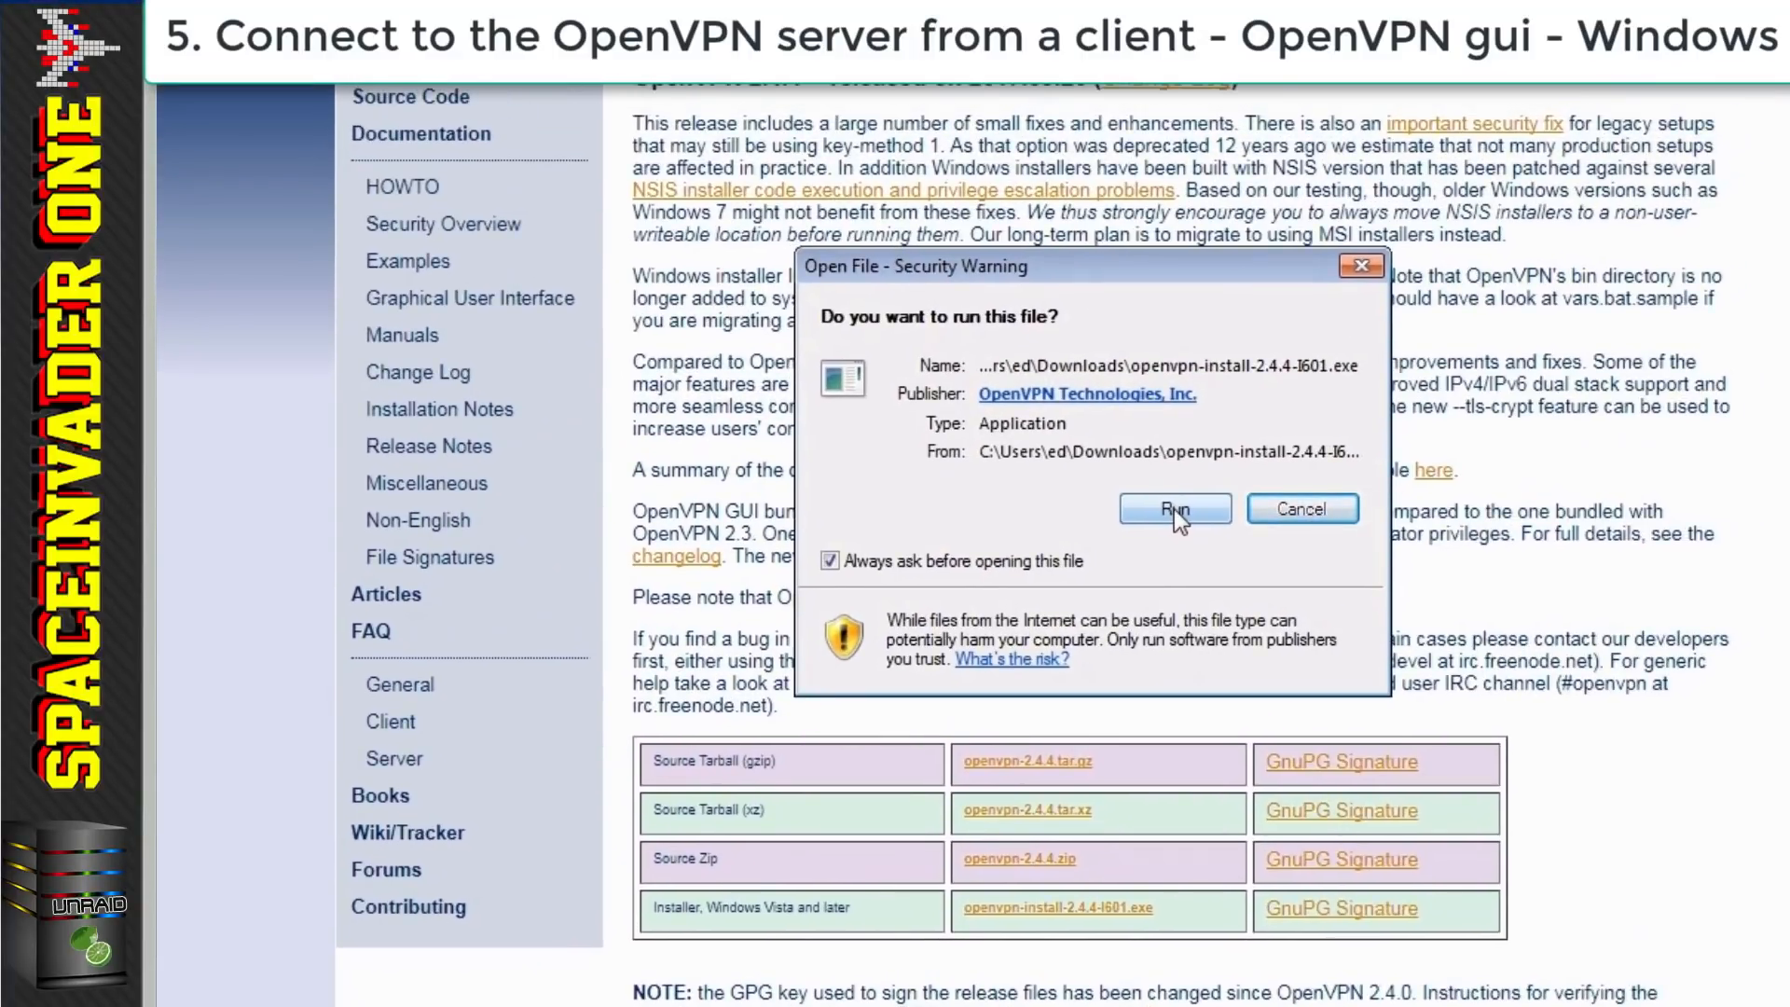
{"action": "left_click", "coordinate": [1175, 508]}
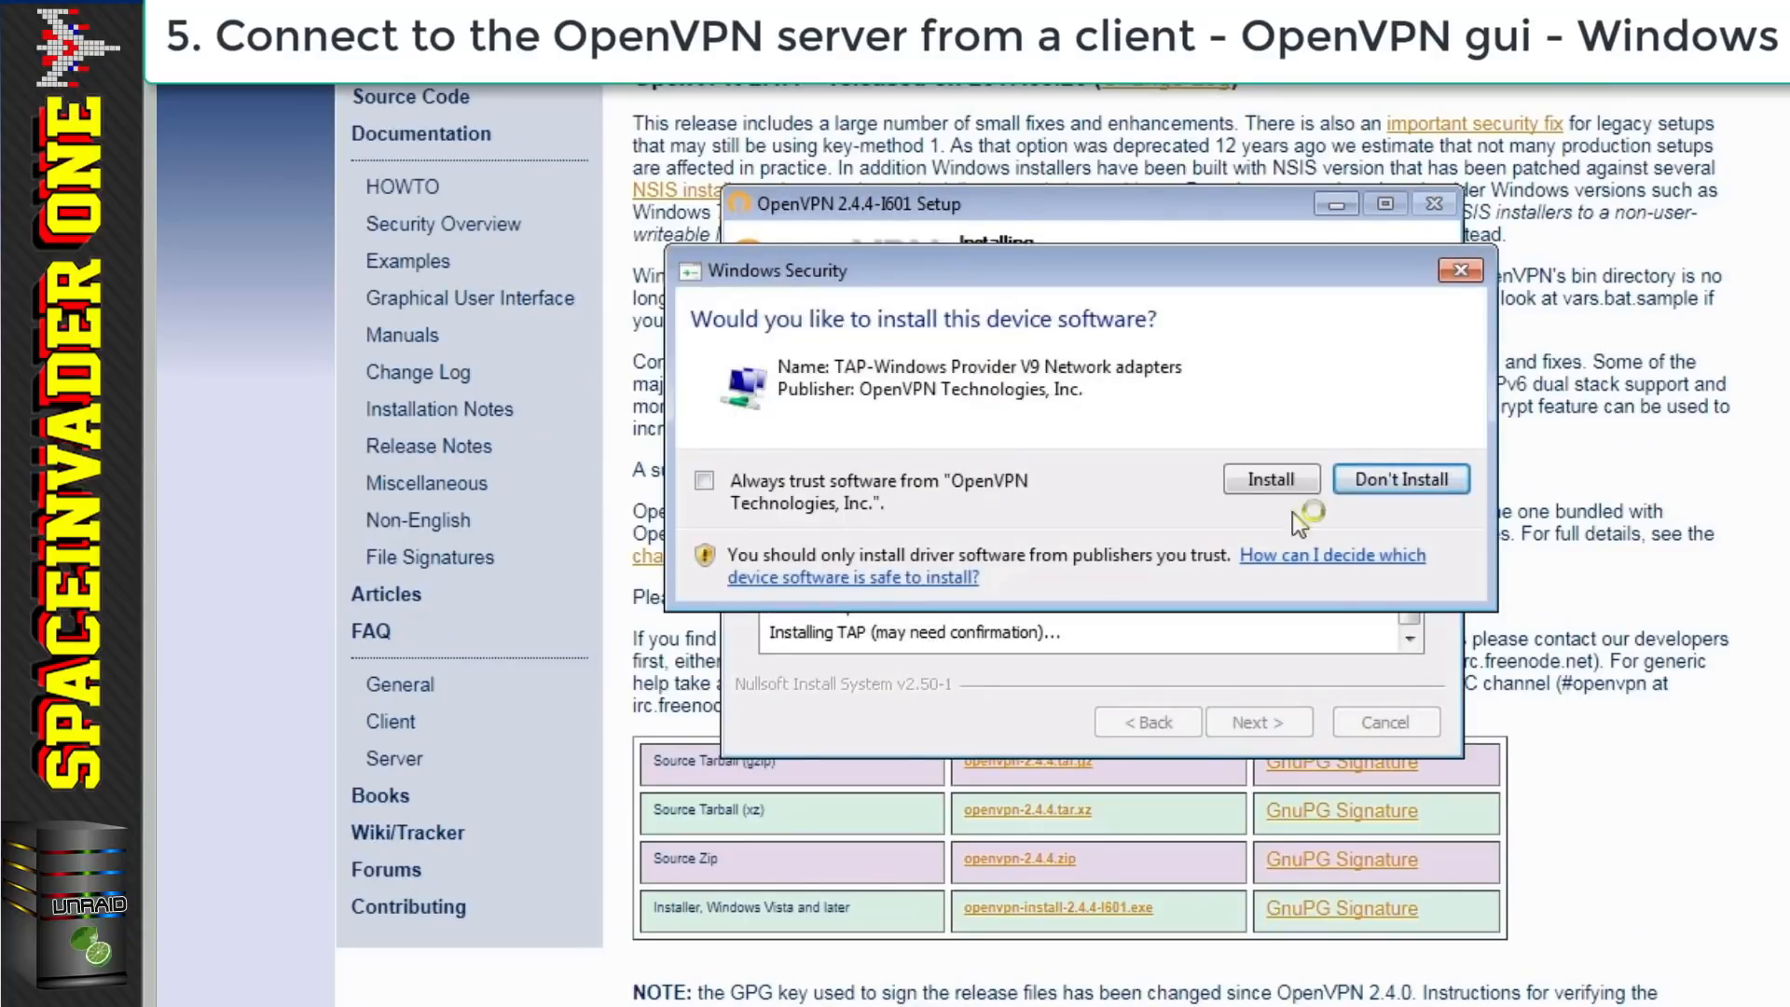
{"action": "left_click", "coordinate": [1271, 478]}
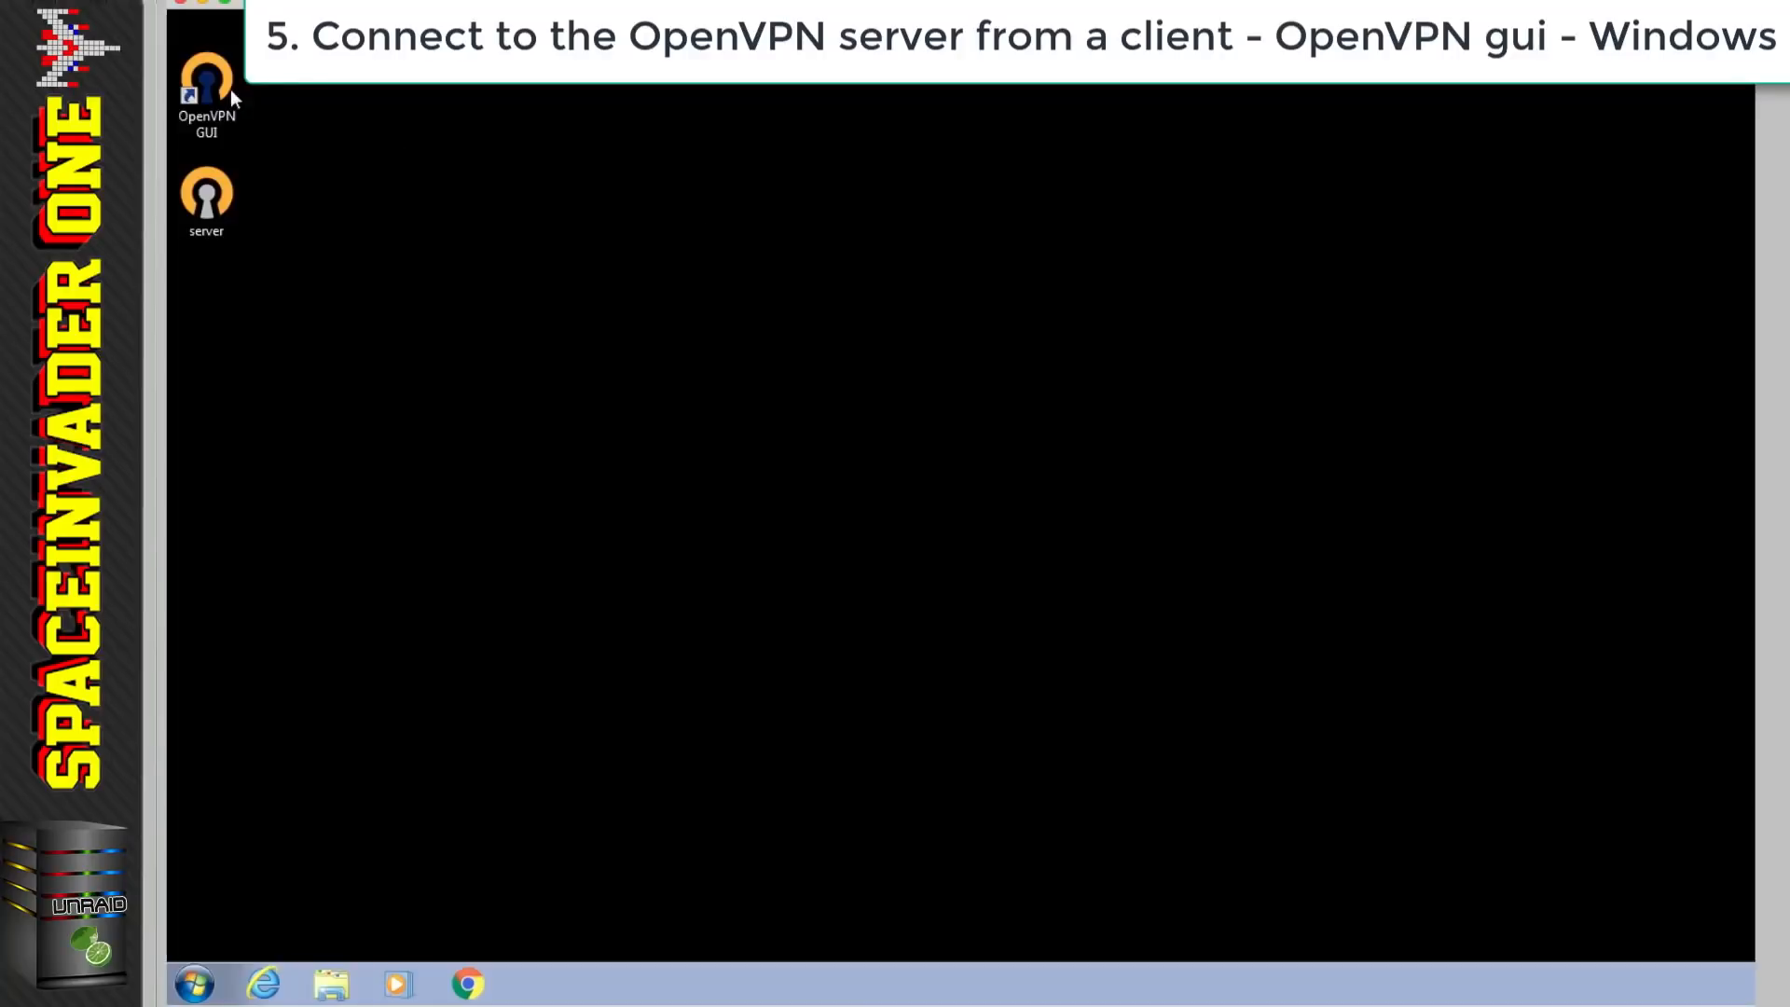
Move the server .ovpn profile from the desktop into the OpenVPN installation's config folder.
{"action": "left_click", "coordinate": [207, 200]}
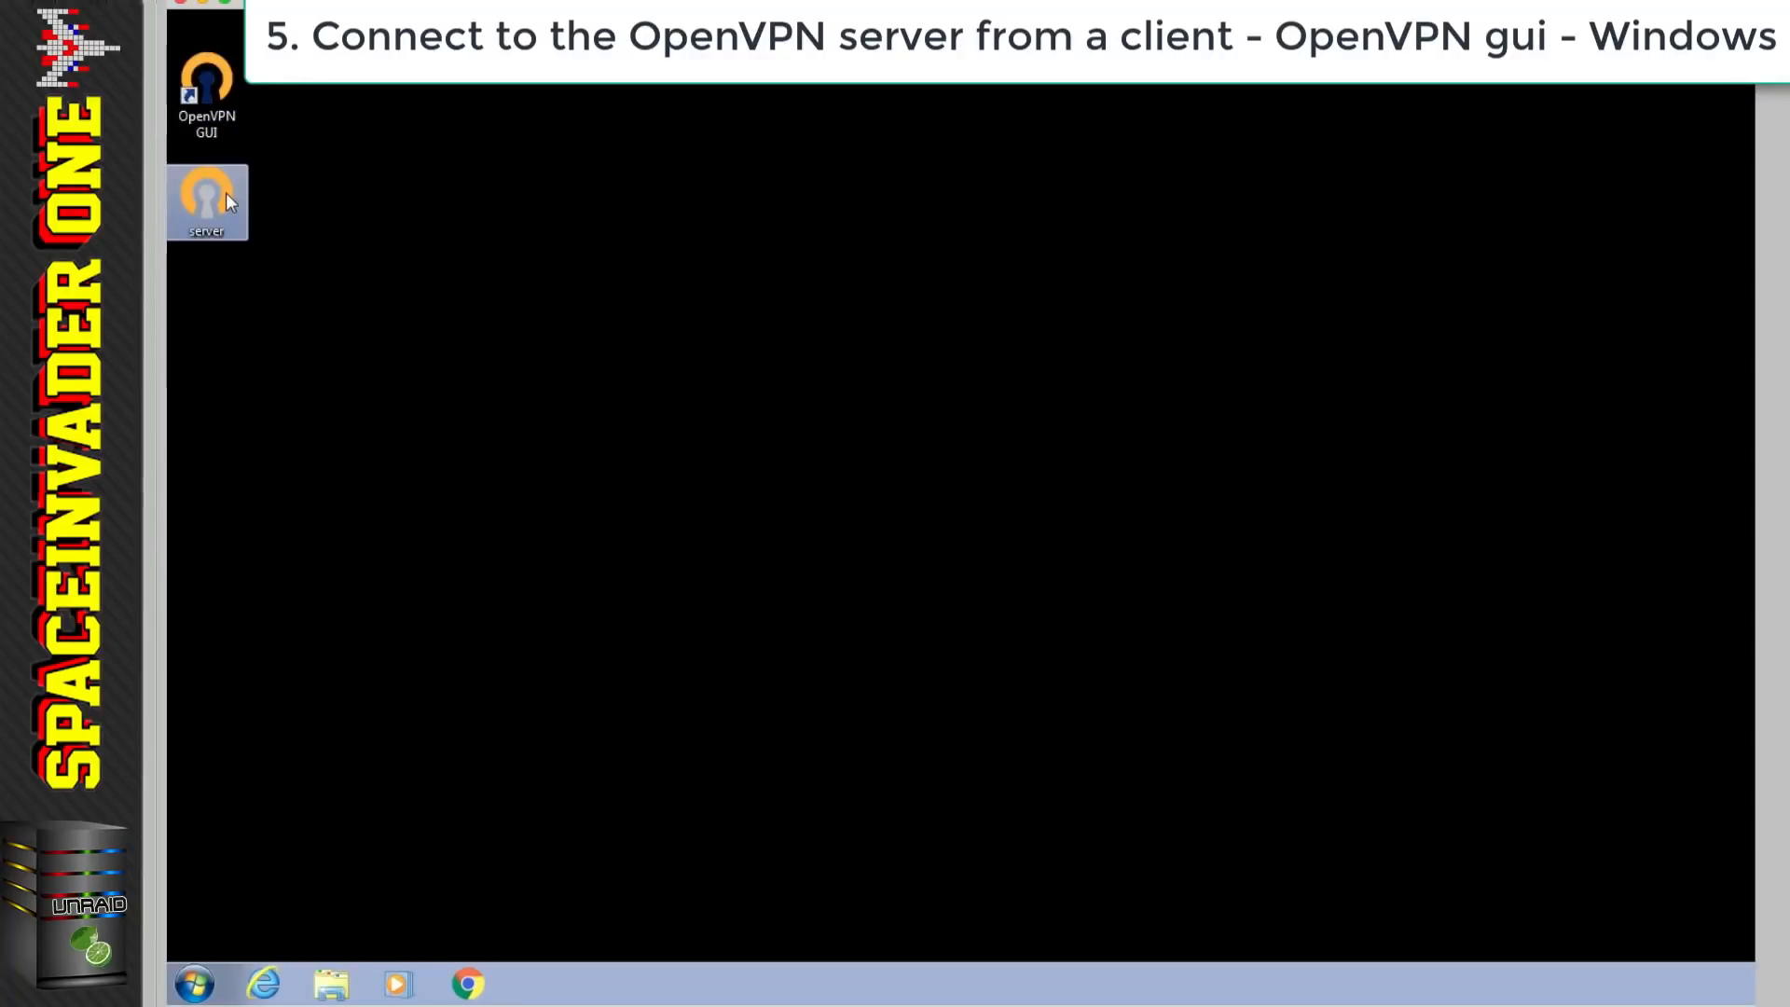
{"action": "mouse_move", "coordinate": [237, 203]}
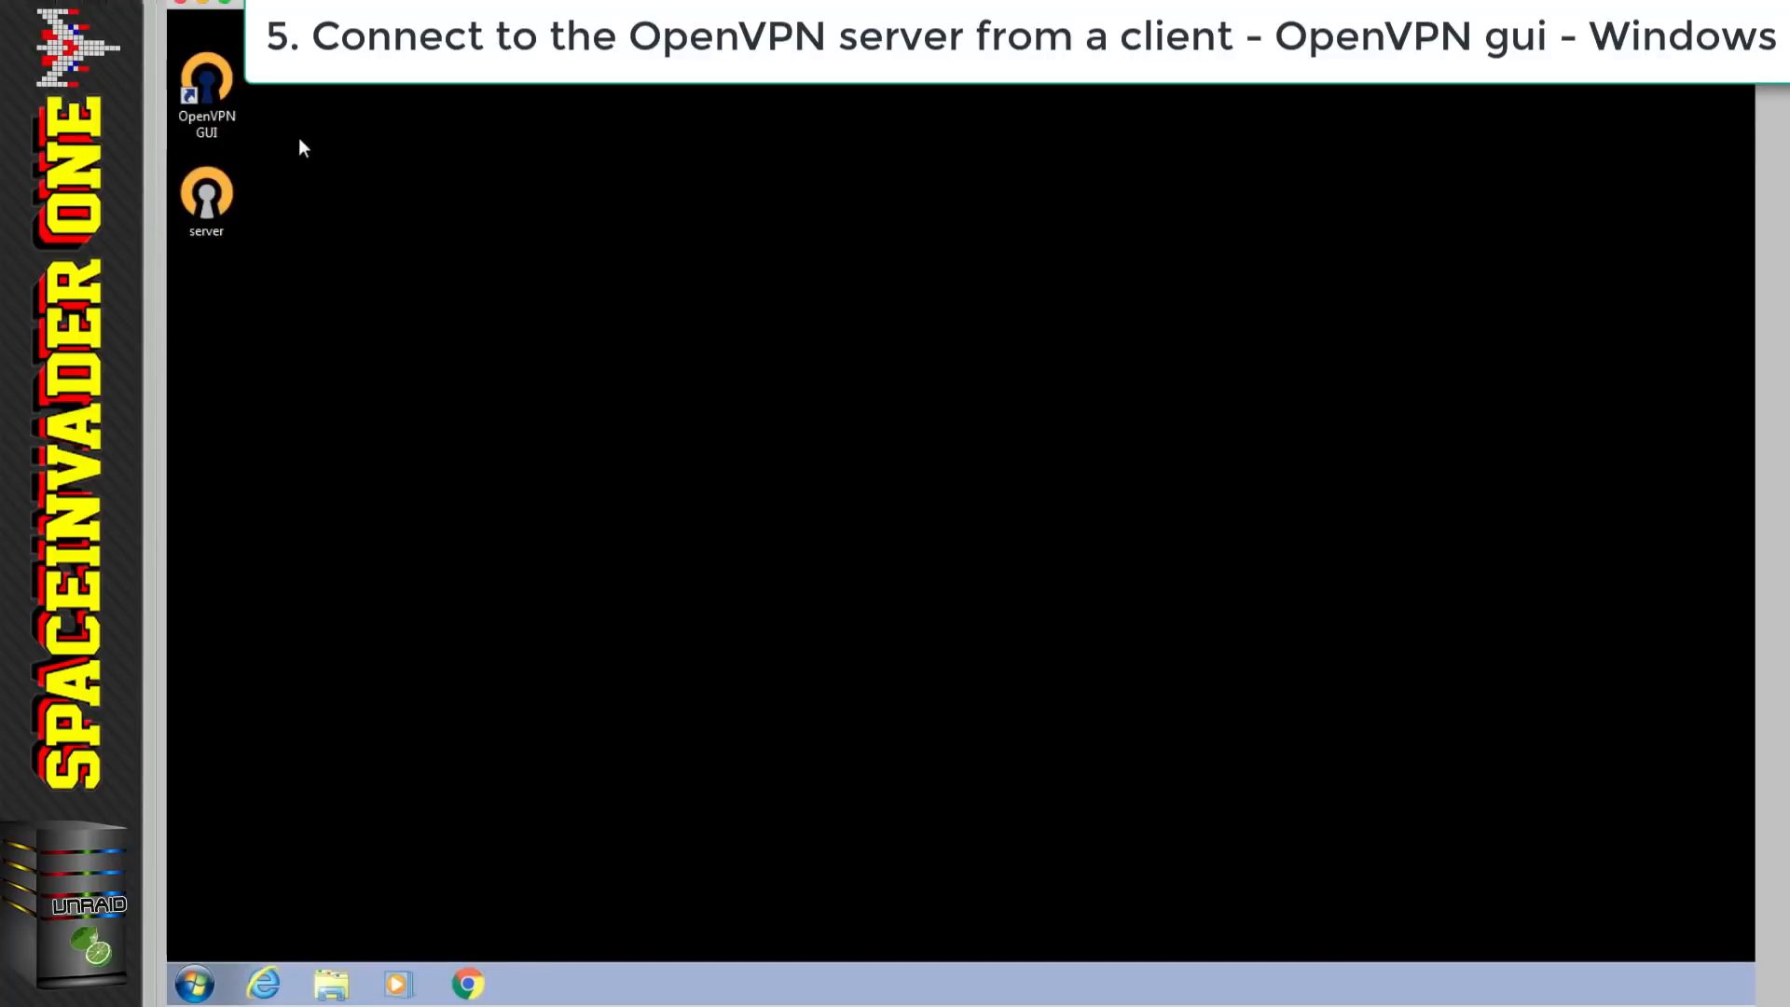
{"action": "right_click", "coordinate": [207, 75]}
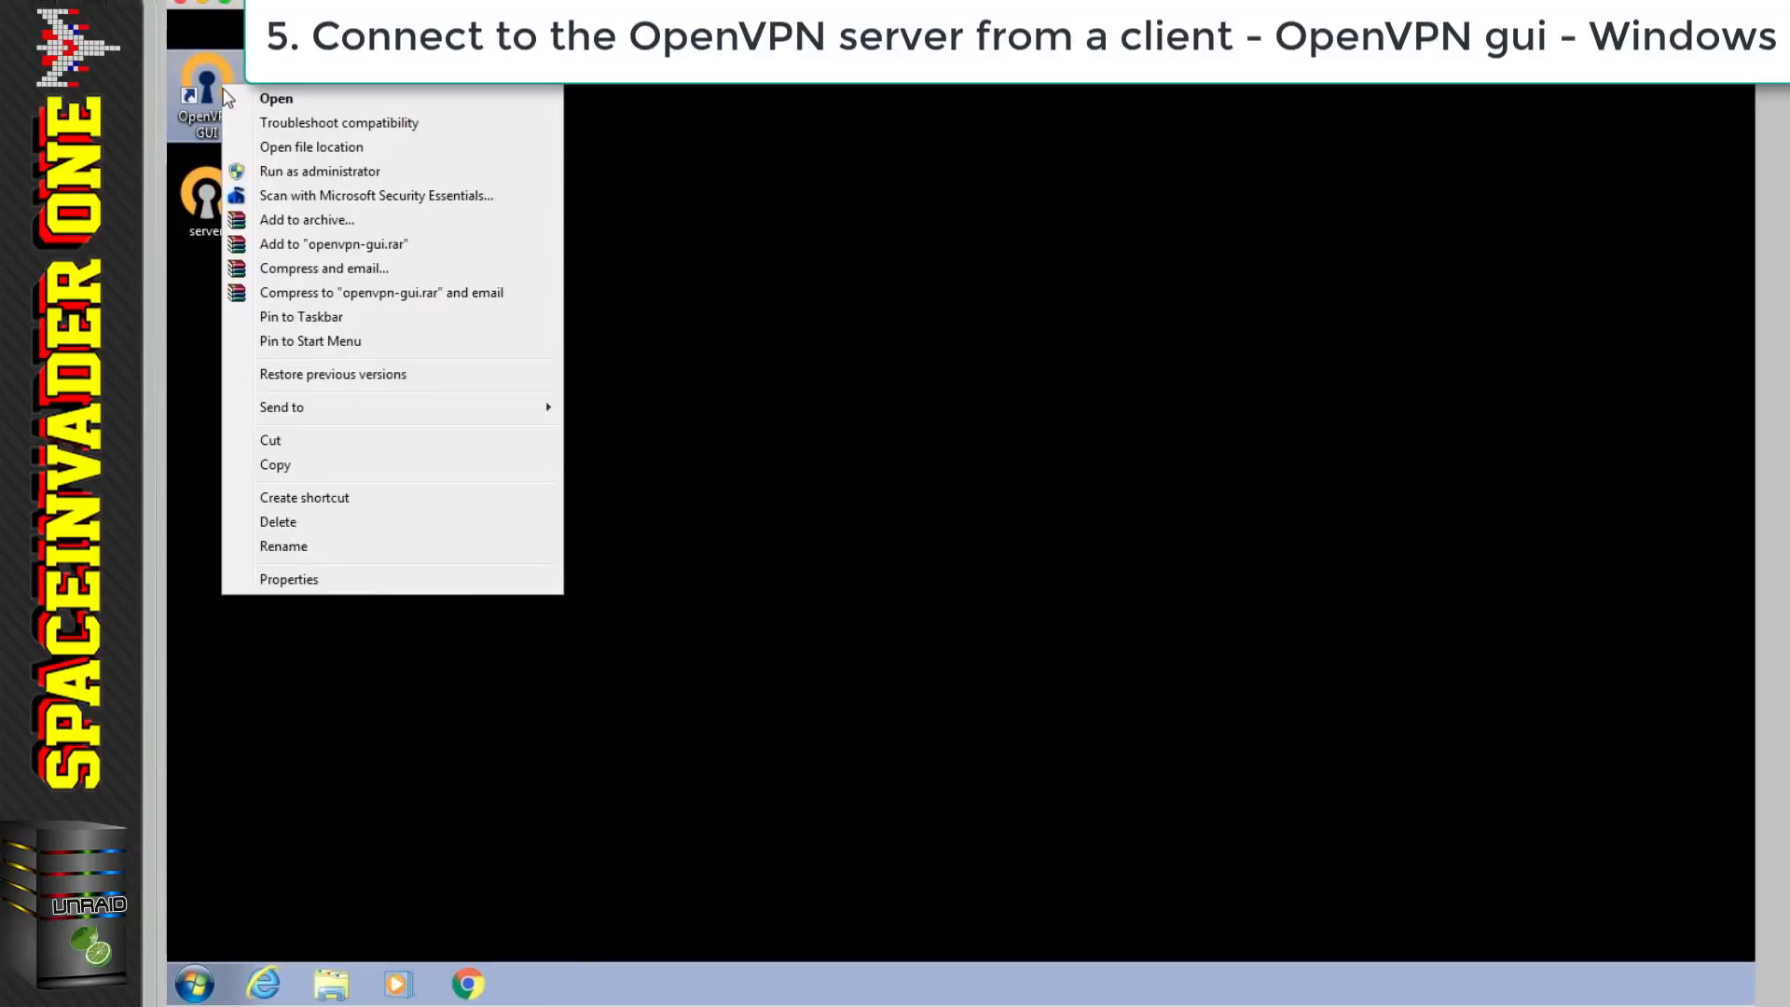
{"action": "mouse_move", "coordinate": [310, 146]}
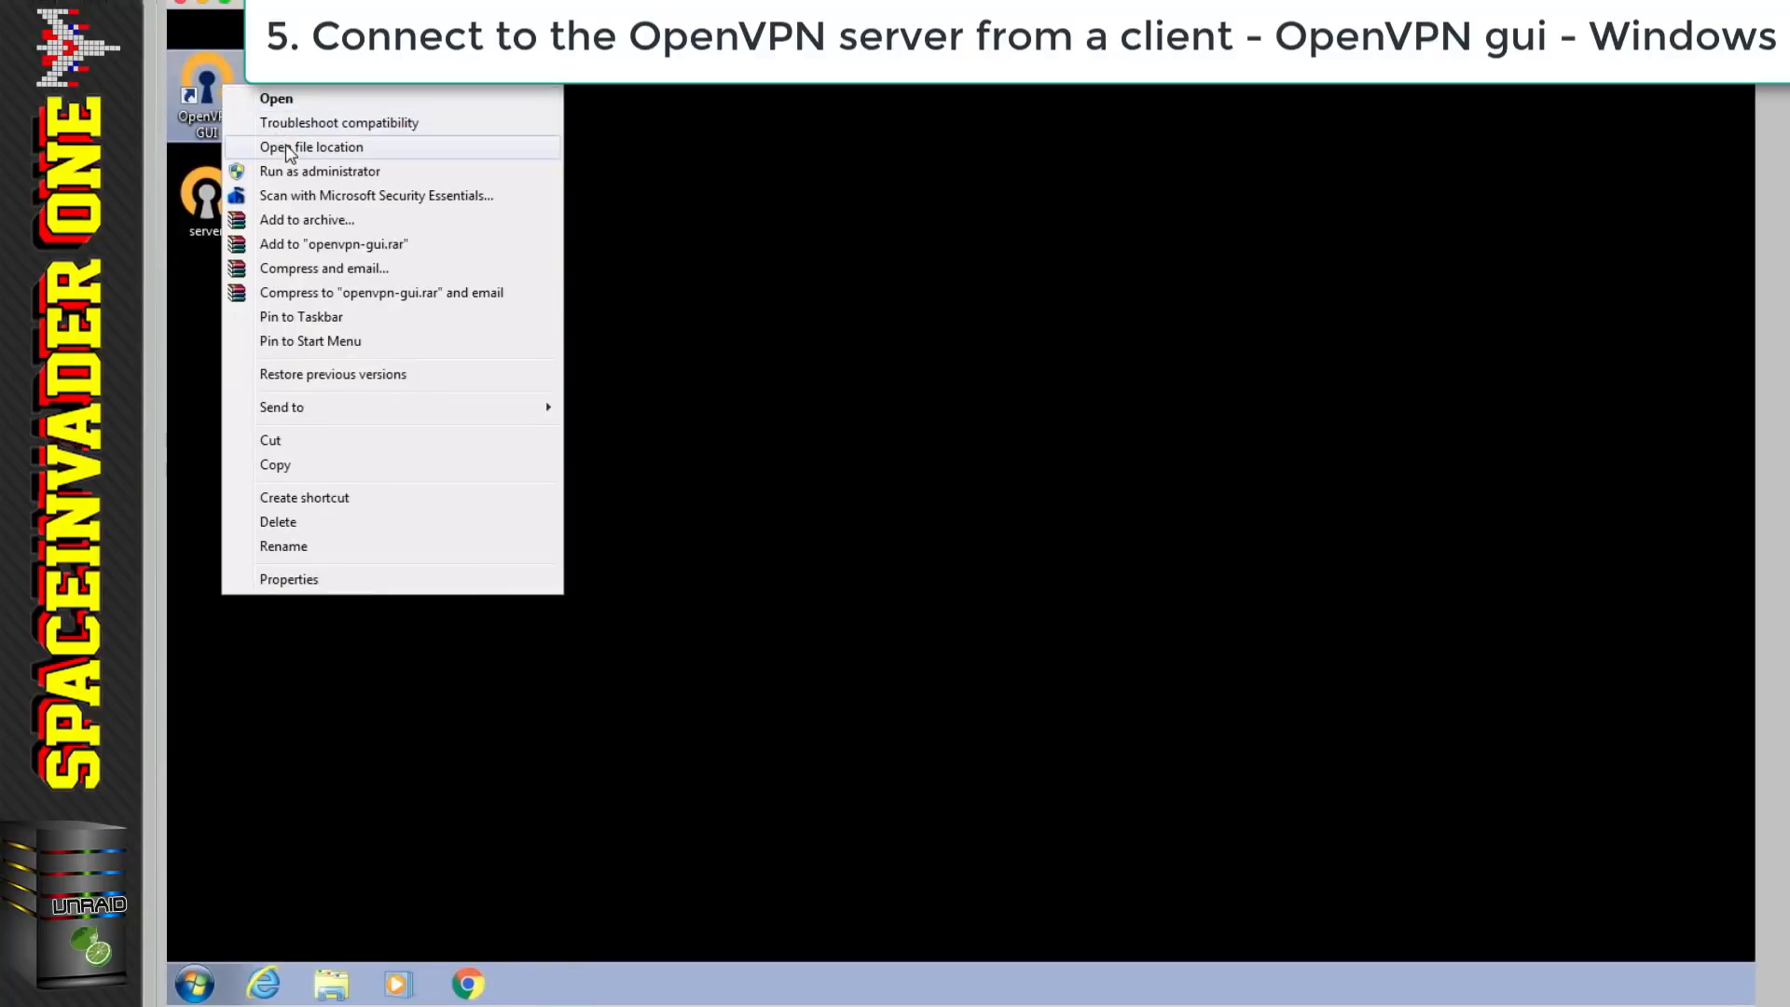
{"action": "left_click", "coordinate": [311, 146]}
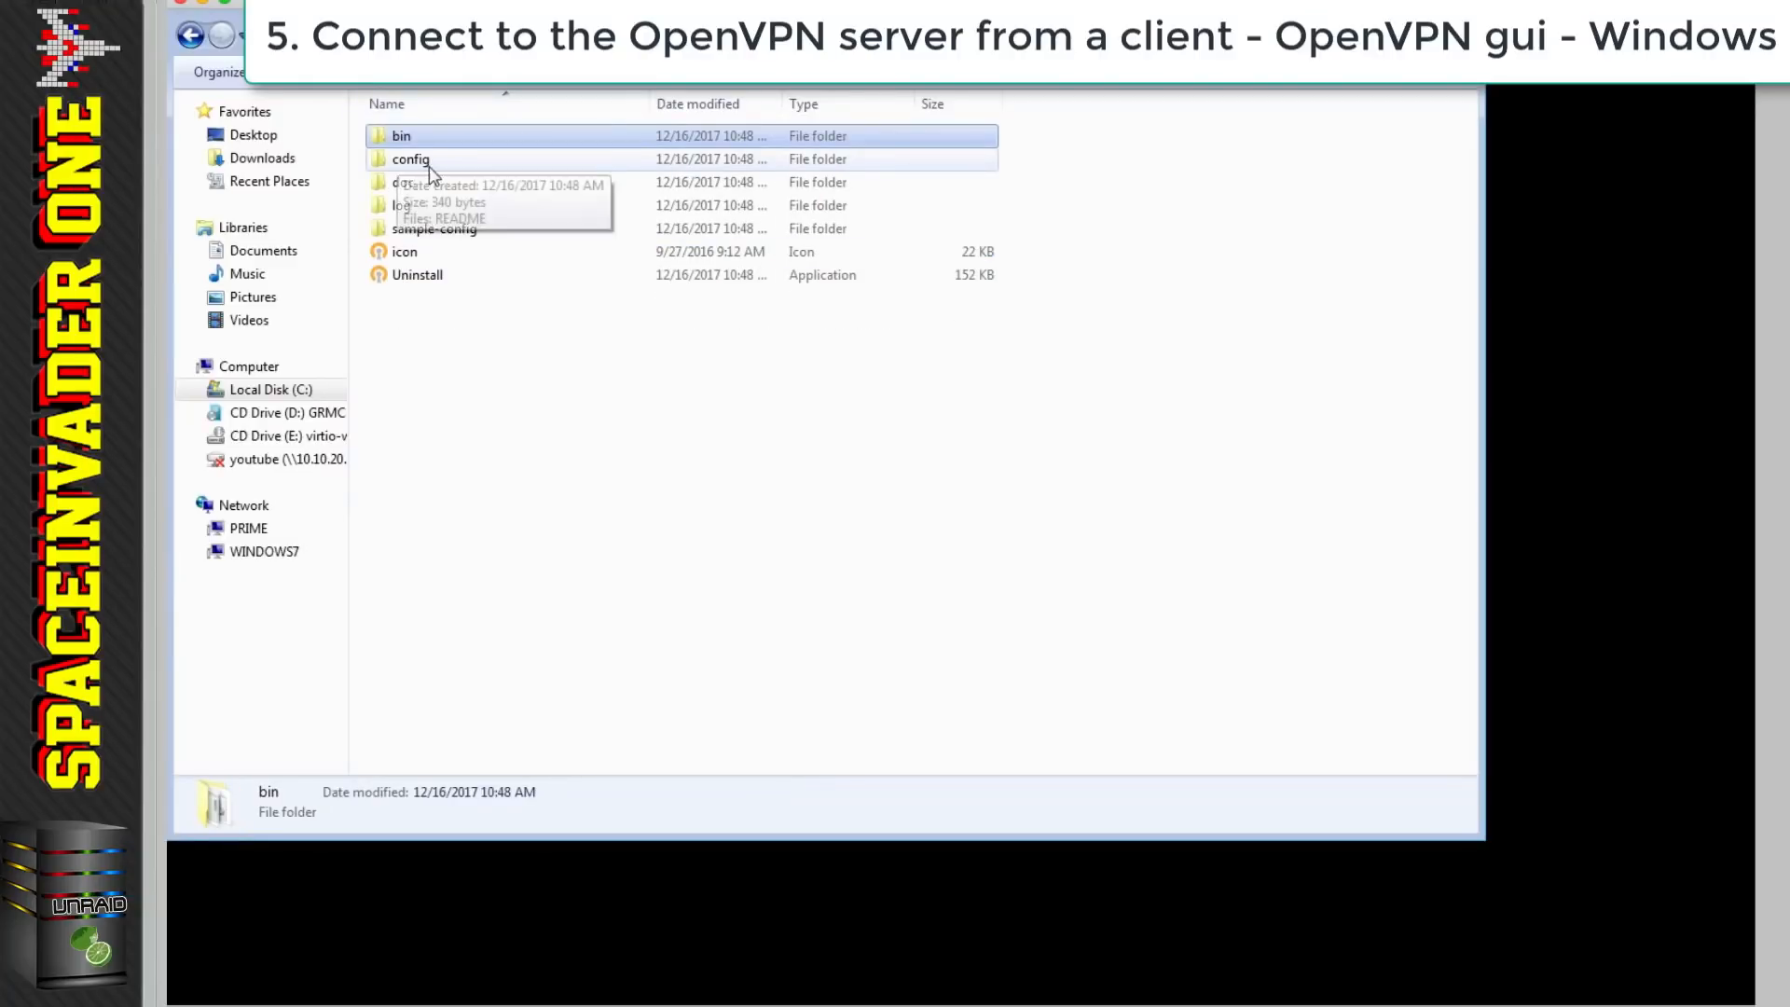
{"action": "mouse_move", "coordinate": [414, 166]}
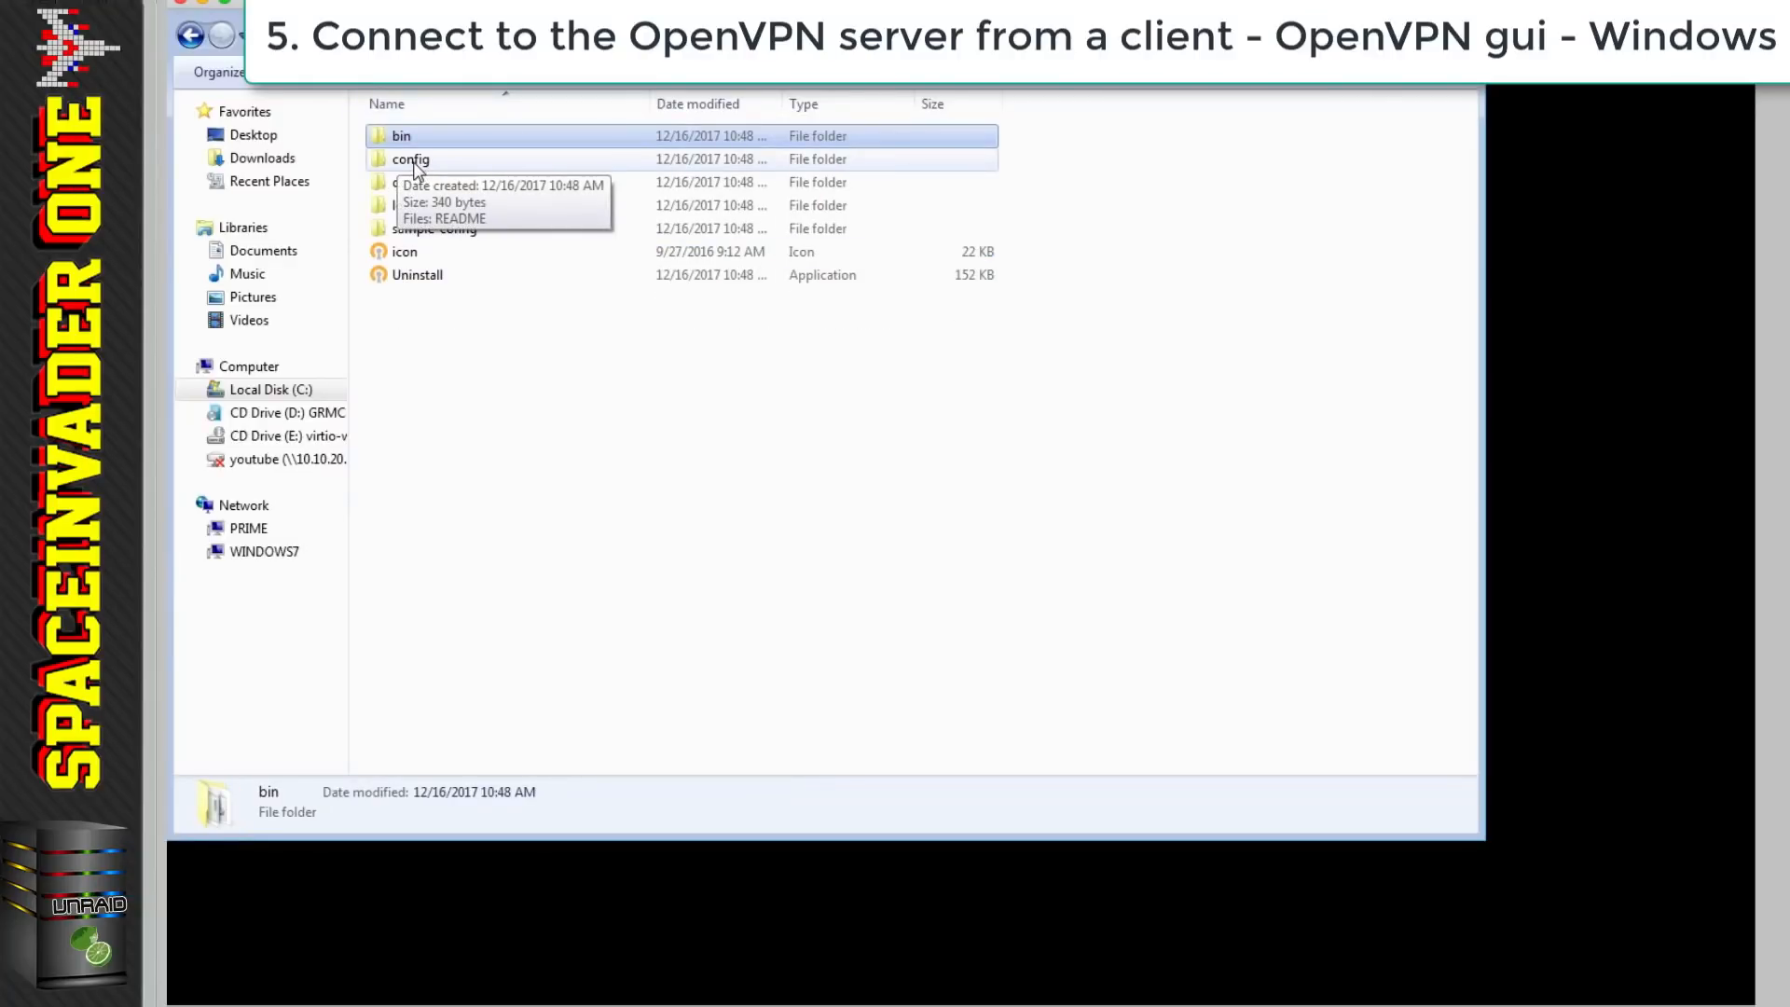
{"action": "double_click", "coordinate": [410, 159]}
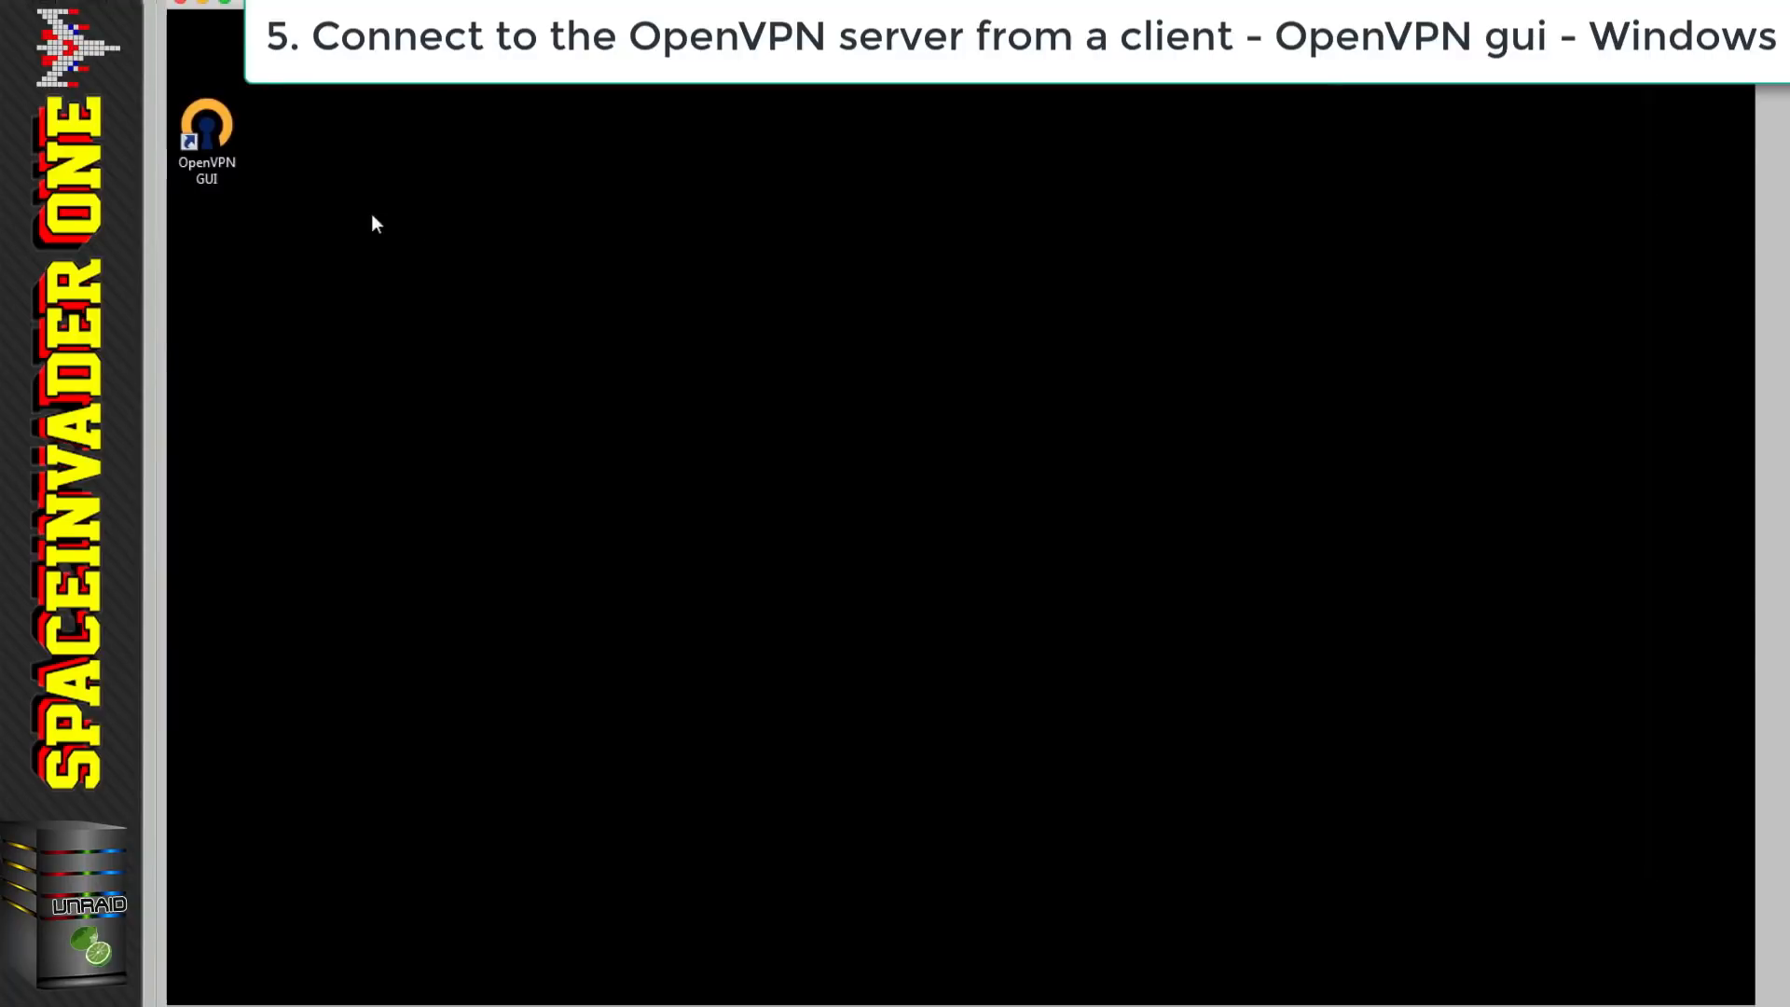
Launch OpenVPN GUI and connect to the server from the tray icon with the VPN user's credentials.
{"action": "left_click", "coordinate": [207, 141]}
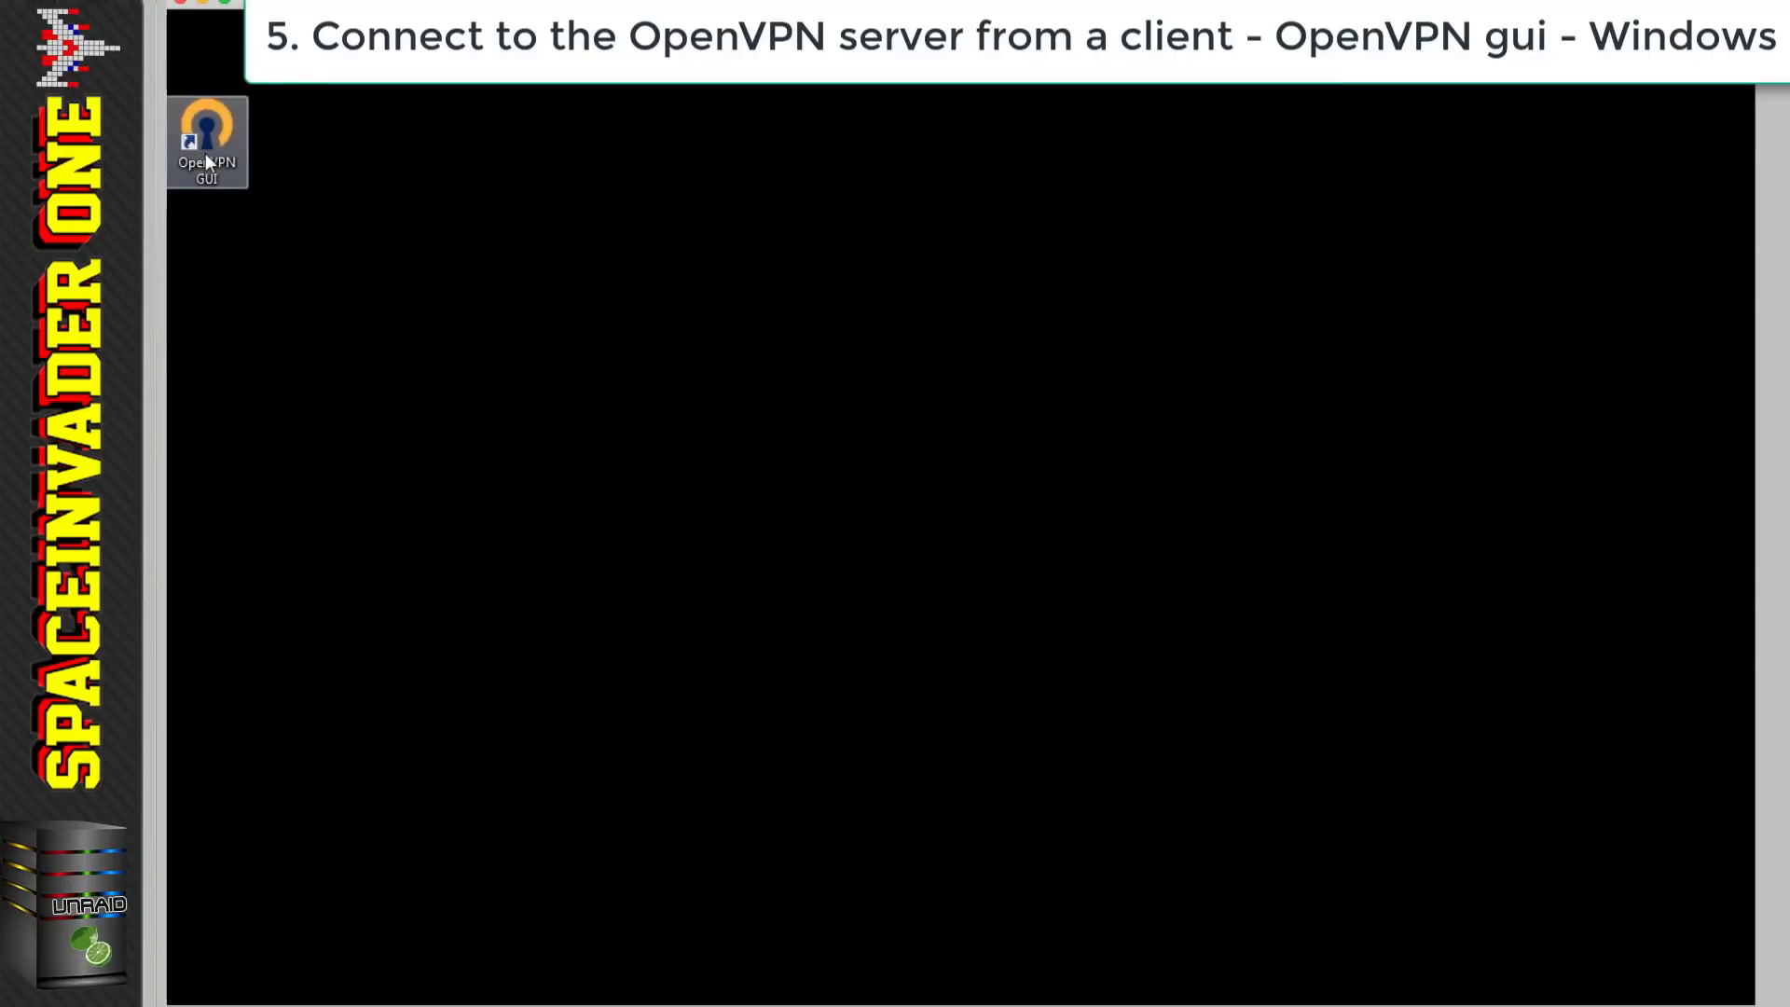
{"action": "mouse_move", "coordinate": [205, 143]}
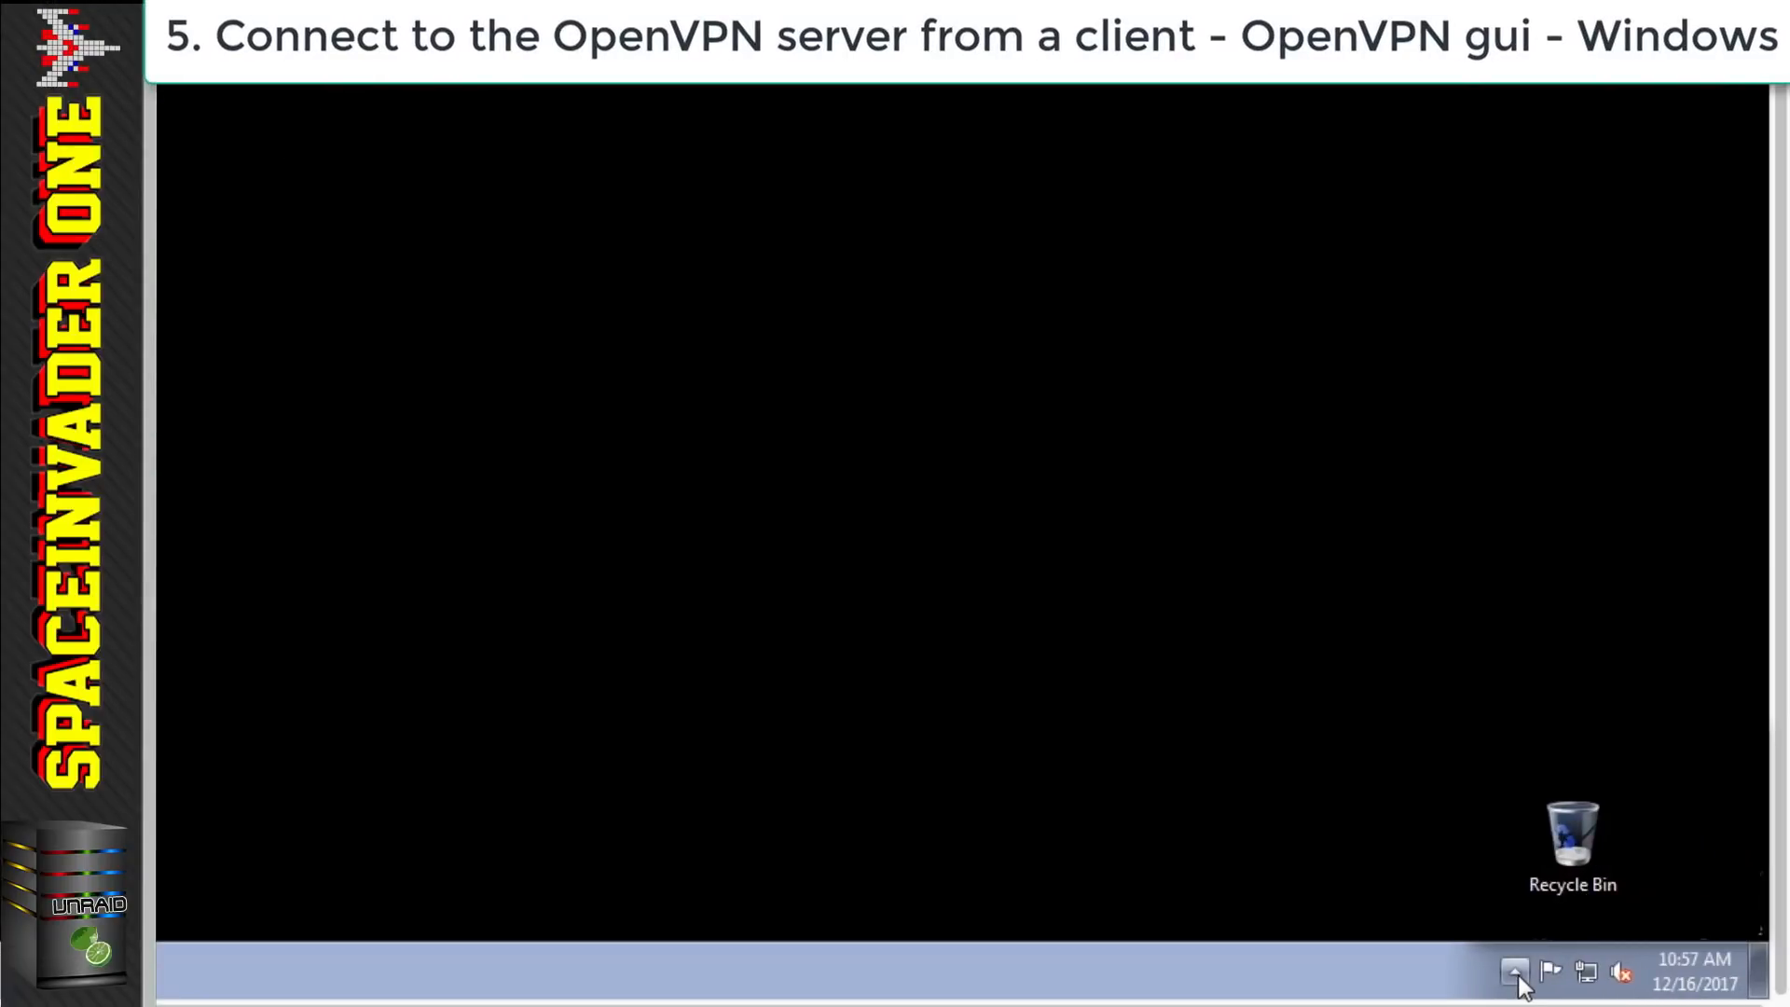
{"action": "left_click", "coordinate": [1514, 971]}
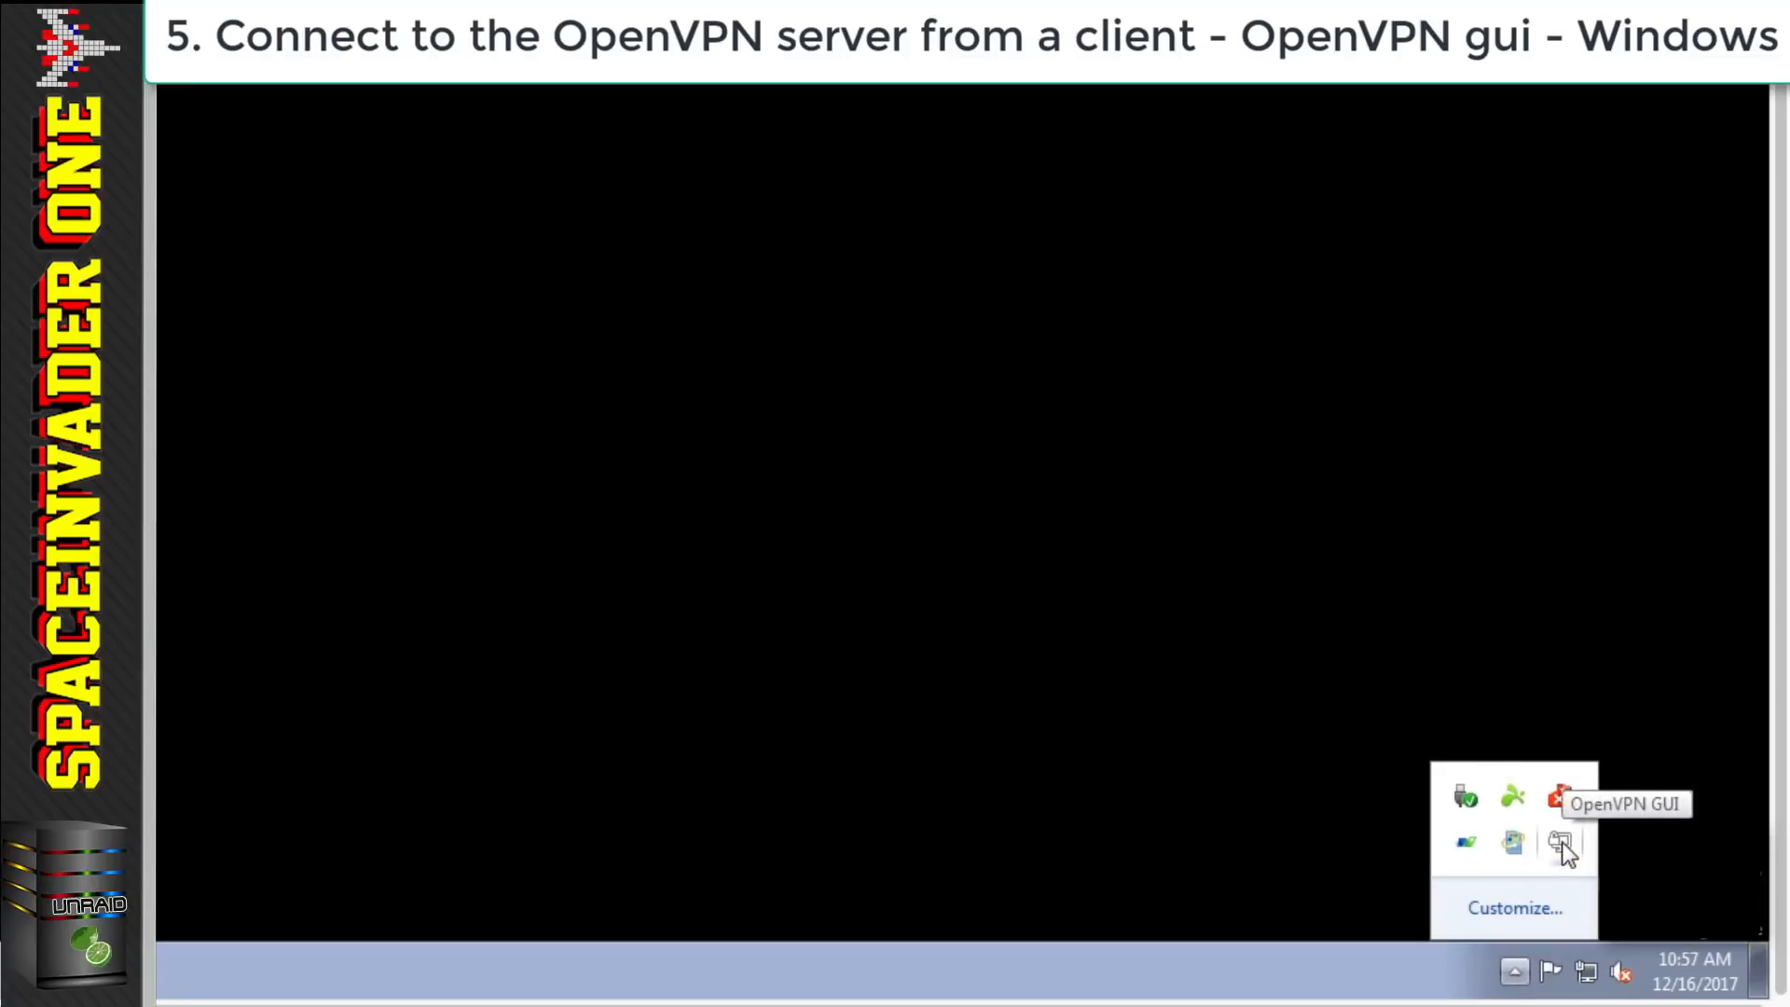
{"action": "right_click", "coordinate": [1561, 796]}
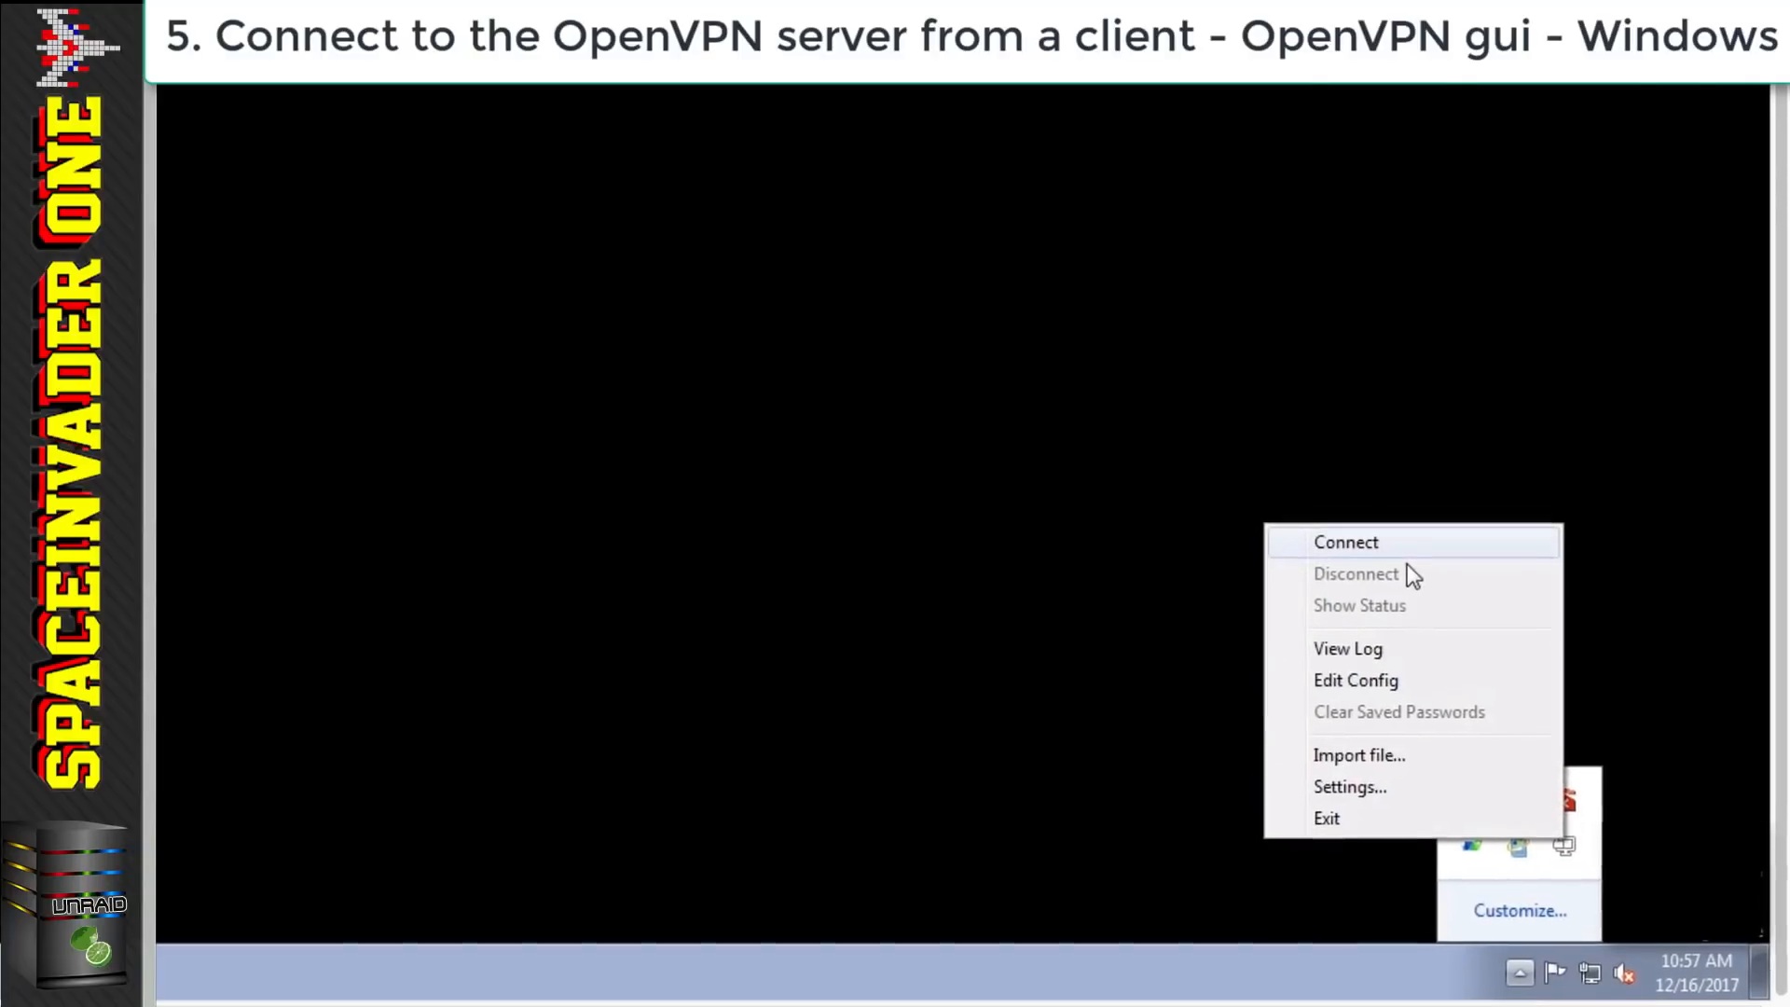
{"action": "left_click", "coordinate": [1347, 541]}
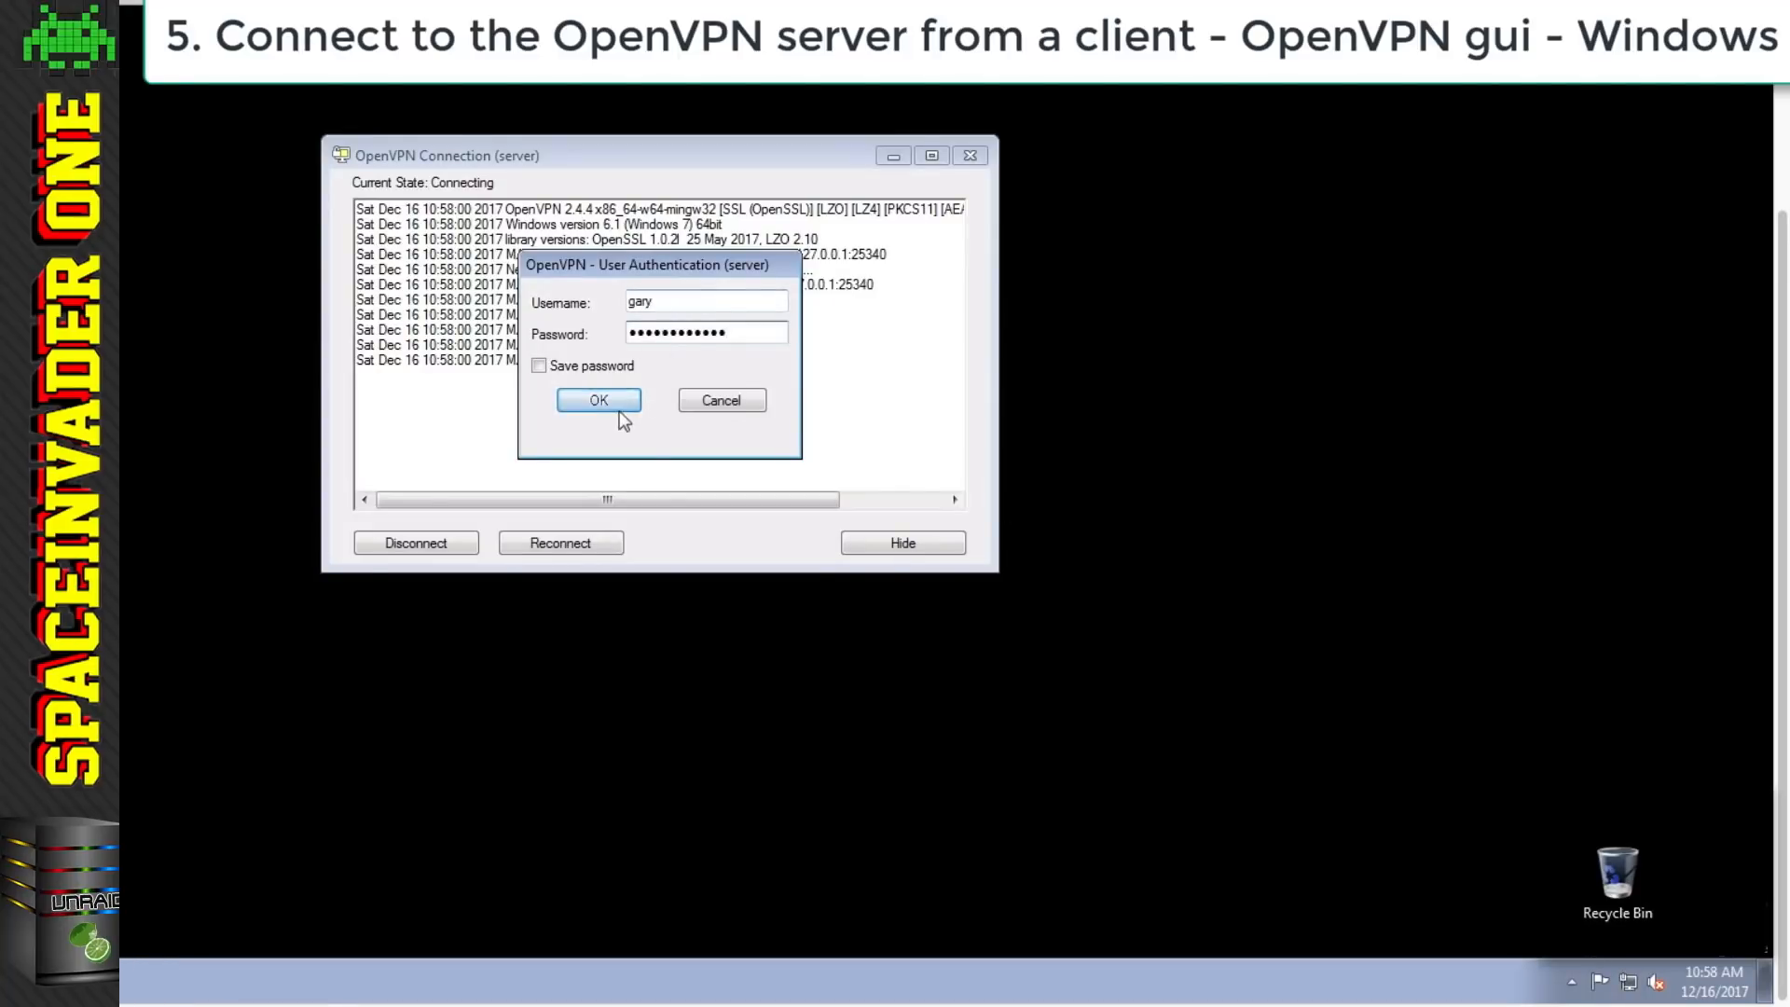
{"action": "left_click", "coordinate": [599, 400]}
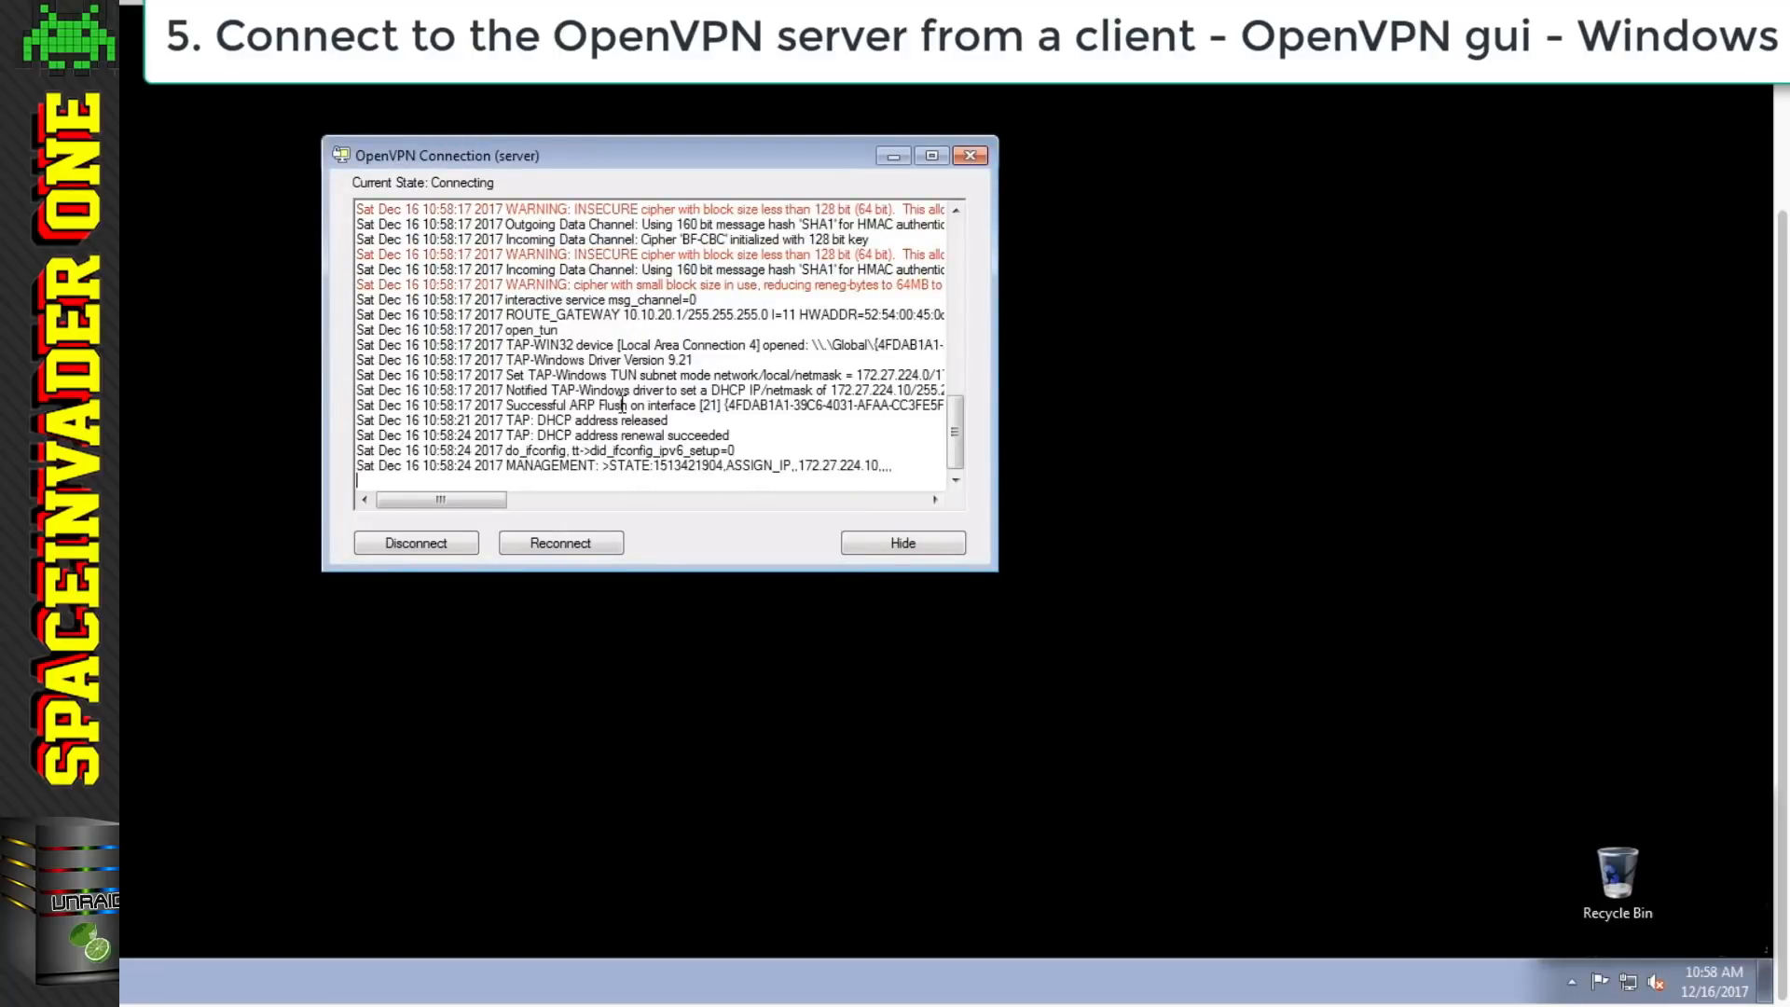
{"action": "left_click", "coordinate": [902, 543]}
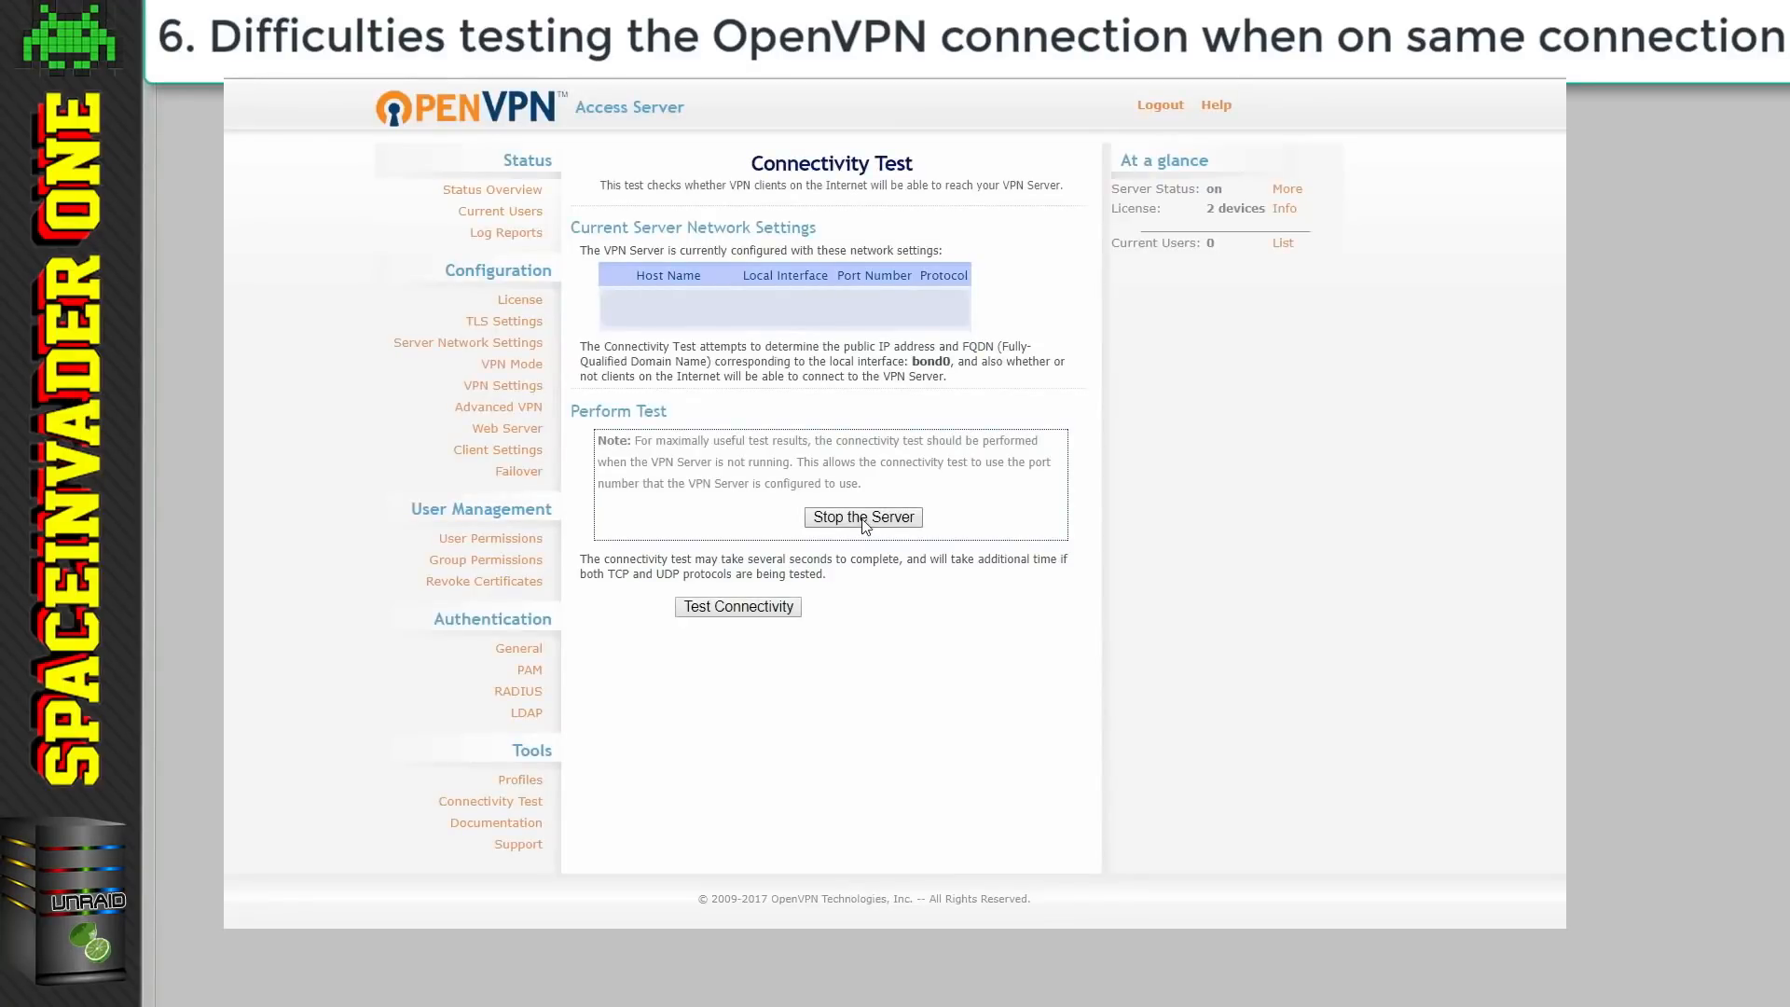
Stop the VPN server and run the connectivity test, which returns TCP and UDP errors.
{"action": "left_click", "coordinate": [862, 516]}
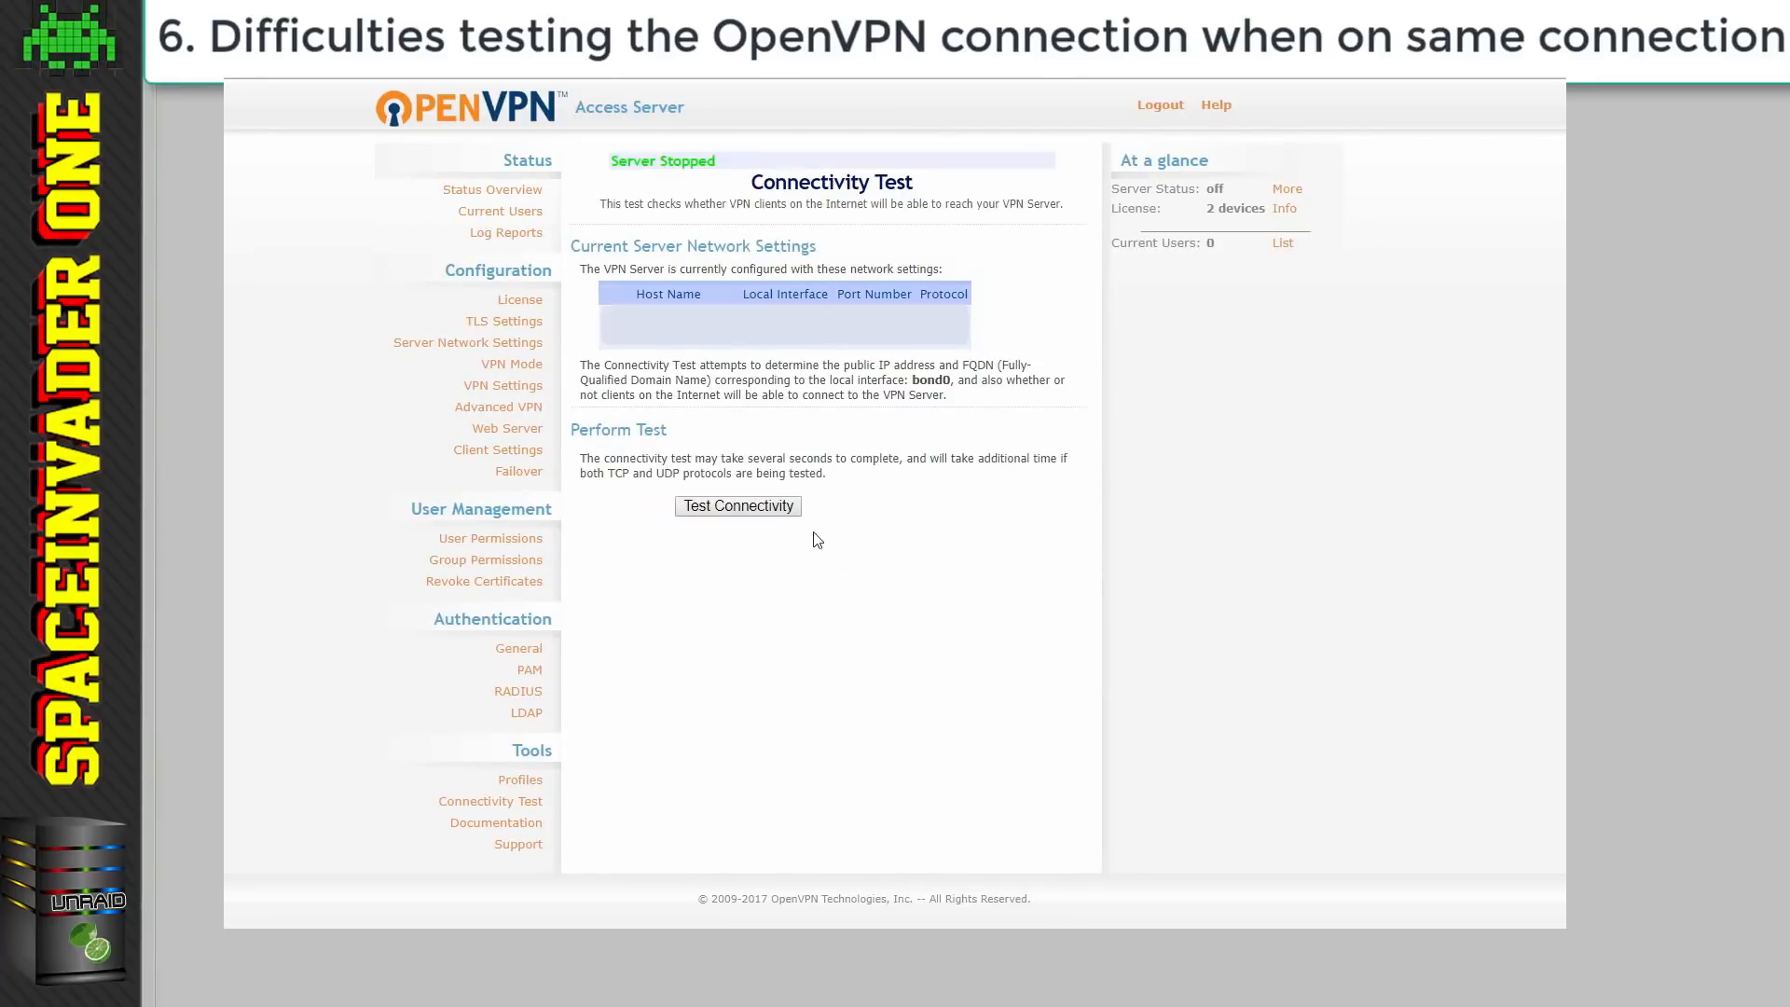
{"action": "left_click", "coordinate": [736, 505]}
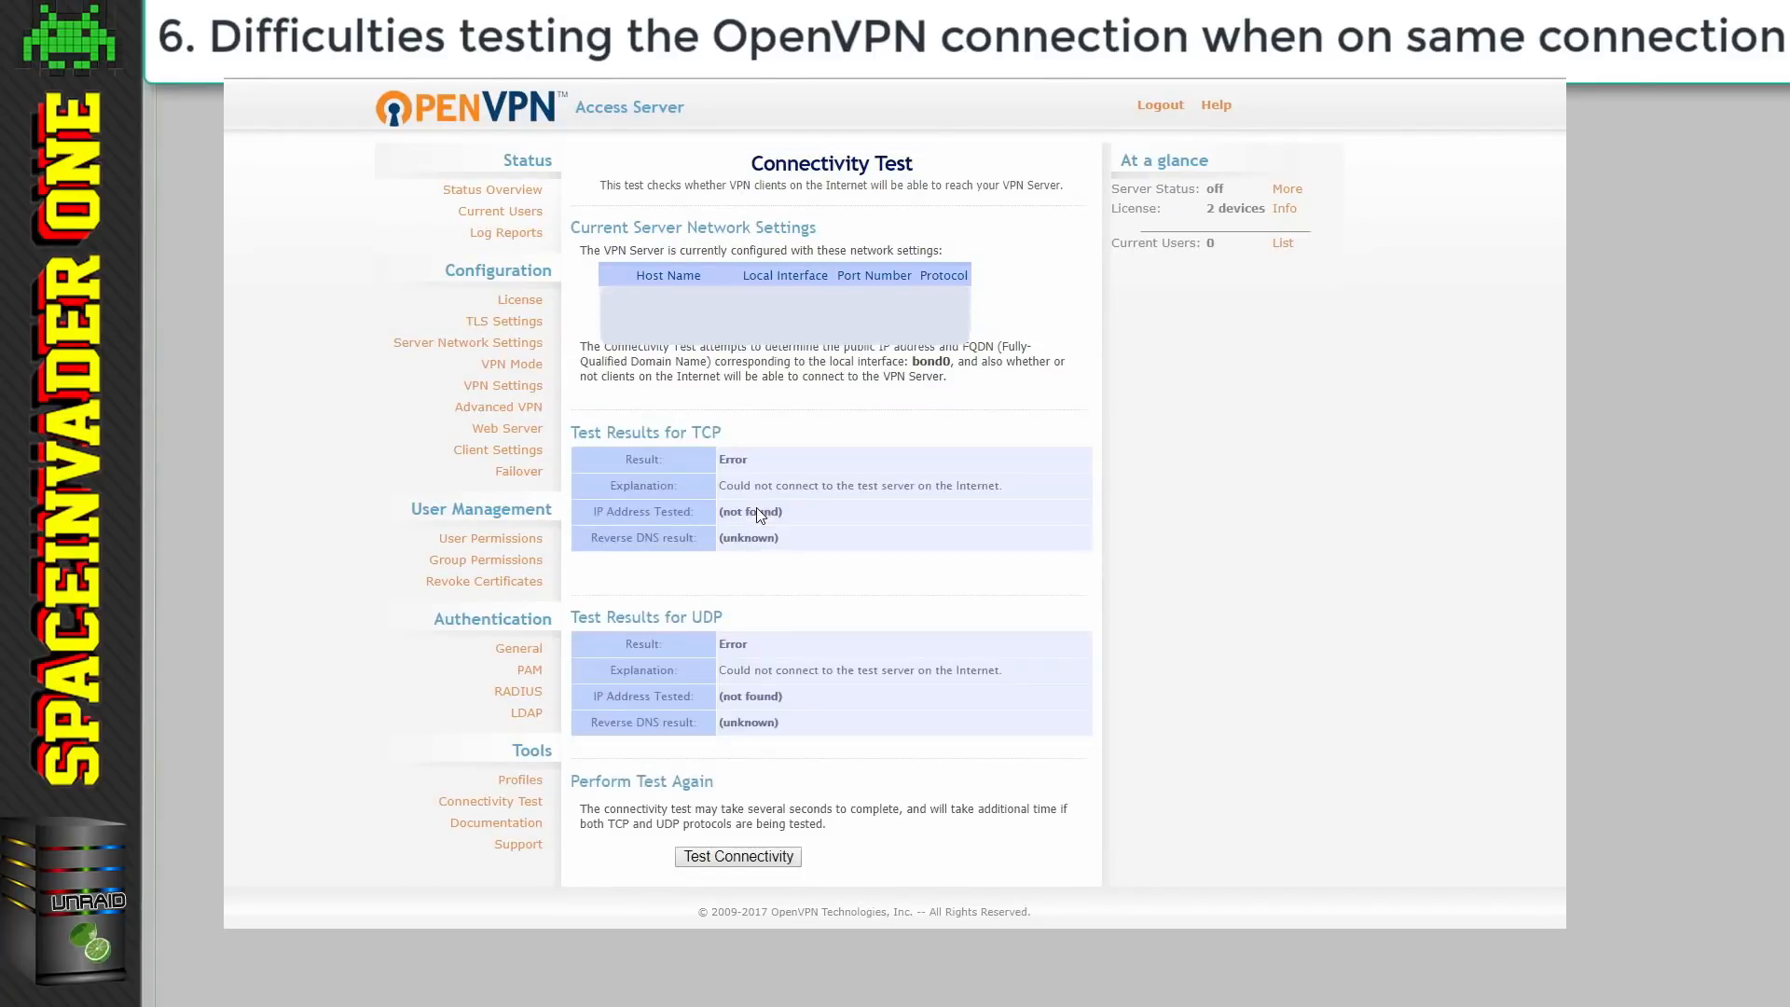